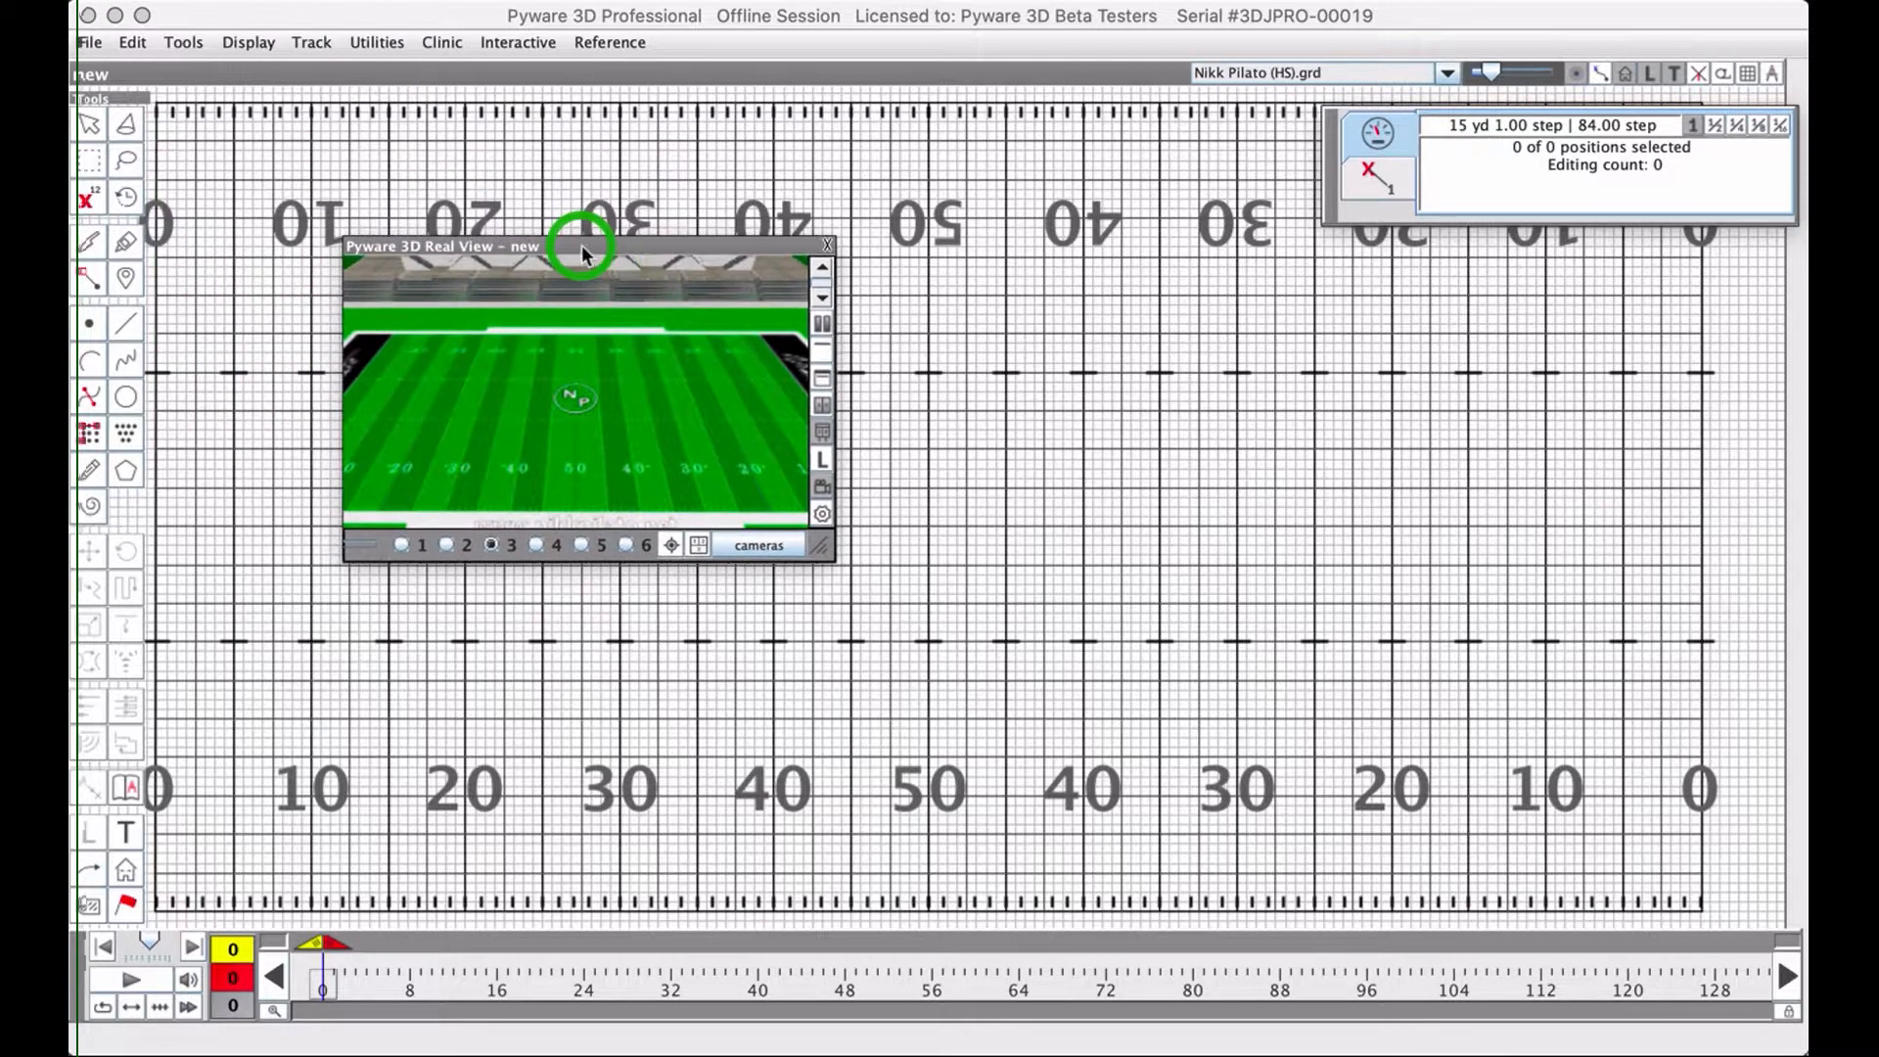
{"action": "mouse_move", "coordinate": [581, 436]}
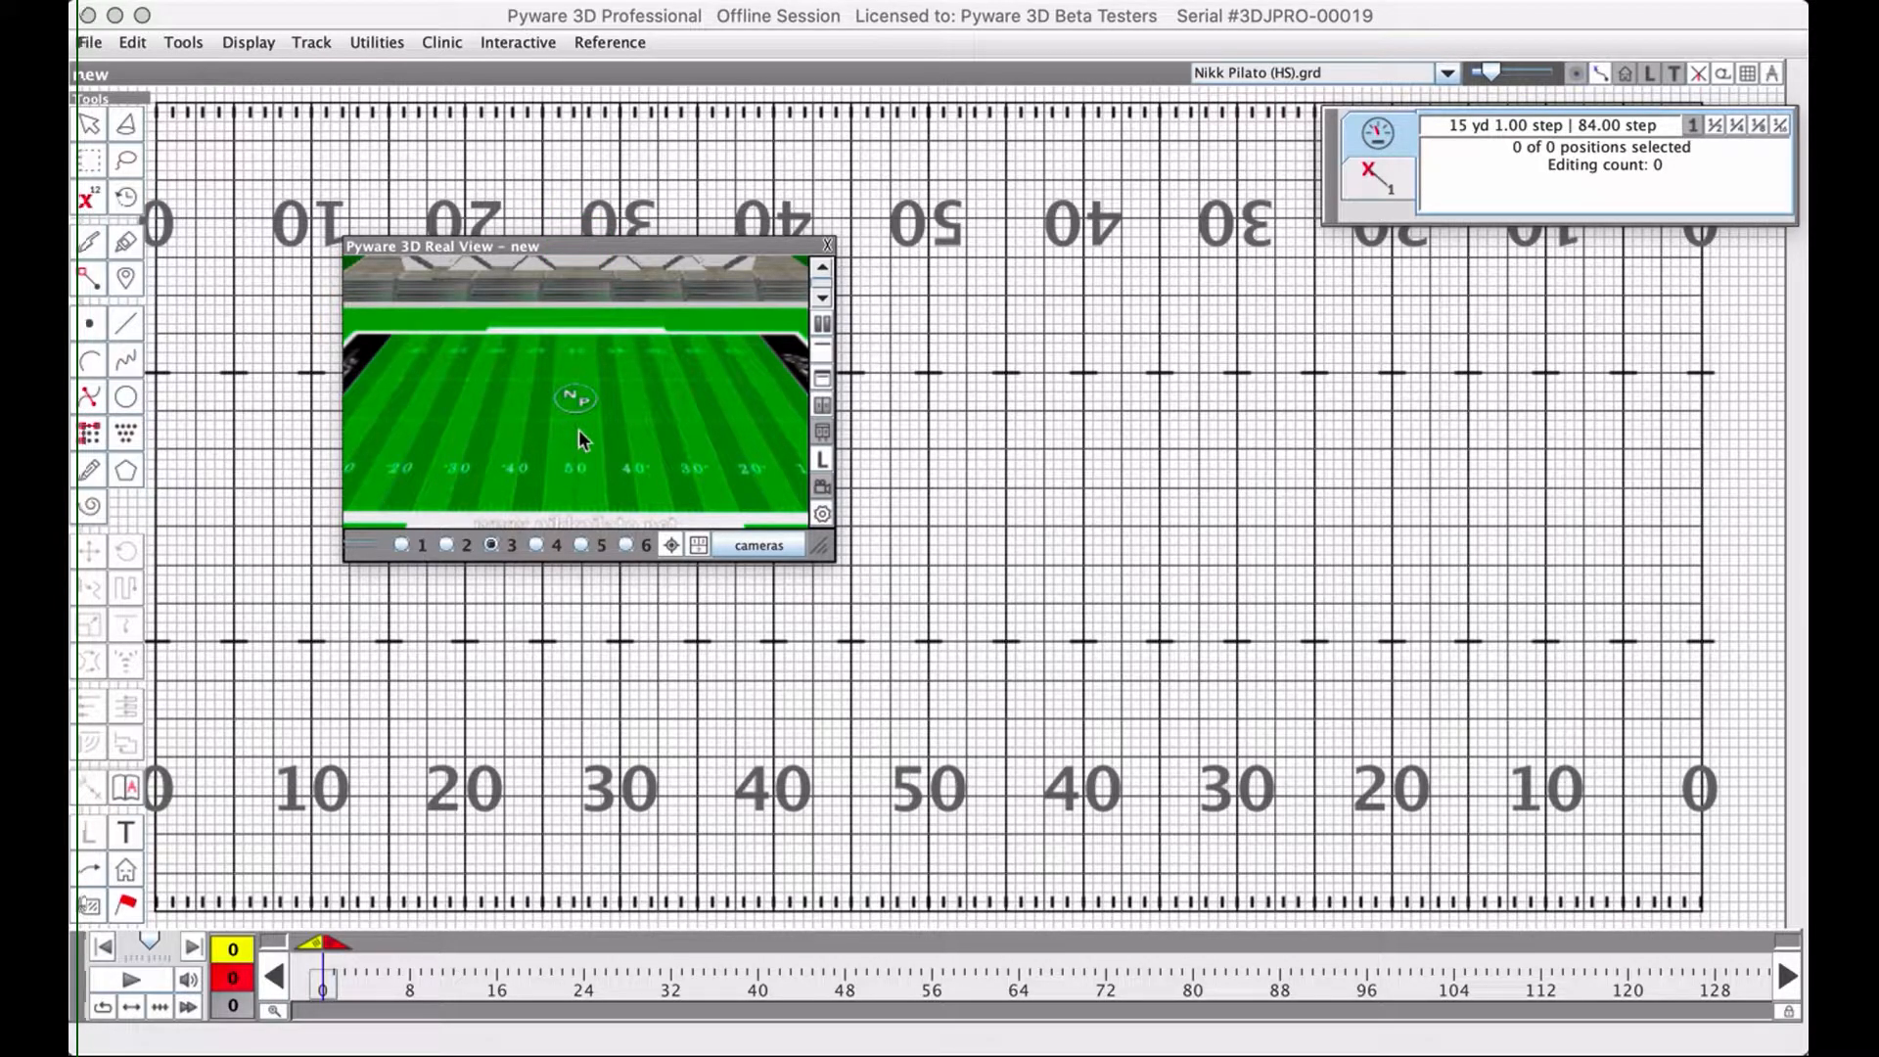
{"action": "mouse_move", "coordinate": [558, 425]}
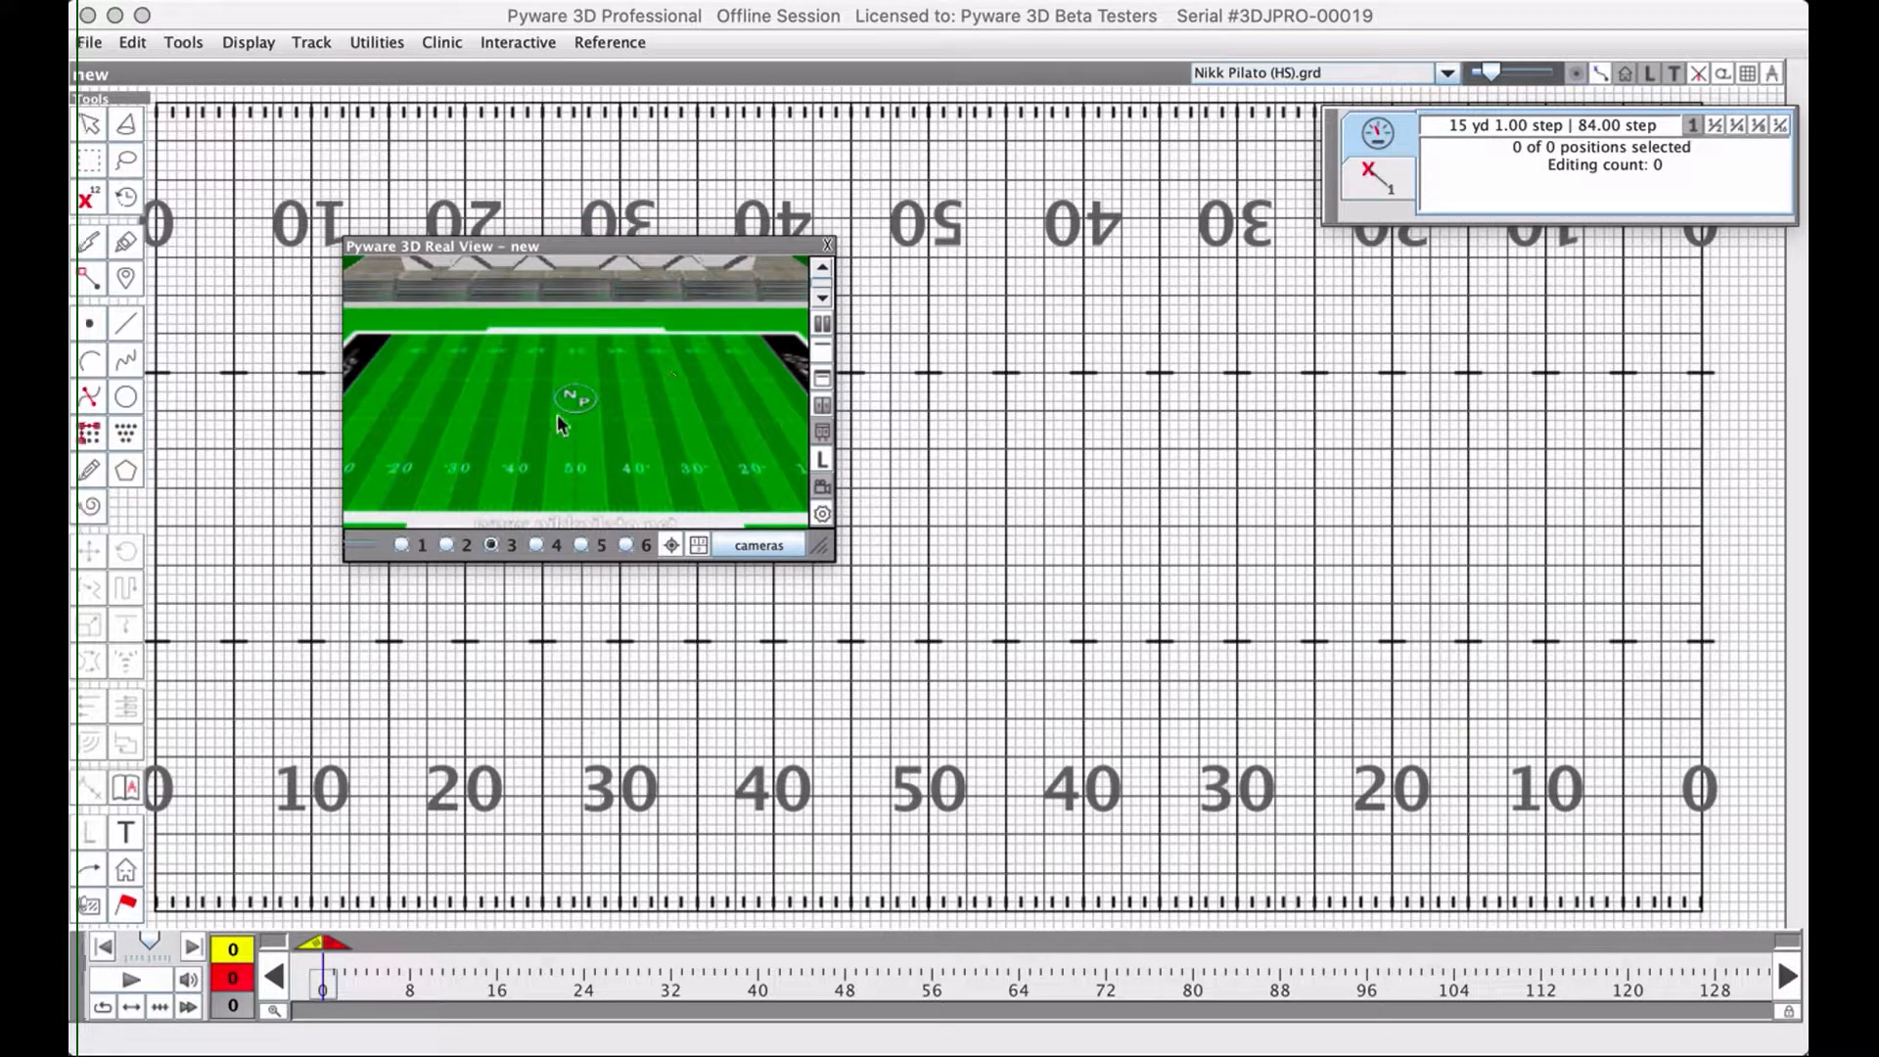
{"action": "mouse_move", "coordinate": [735, 446]}
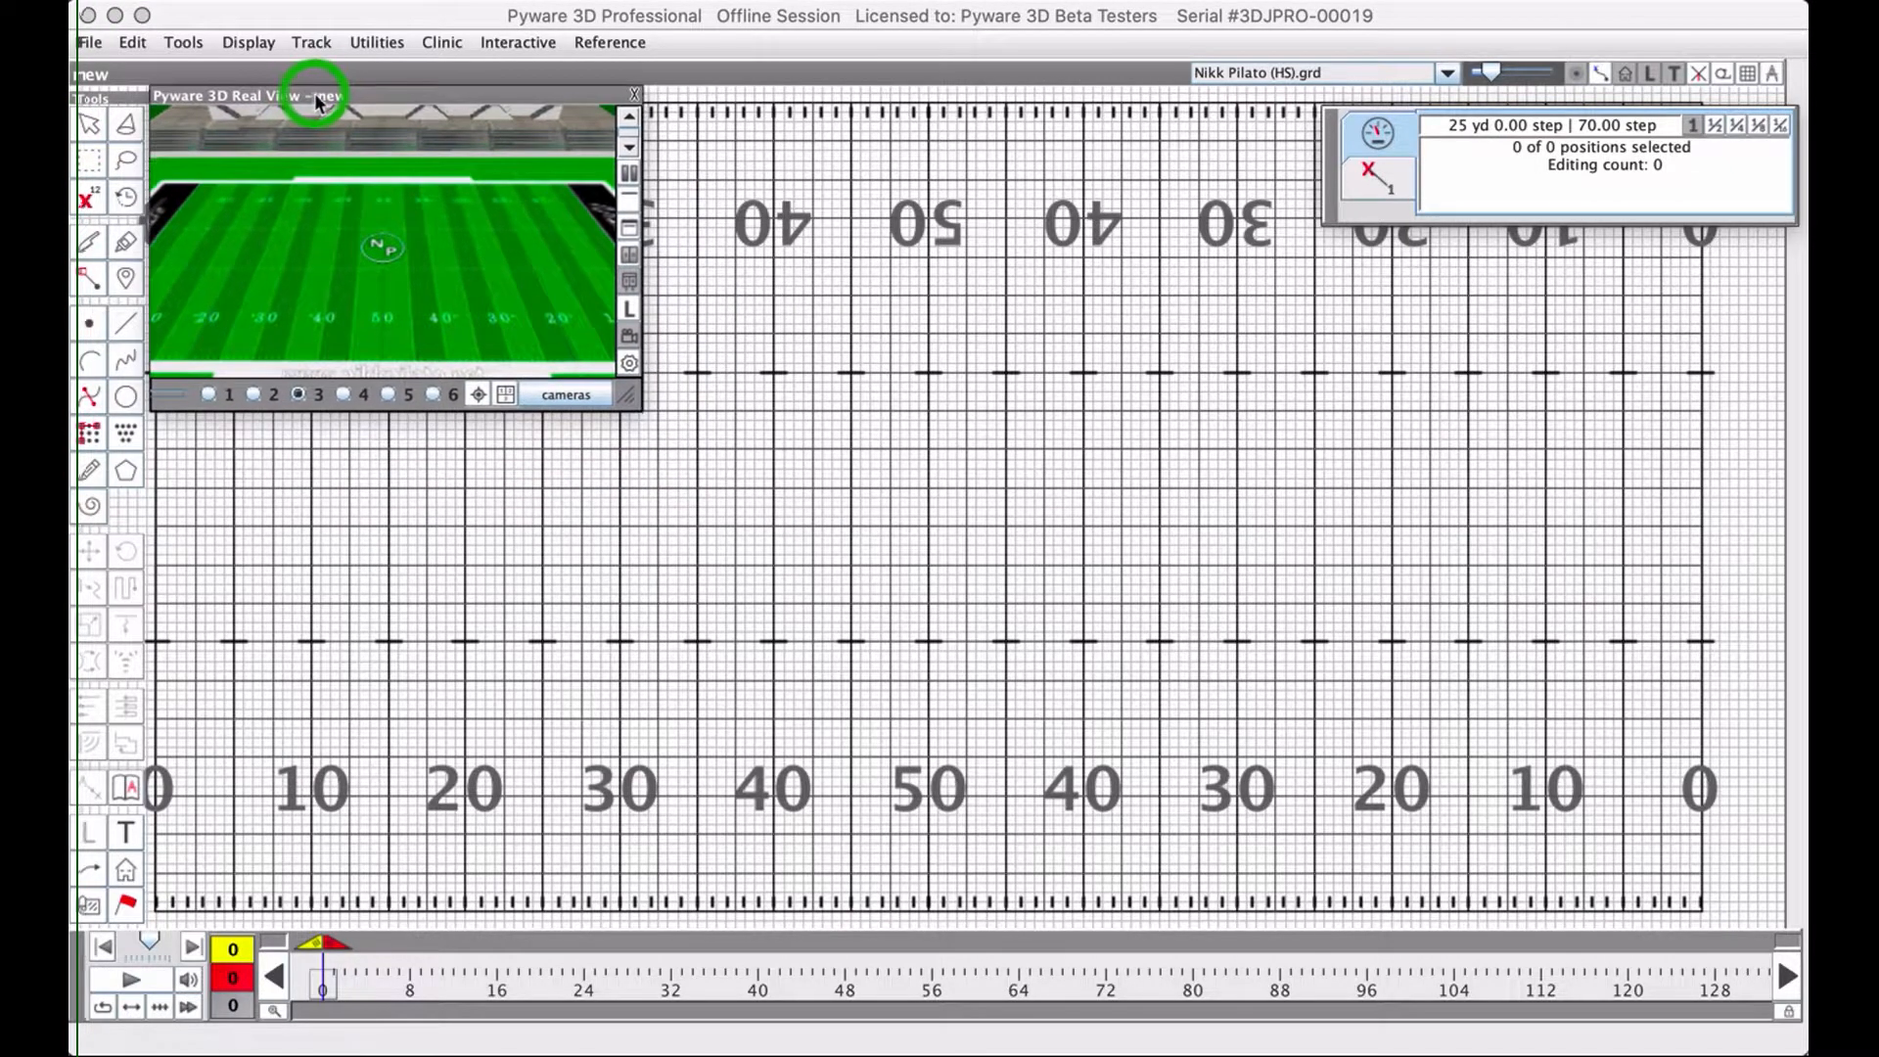
Collapse the Real View 3D preview to its title strip, twice, leaving the field grid clear.
{"action": "left_click", "coordinate": [634, 94]}
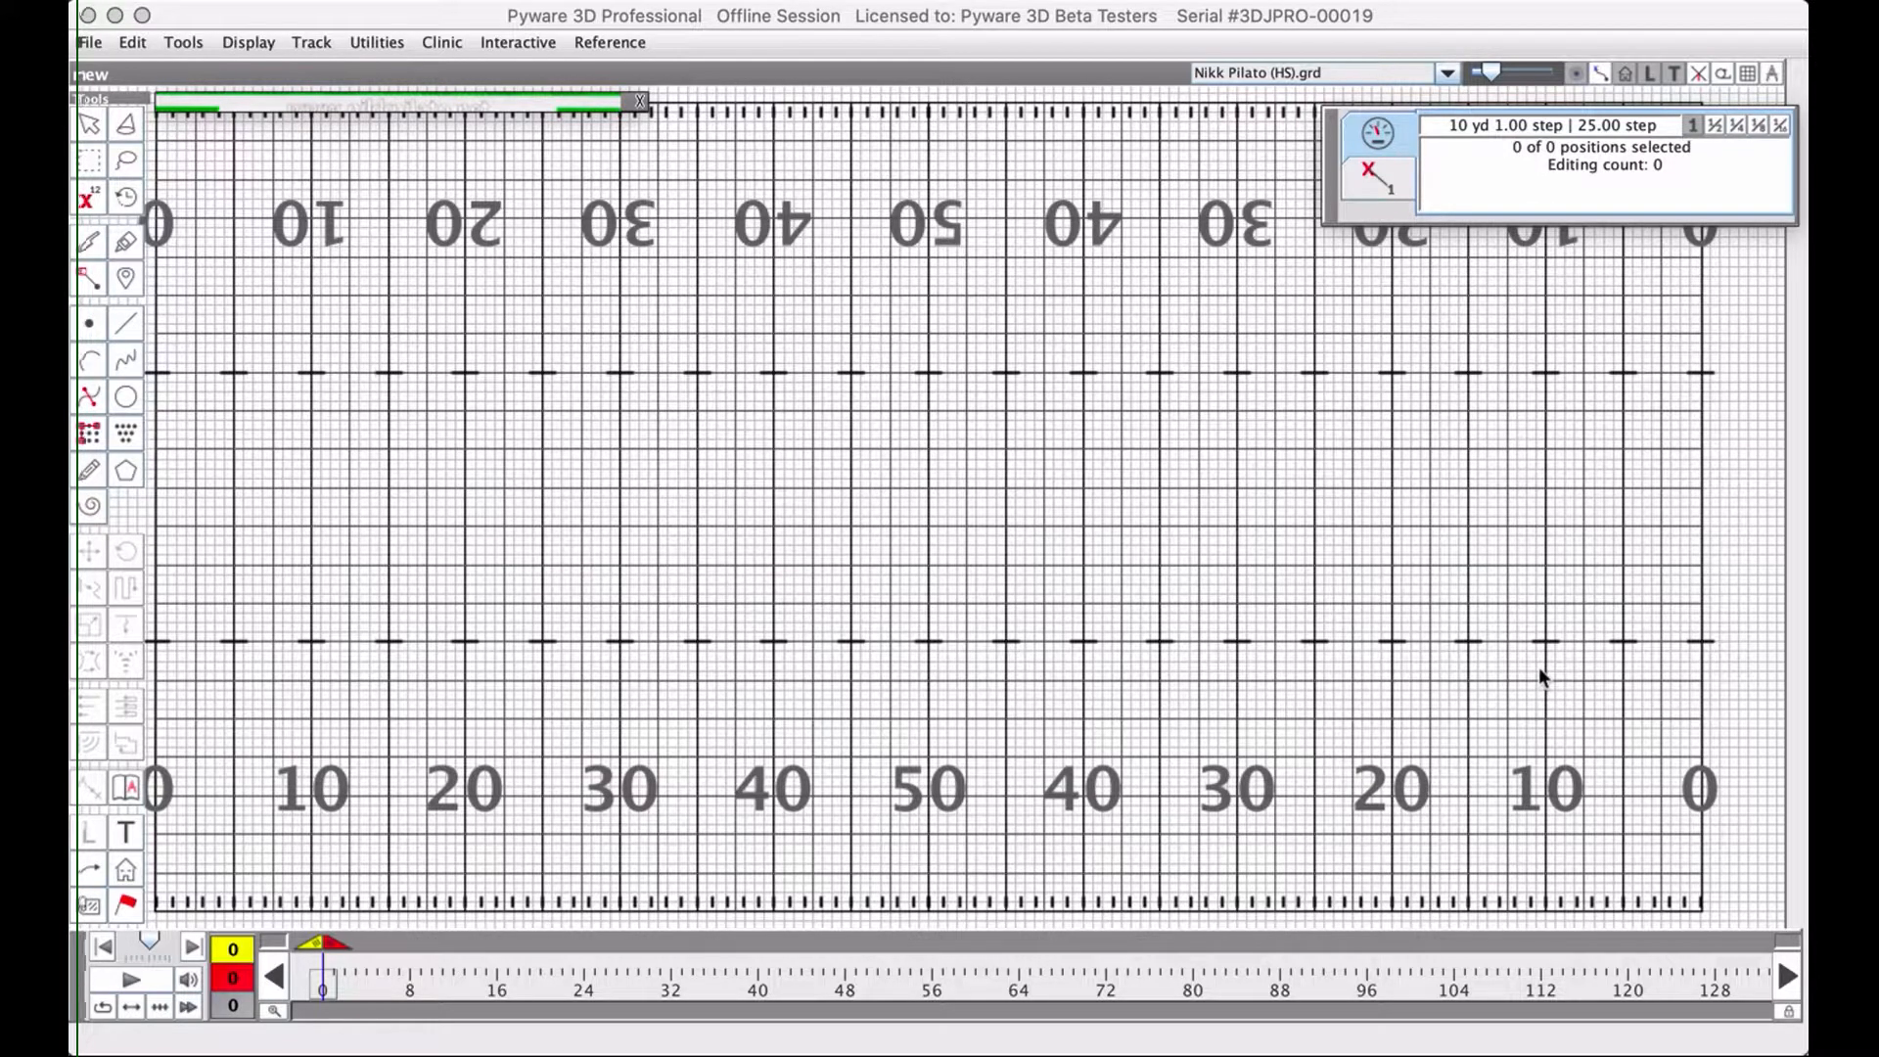
{"action": "mouse_move", "coordinate": [883, 579]}
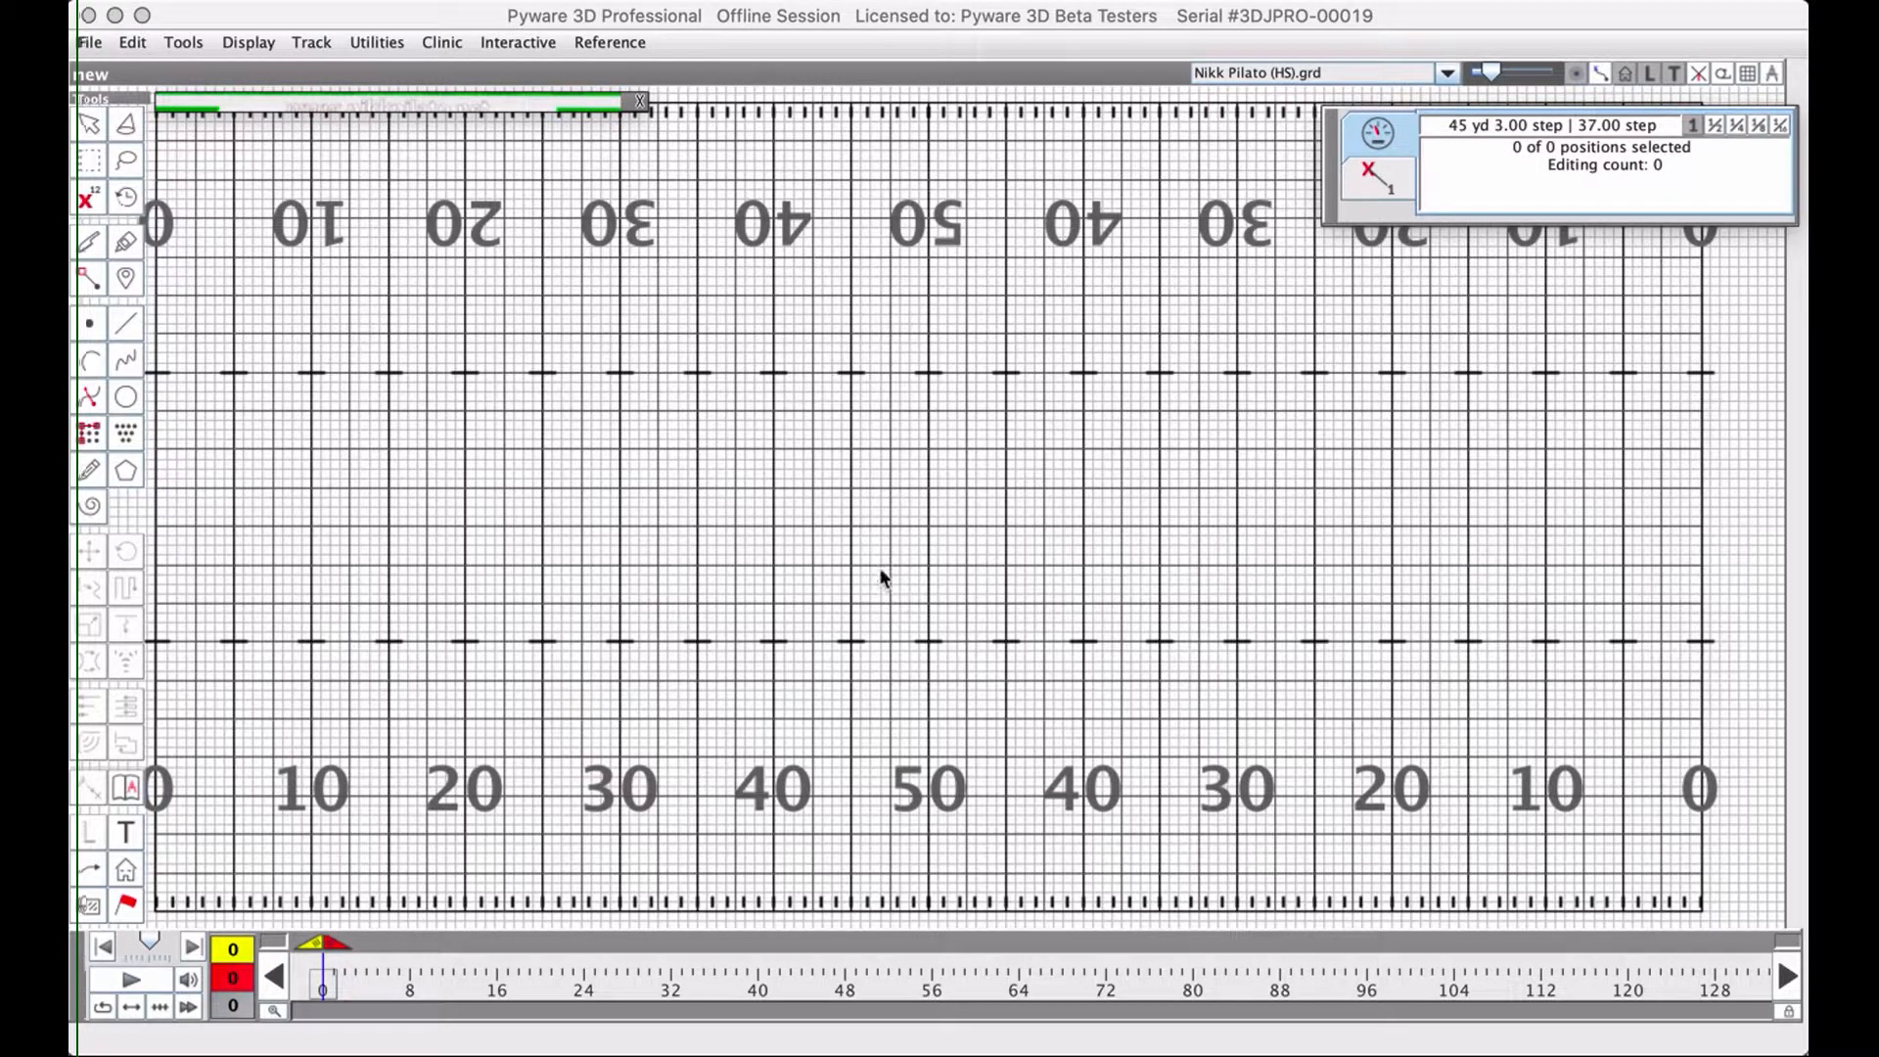
{"action": "mouse_move", "coordinate": [1194, 670]}
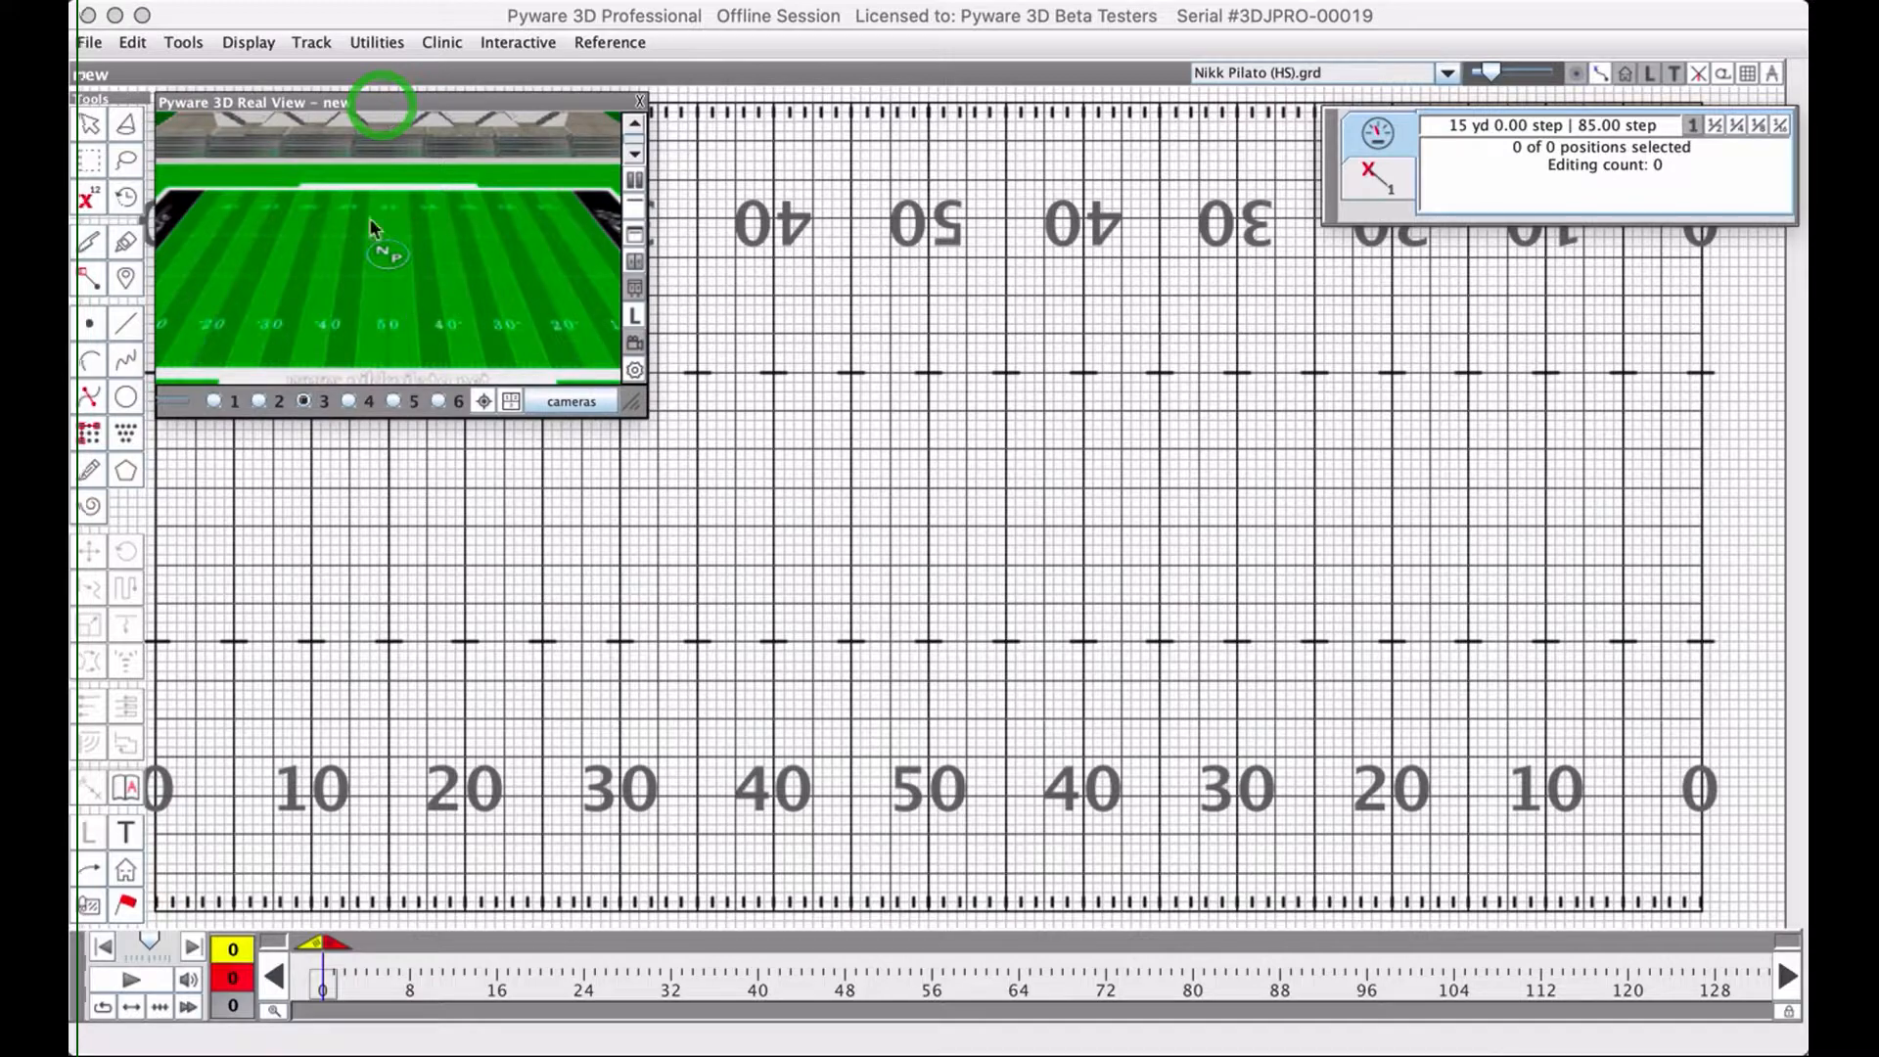
{"action": "mouse_move", "coordinate": [388, 302]}
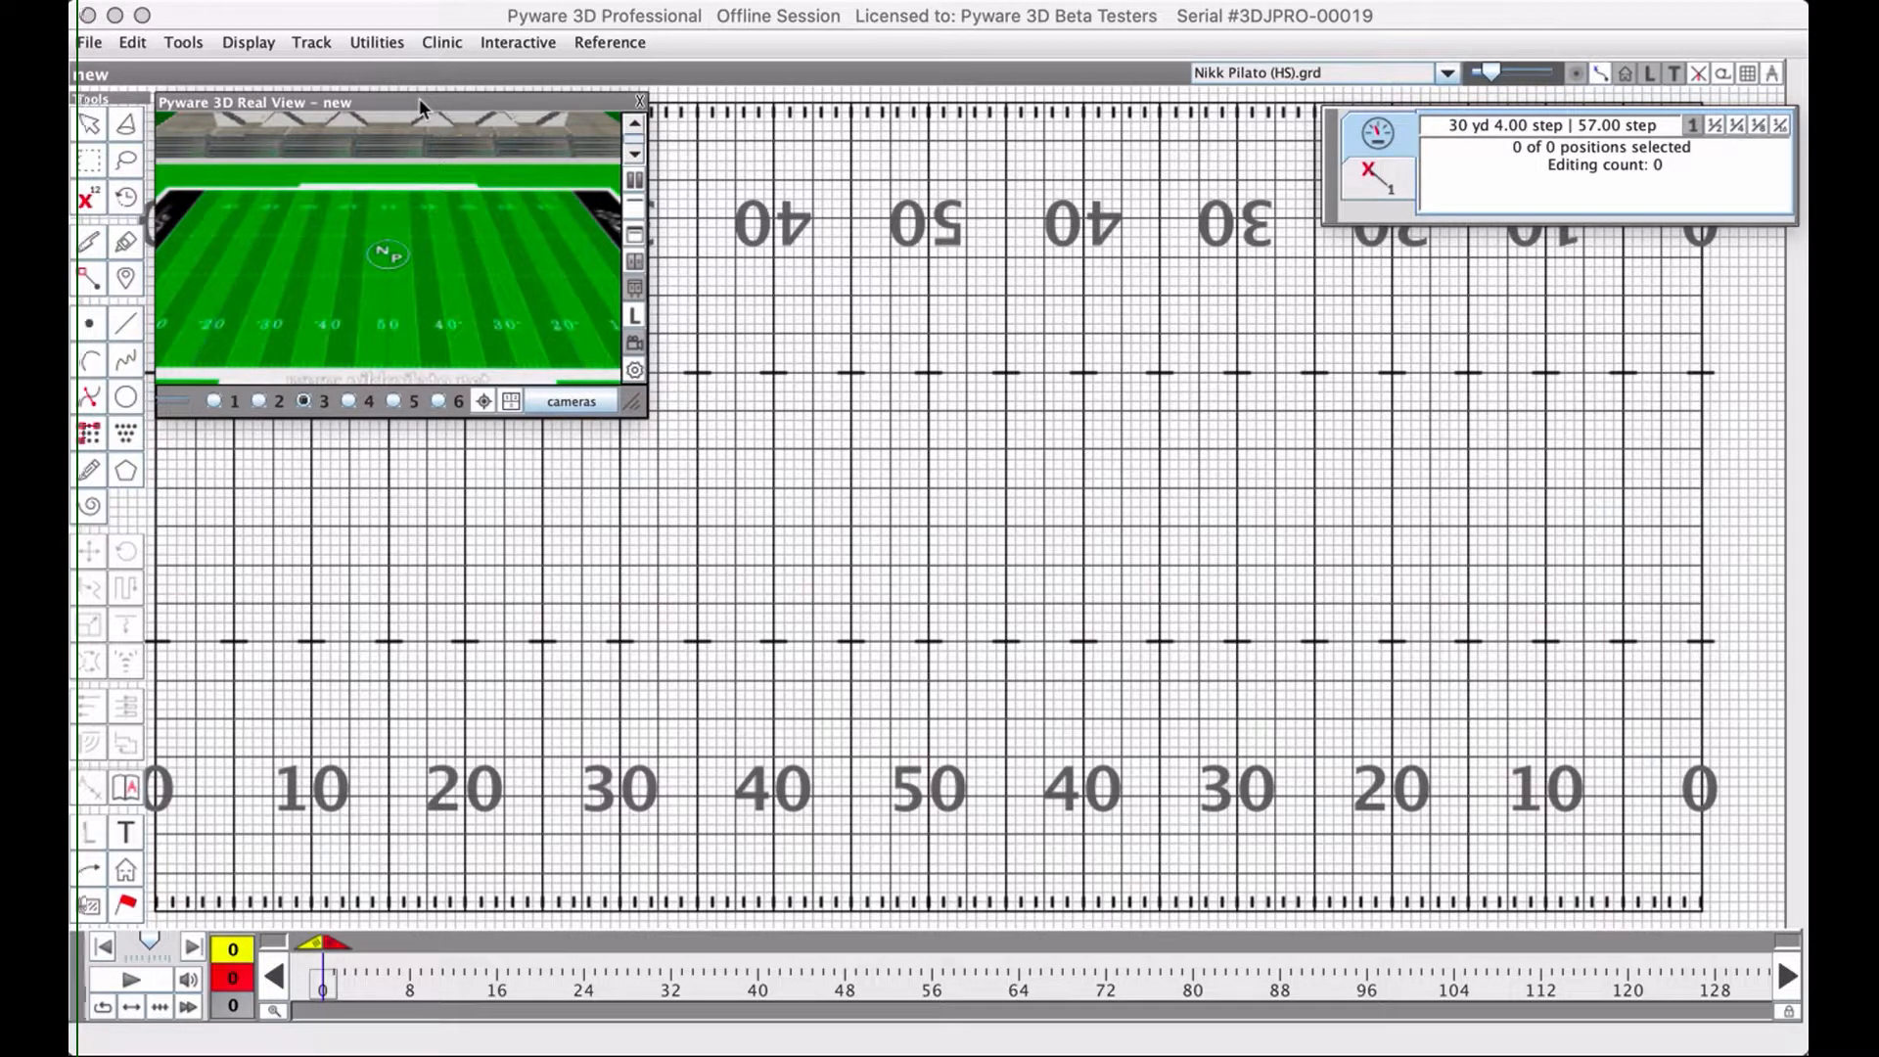
{"action": "mouse_move", "coordinate": [335, 296]}
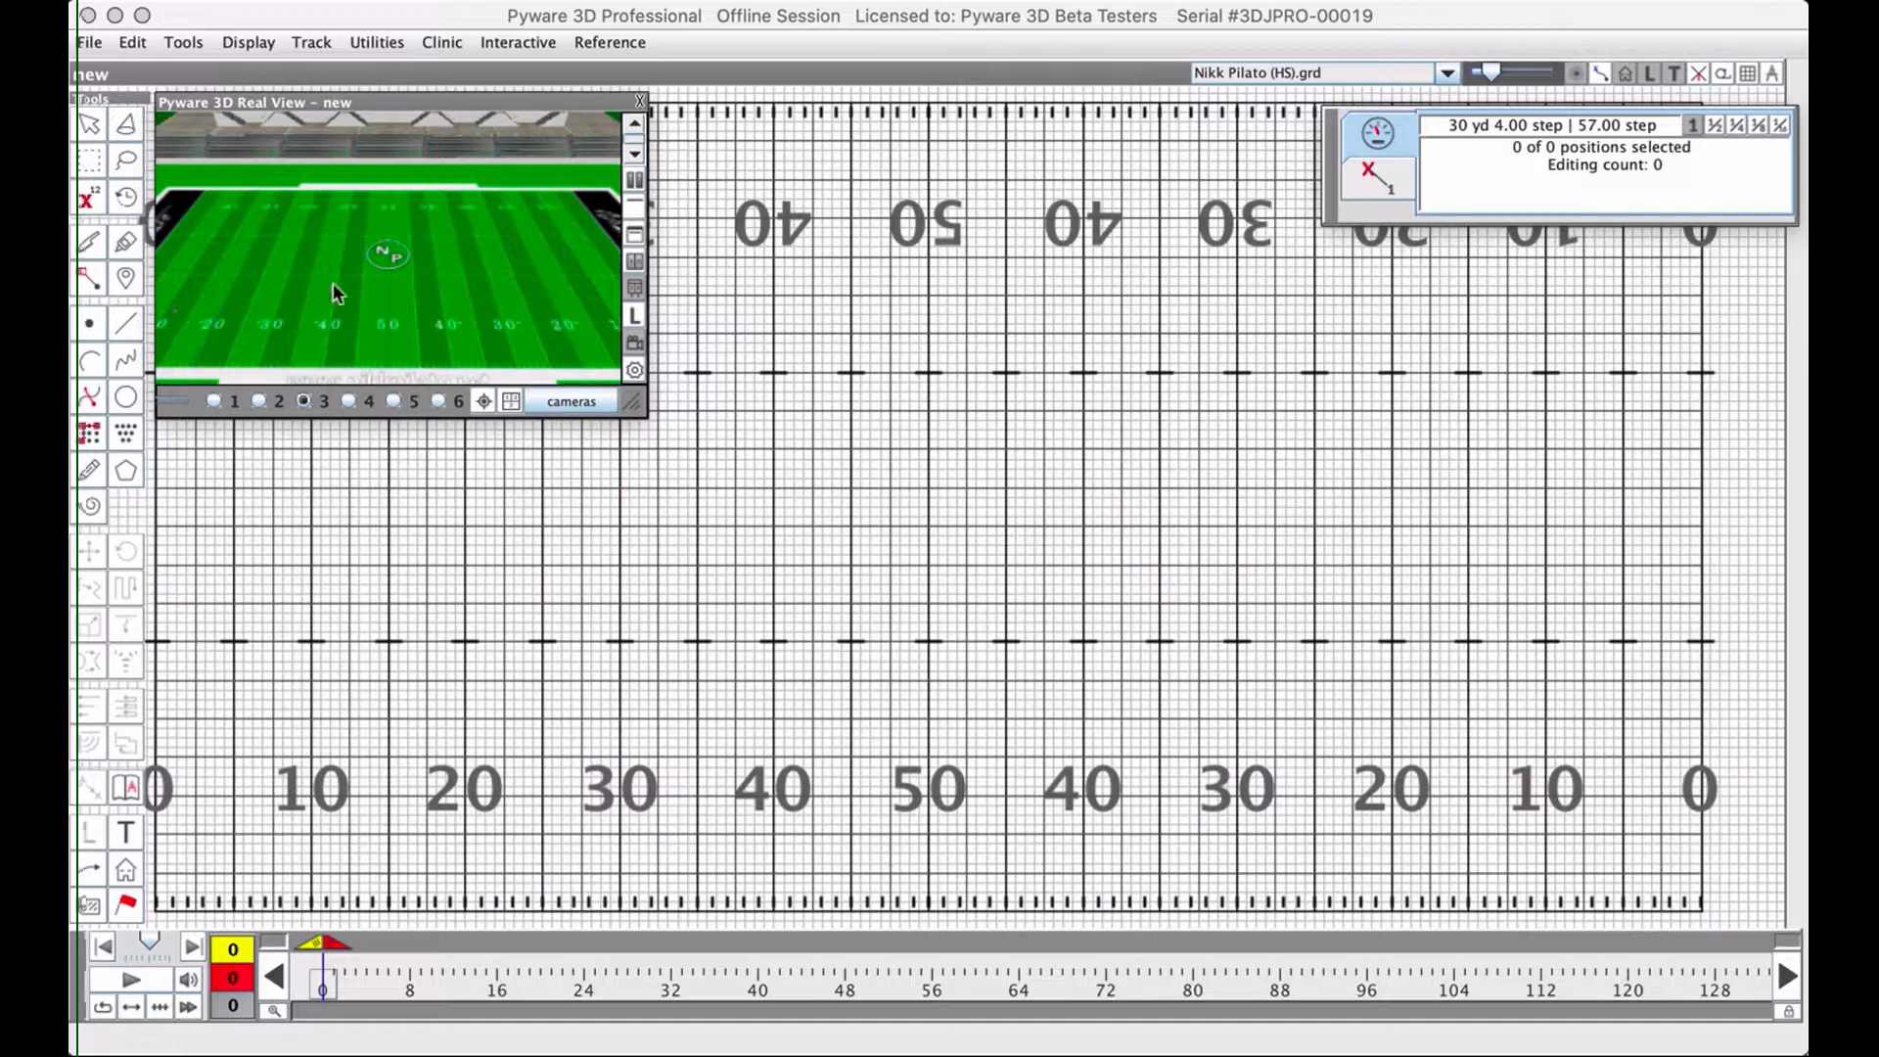
{"action": "left_click", "coordinate": [640, 100]}
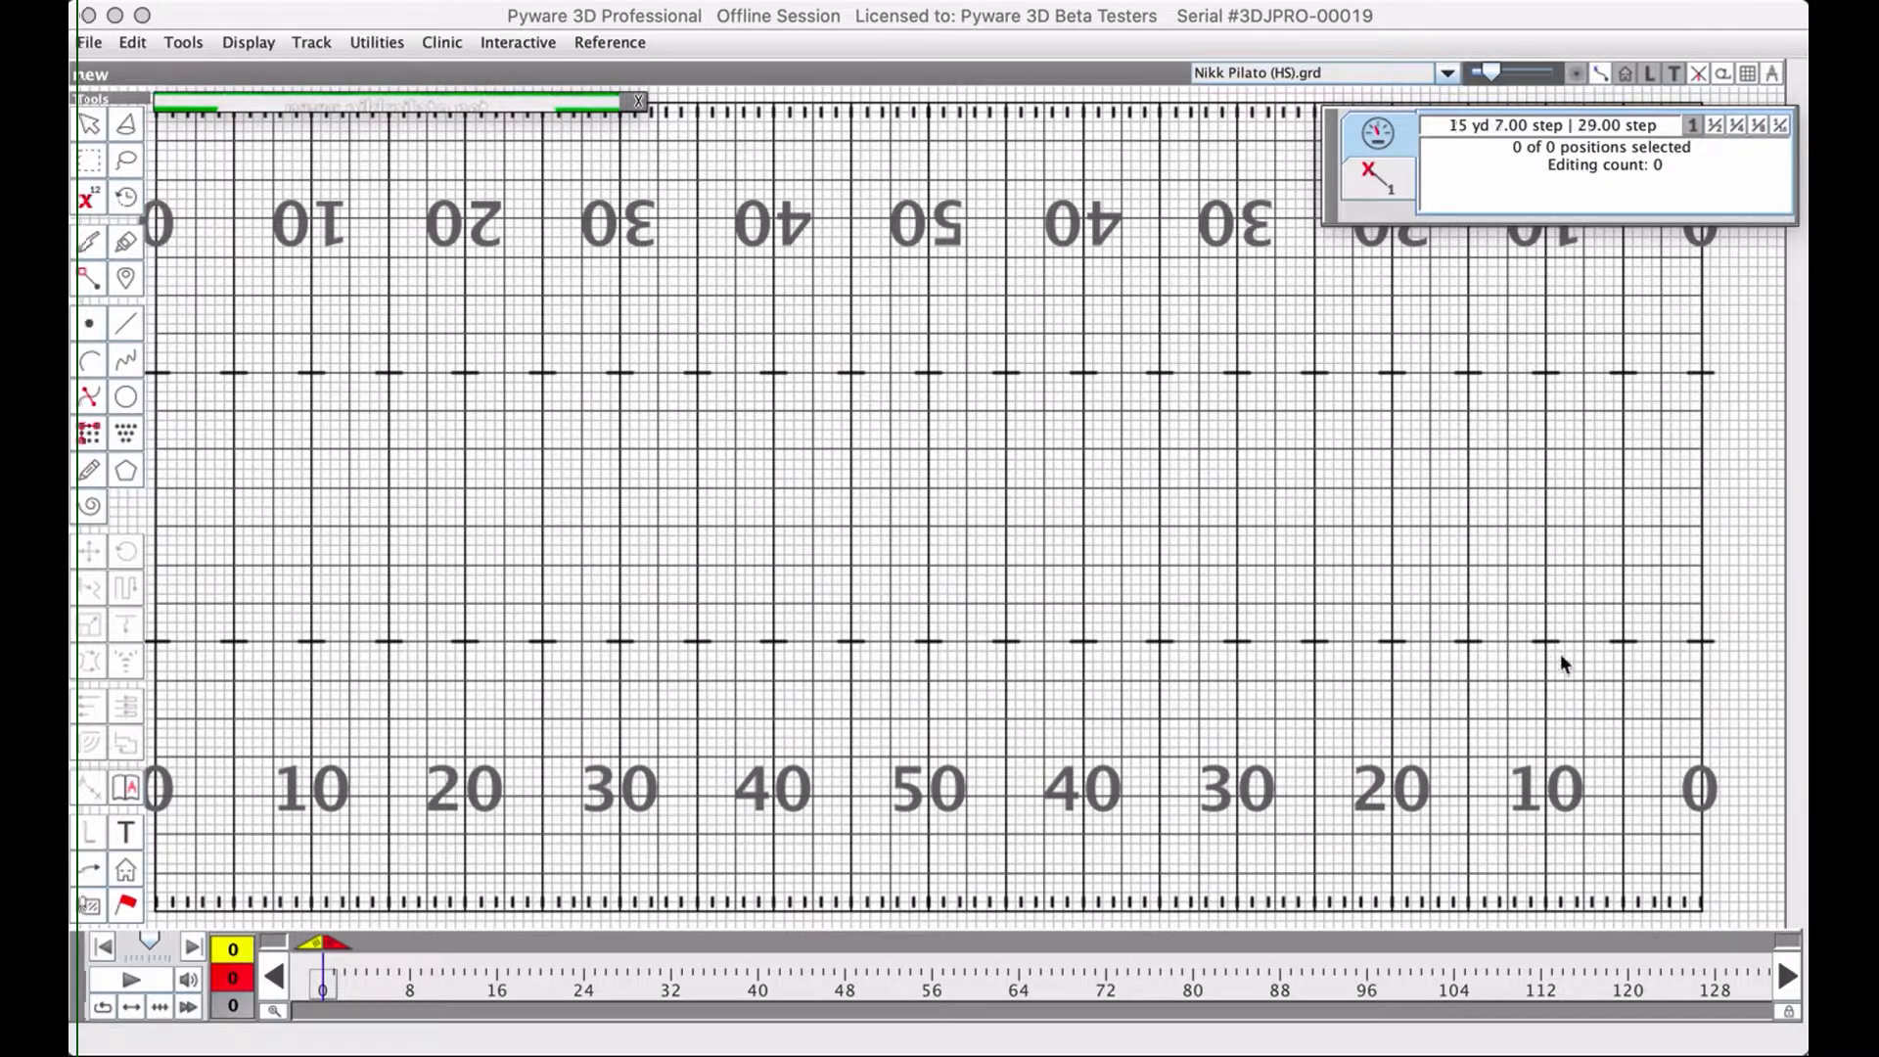
{"action": "mouse_move", "coordinate": [1069, 560]}
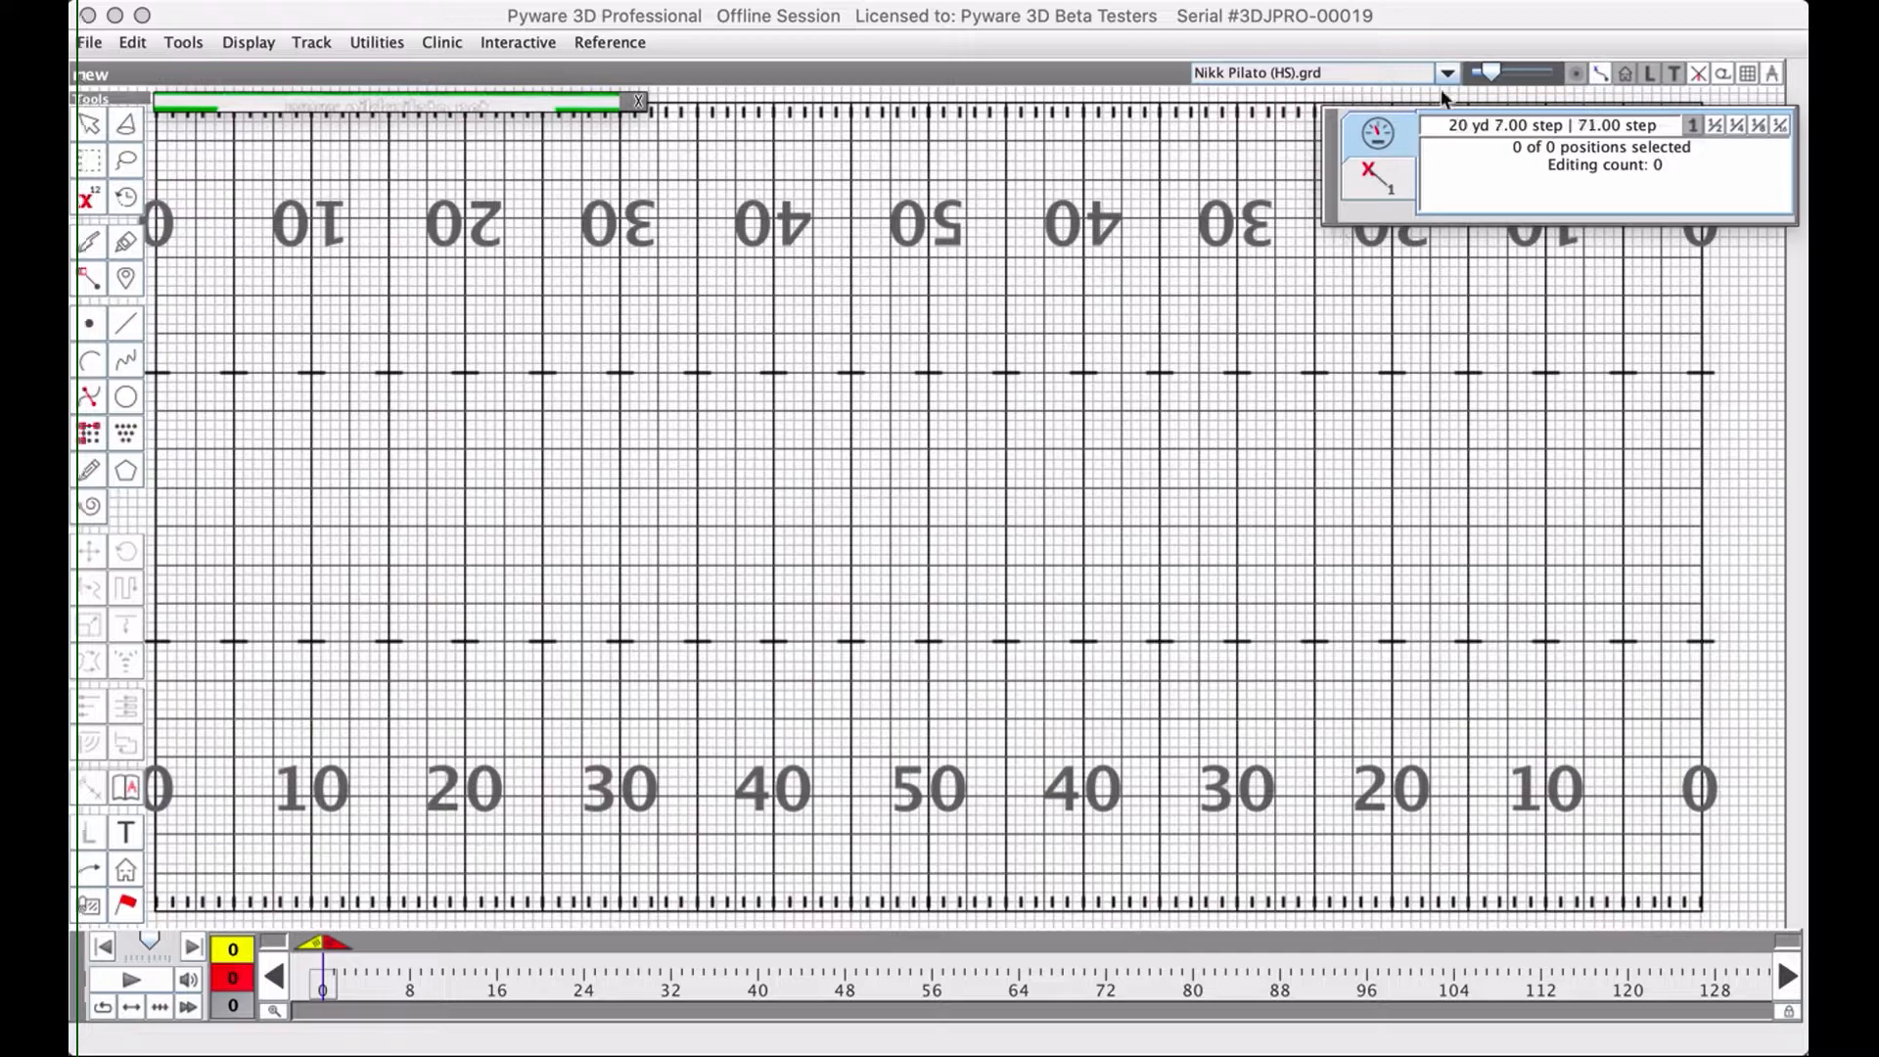
Try the NCAA_10yd_Endzone and Nikk Pilato (NCAA) field grids from the grid list.
{"action": "left_click", "coordinate": [1444, 73]}
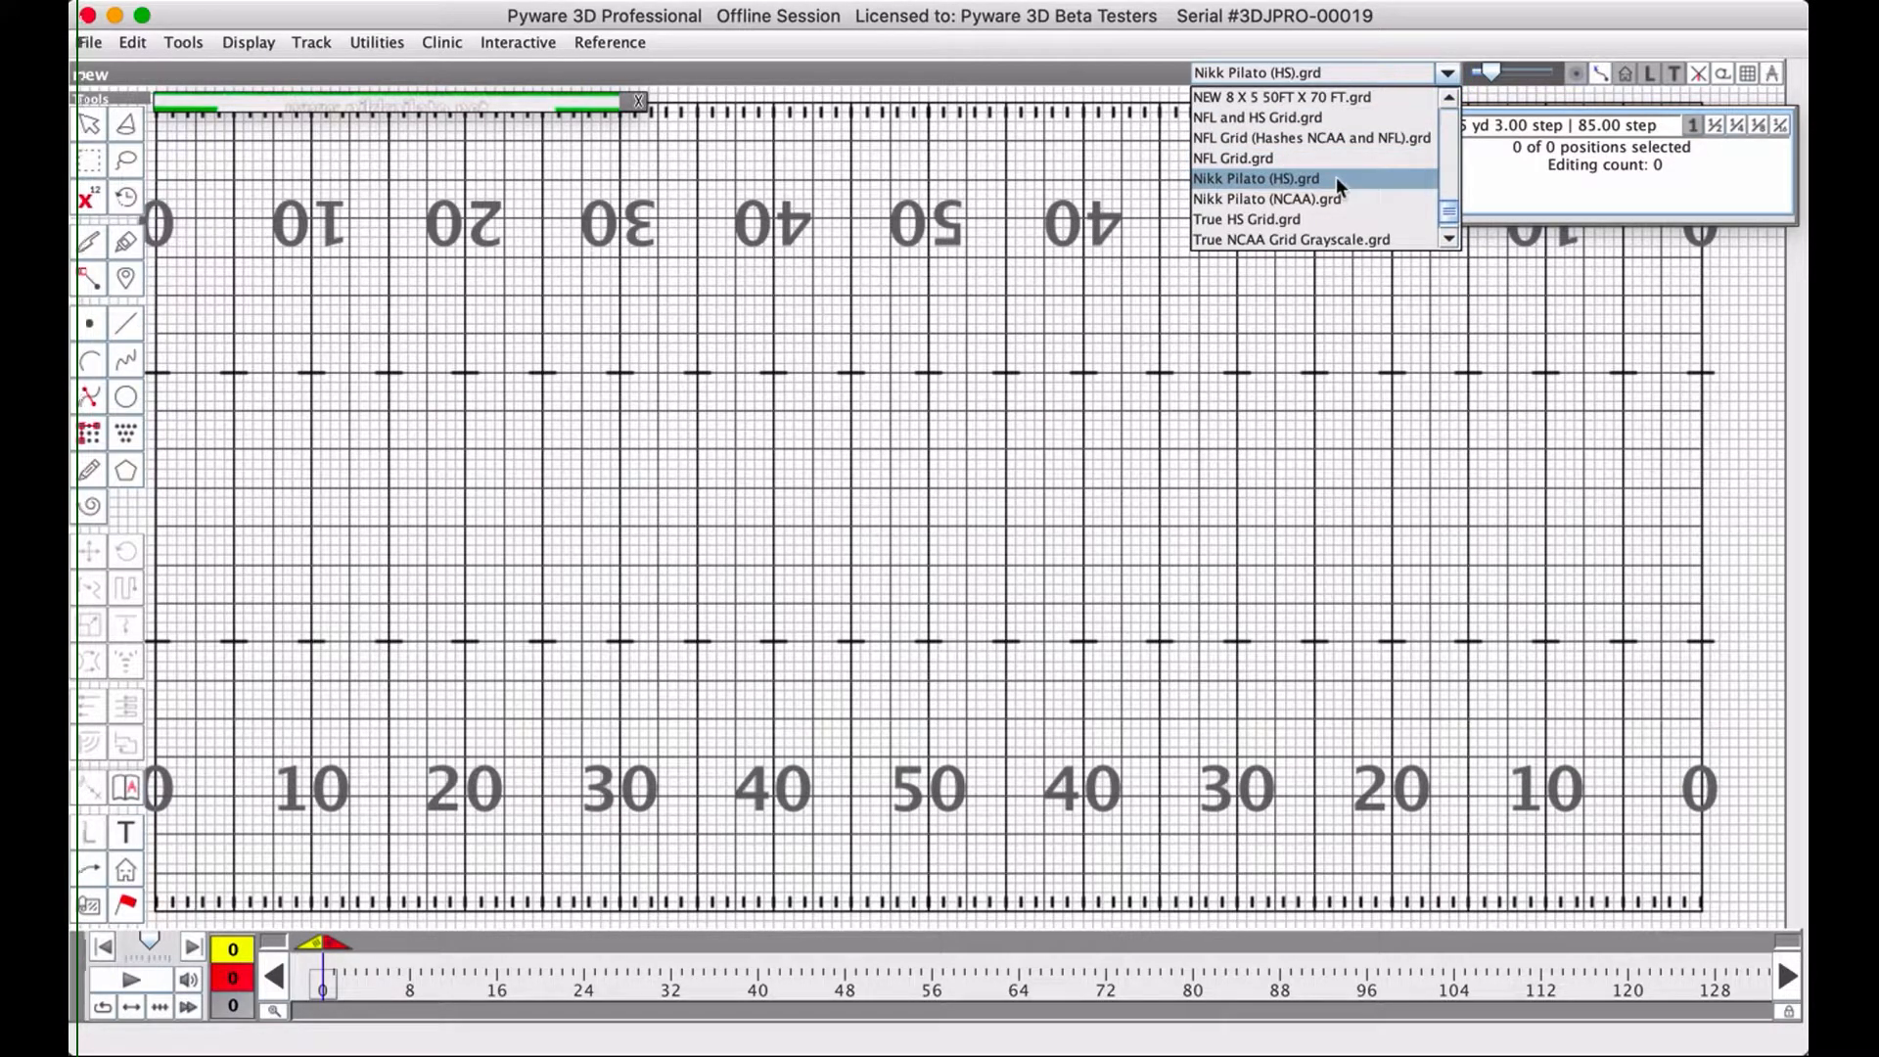
{"action": "scroll", "scroll_direction": "up", "scroll_amount": 3}
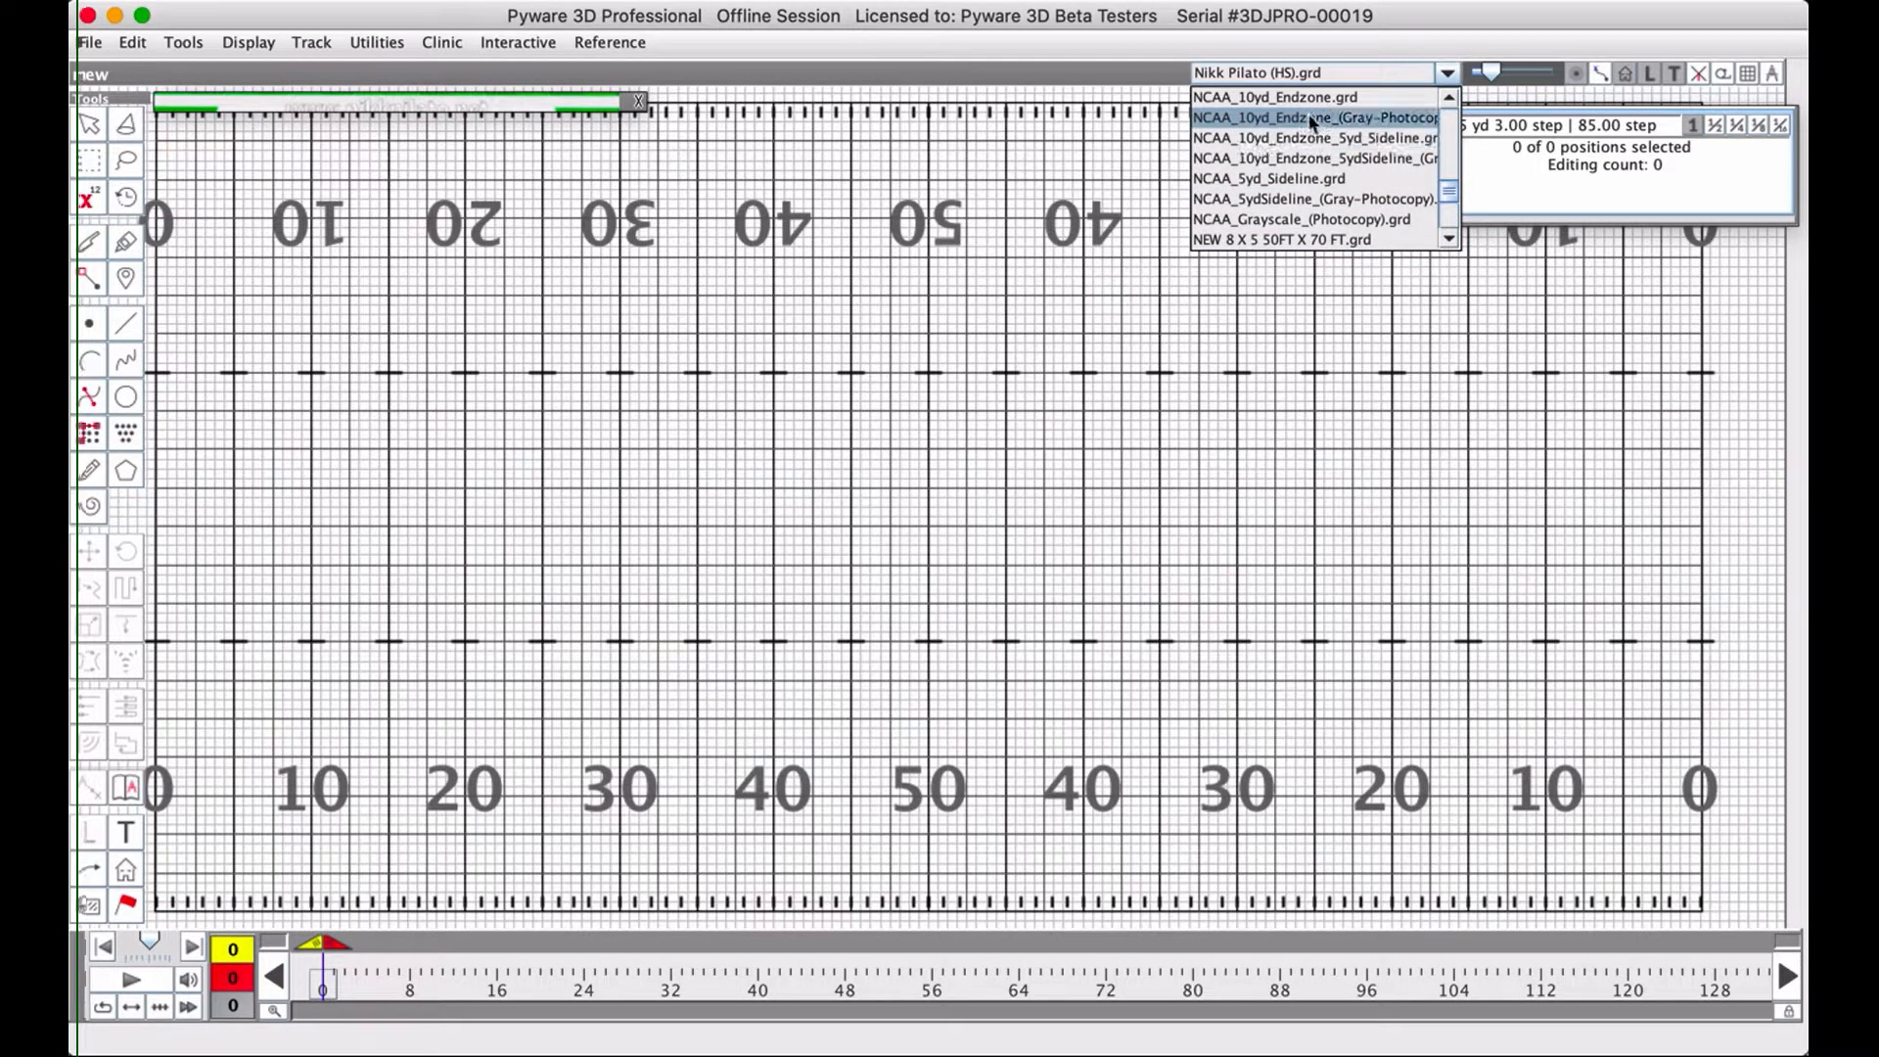
{"action": "left_click", "coordinate": [1272, 98]}
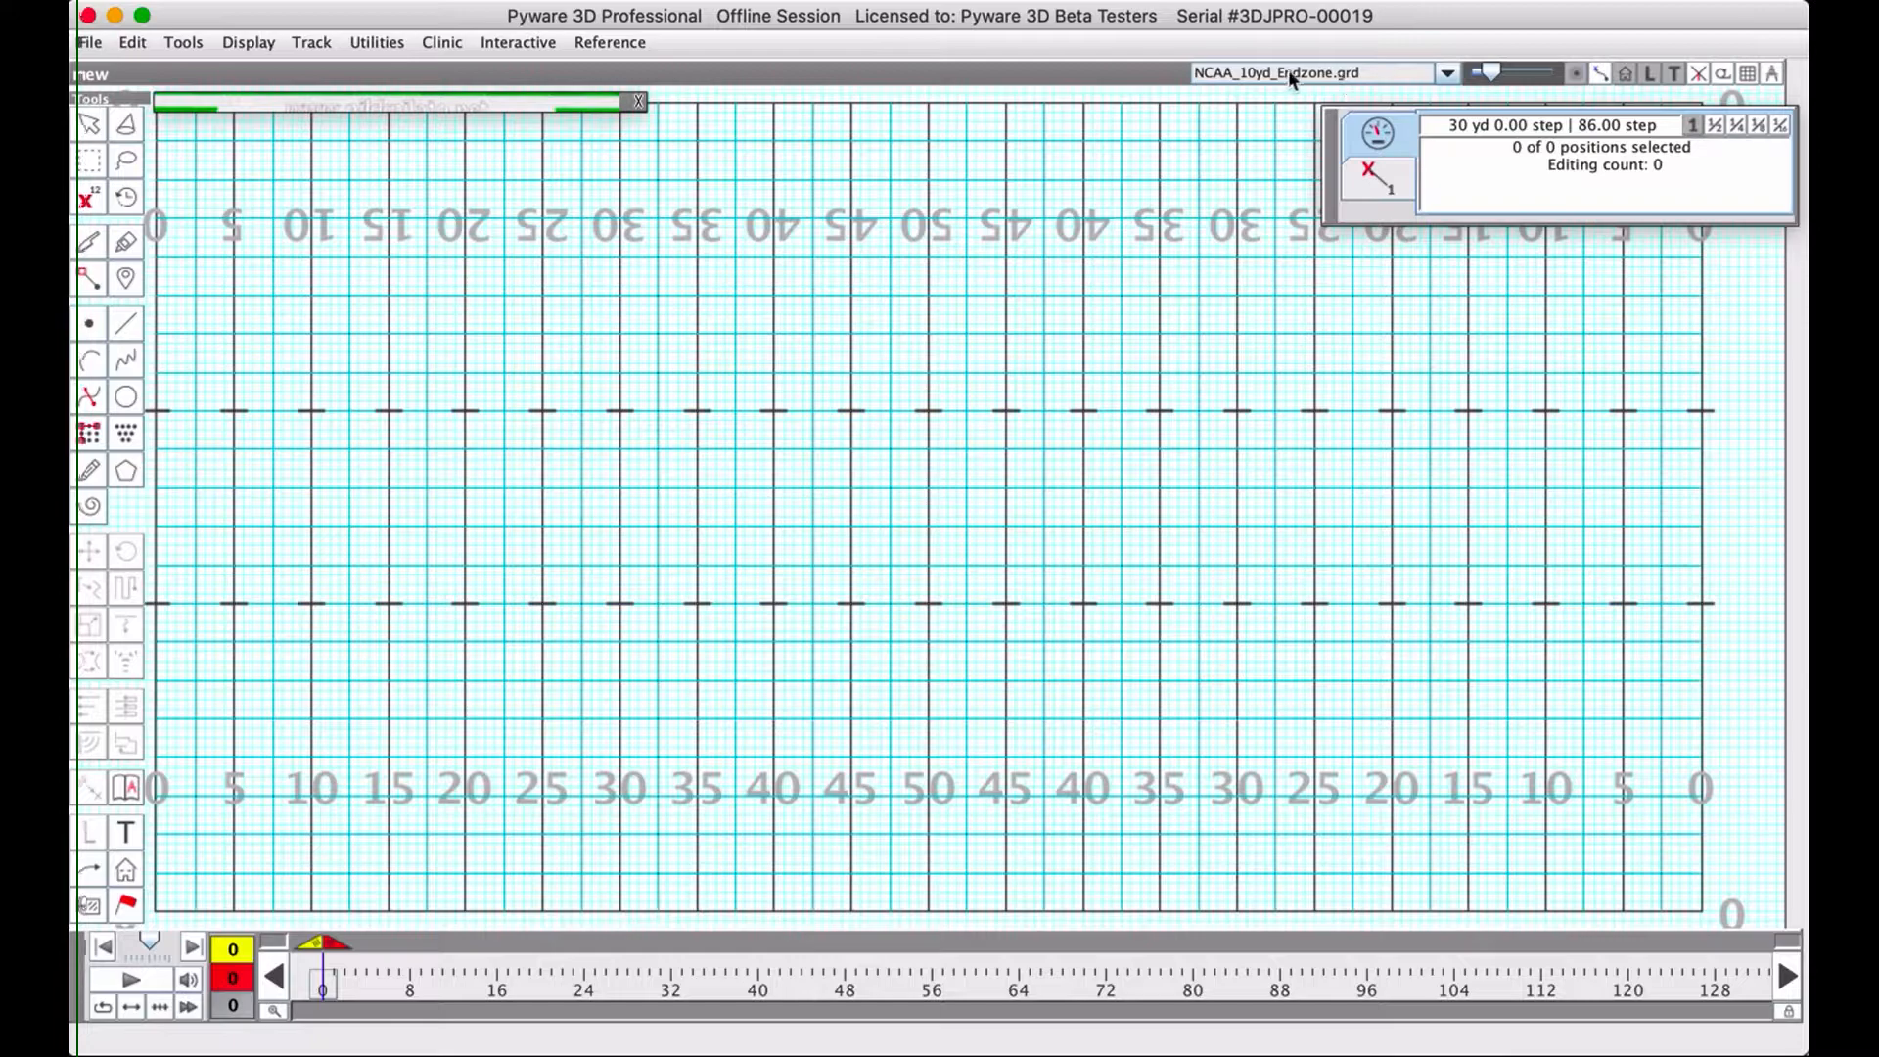
{"action": "mouse_move", "coordinate": [1241, 61]}
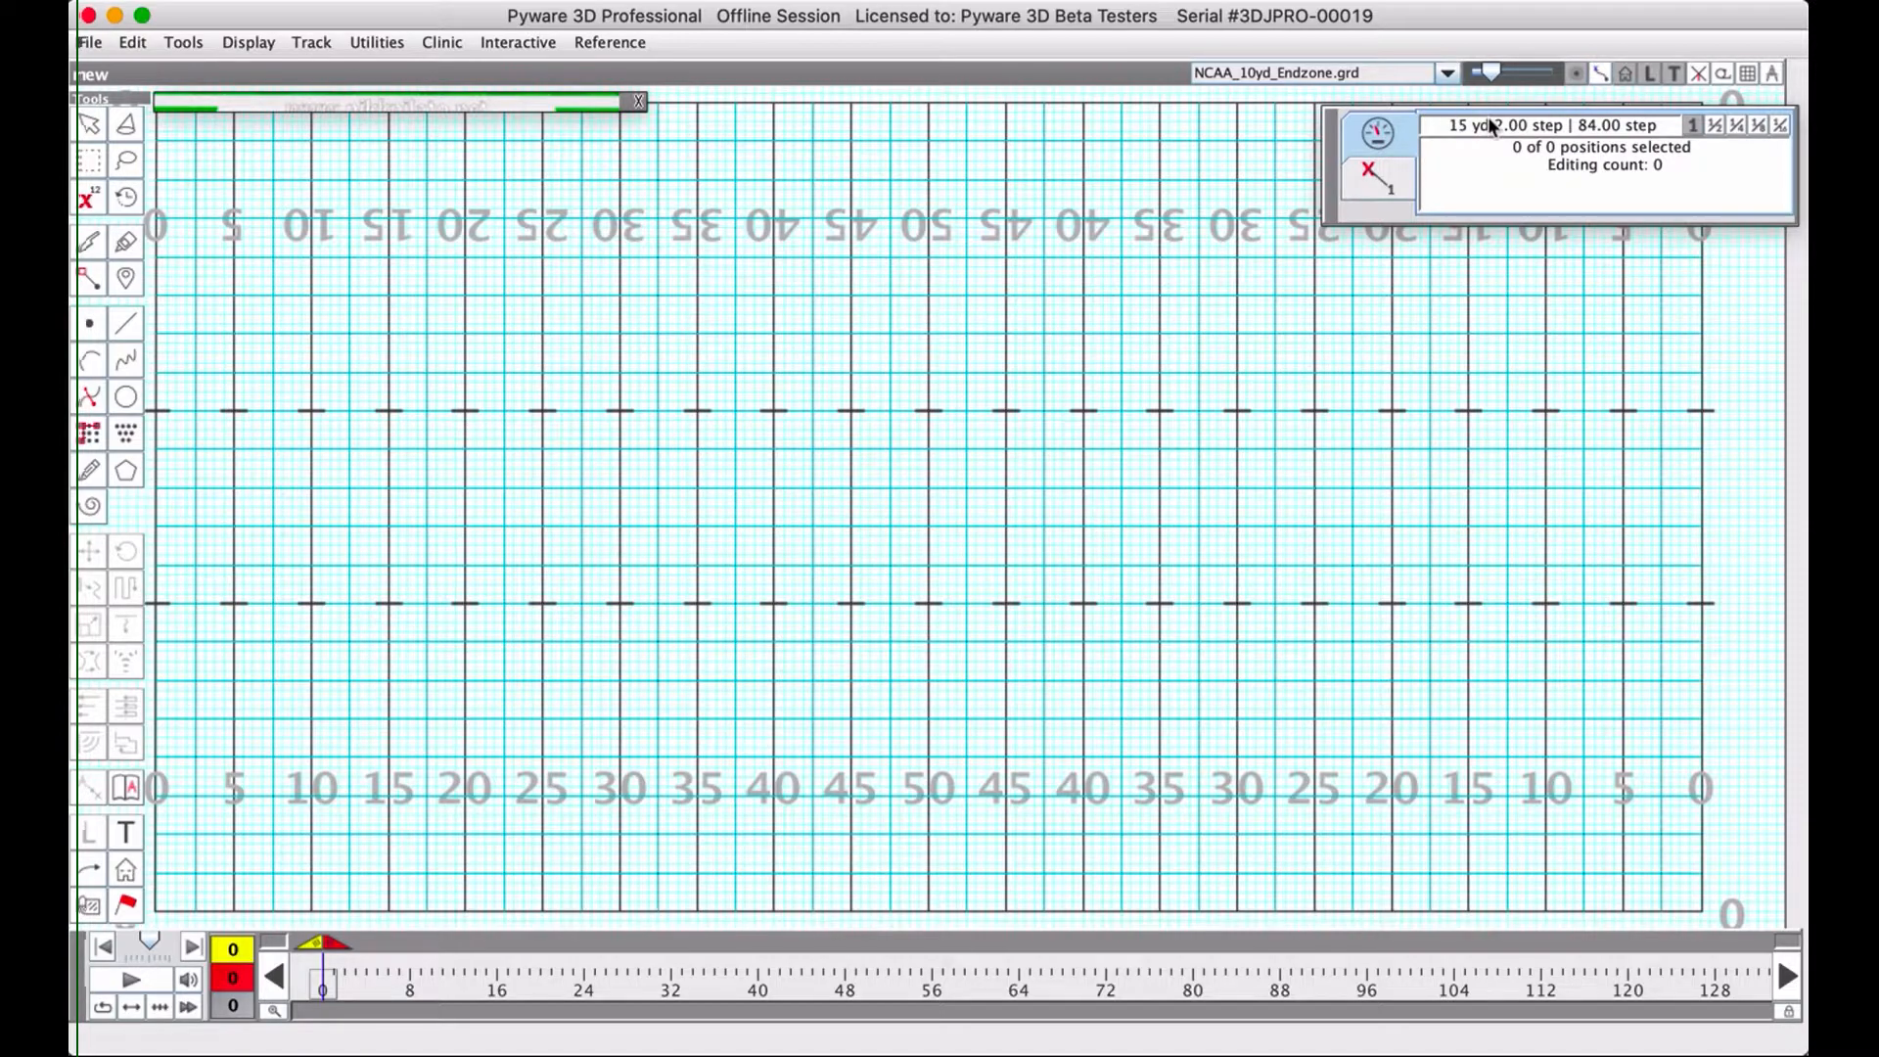
{"action": "left_click", "coordinate": [1447, 73]}
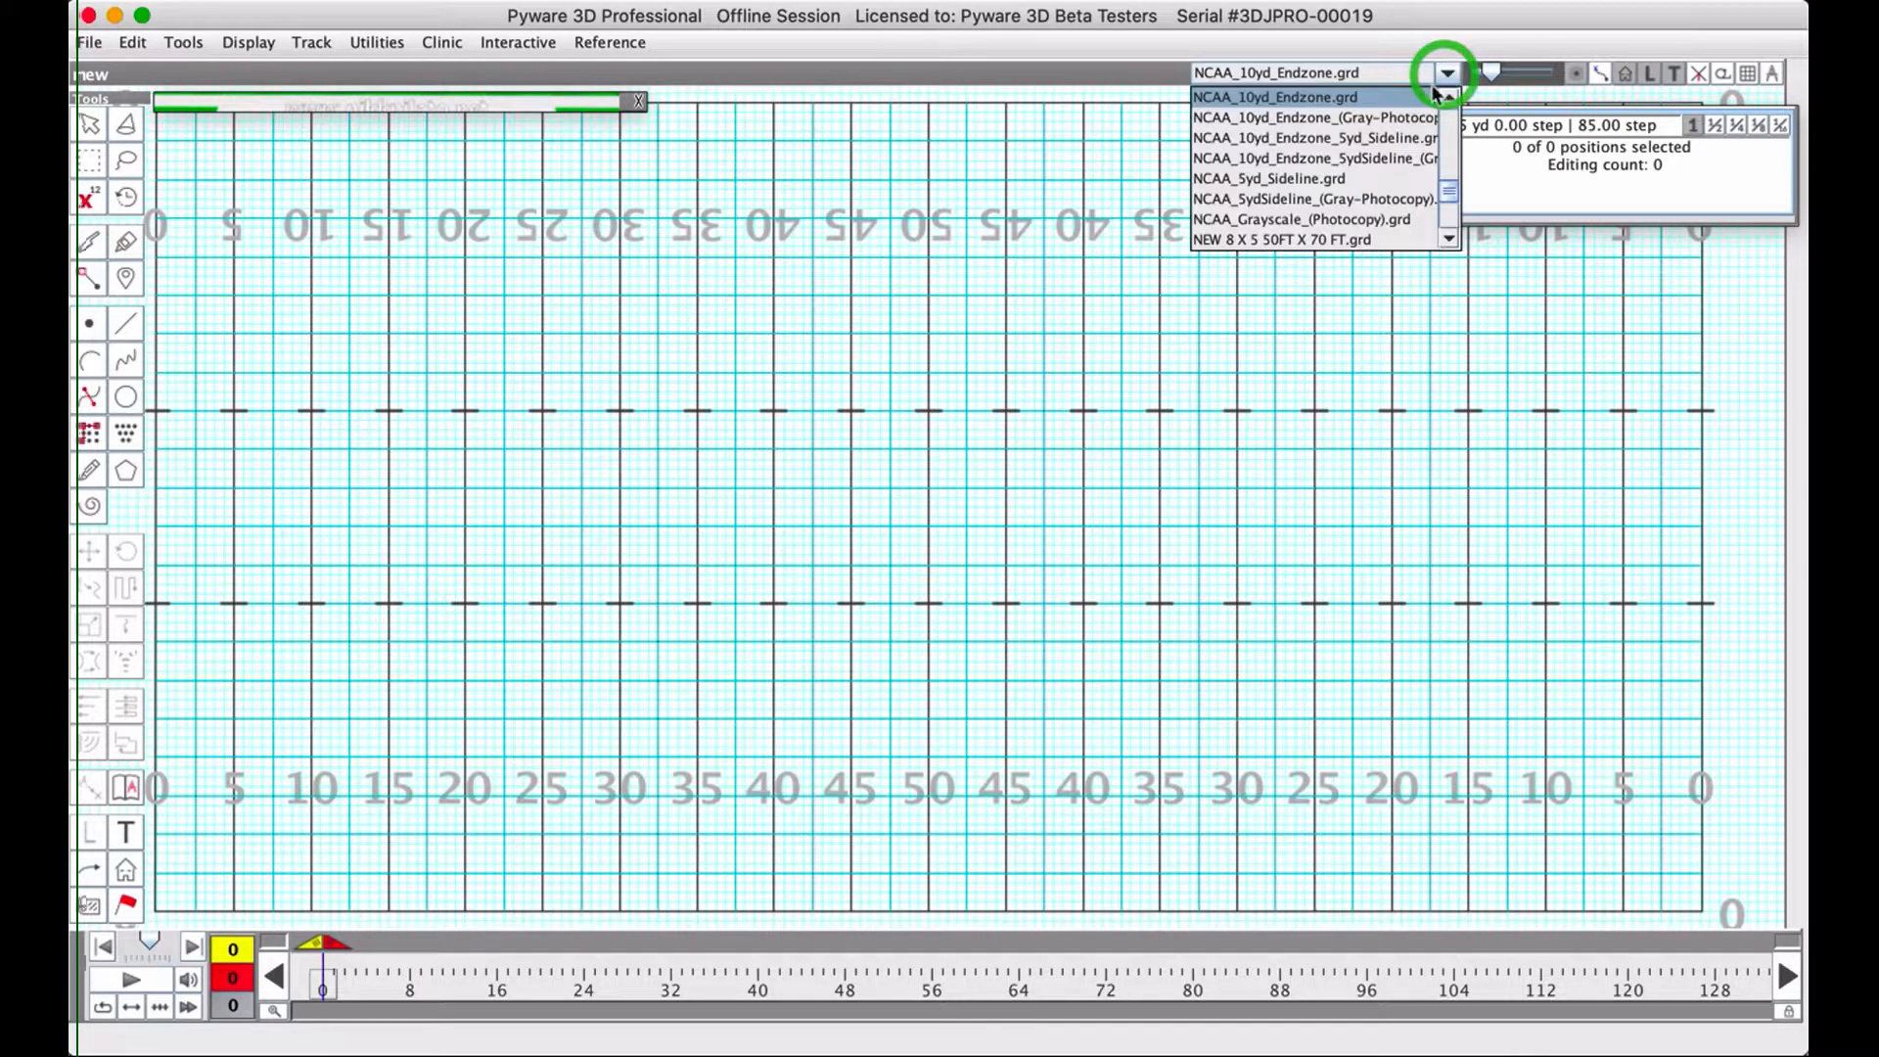
{"action": "scroll", "scroll_direction": "down", "scroll_amount": 3}
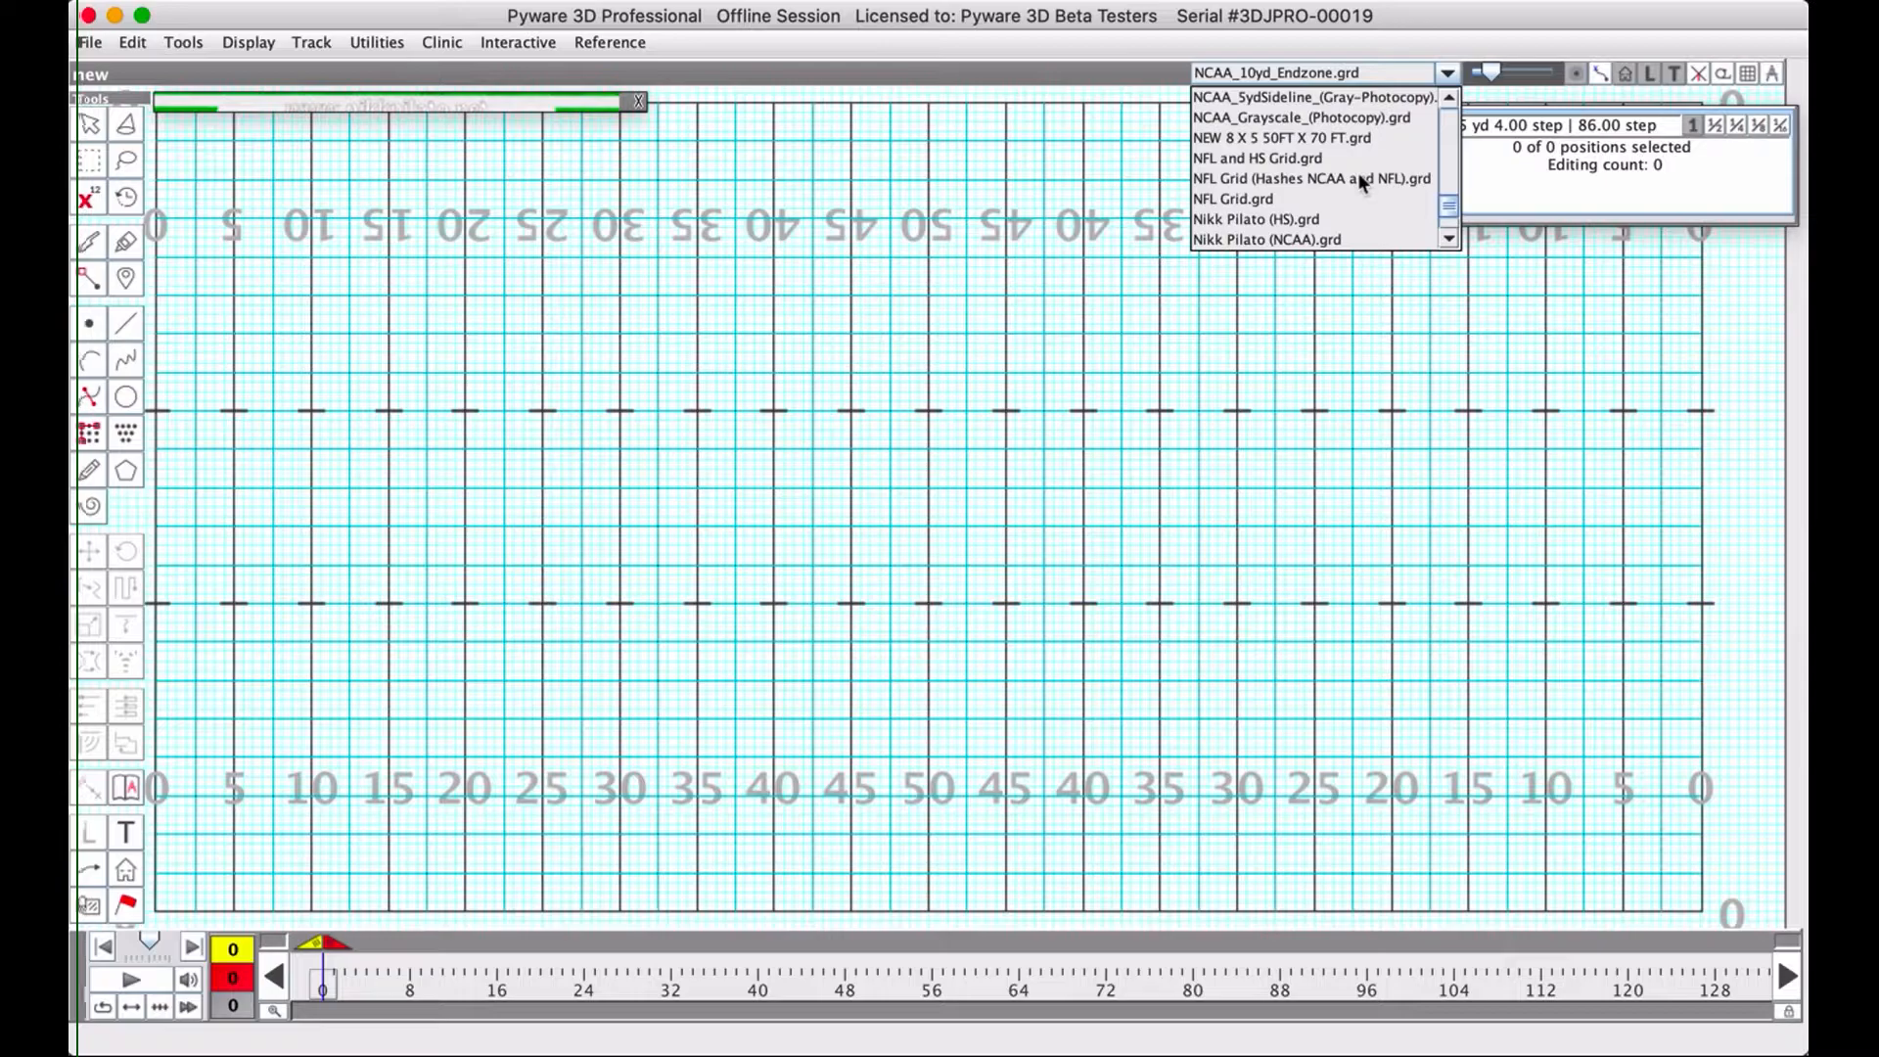
{"action": "scroll", "scroll_direction": "down", "scroll_amount": 3}
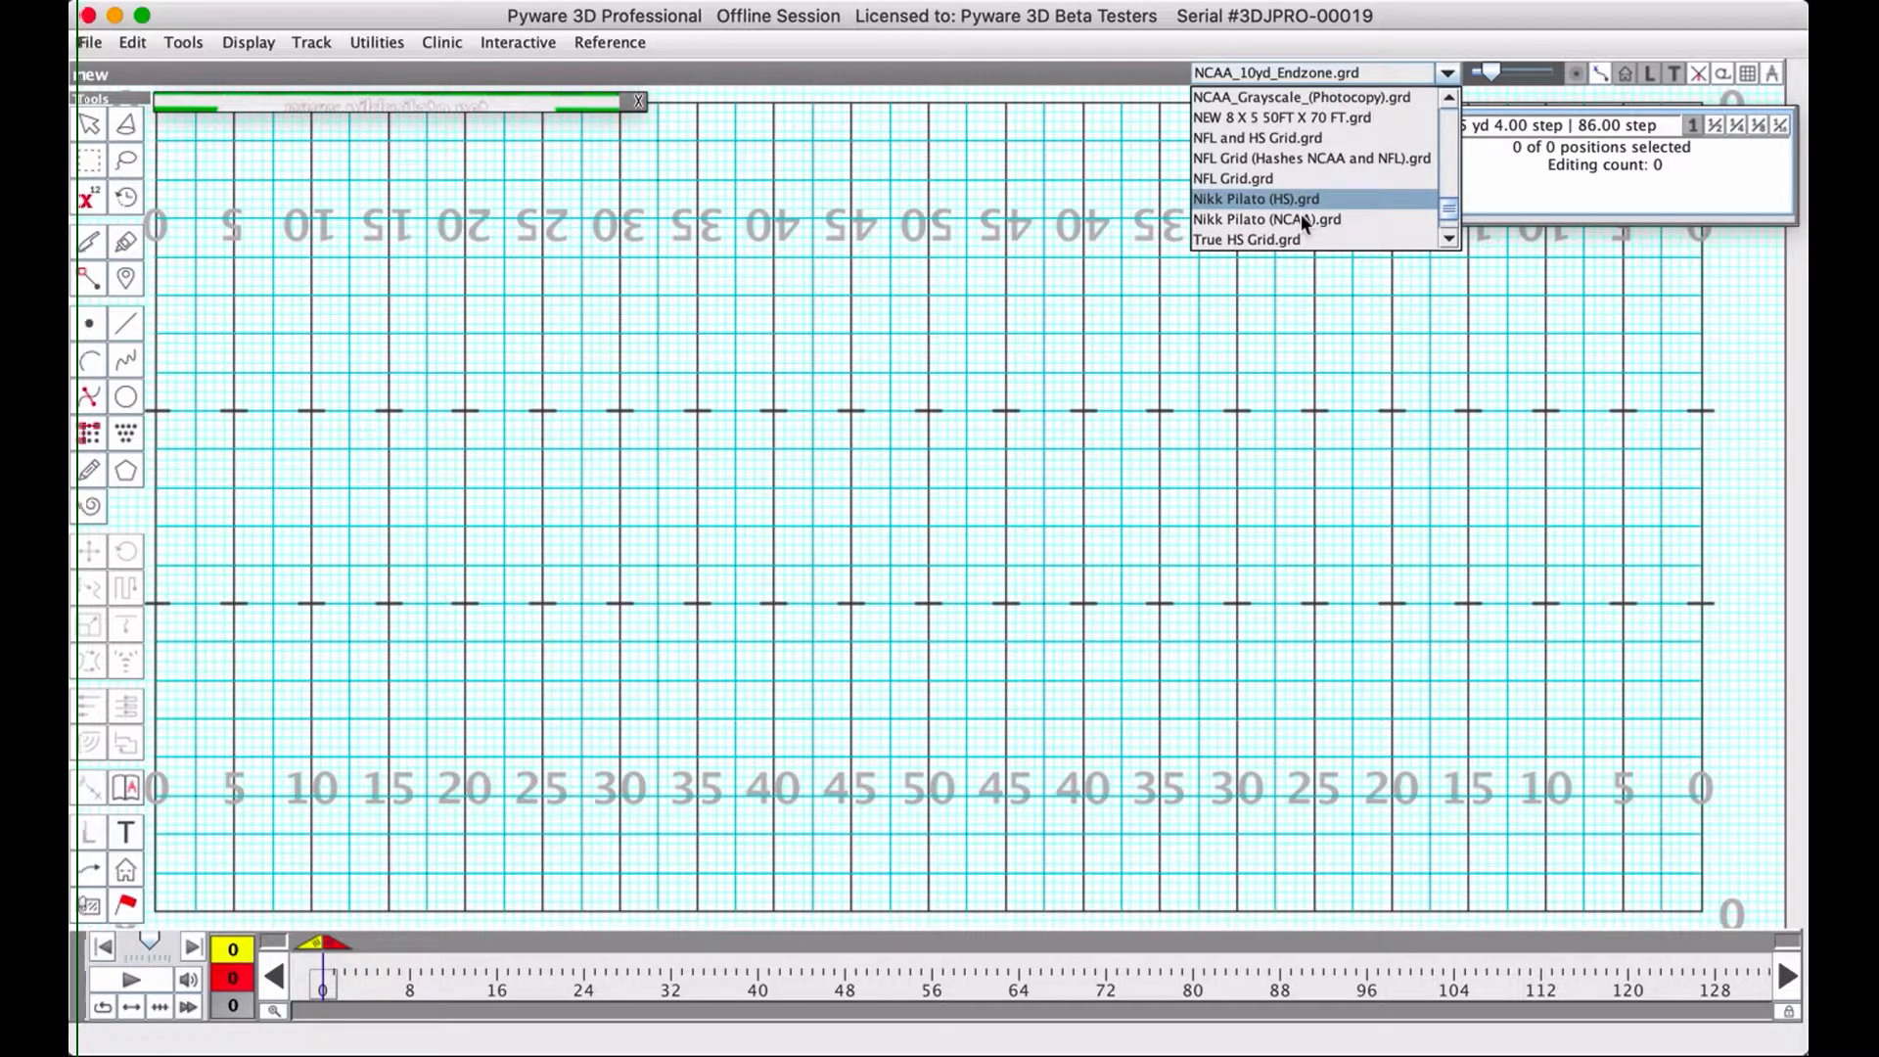
{"action": "left_click", "coordinate": [1267, 217]}
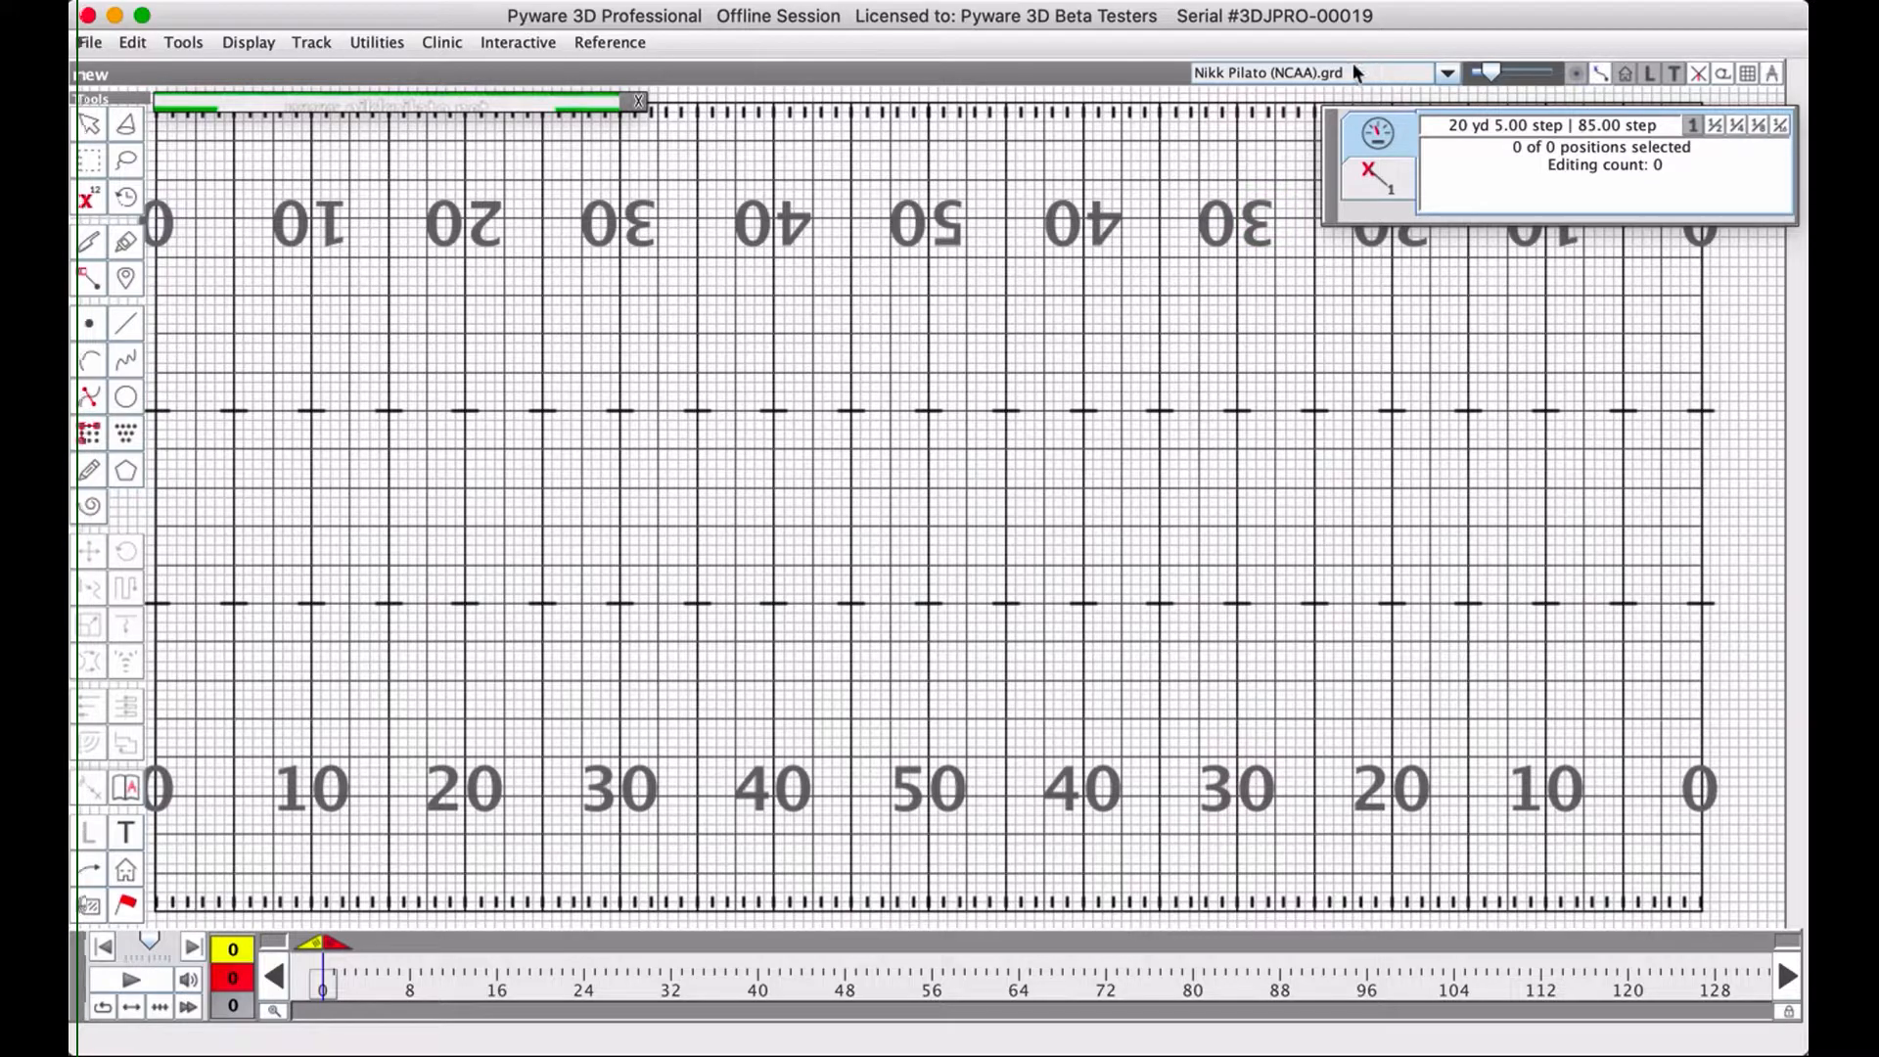
Switch the field backdrop to True NCAA Grid.grd and keep browsing the grid list.
{"action": "left_click", "coordinate": [1445, 73]}
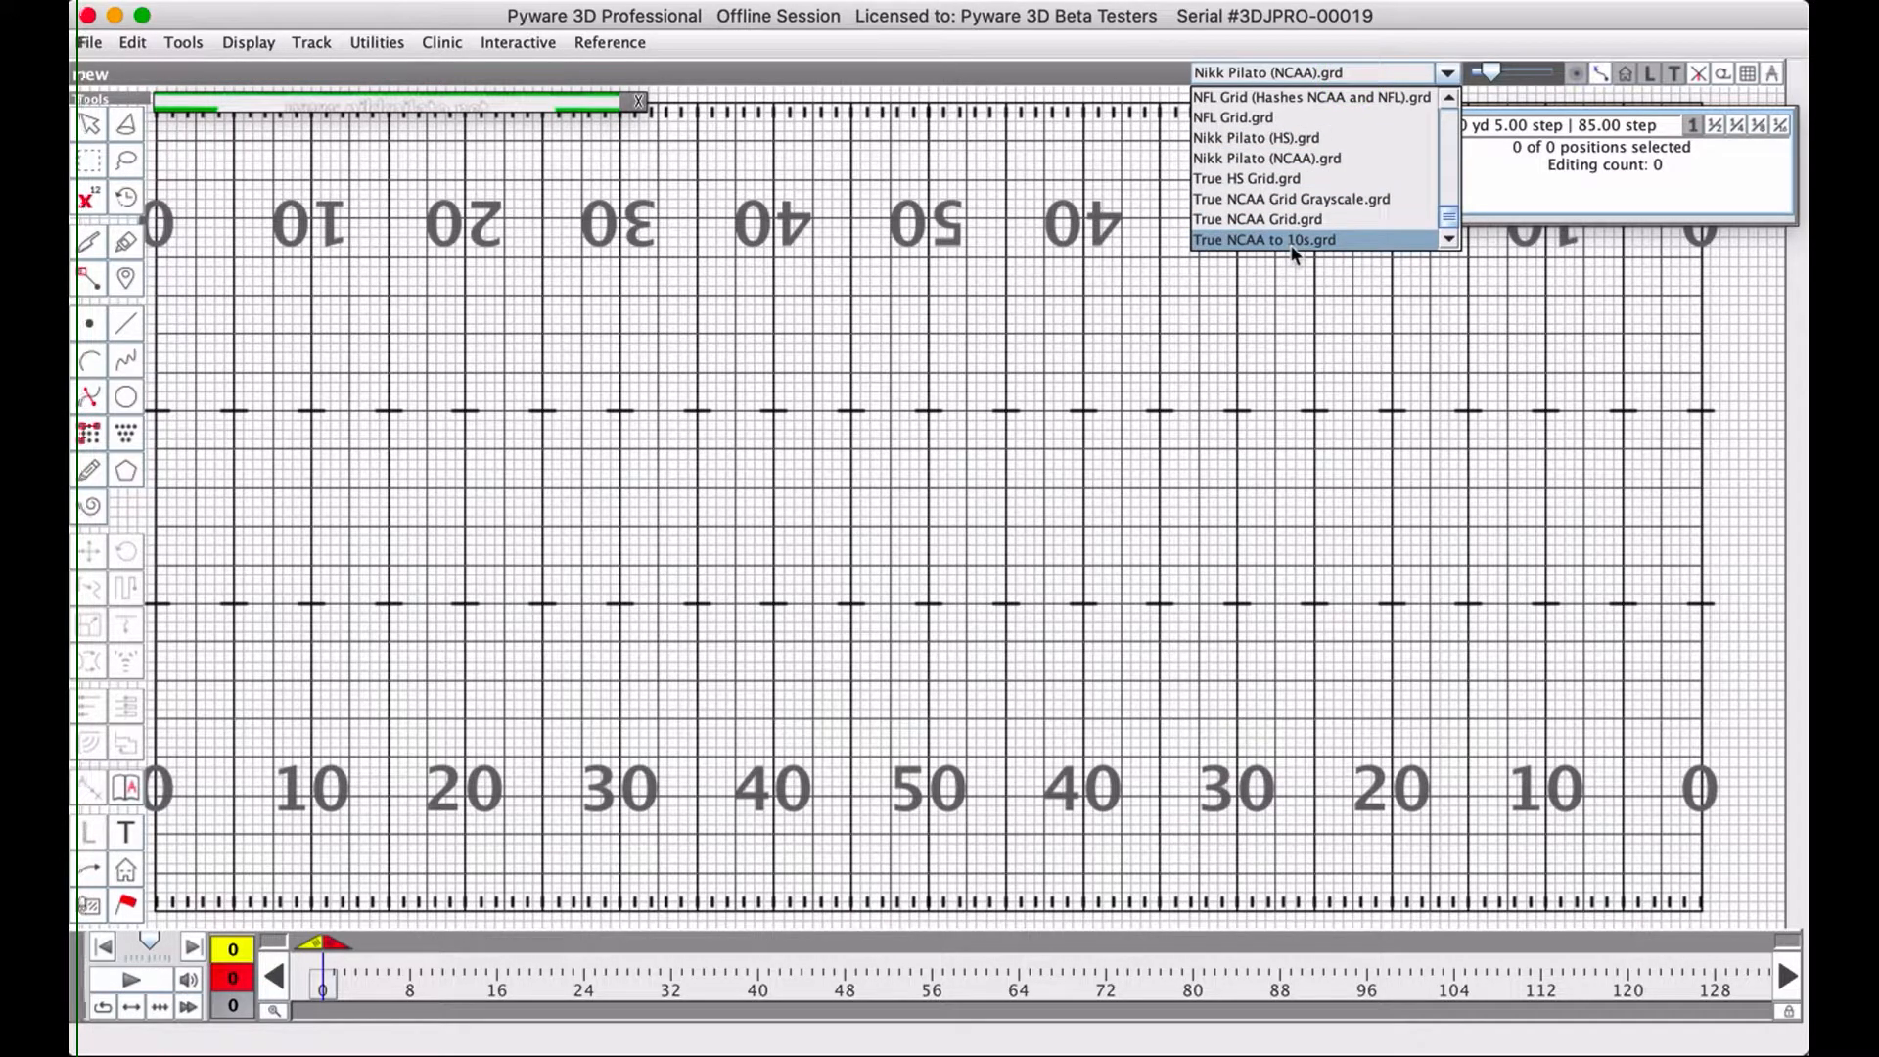
{"action": "mouse_move", "coordinate": [1300, 217]}
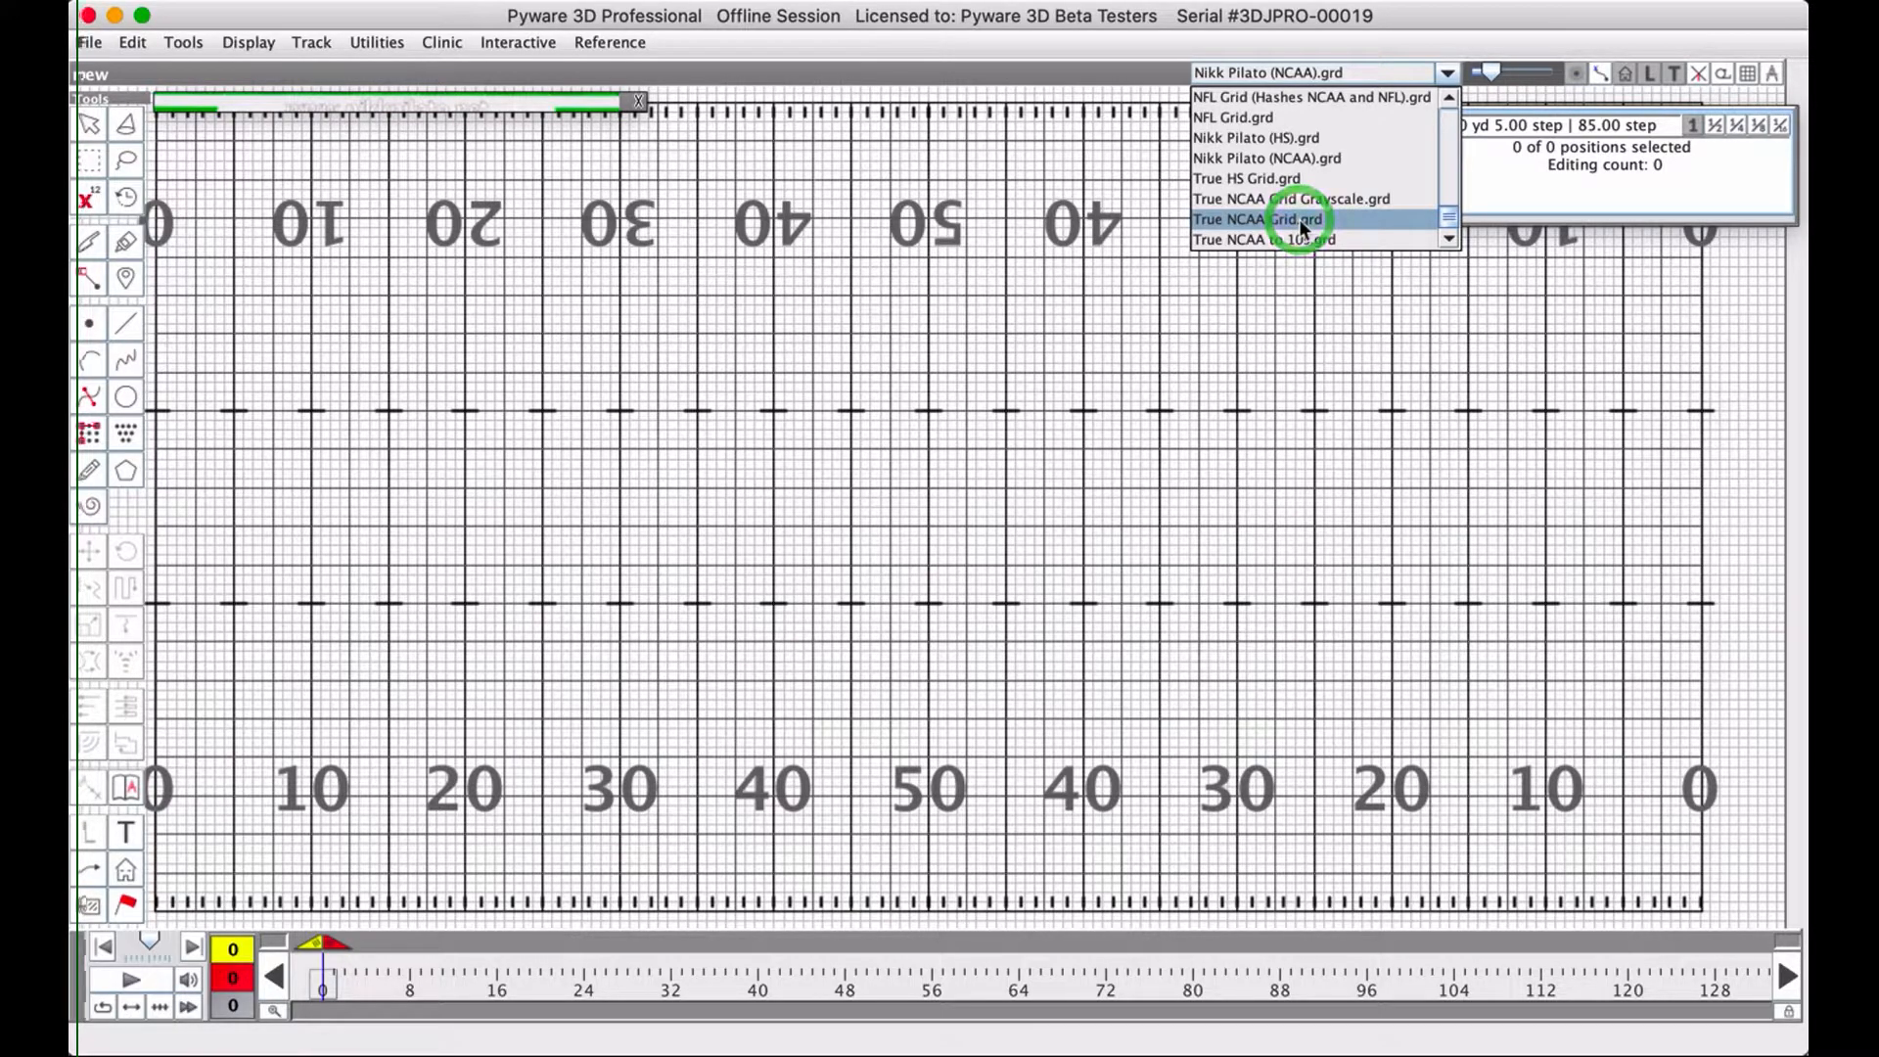
{"action": "left_click", "coordinate": [1256, 217]}
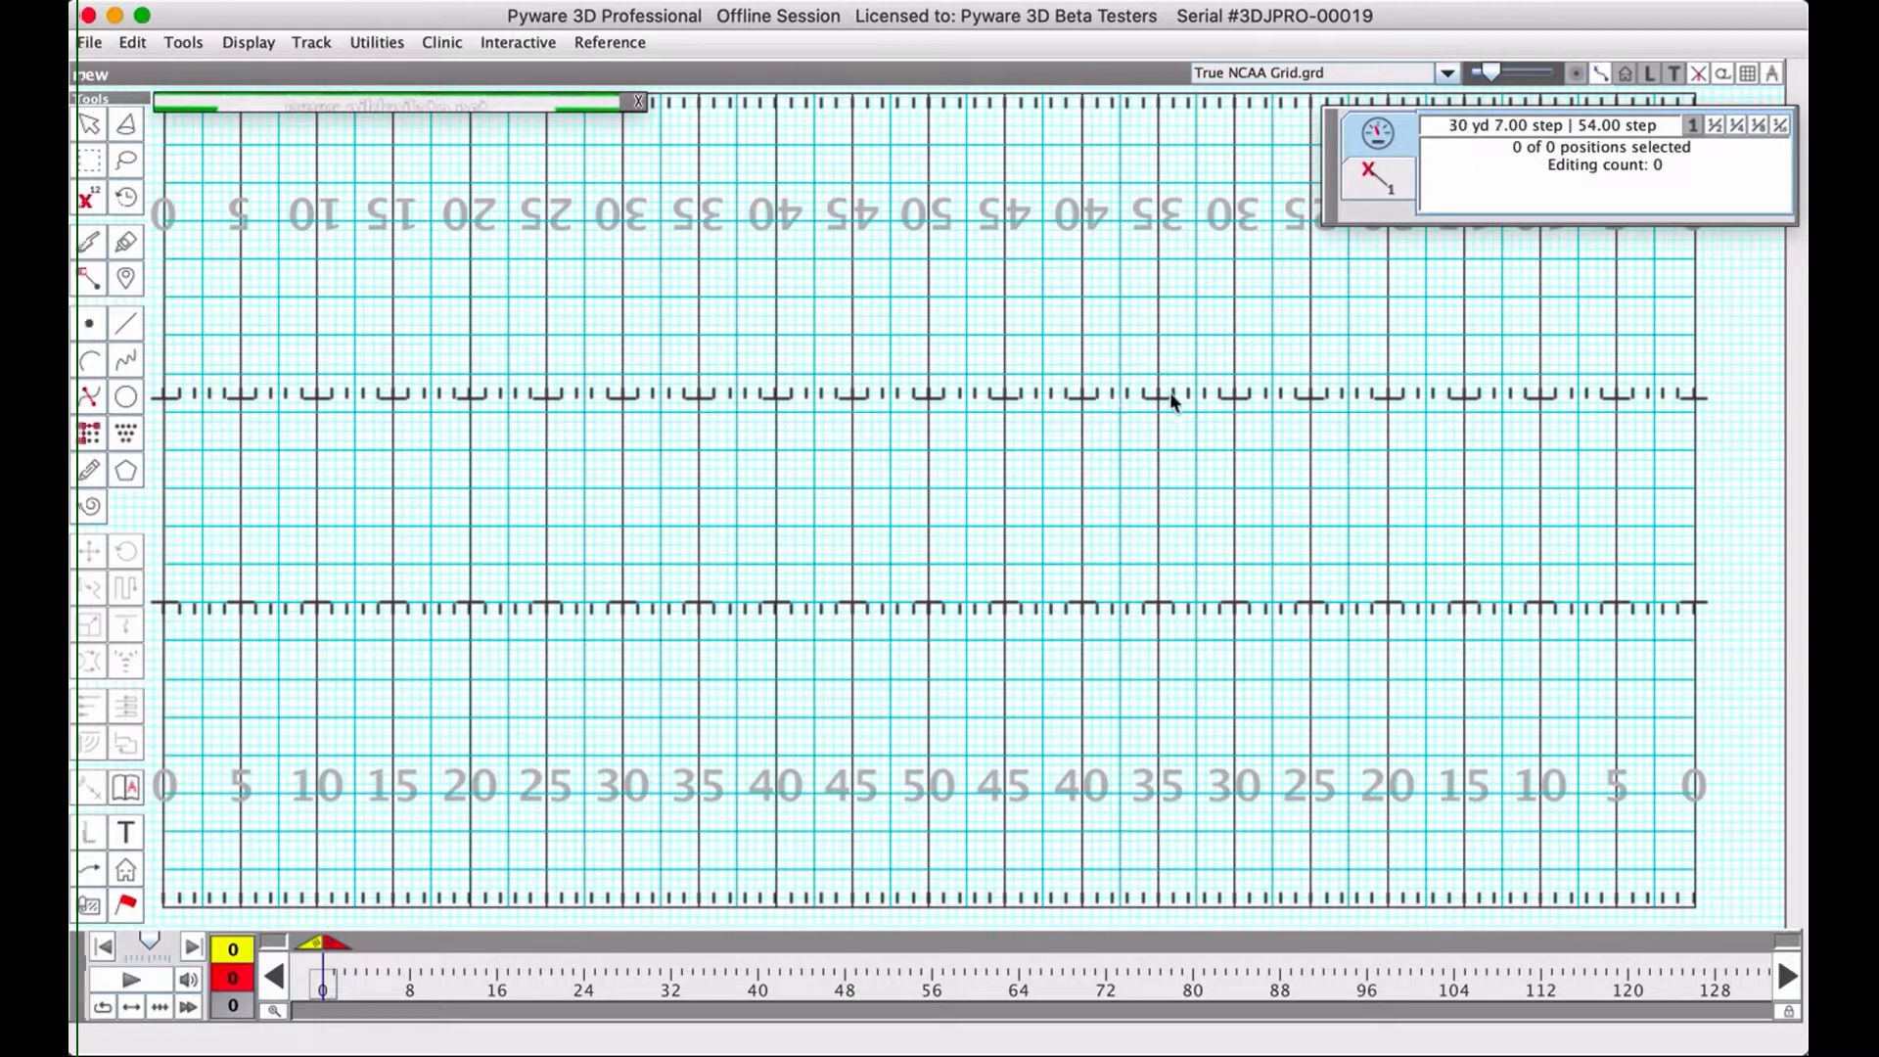
{"action": "left_click", "coordinate": [1446, 73]}
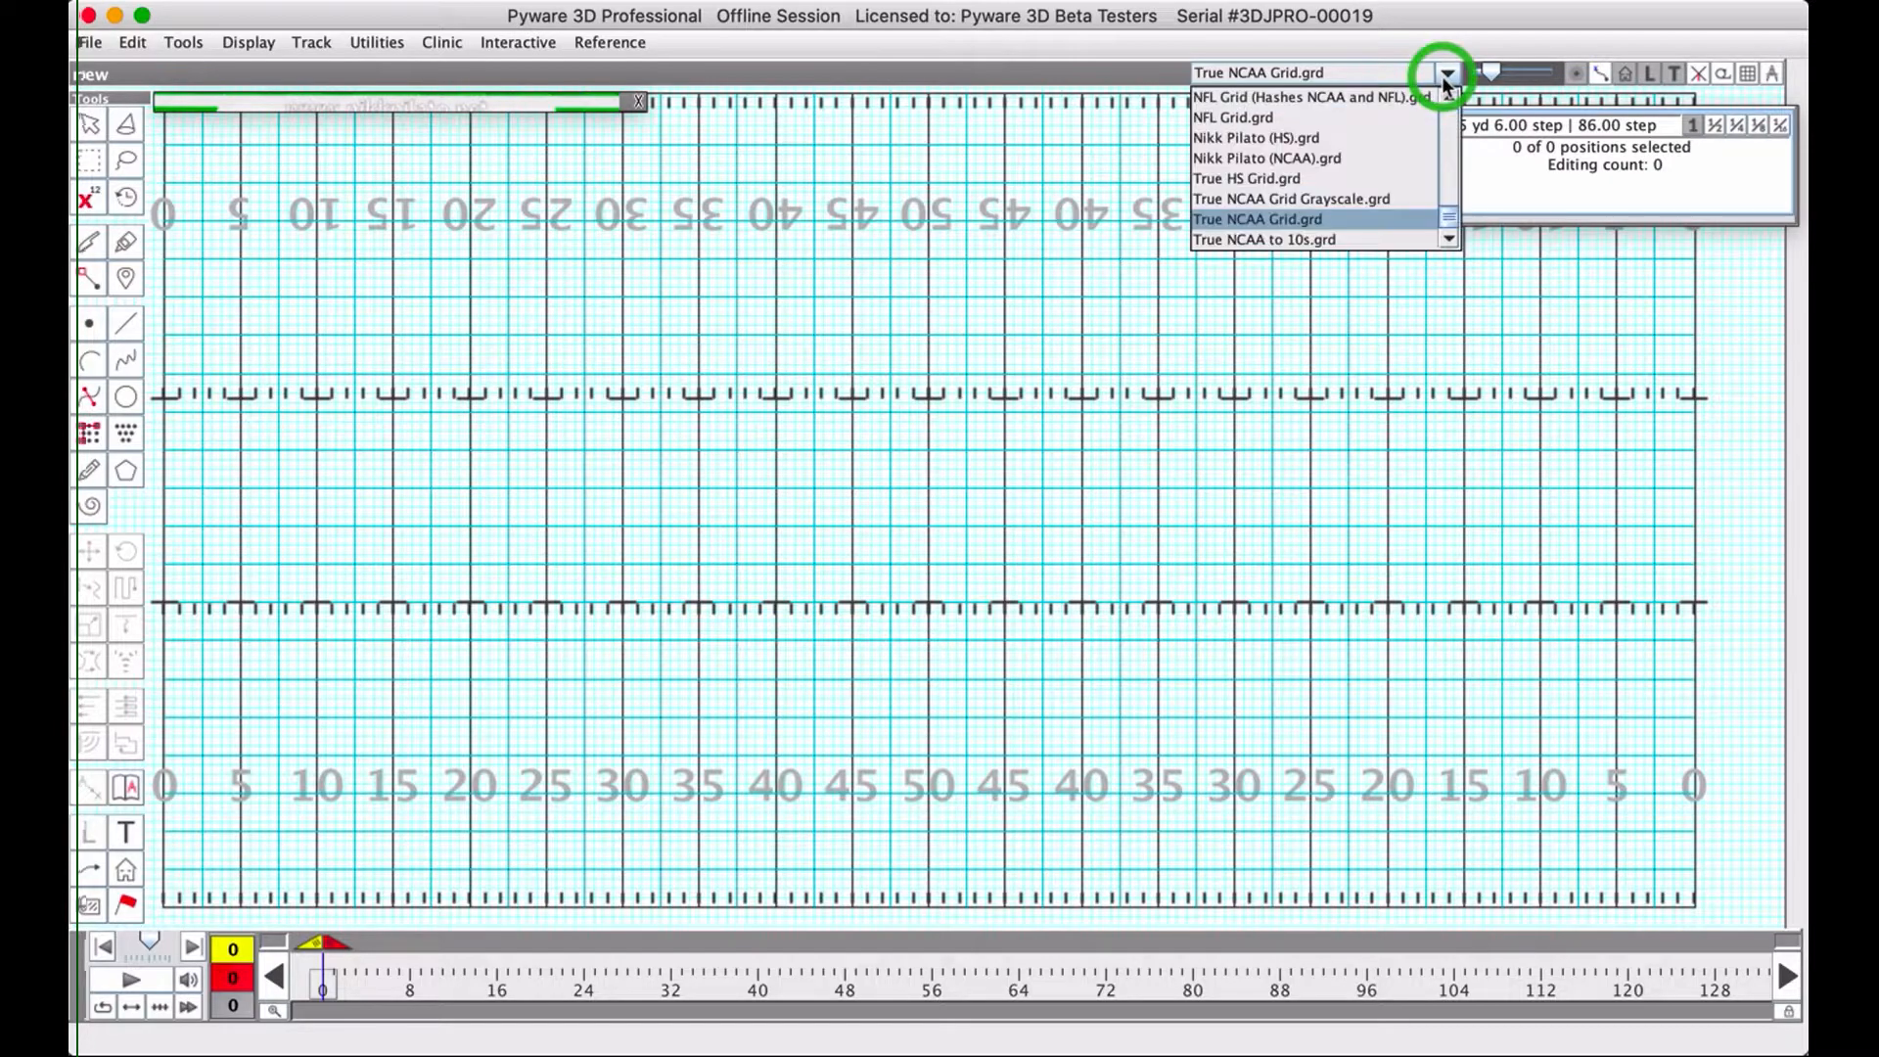
{"action": "scroll", "scroll_direction": "up", "scroll_amount": 3}
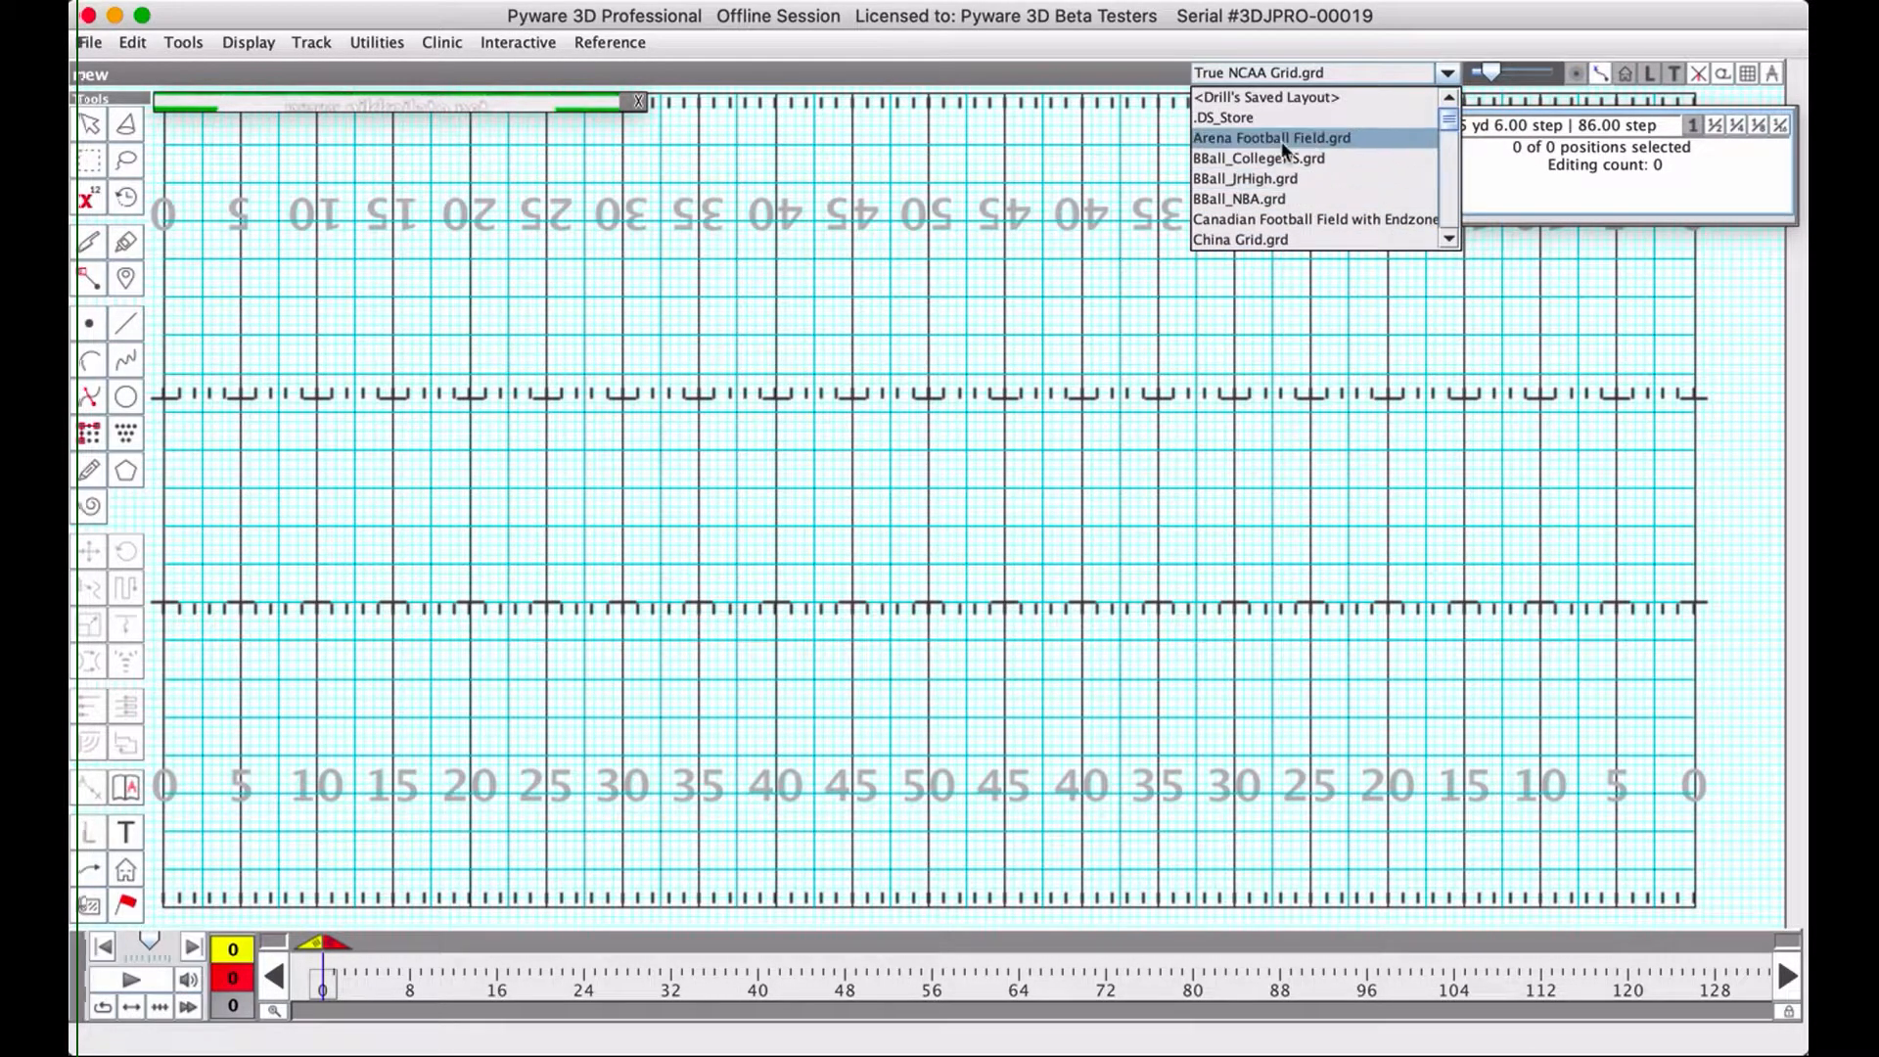
Pass through the Arena Football Field grid, then choose Nikk Pilato (HS).grd as the field.
{"action": "left_click", "coordinate": [1270, 137]}
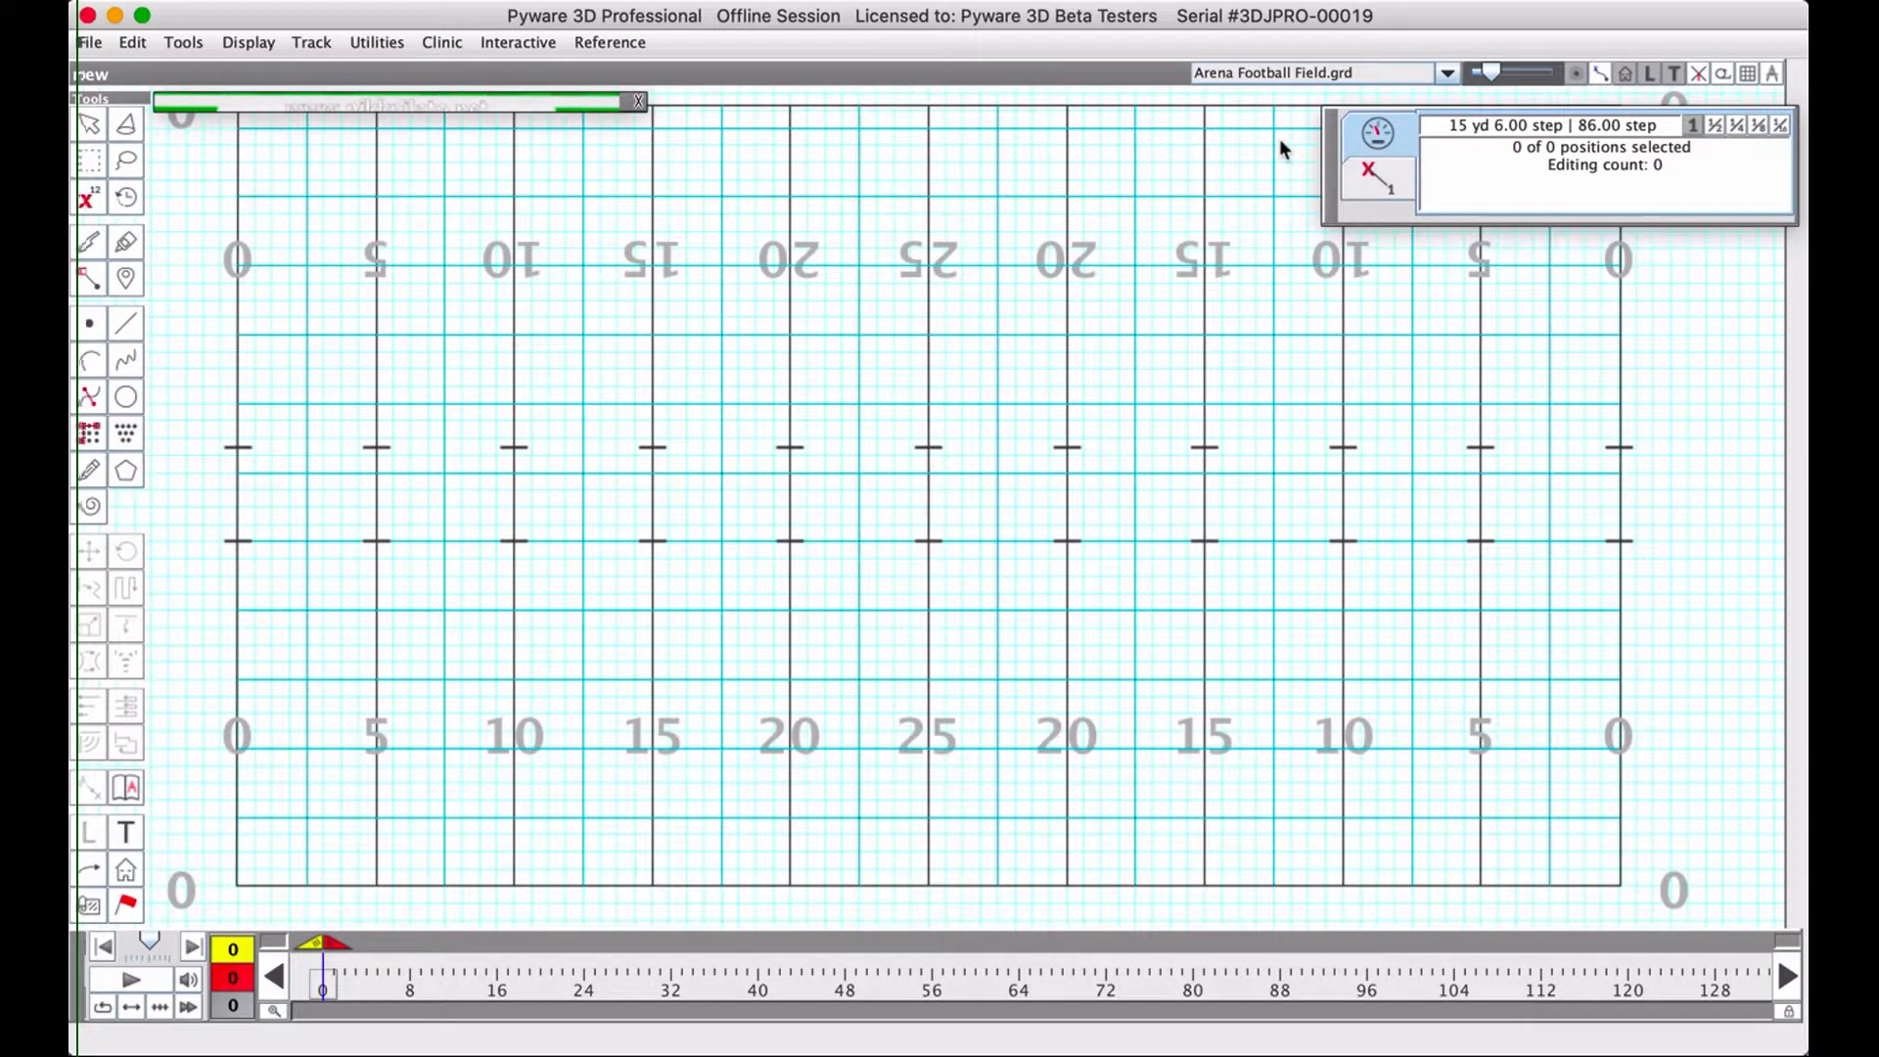
{"action": "left_click", "coordinate": [1446, 72]}
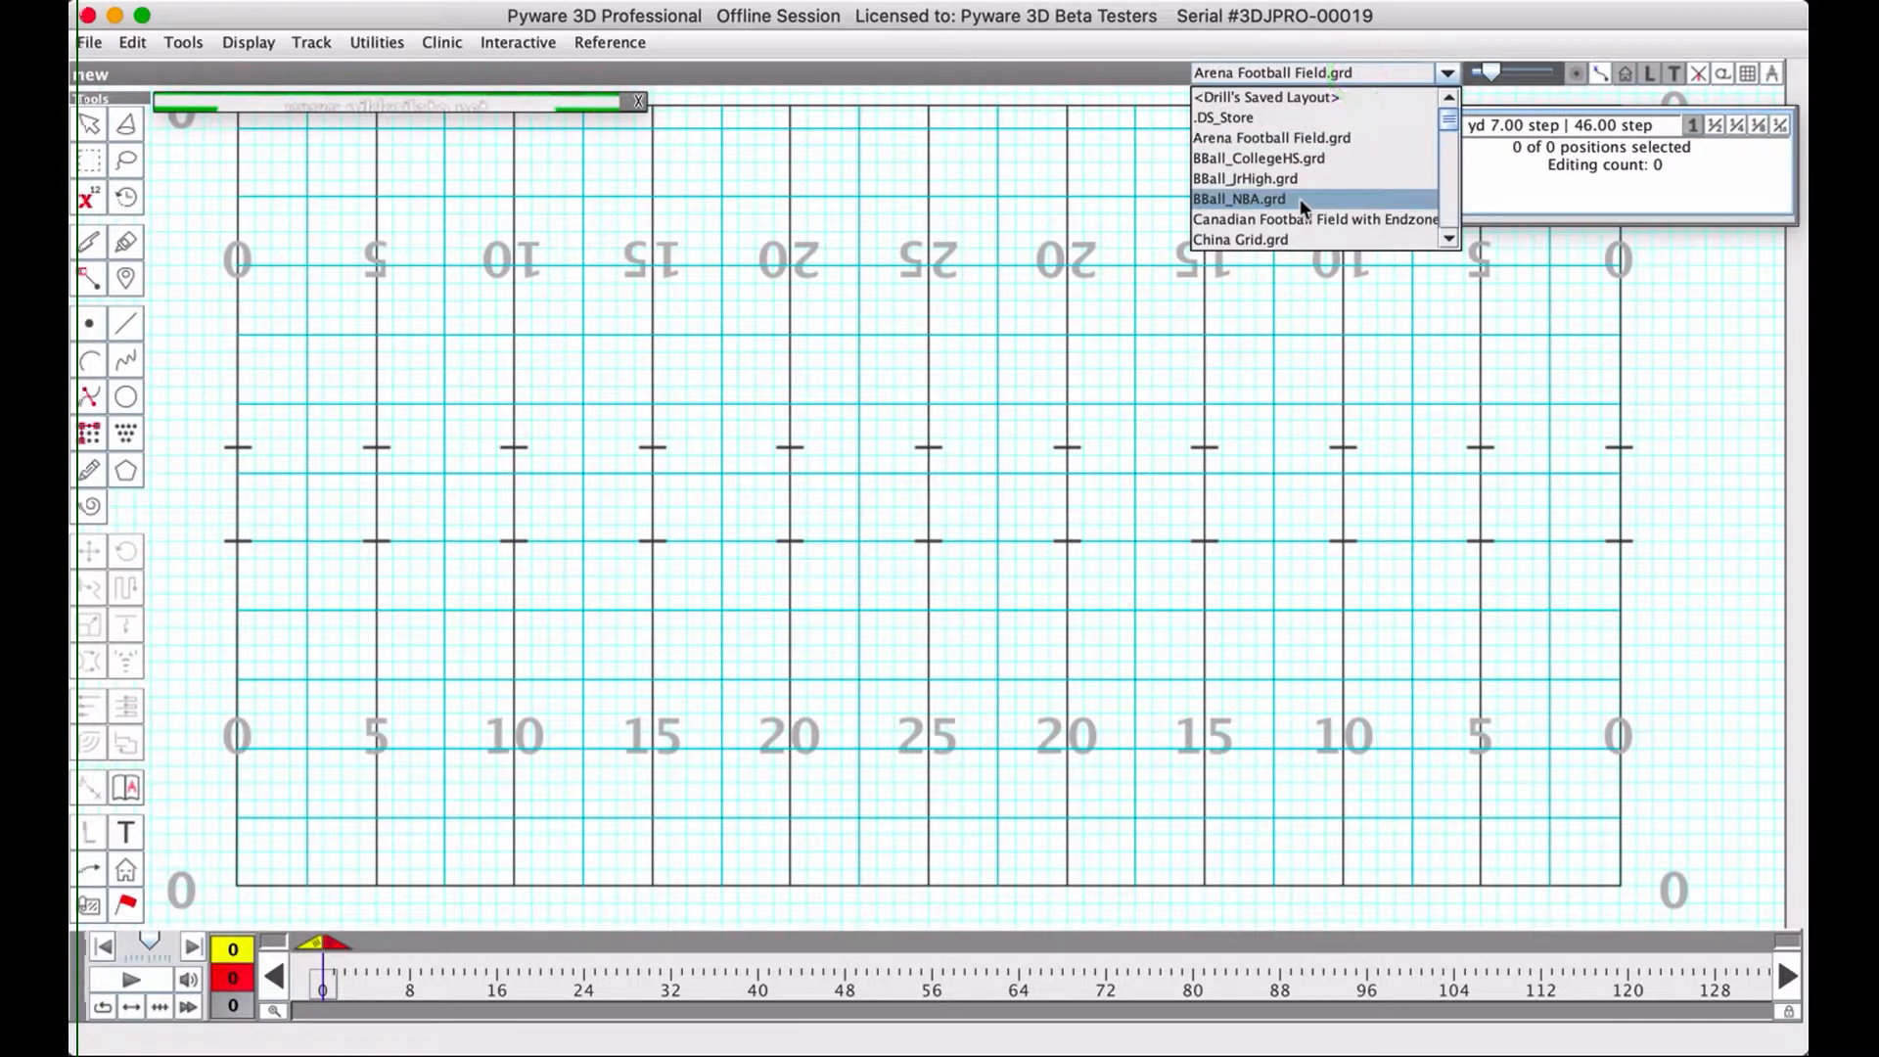
{"action": "scroll", "scroll_direction": "down", "scroll_amount": 3}
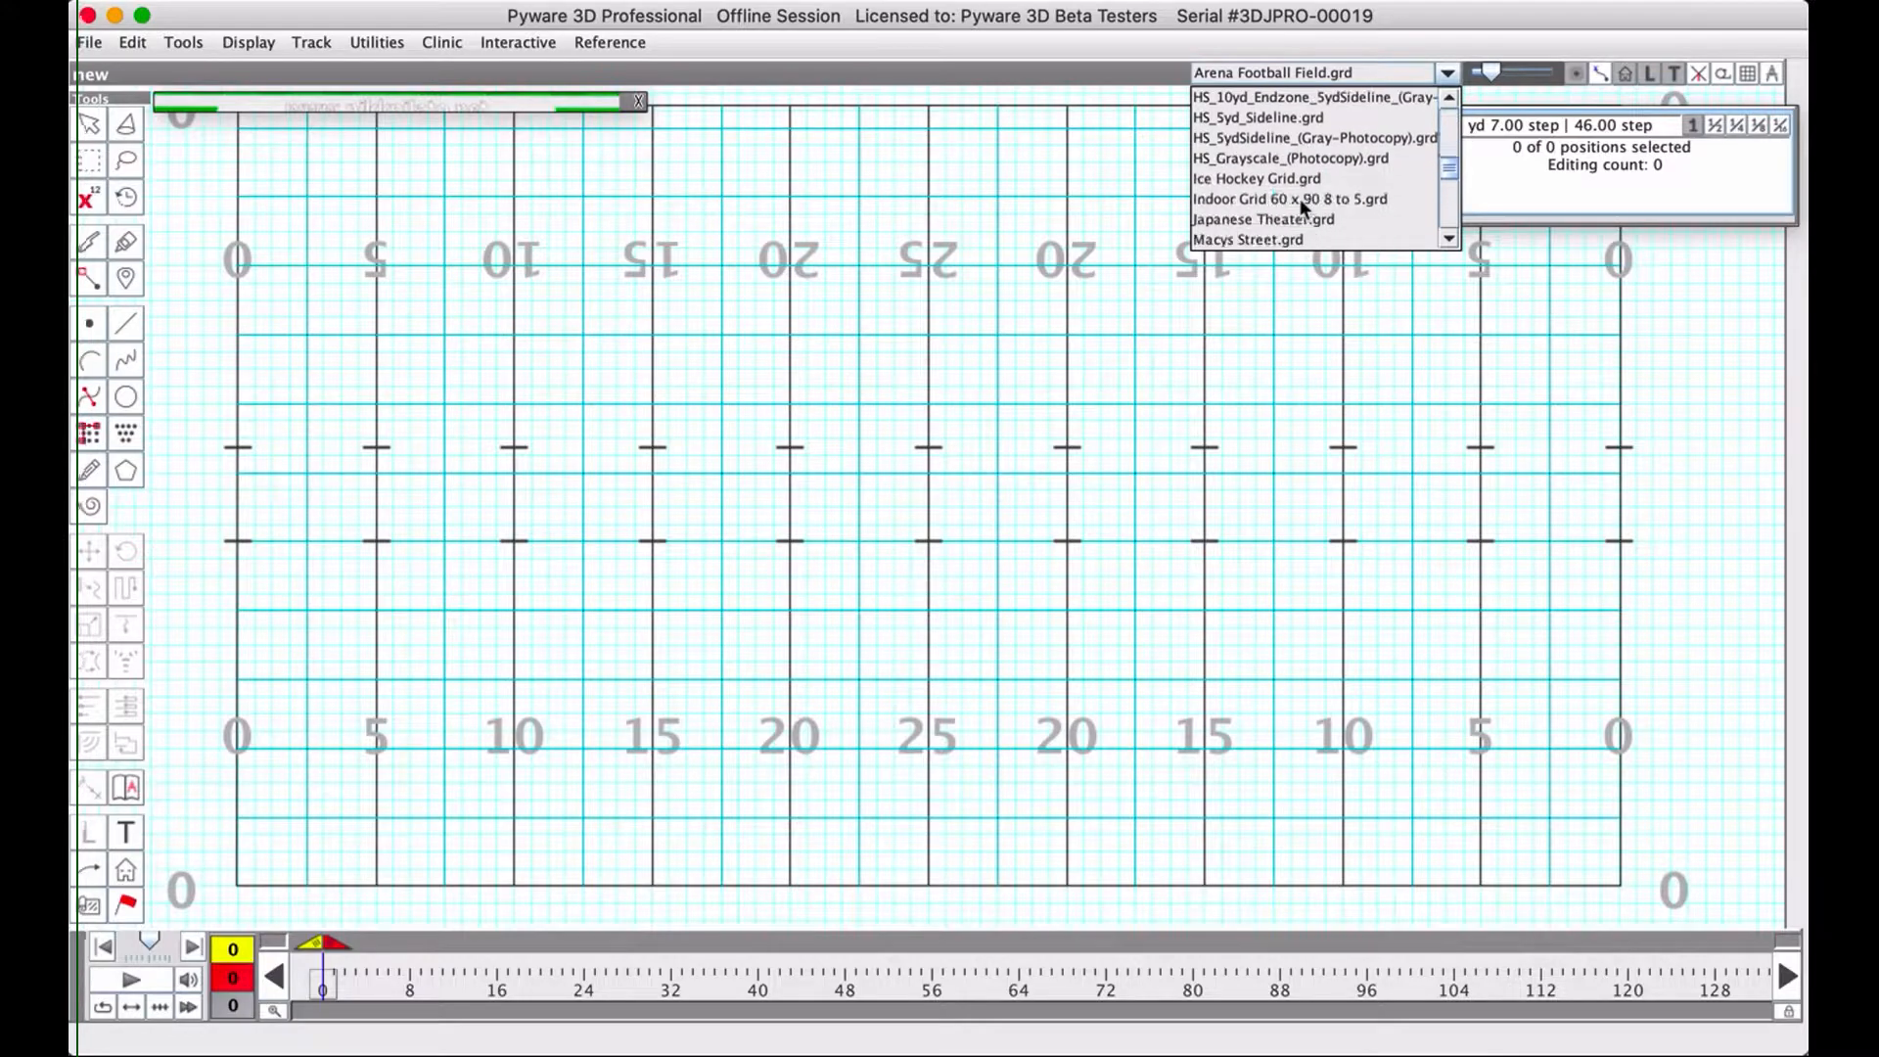
{"action": "scroll", "scroll_direction": "down", "scroll_amount": 3}
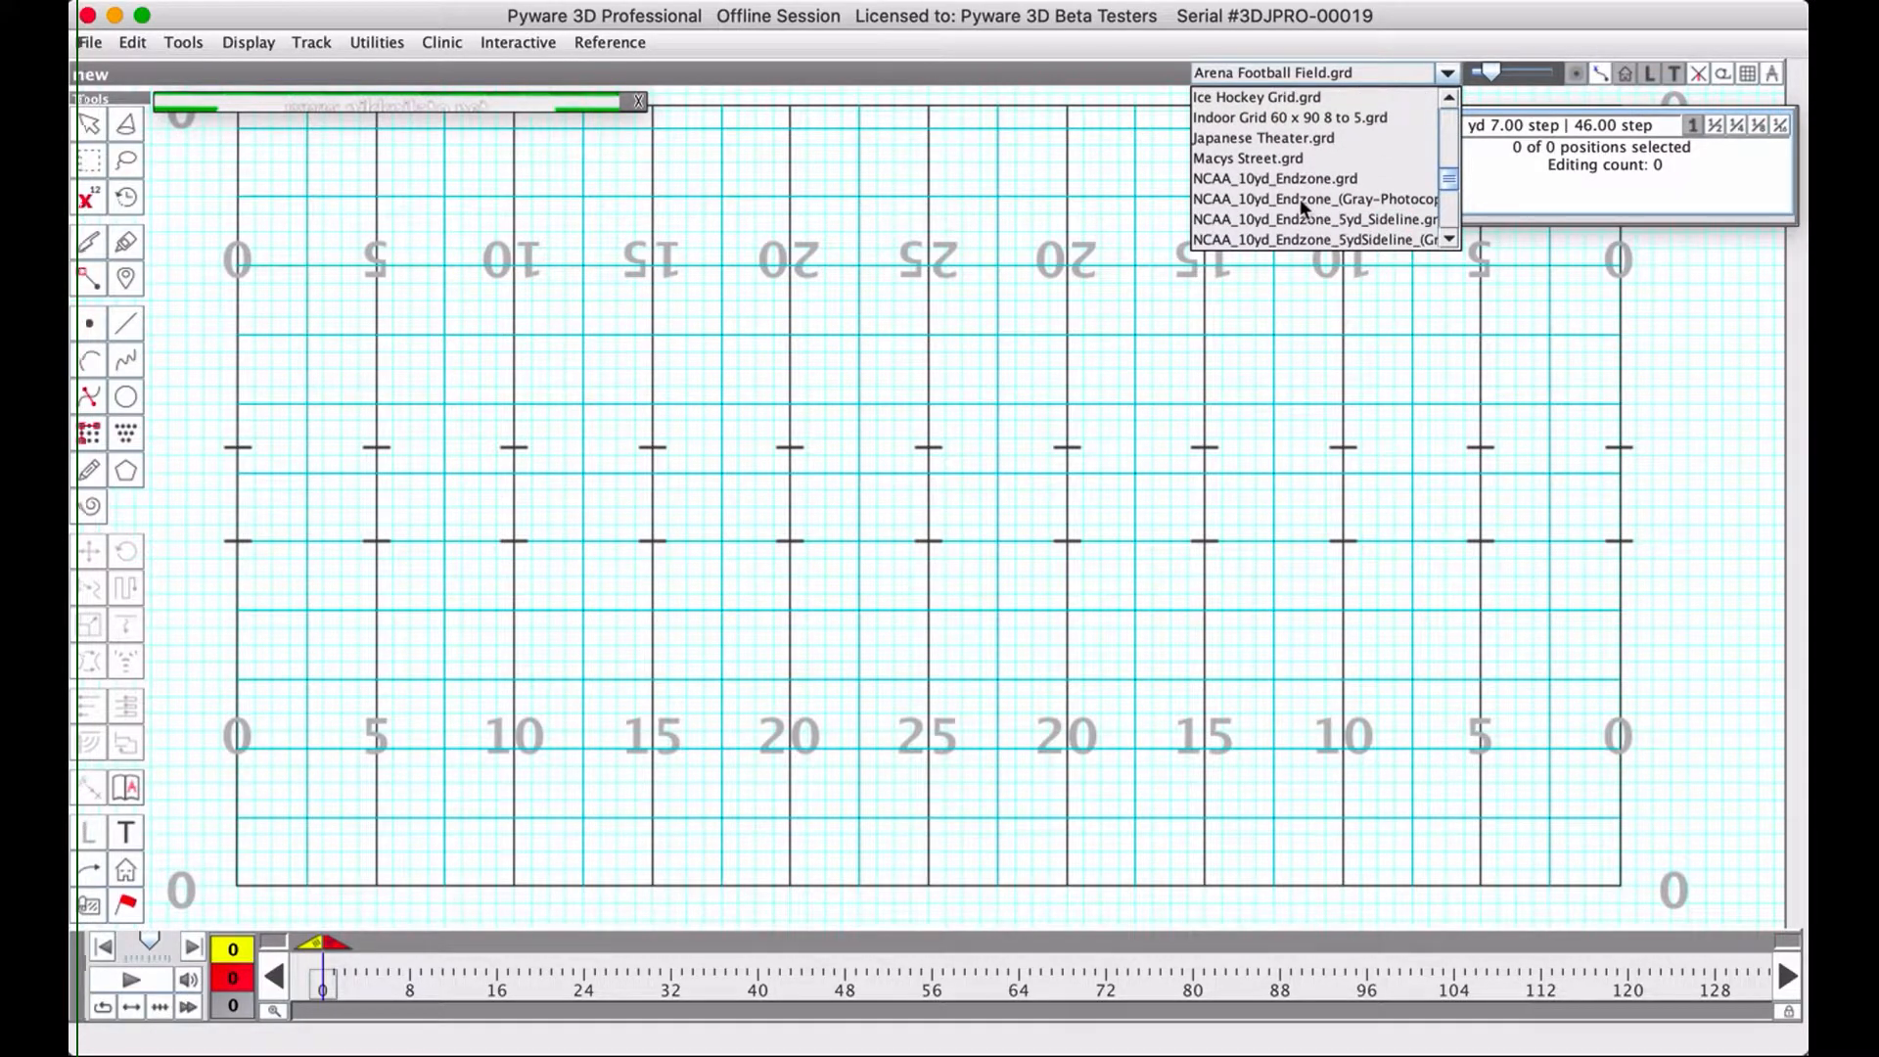
{"action": "scroll", "scroll_direction": "down", "scroll_amount": 3}
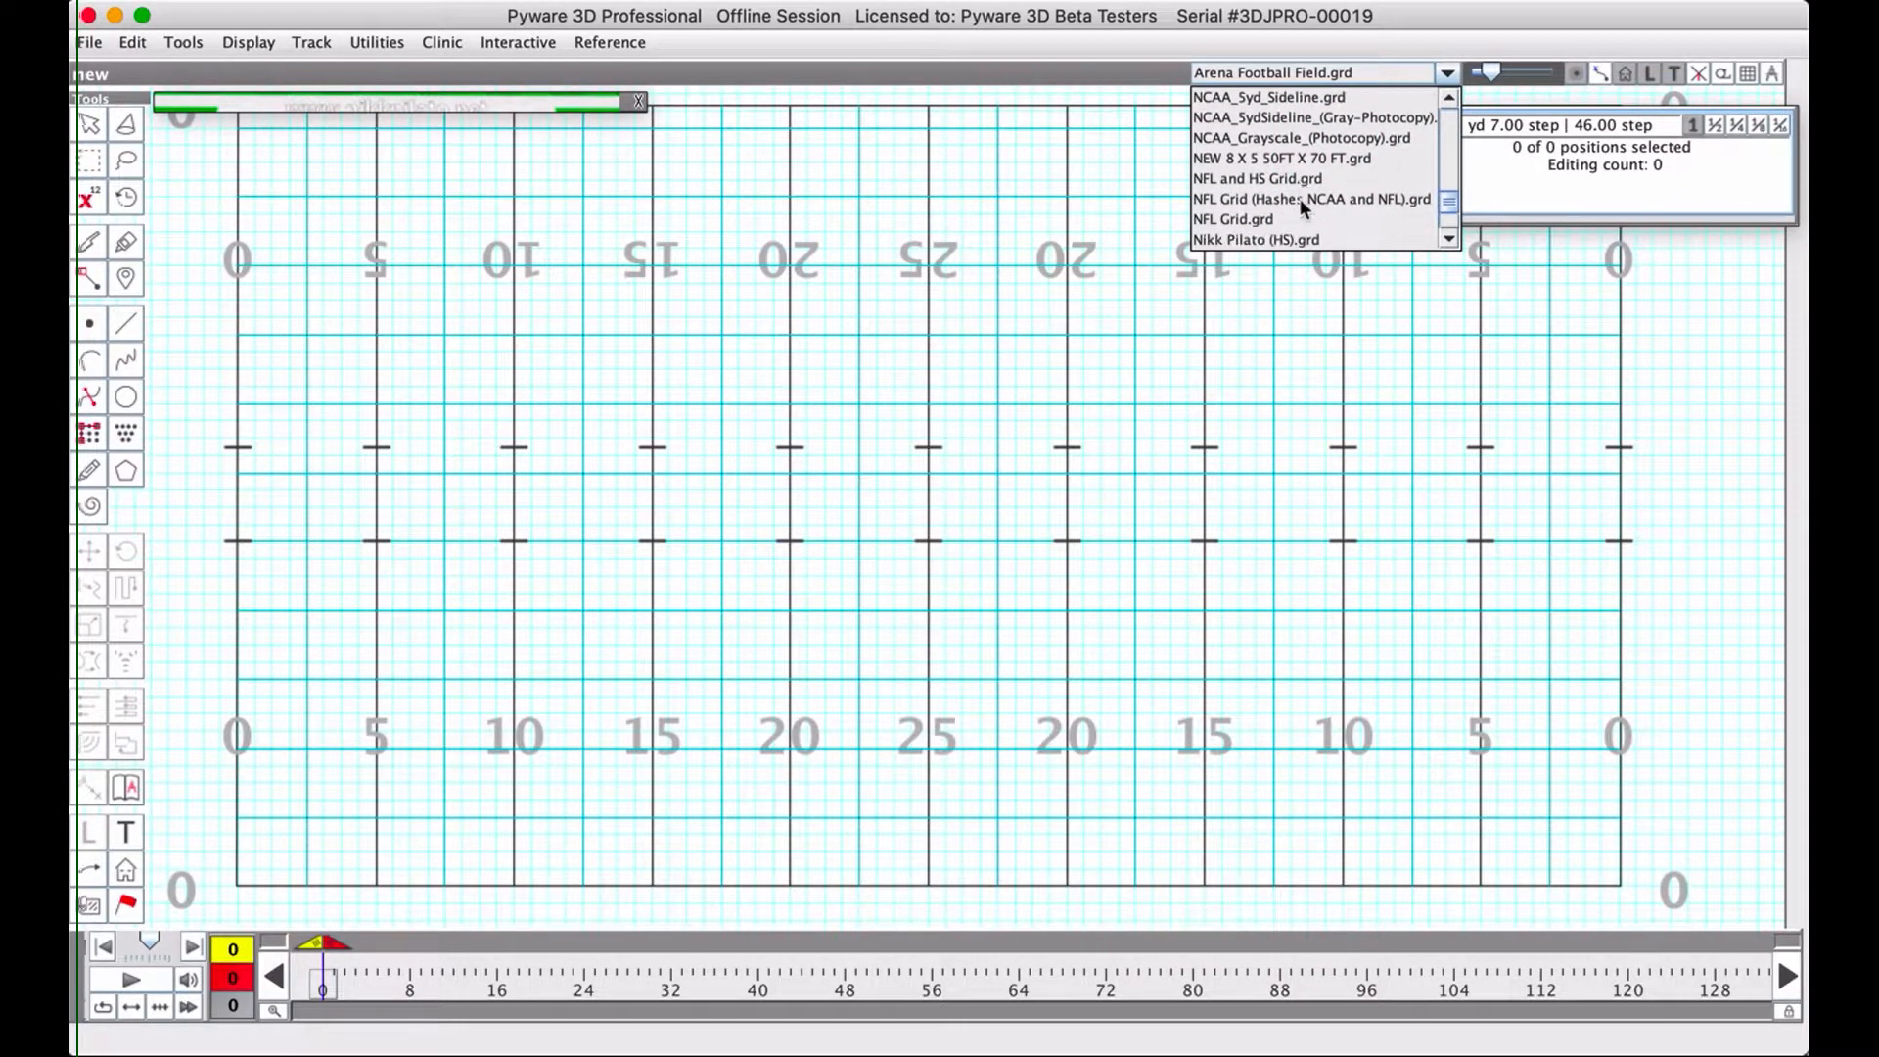
{"action": "scroll", "scroll_direction": "down", "scroll_amount": 3}
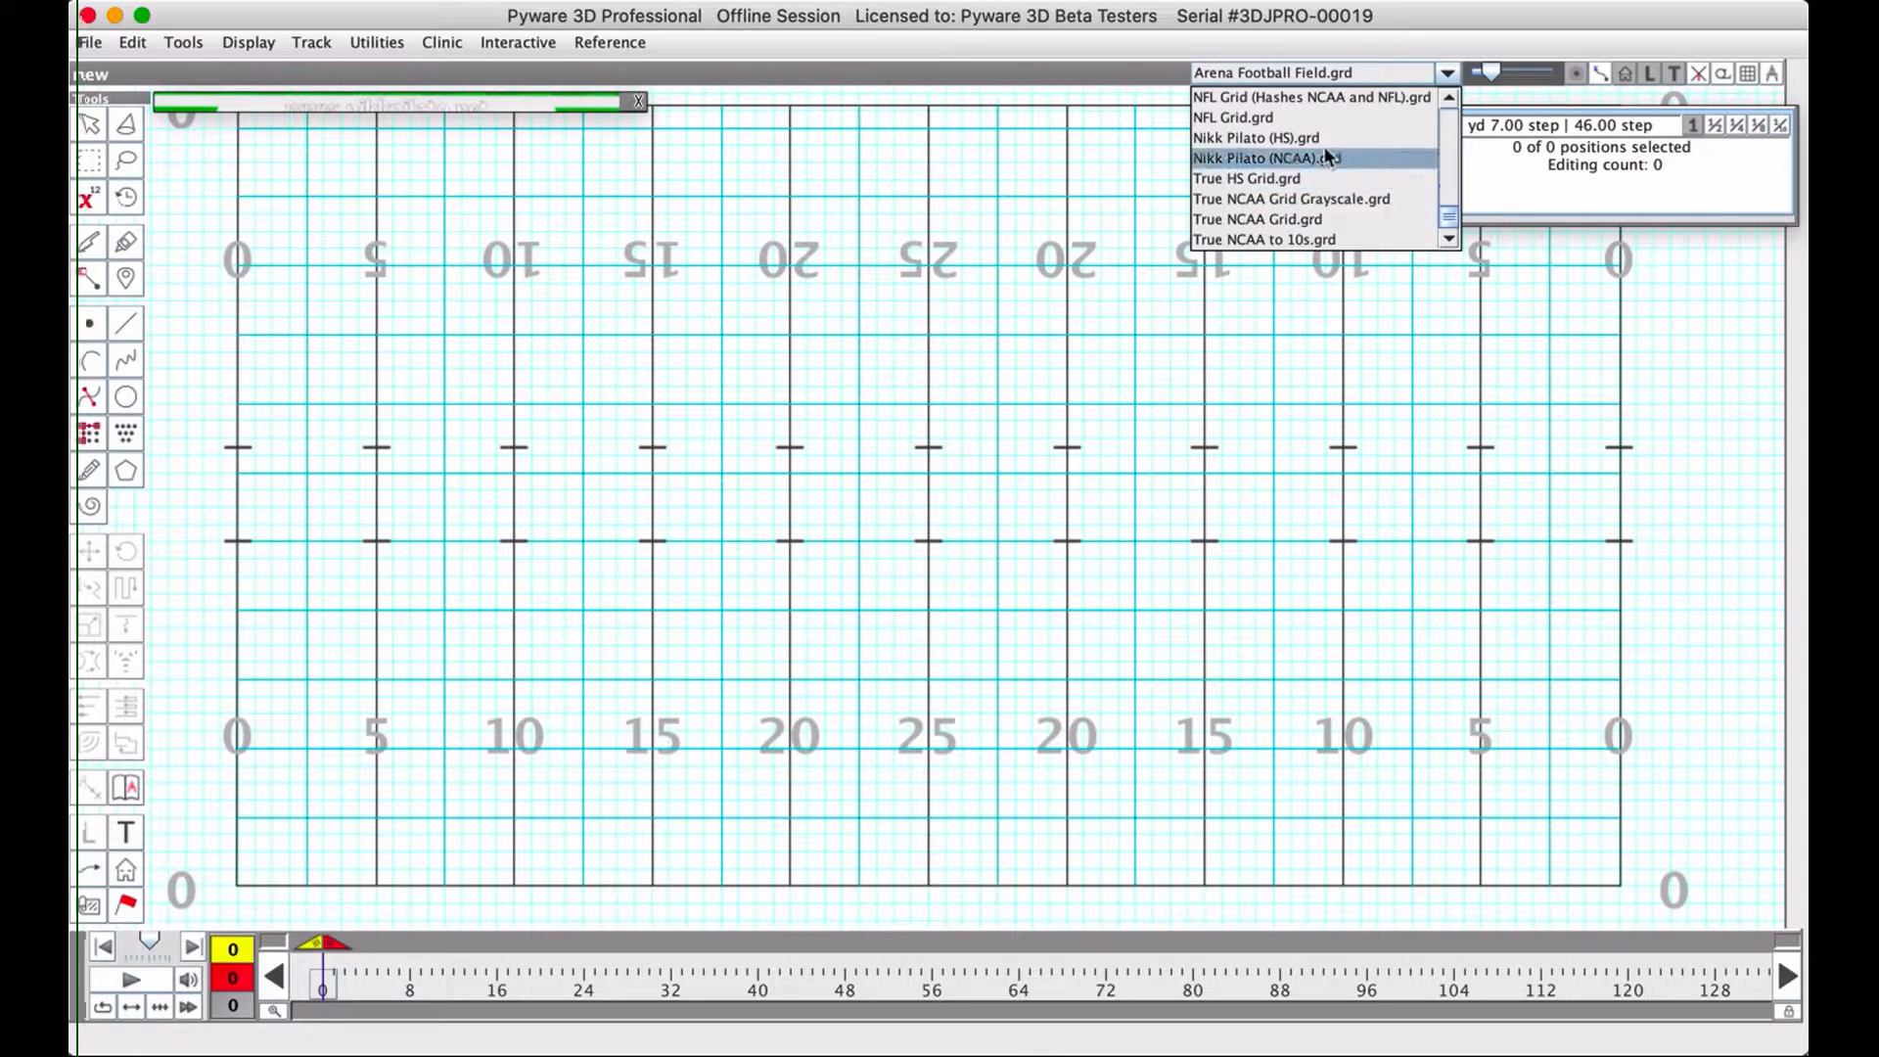
{"action": "left_click", "coordinate": [1255, 137]}
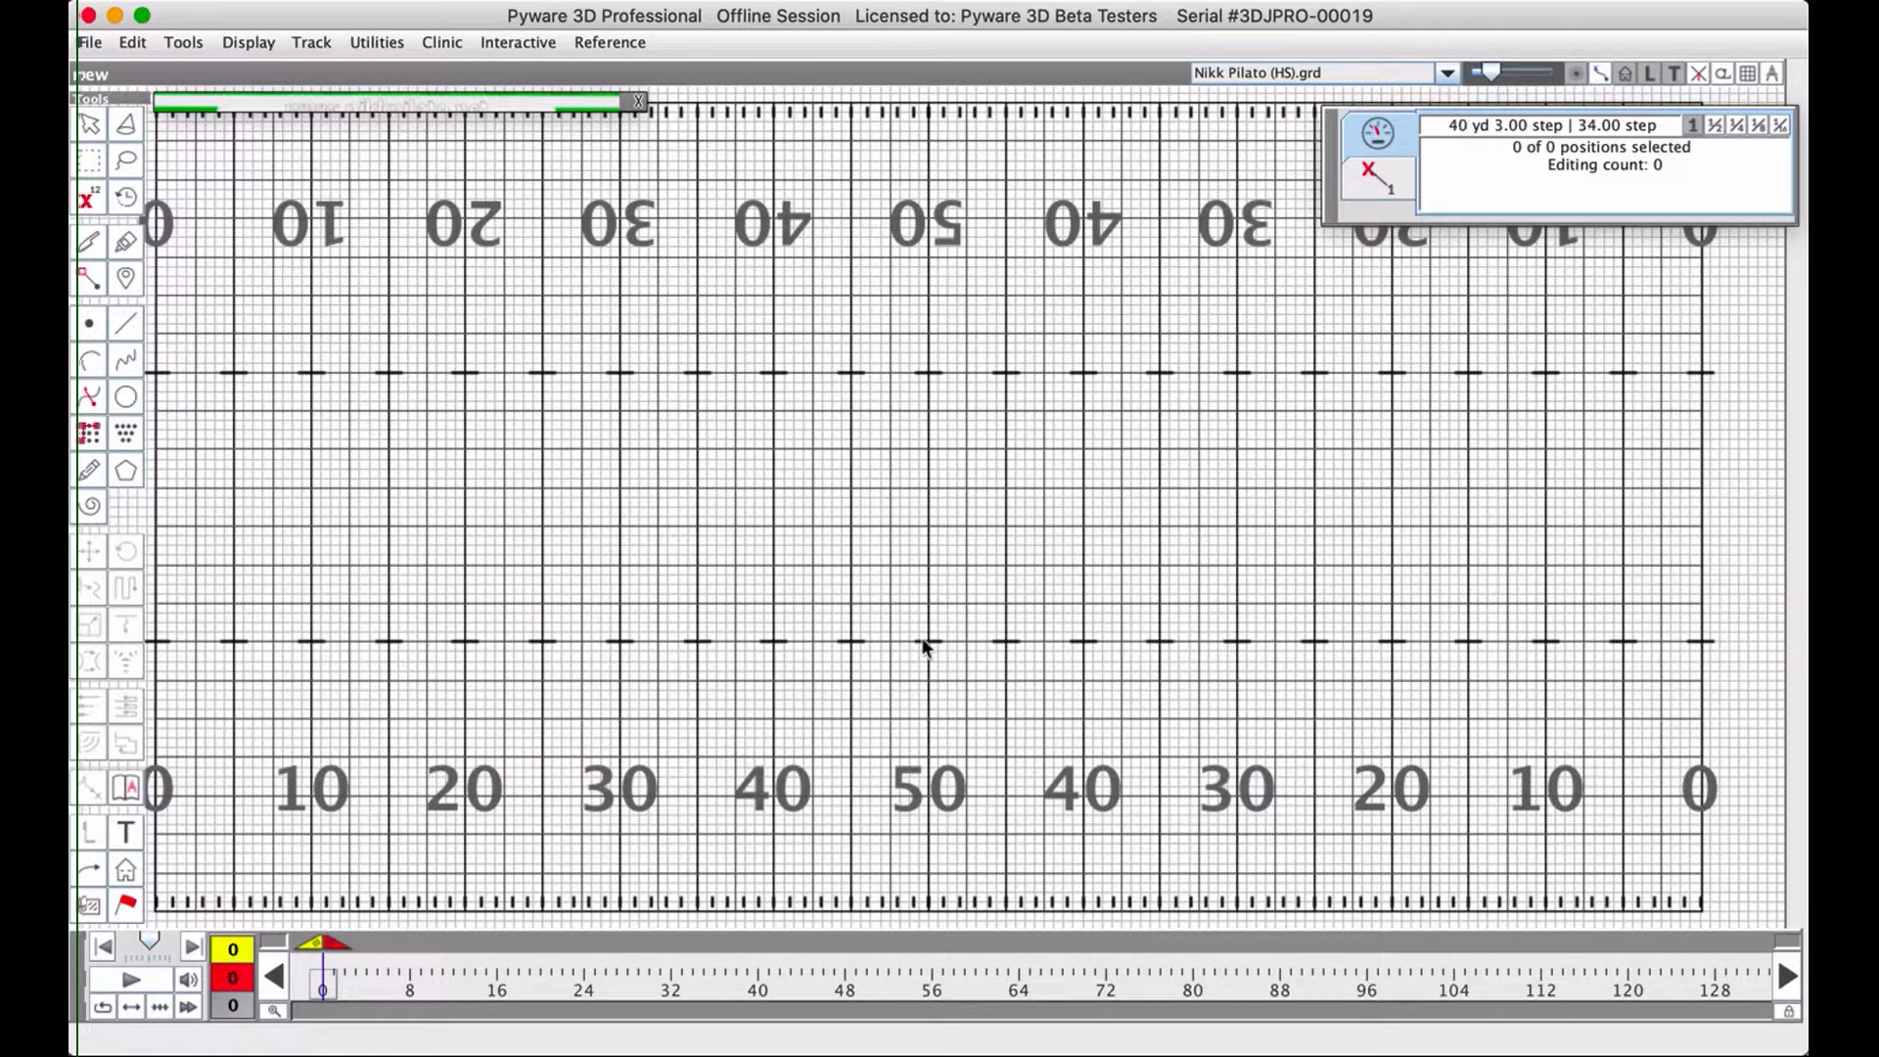
{"action": "mouse_move", "coordinate": [906, 585]}
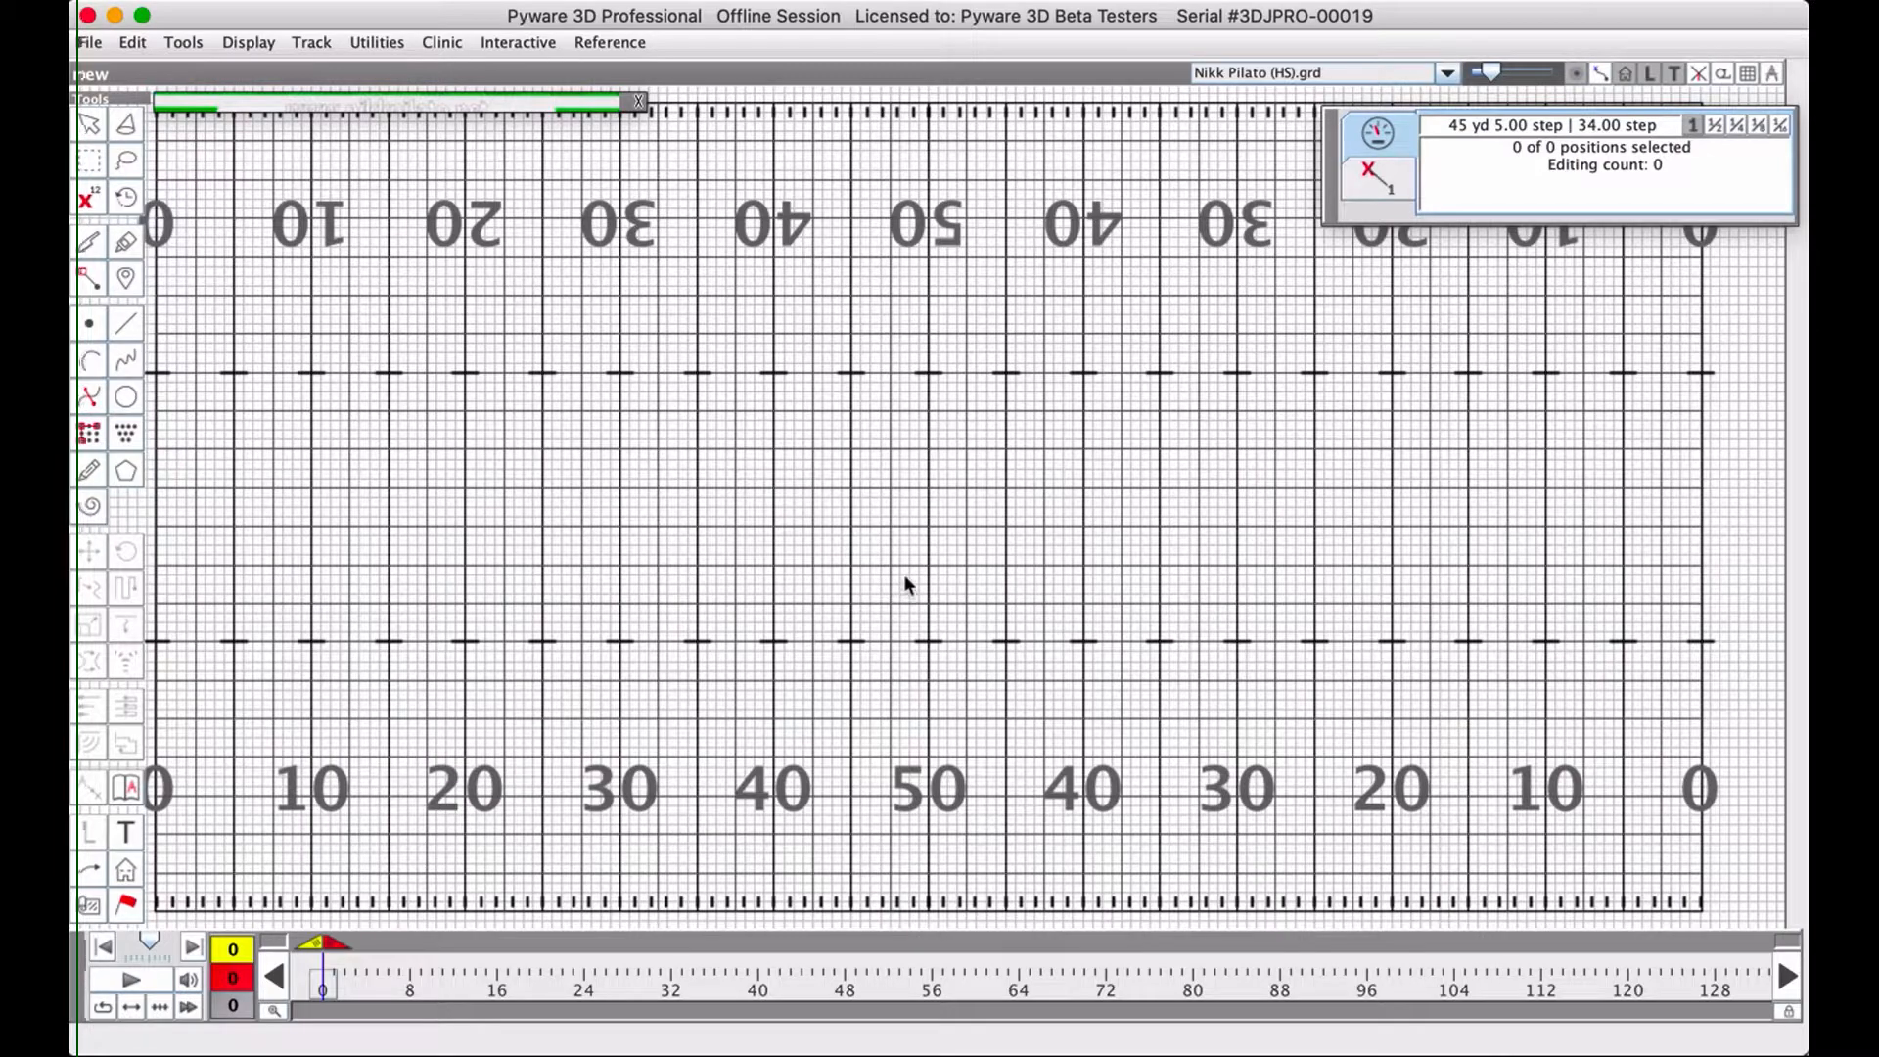
{"action": "left_click", "coordinate": [1519, 72]}
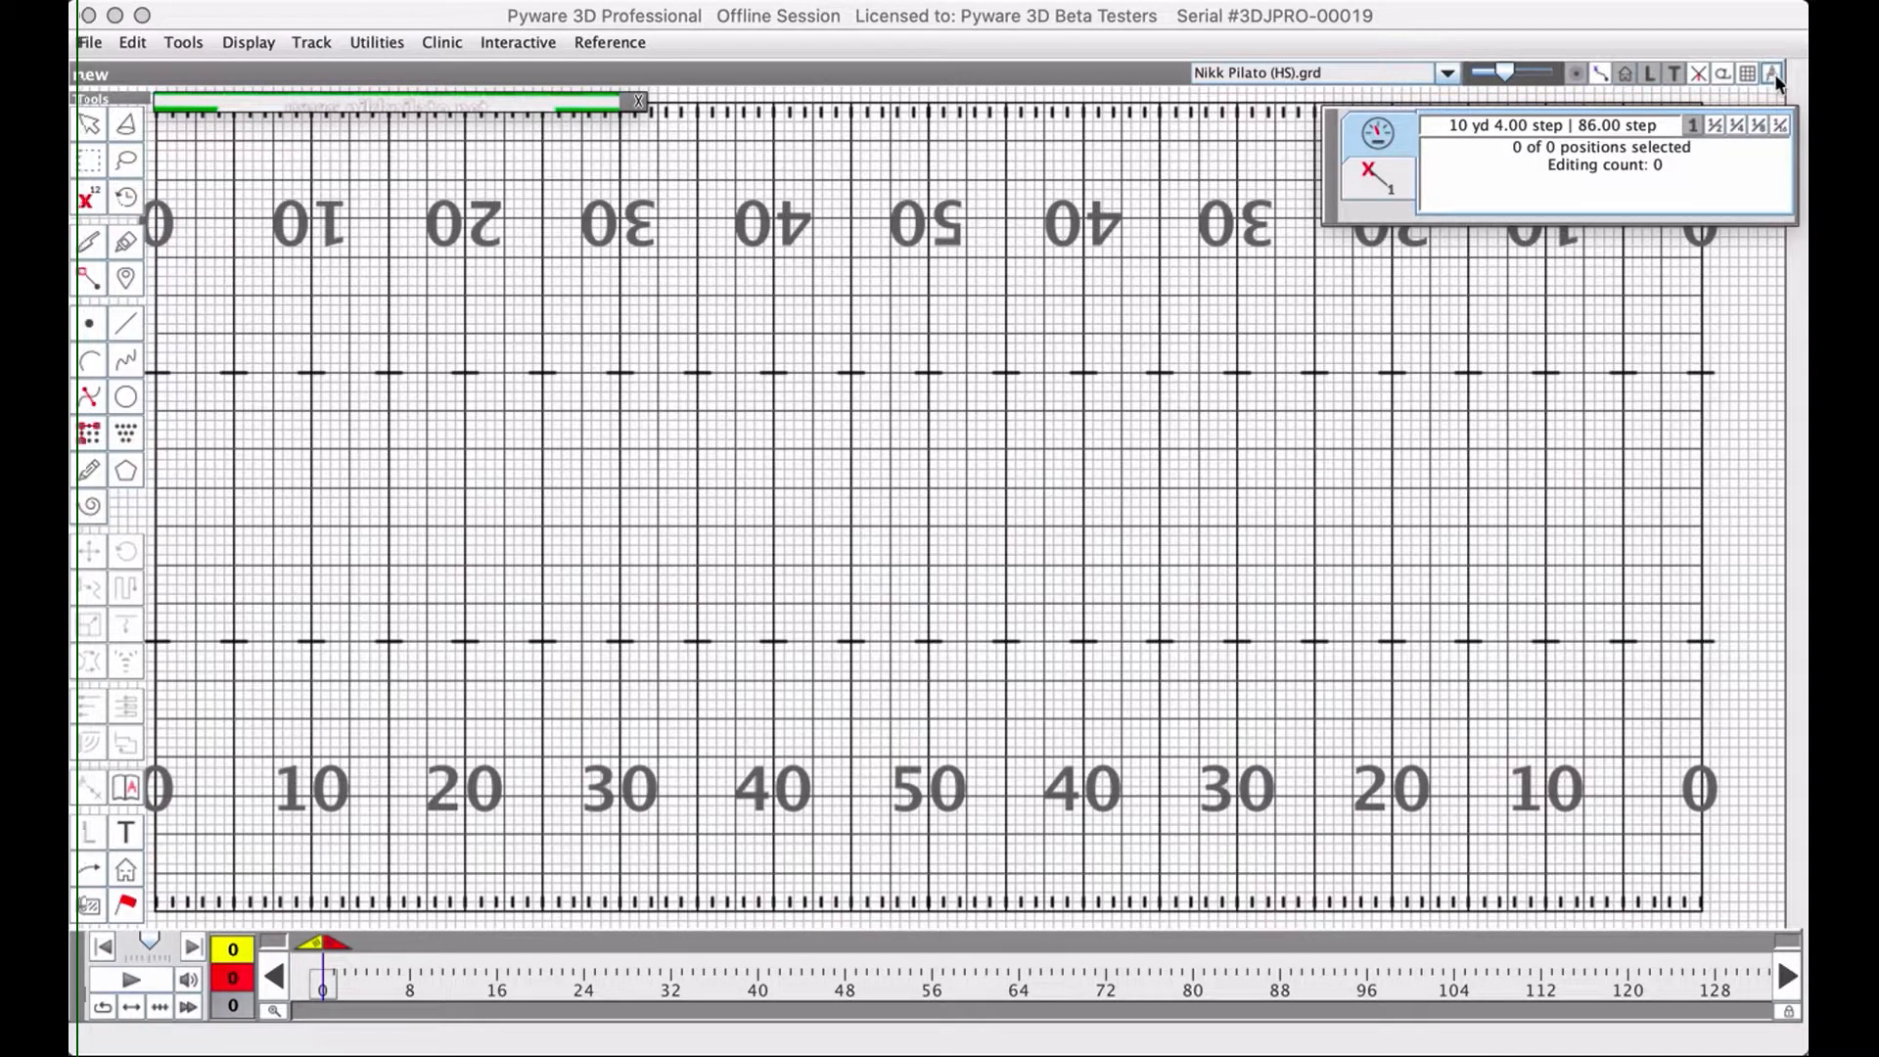
{"action": "mouse_move", "coordinate": [1776, 73]}
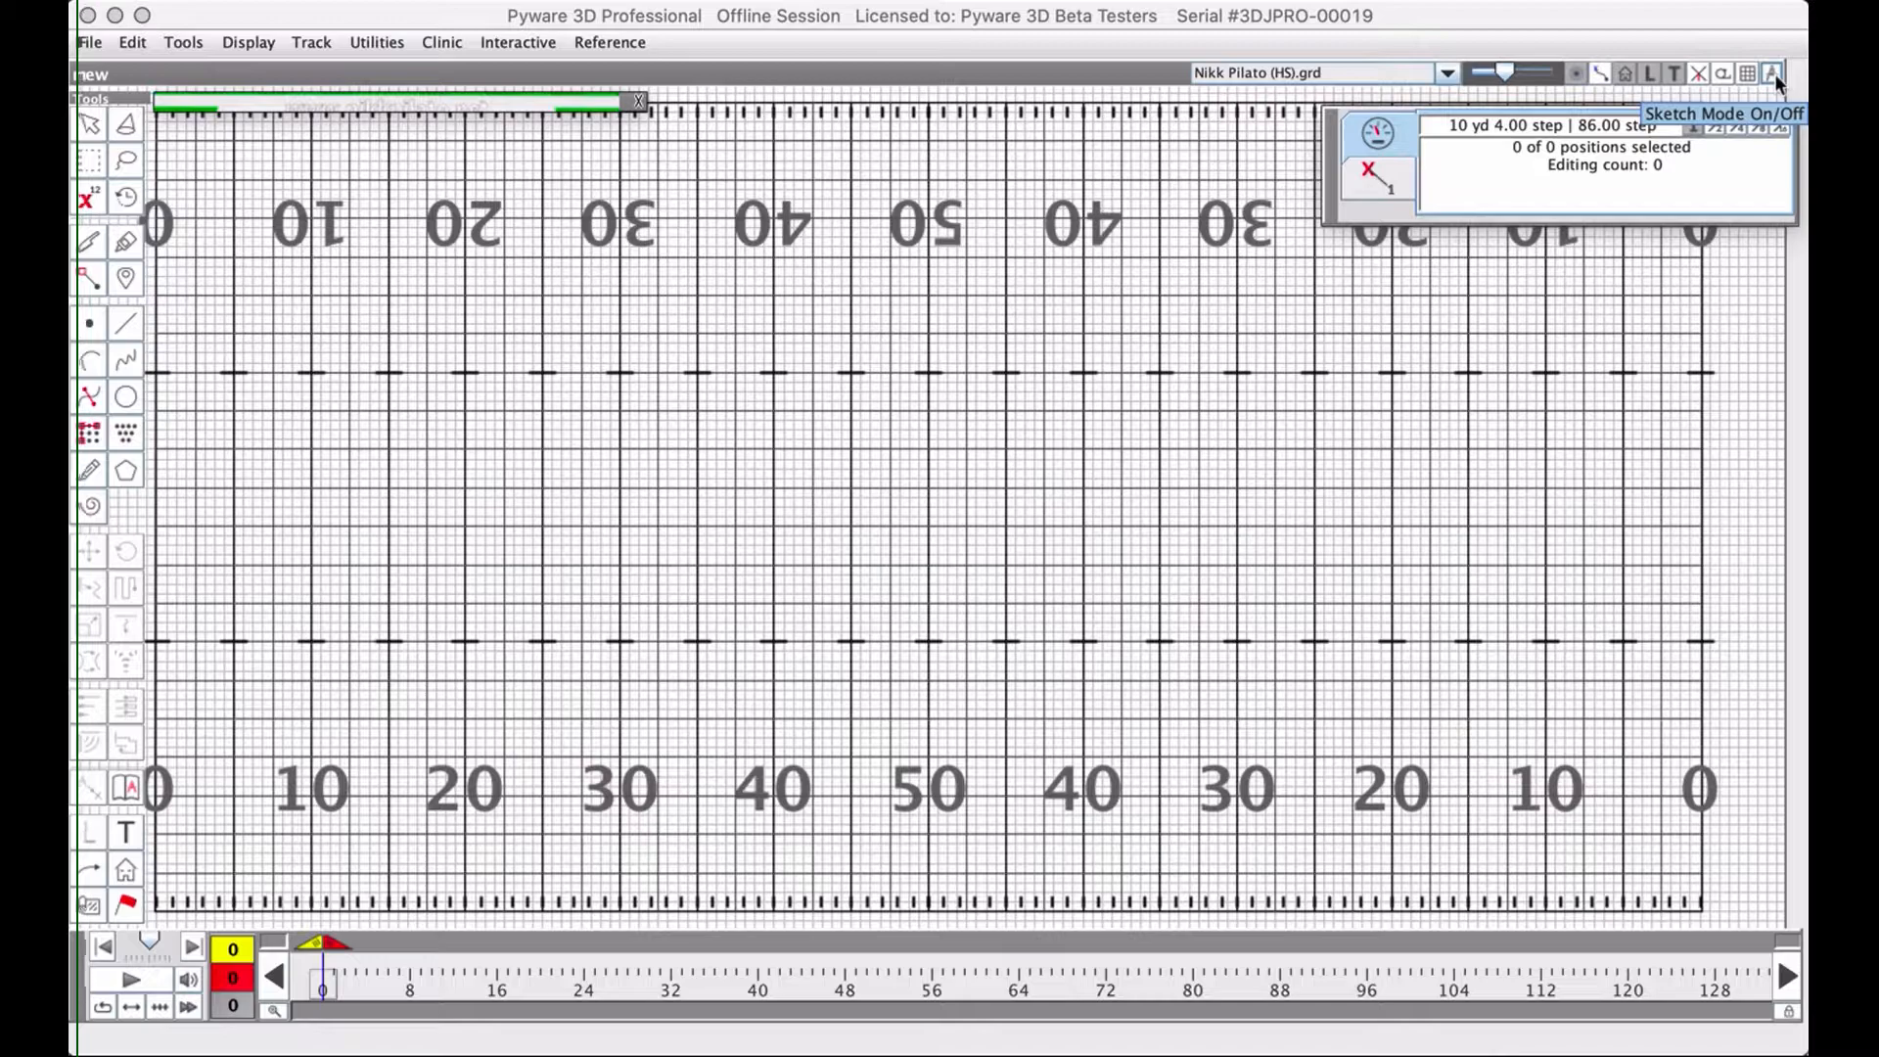
{"action": "mouse_move", "coordinate": [1627, 72]}
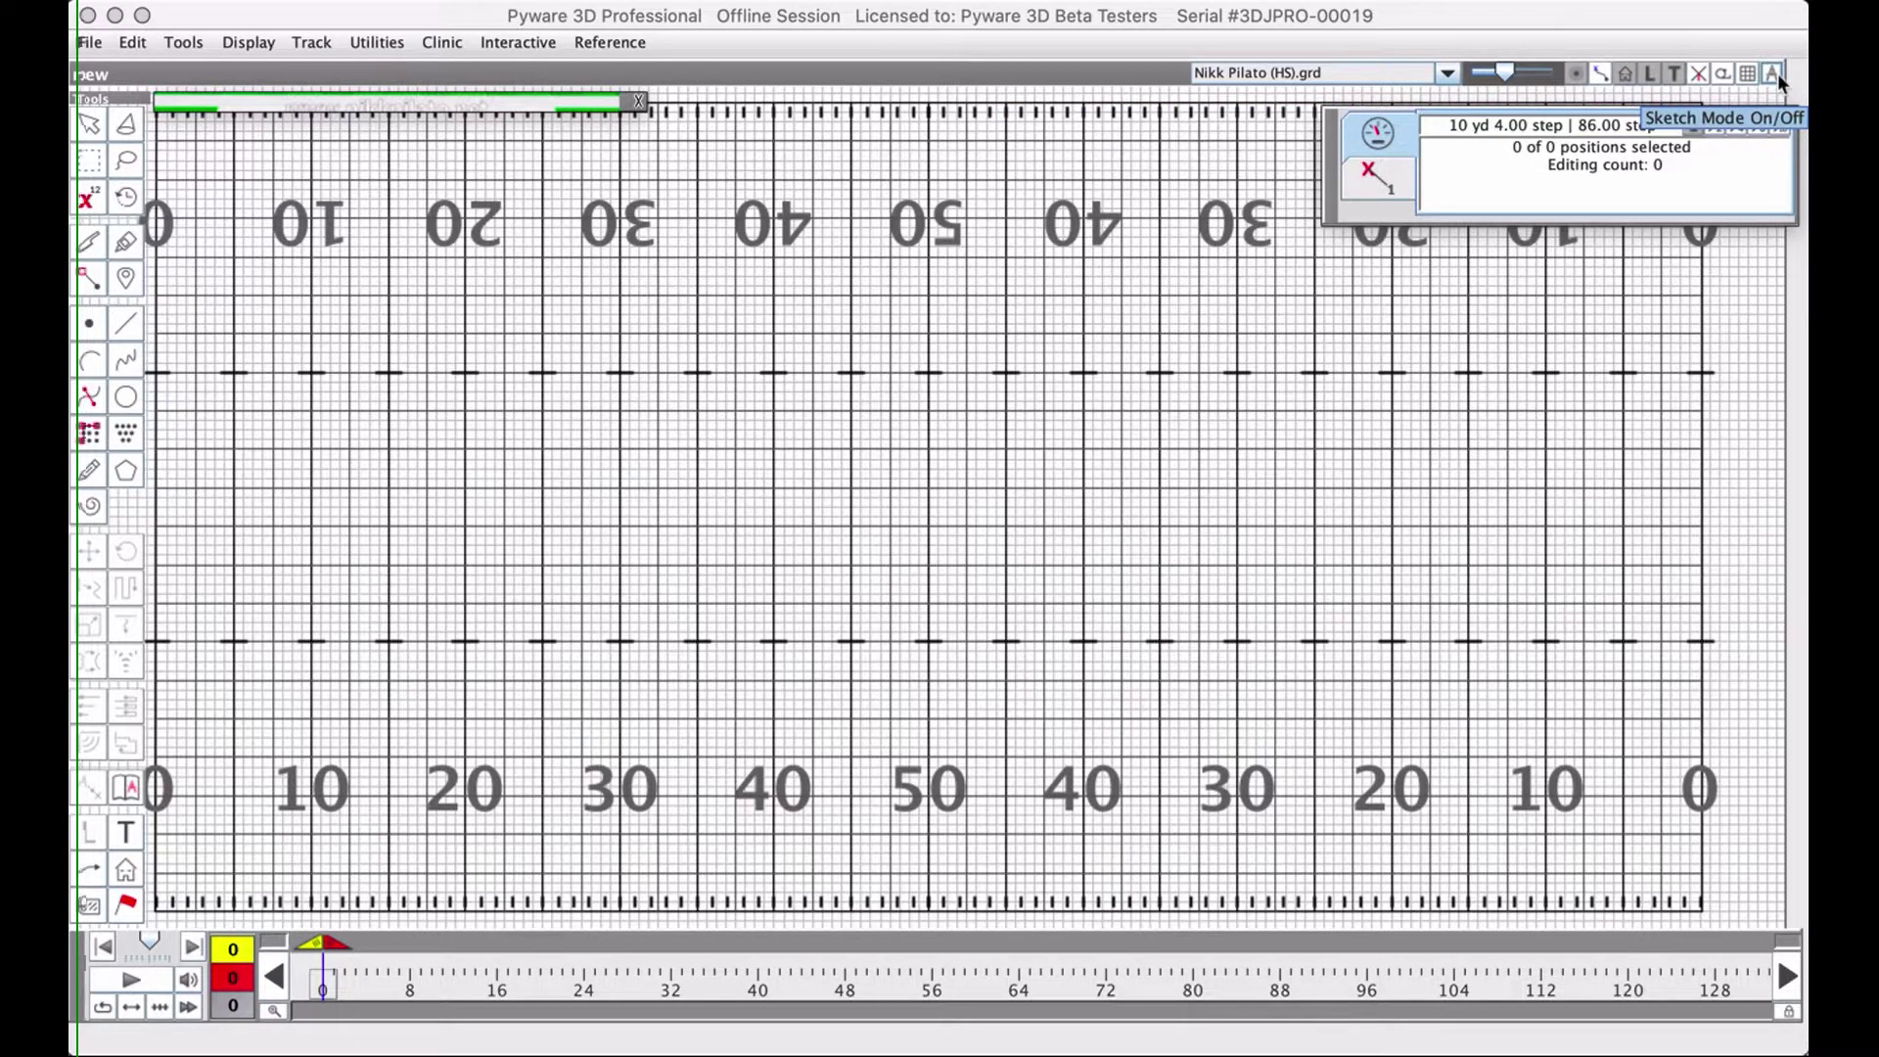
{"action": "mouse_move", "coordinate": [1699, 73]}
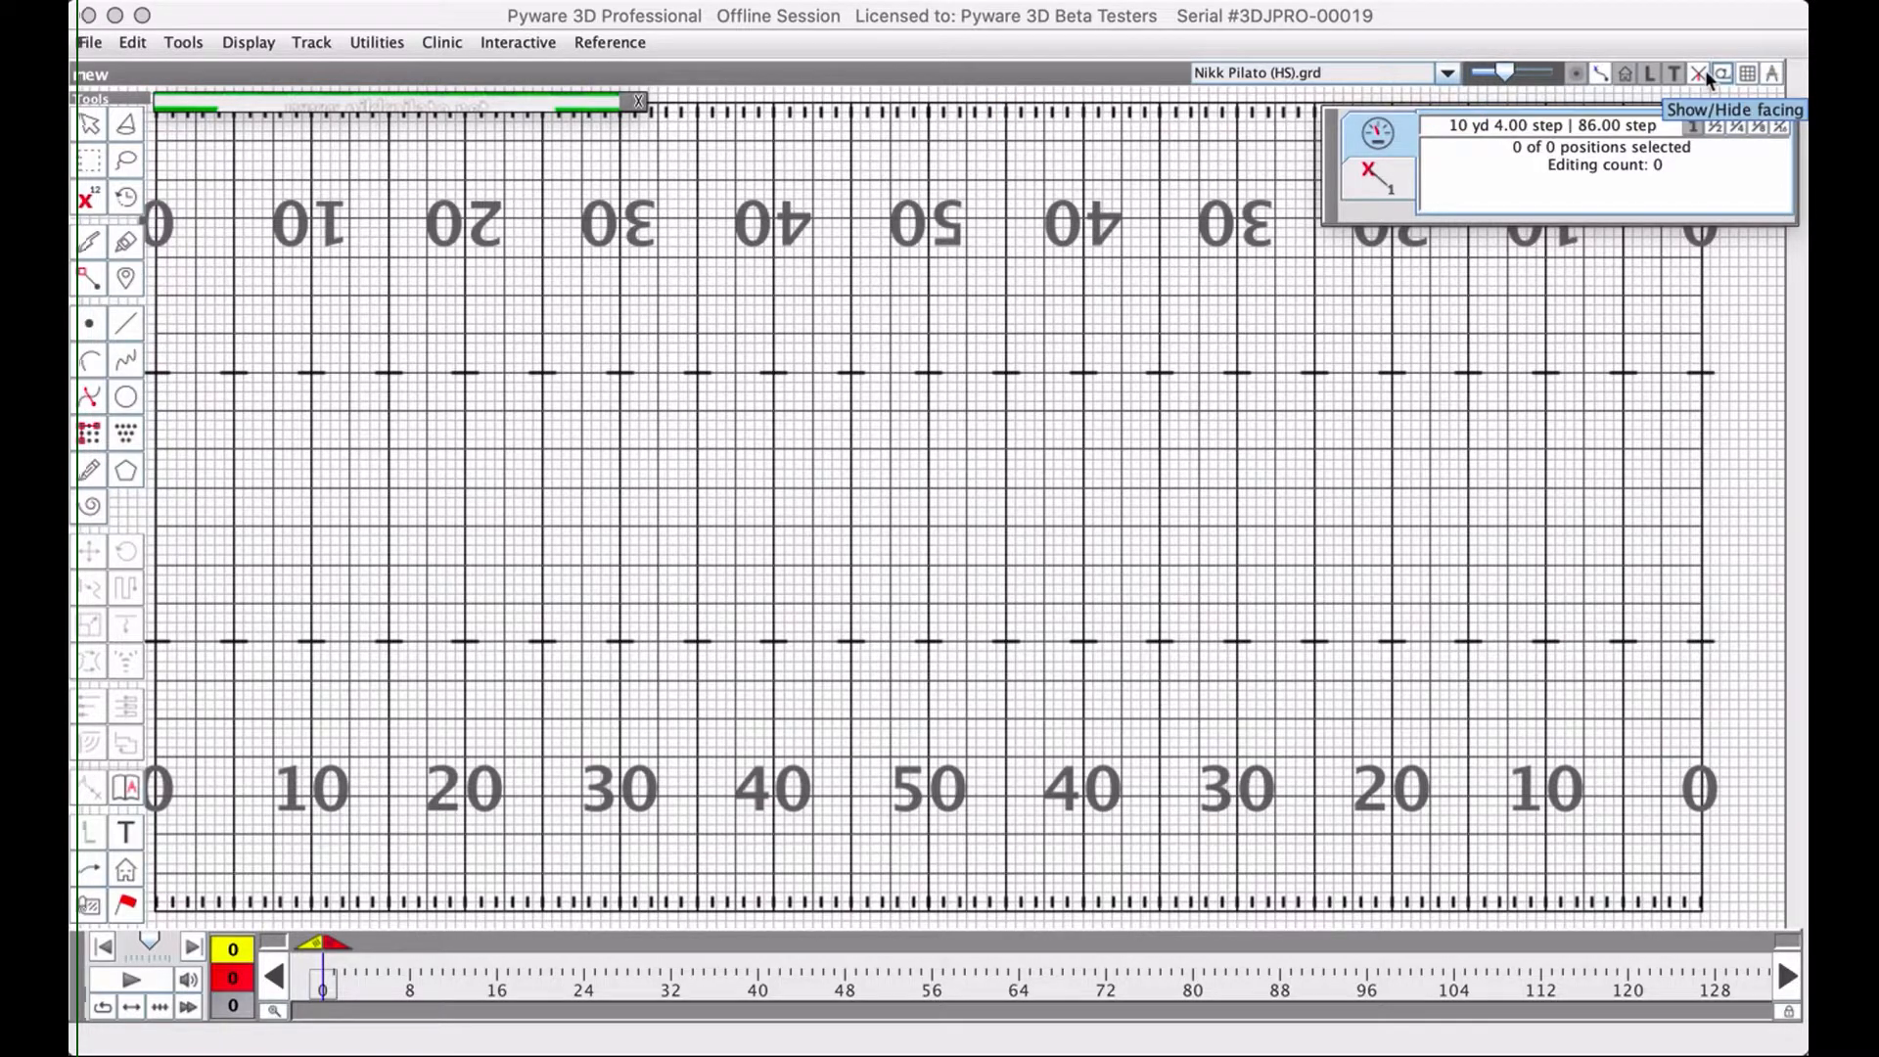
{"action": "mouse_move", "coordinate": [1631, 74]}
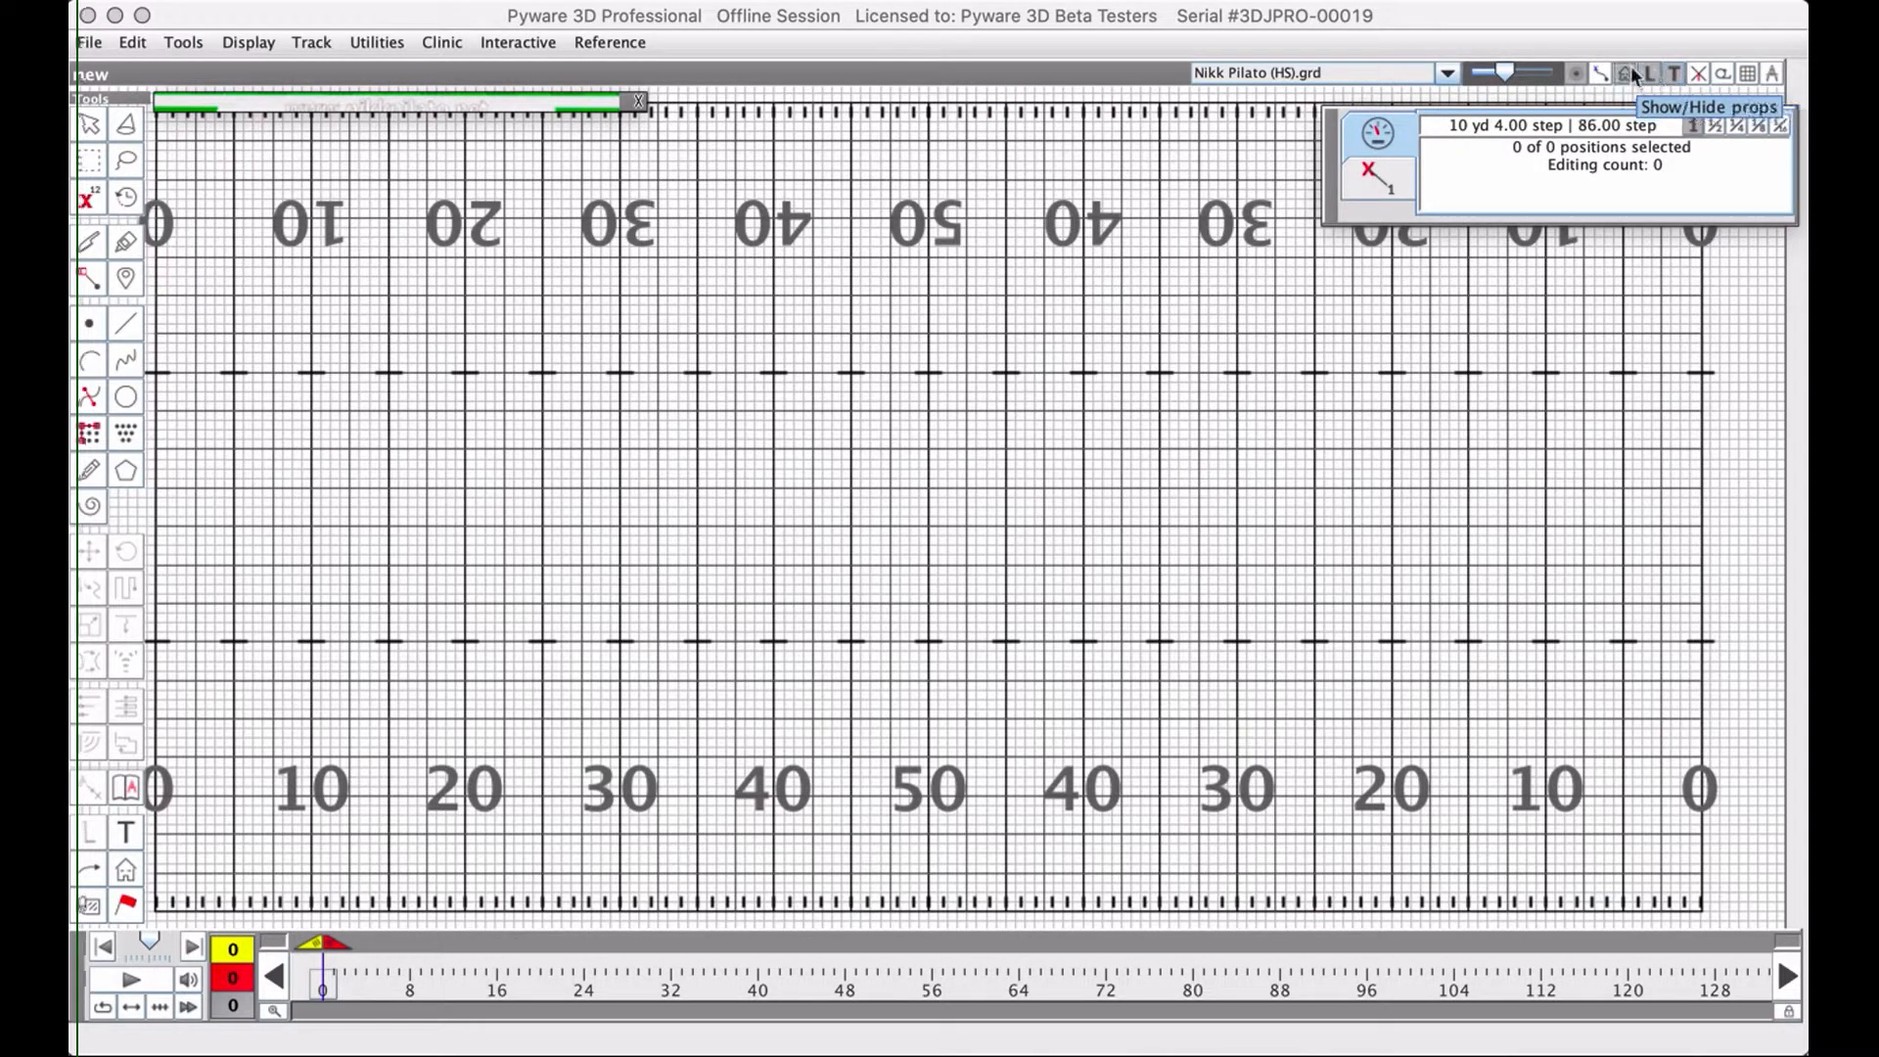
{"action": "mouse_move", "coordinate": [1580, 75]}
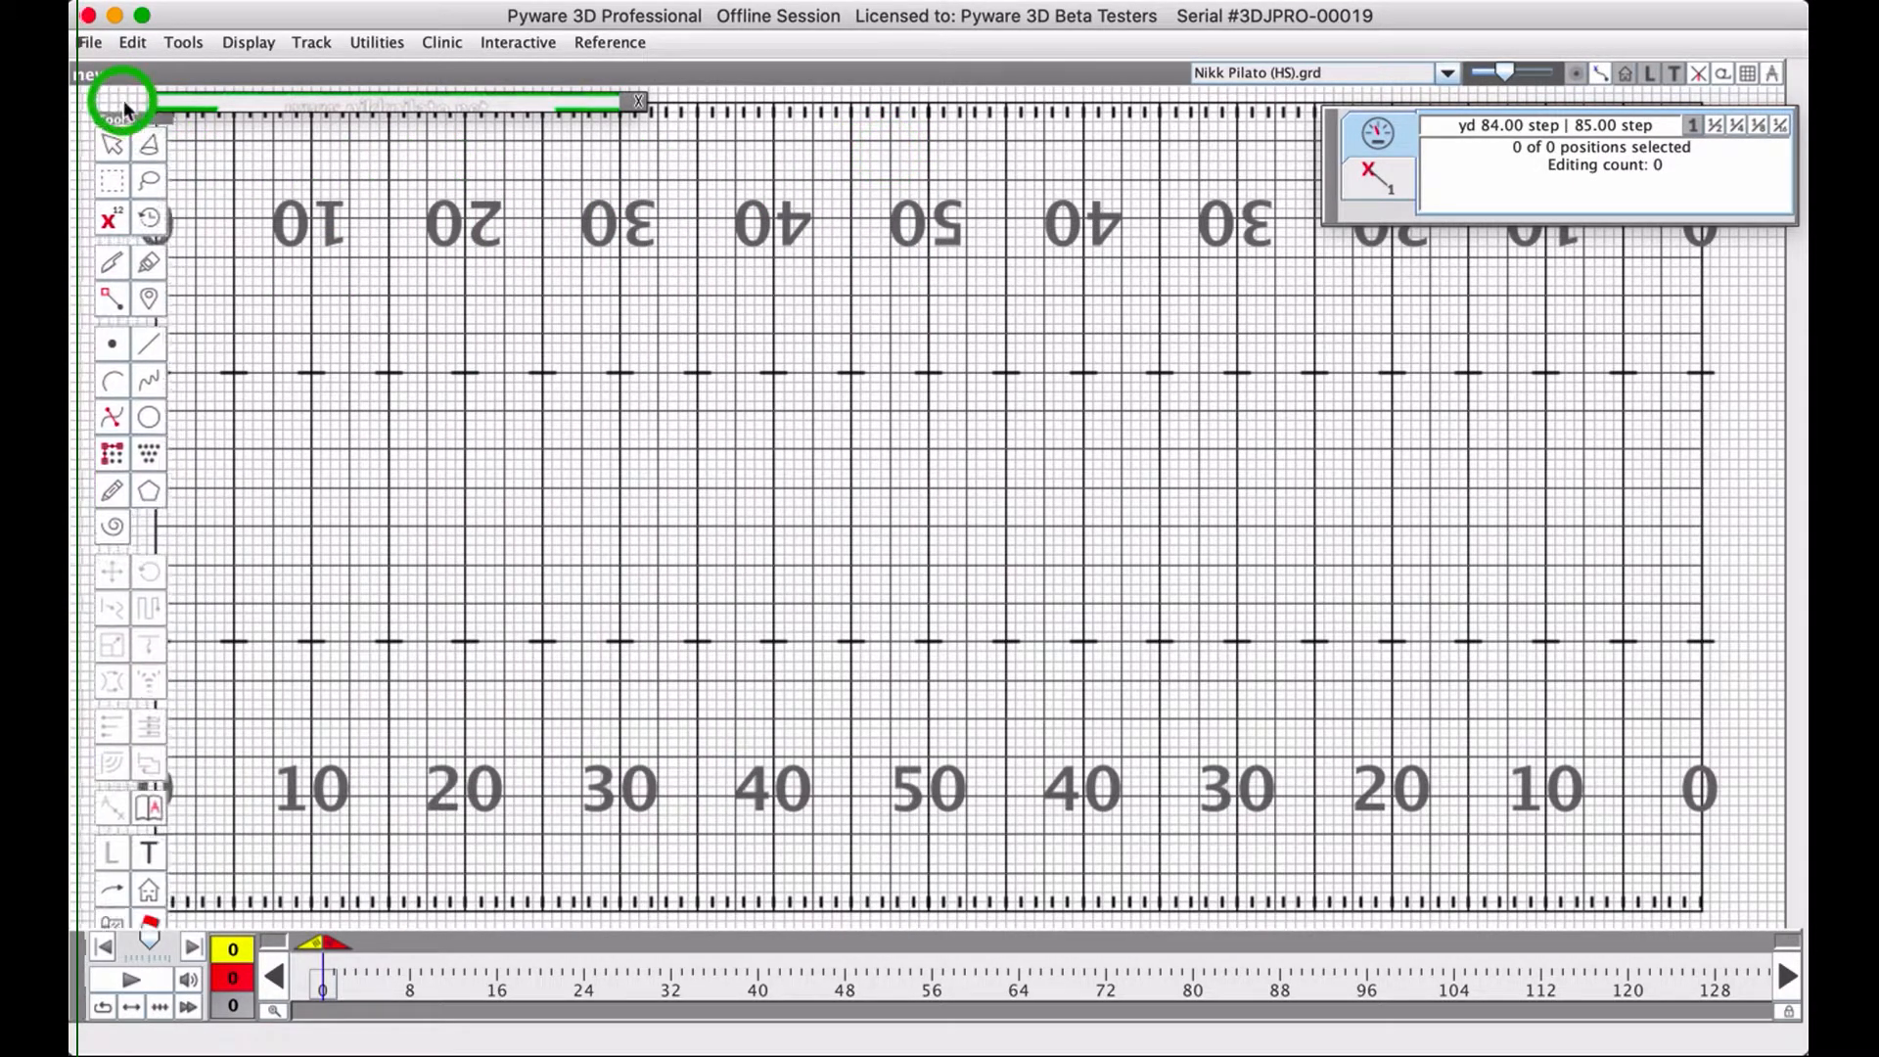
{"action": "left_click", "coordinate": [118, 107]}
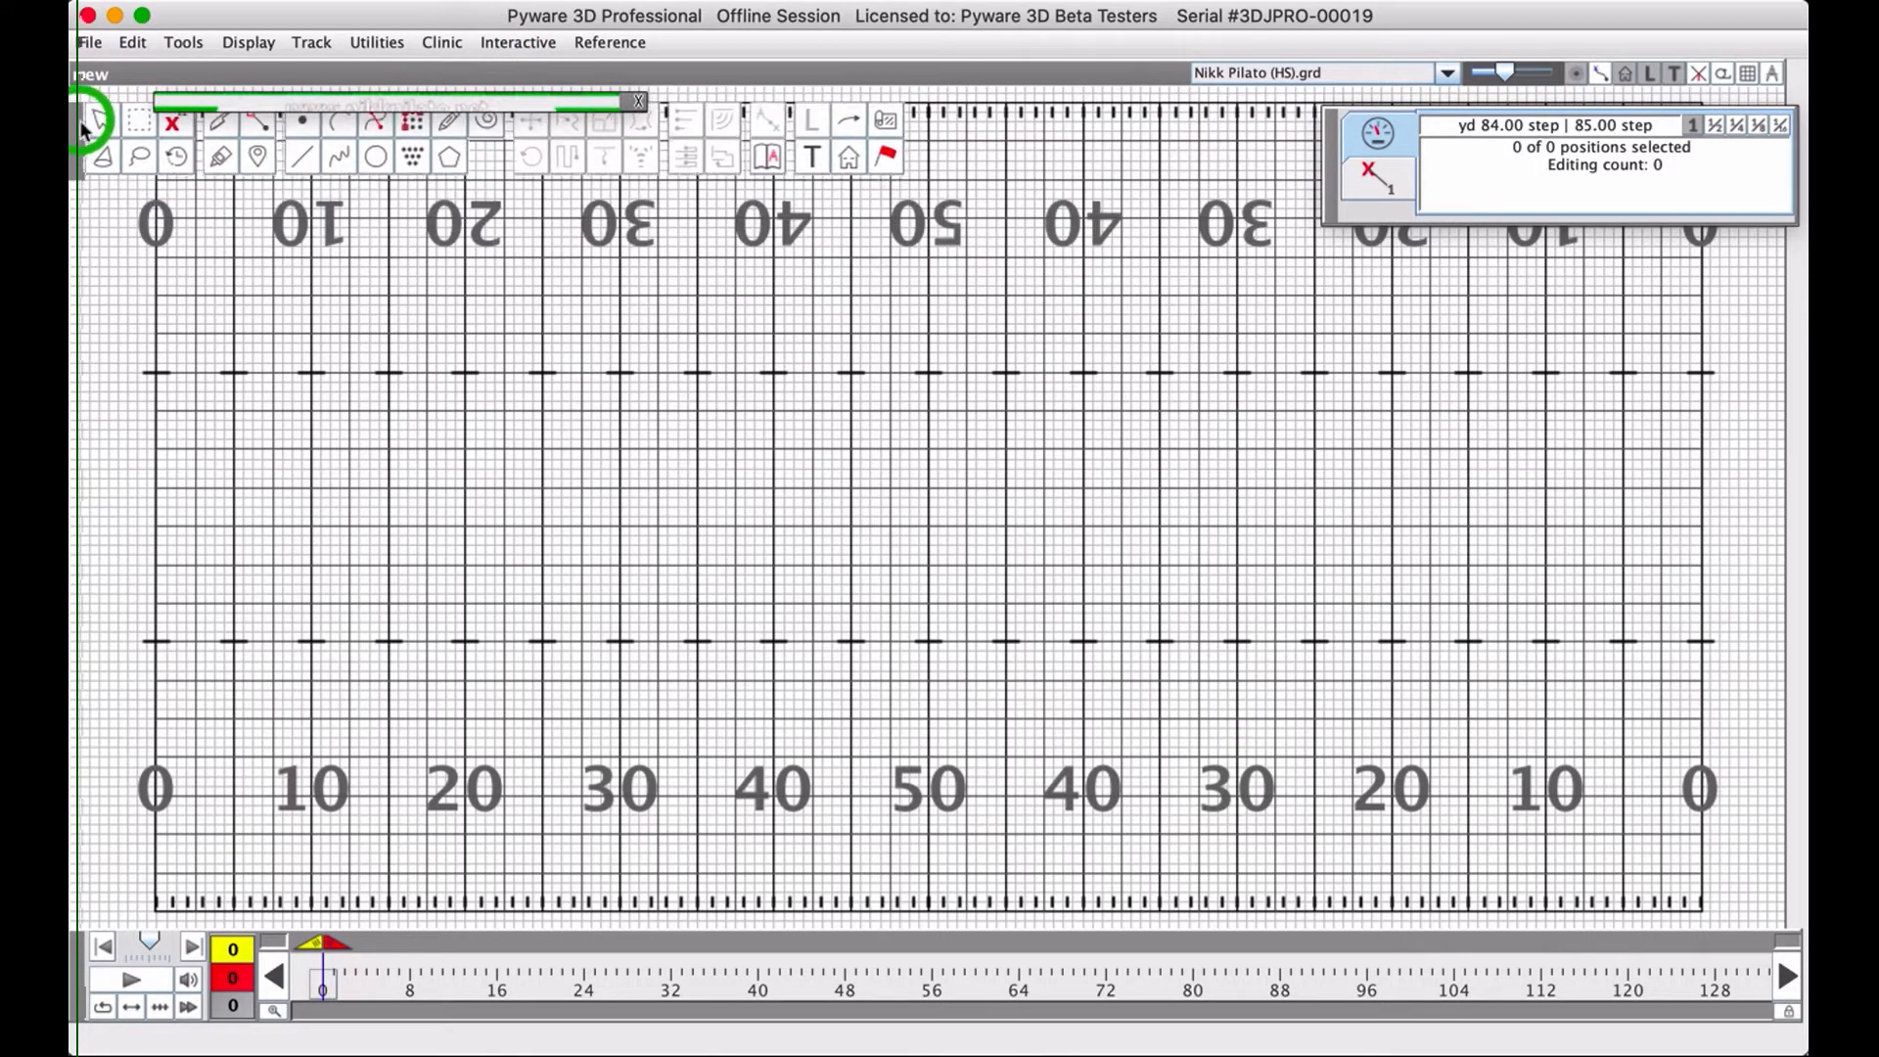
{"action": "left_click", "coordinate": [82, 113]}
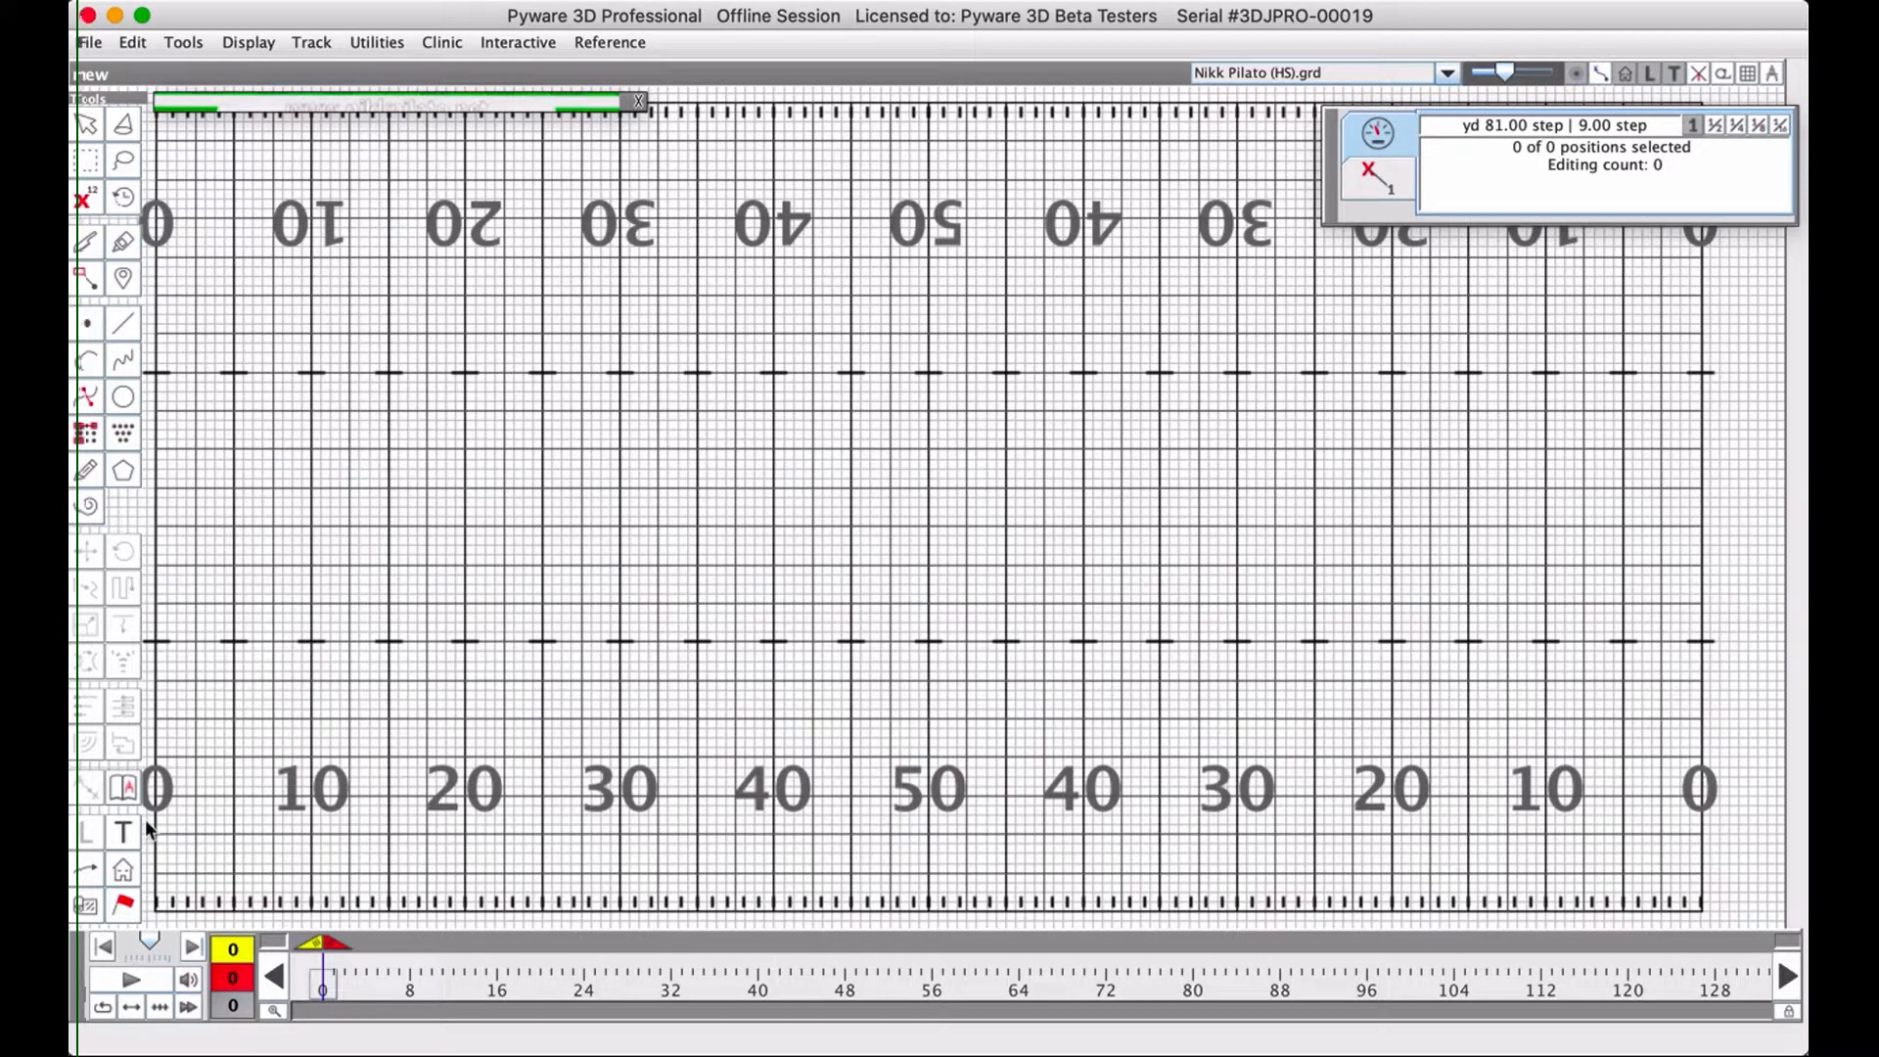
{"action": "mouse_move", "coordinate": [376, 133]}
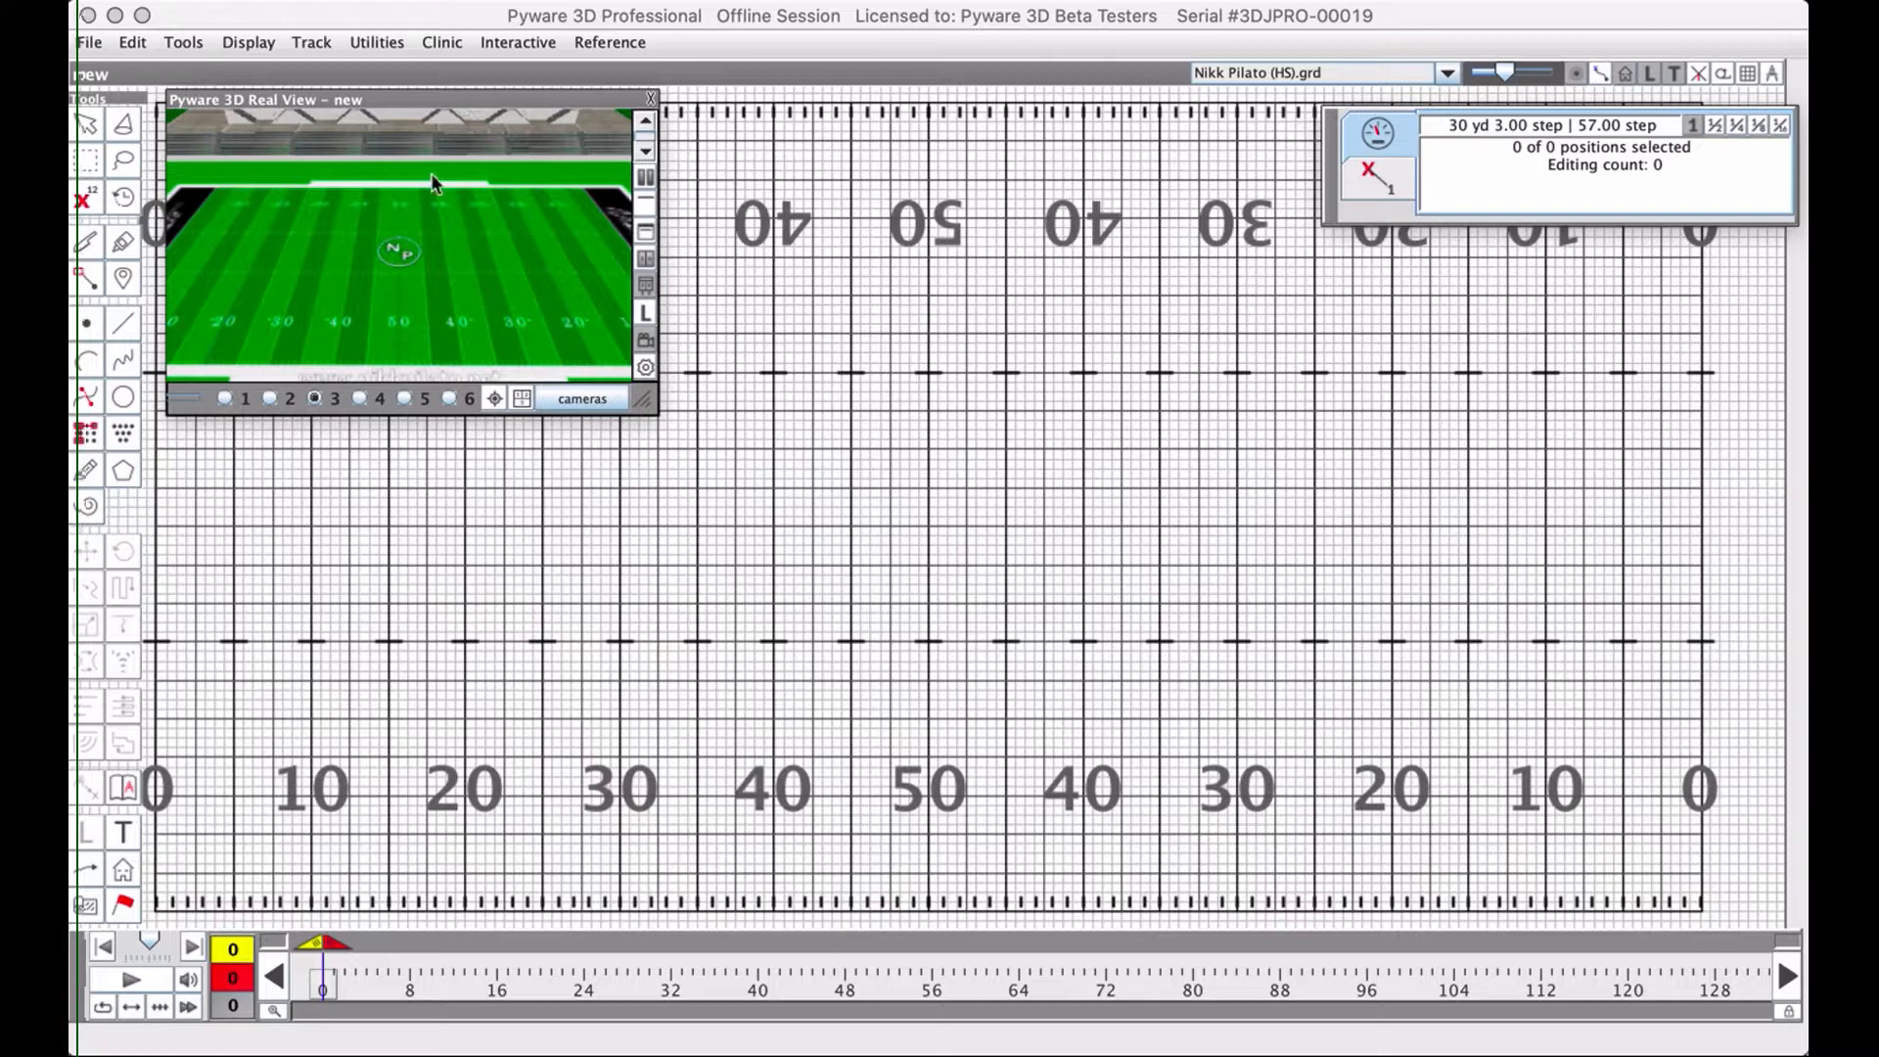
{"action": "mouse_move", "coordinate": [464, 348]}
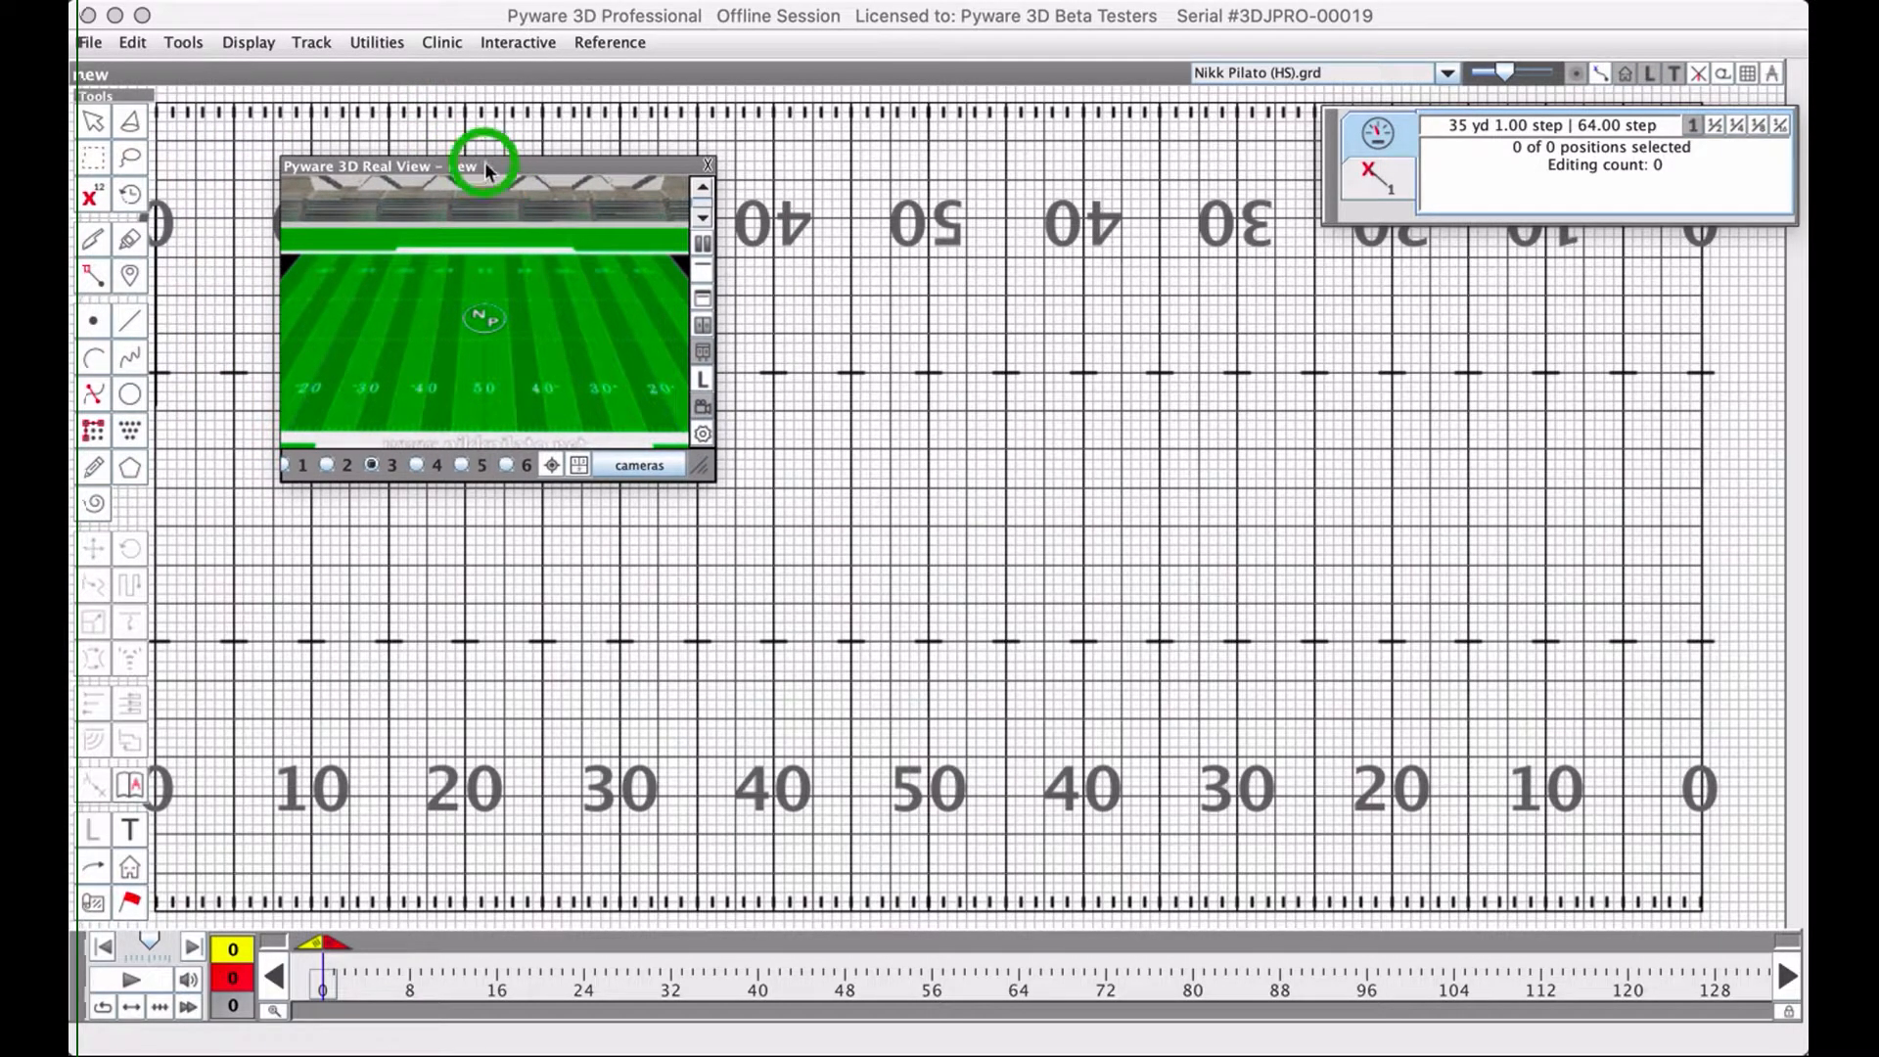
Drag the Real View 3D preview window by its title bar to reposition it.
{"action": "left_click_drag", "start_coordinate": [456, 164], "coordinate": [372, 92]}
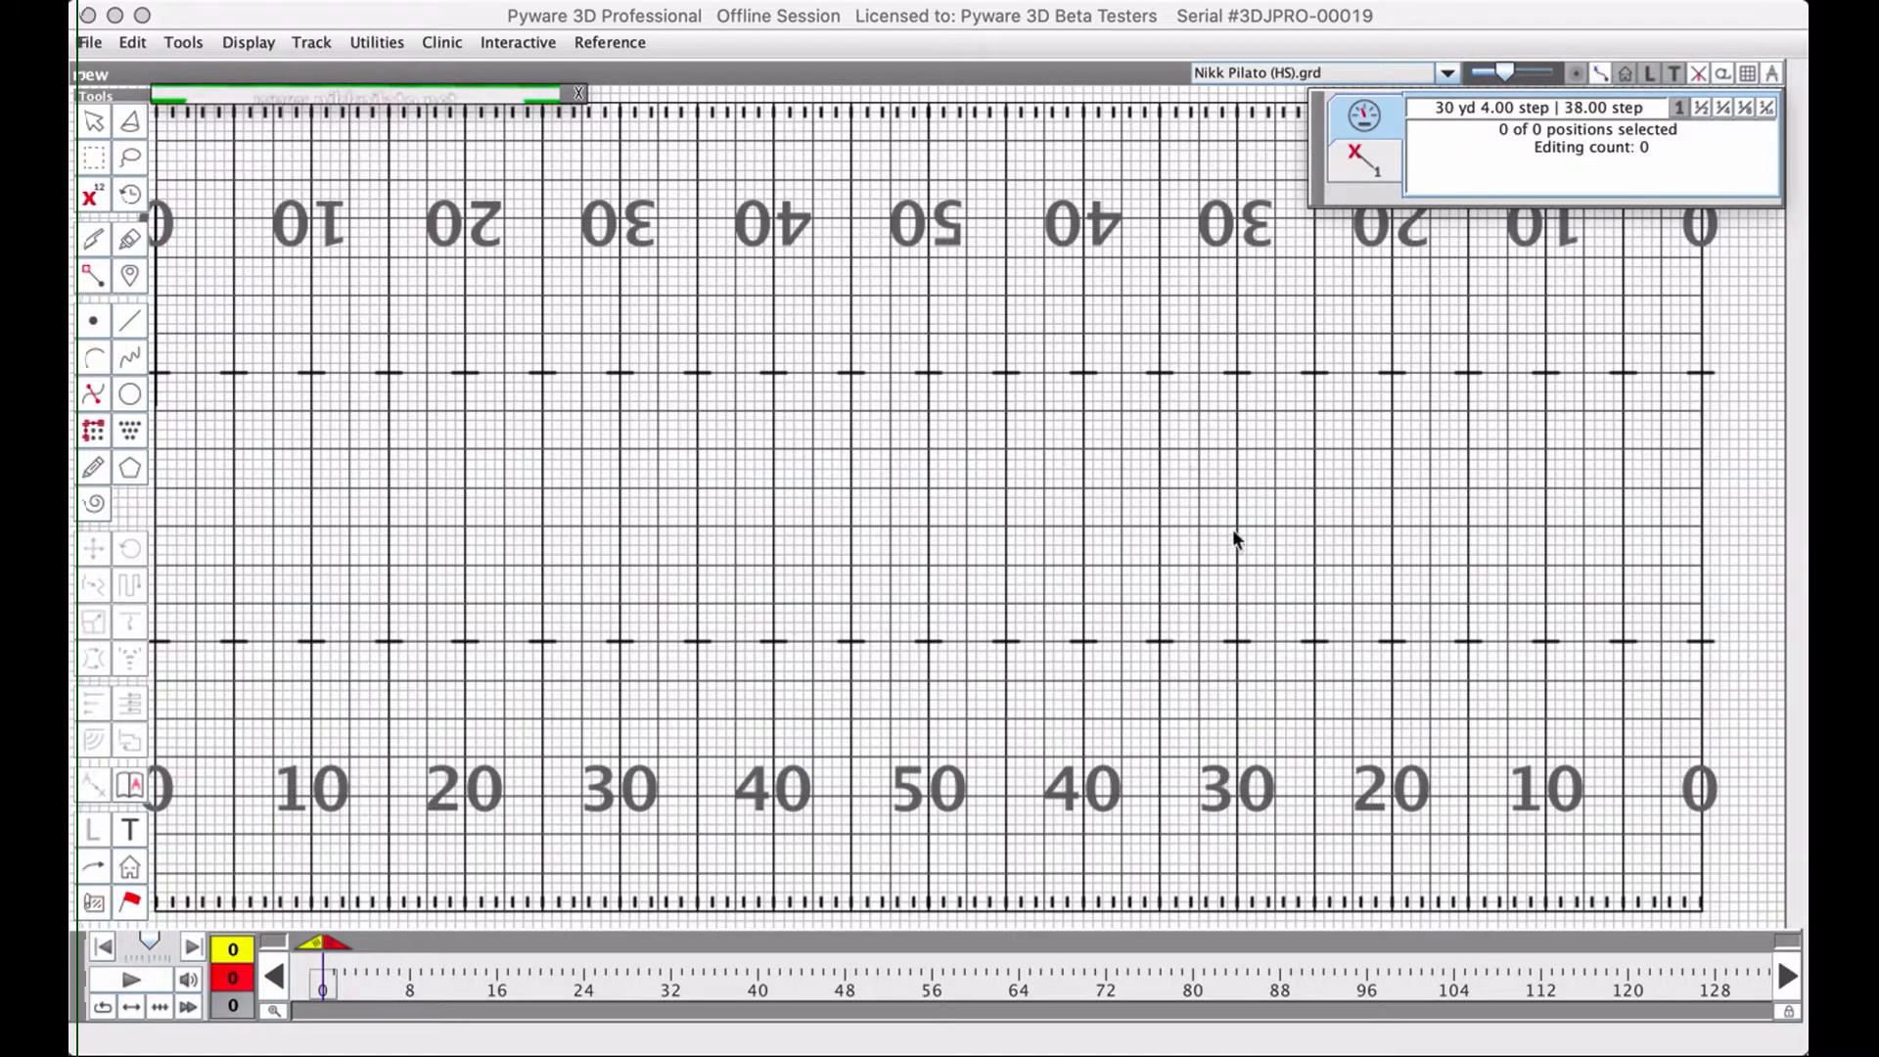
Flip the console to its movement and Alternate Locations page, then back to the step readout.
{"action": "left_click", "coordinate": [1594, 108]}
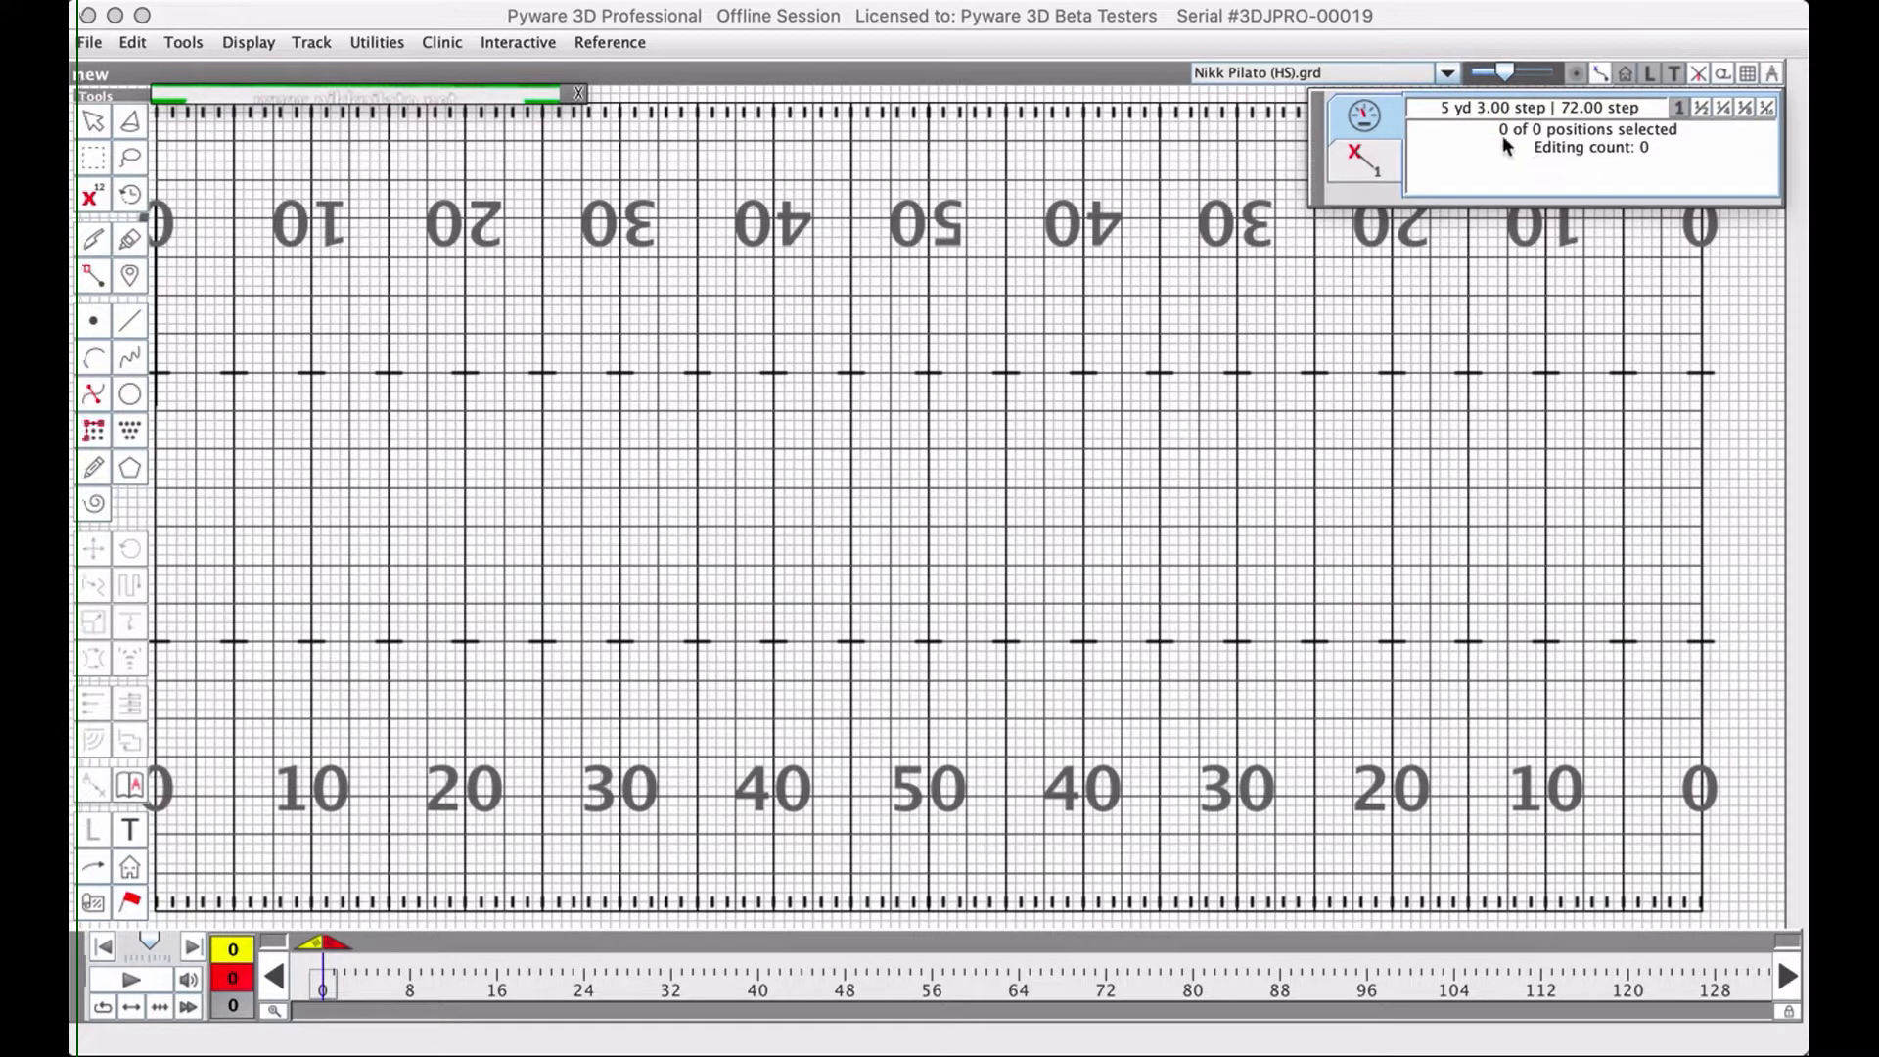
{"action": "mouse_move", "coordinate": [1603, 151]}
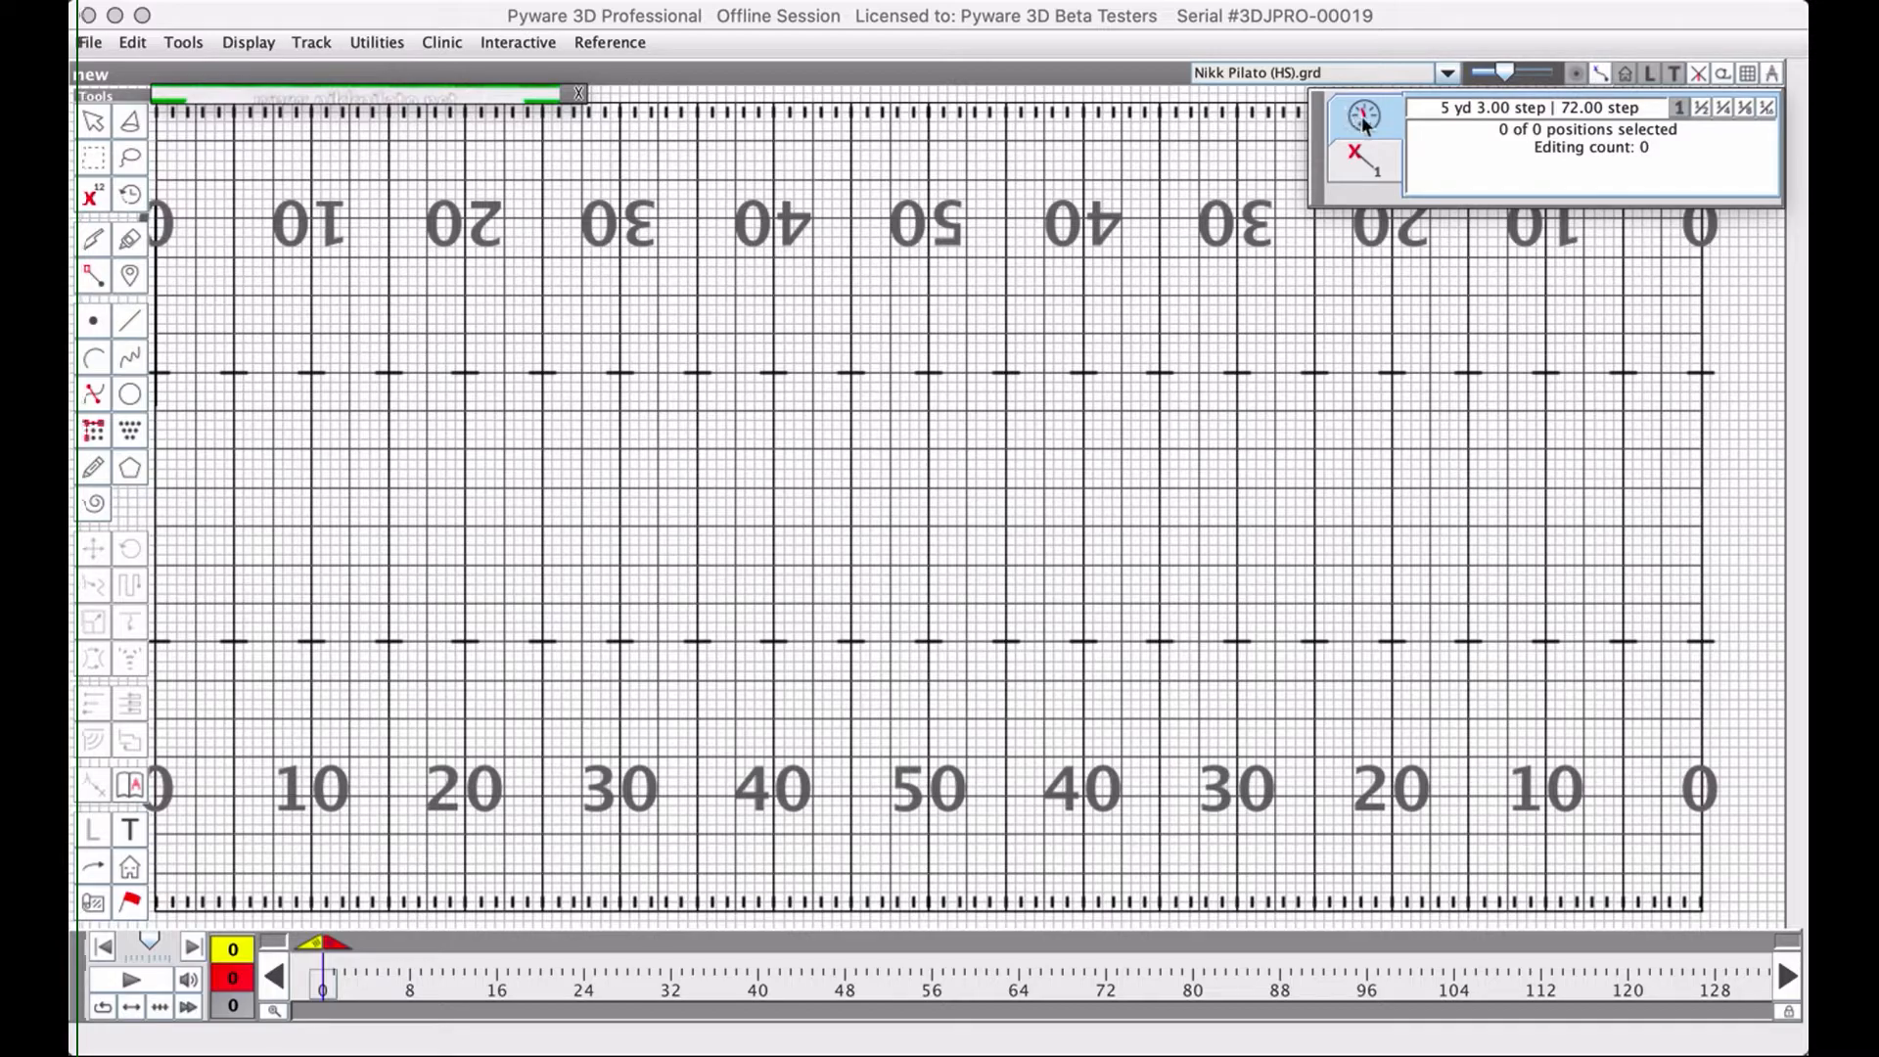
{"action": "left_click", "coordinate": [1356, 152]}
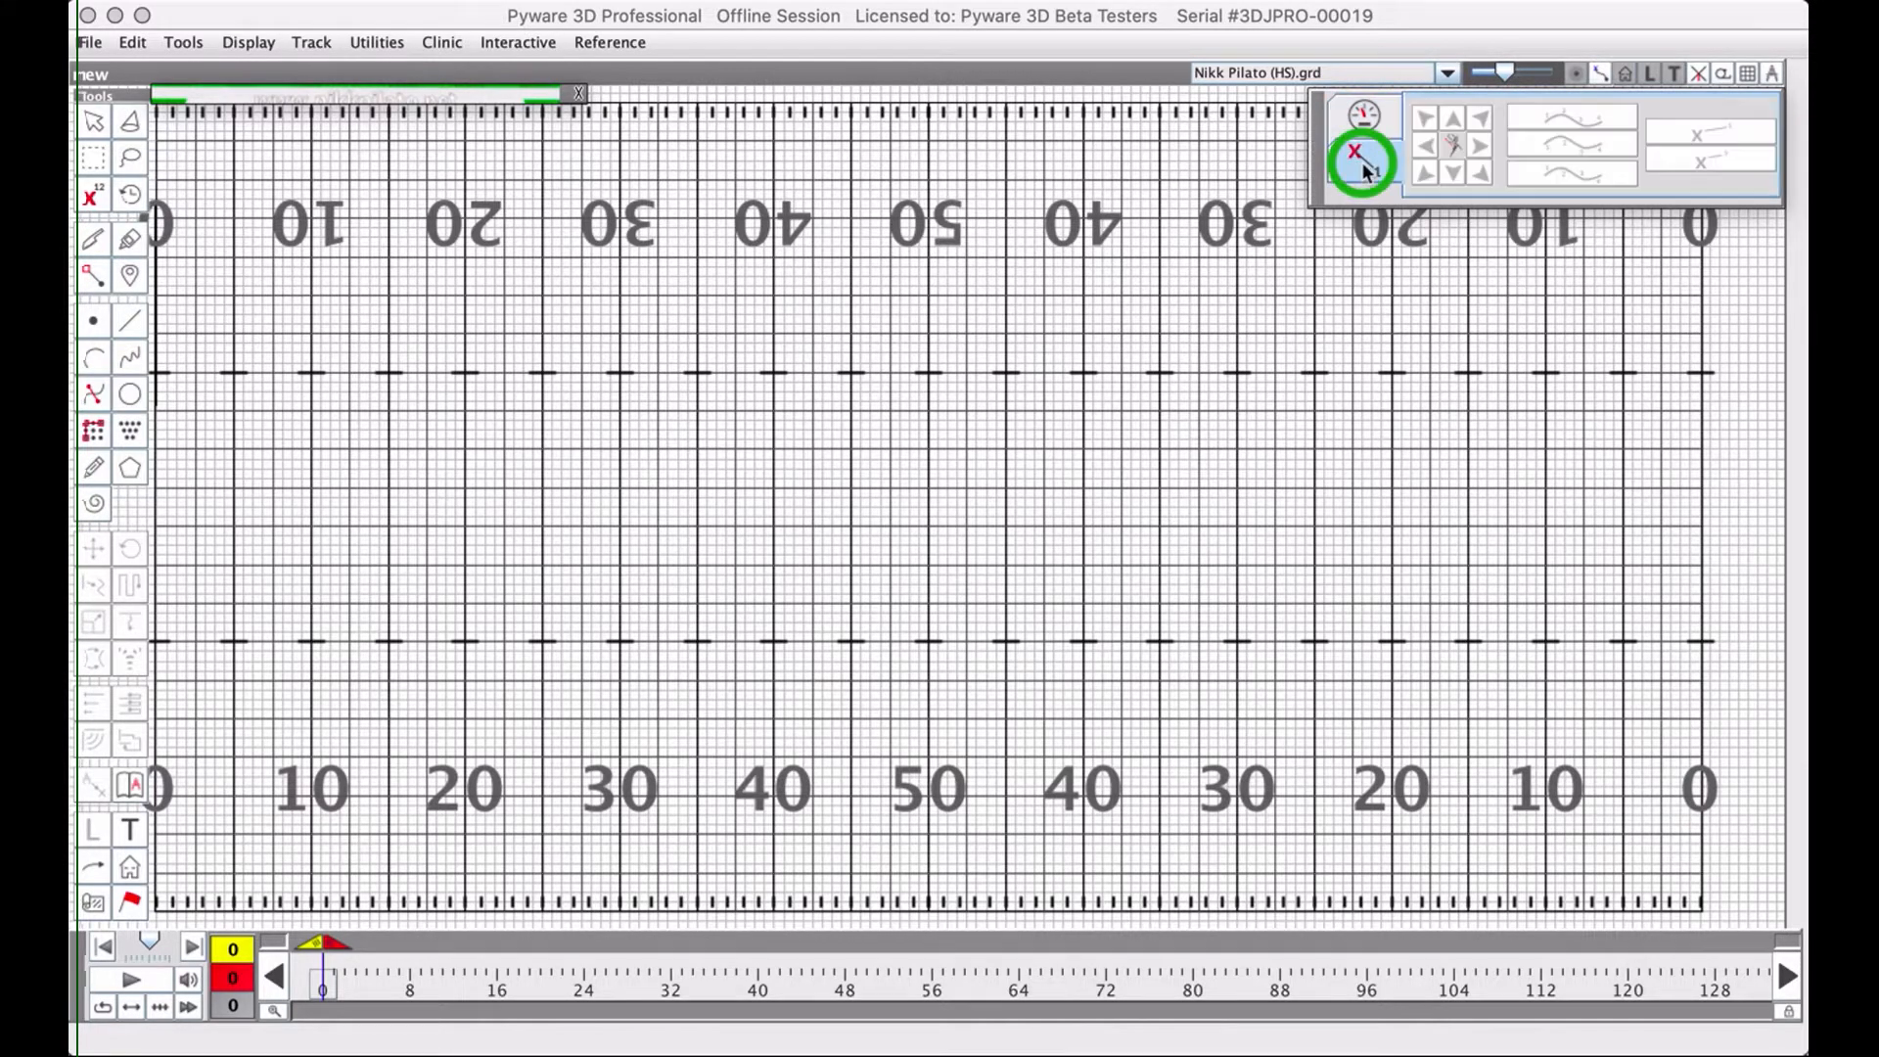
{"action": "mouse_move", "coordinate": [1625, 196]}
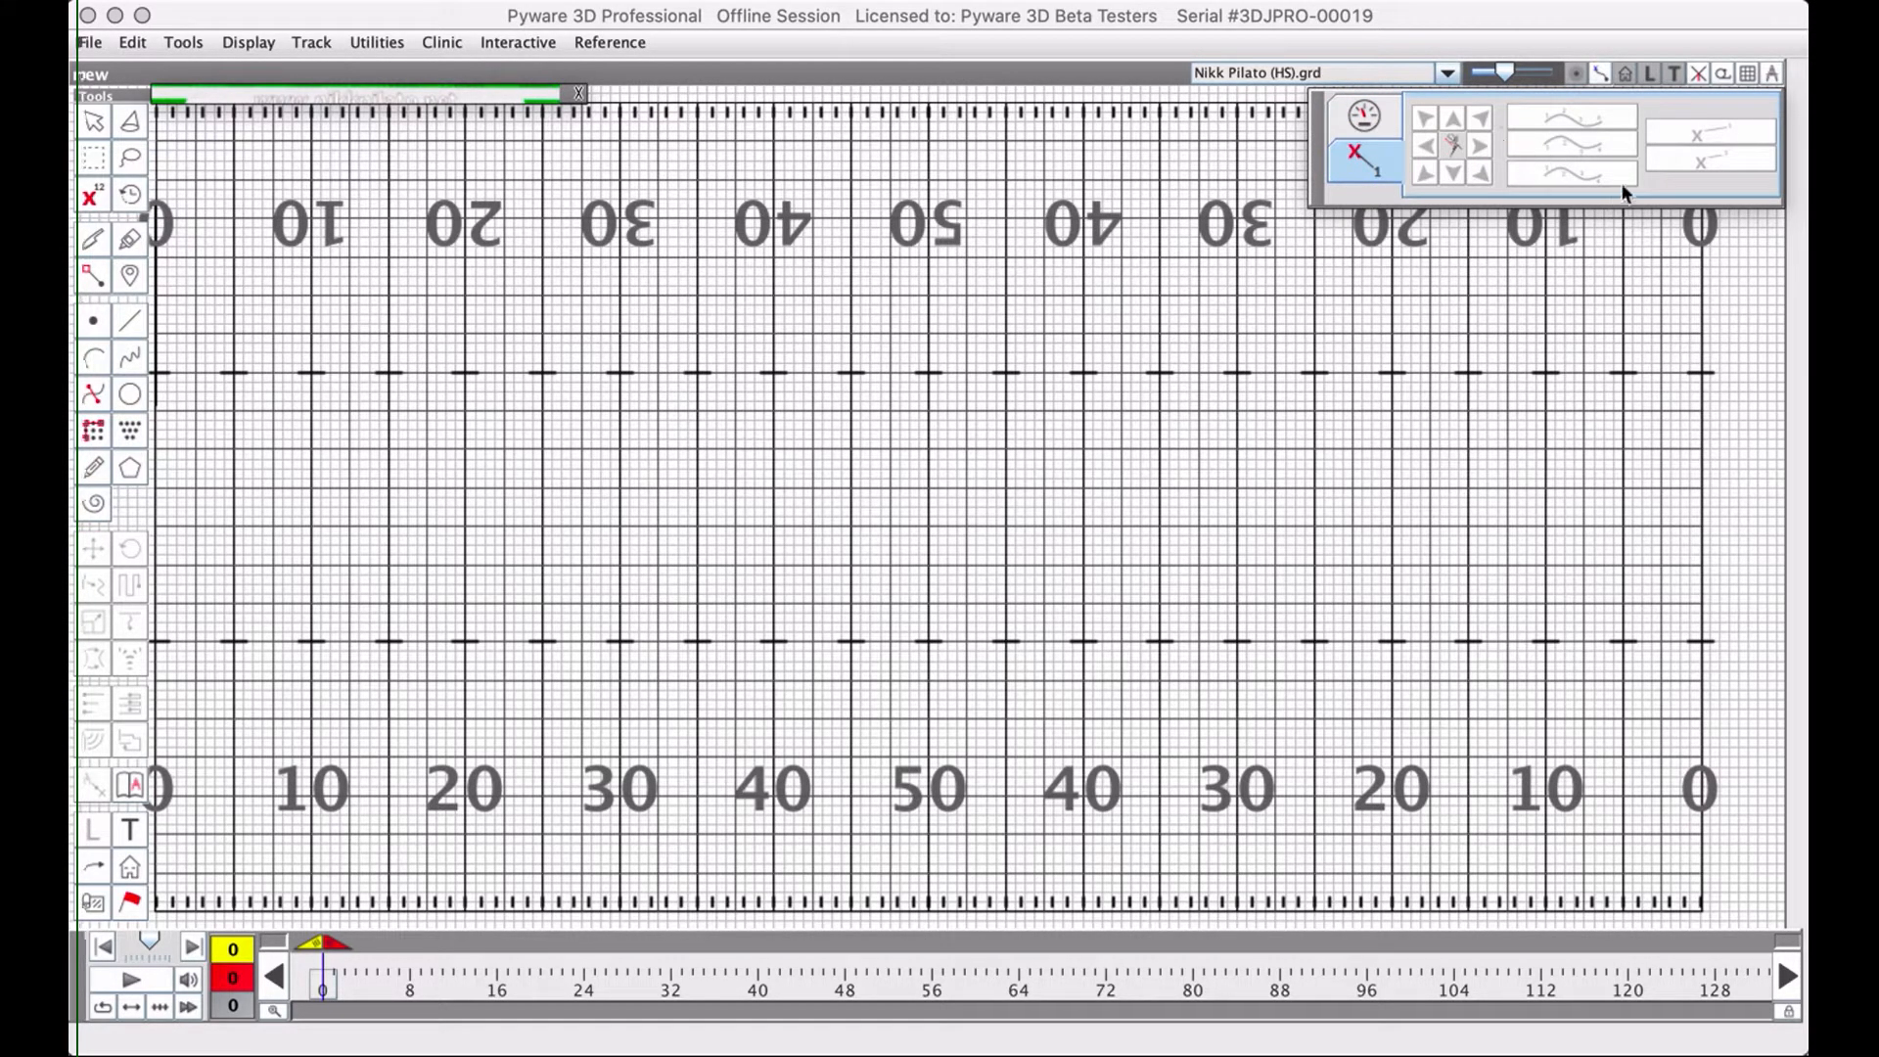
{"action": "mouse_move", "coordinate": [1624, 194]}
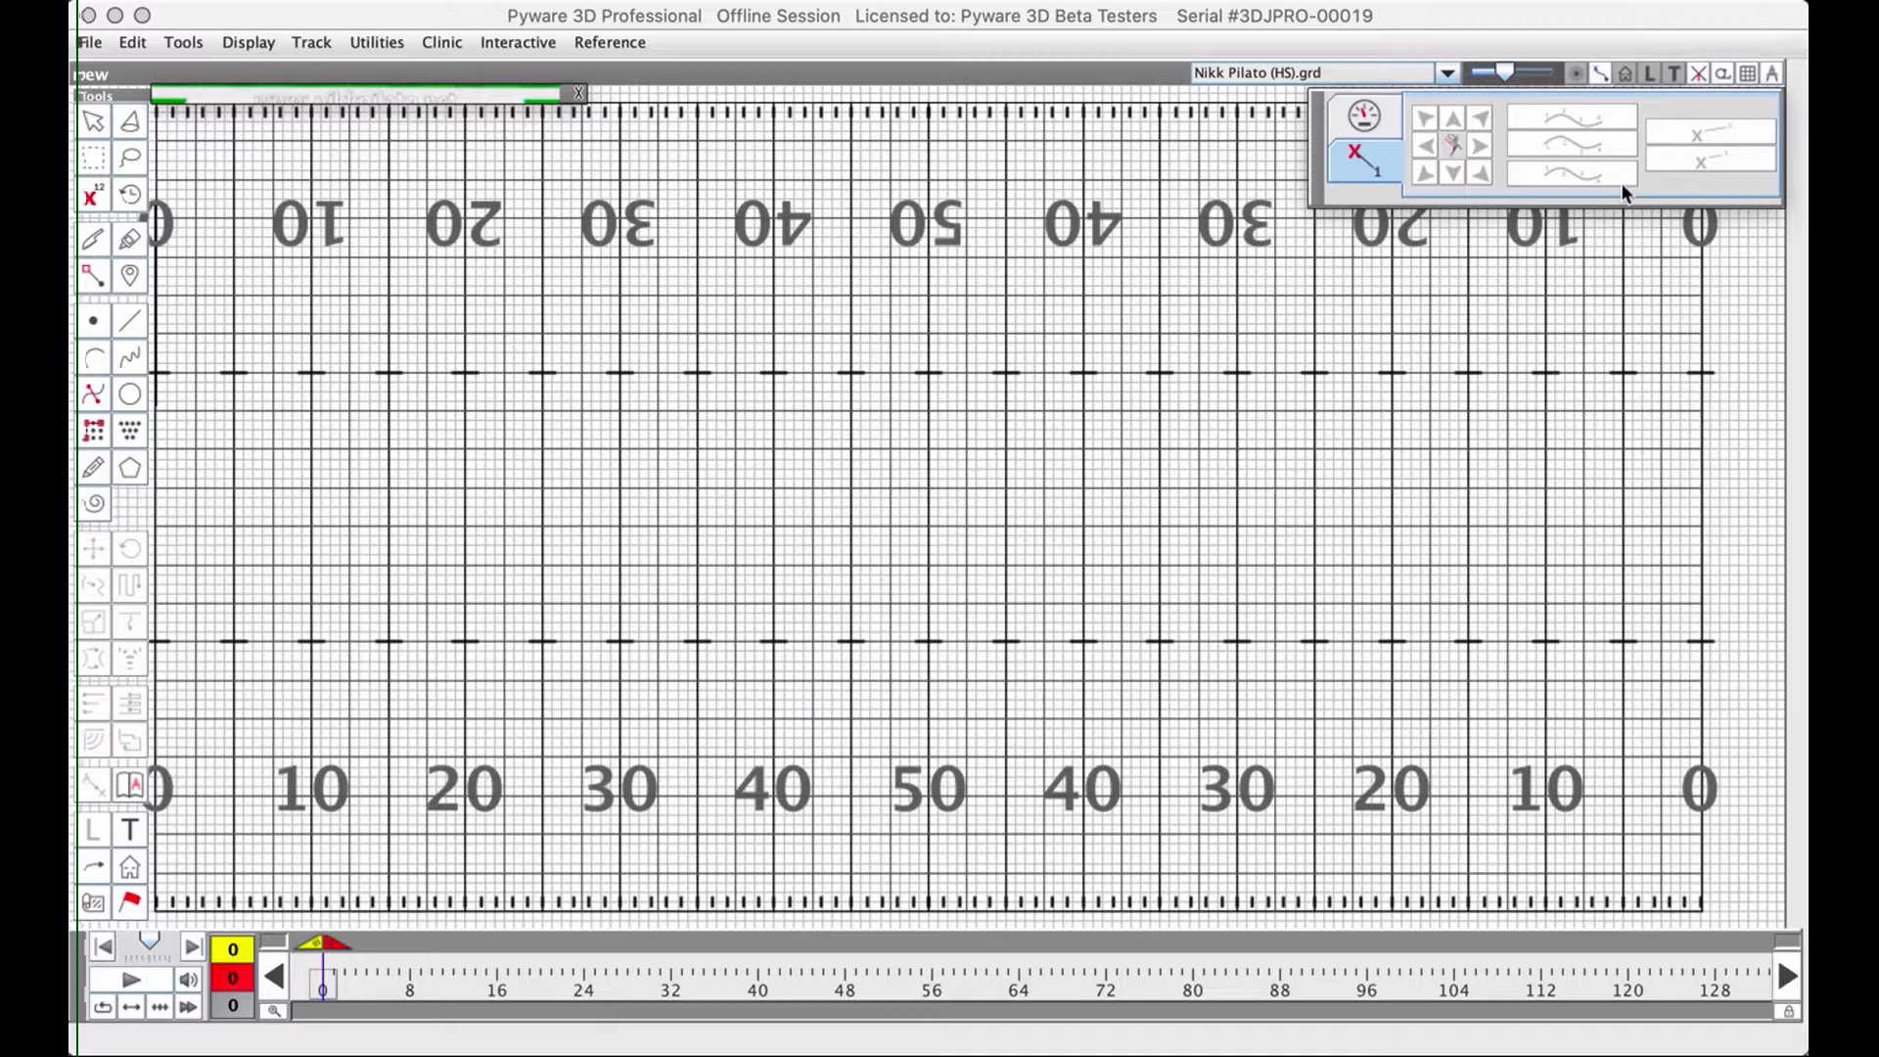
{"action": "mouse_move", "coordinate": [1541, 126]}
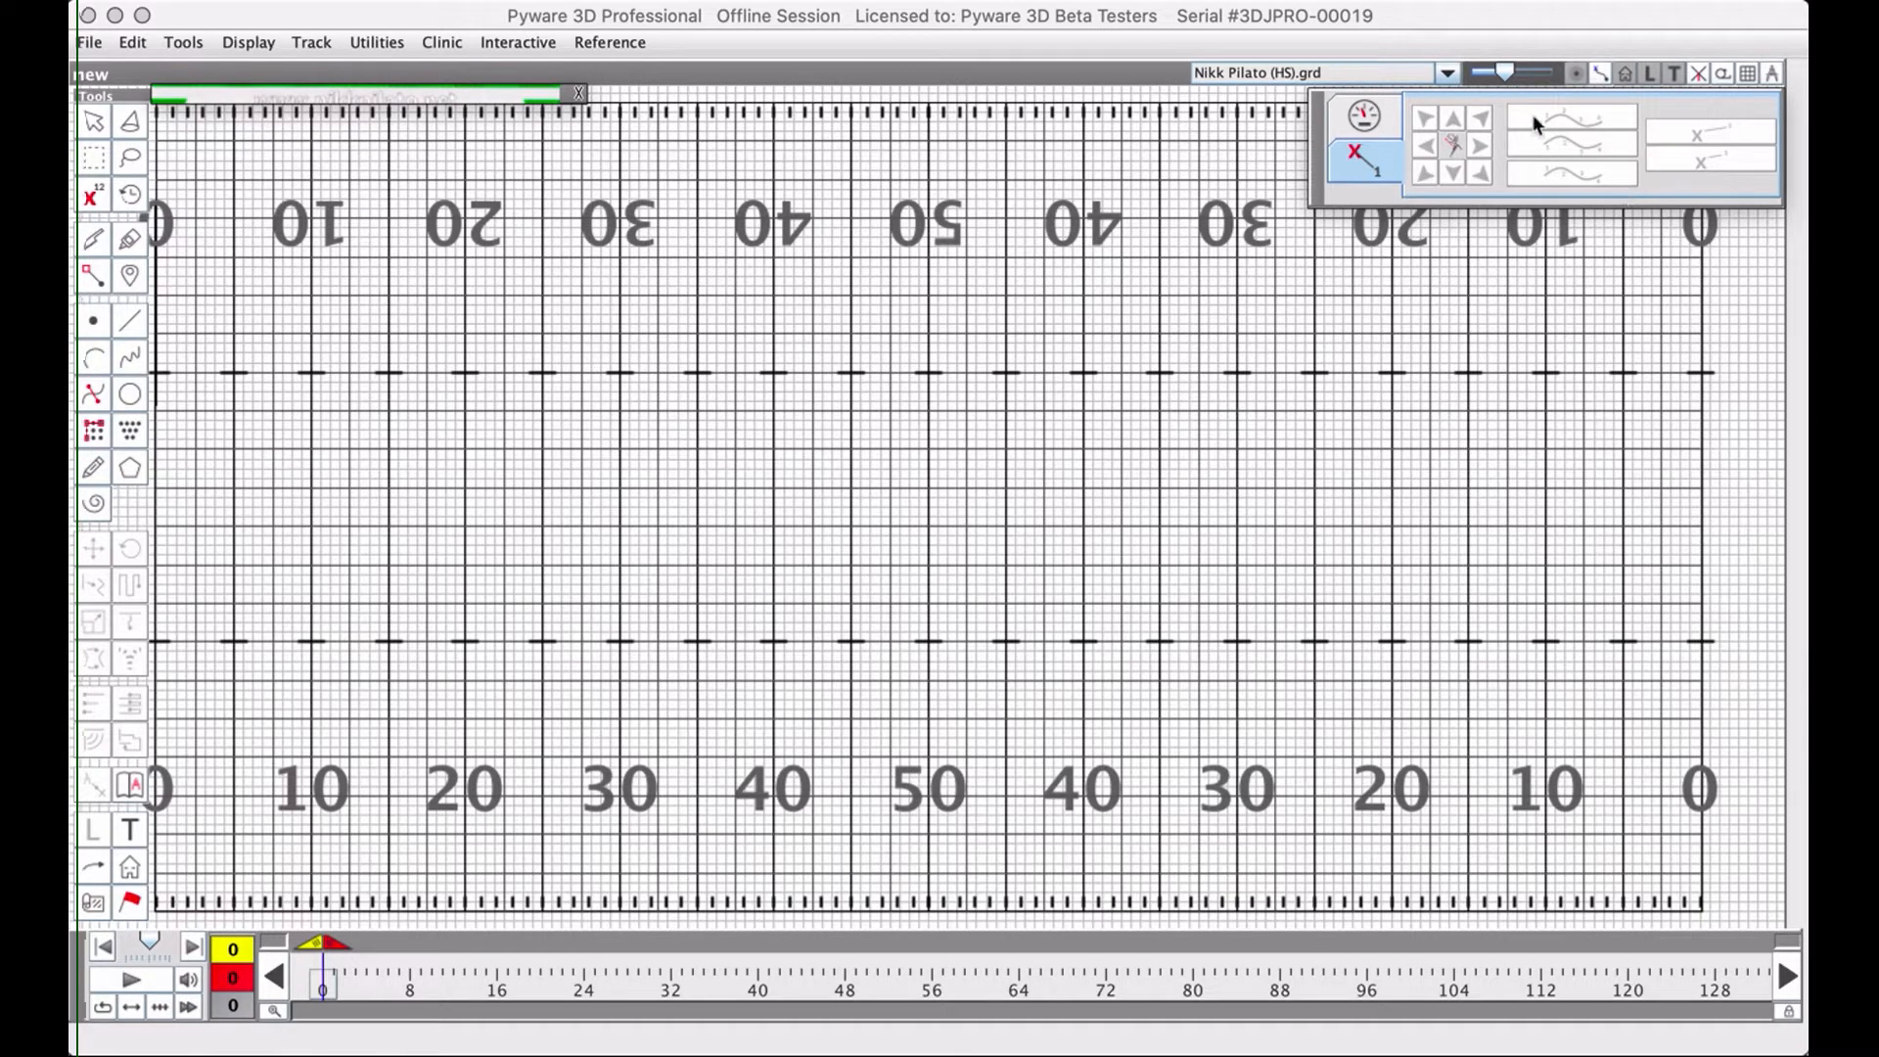
{"action": "mouse_move", "coordinate": [1587, 180]}
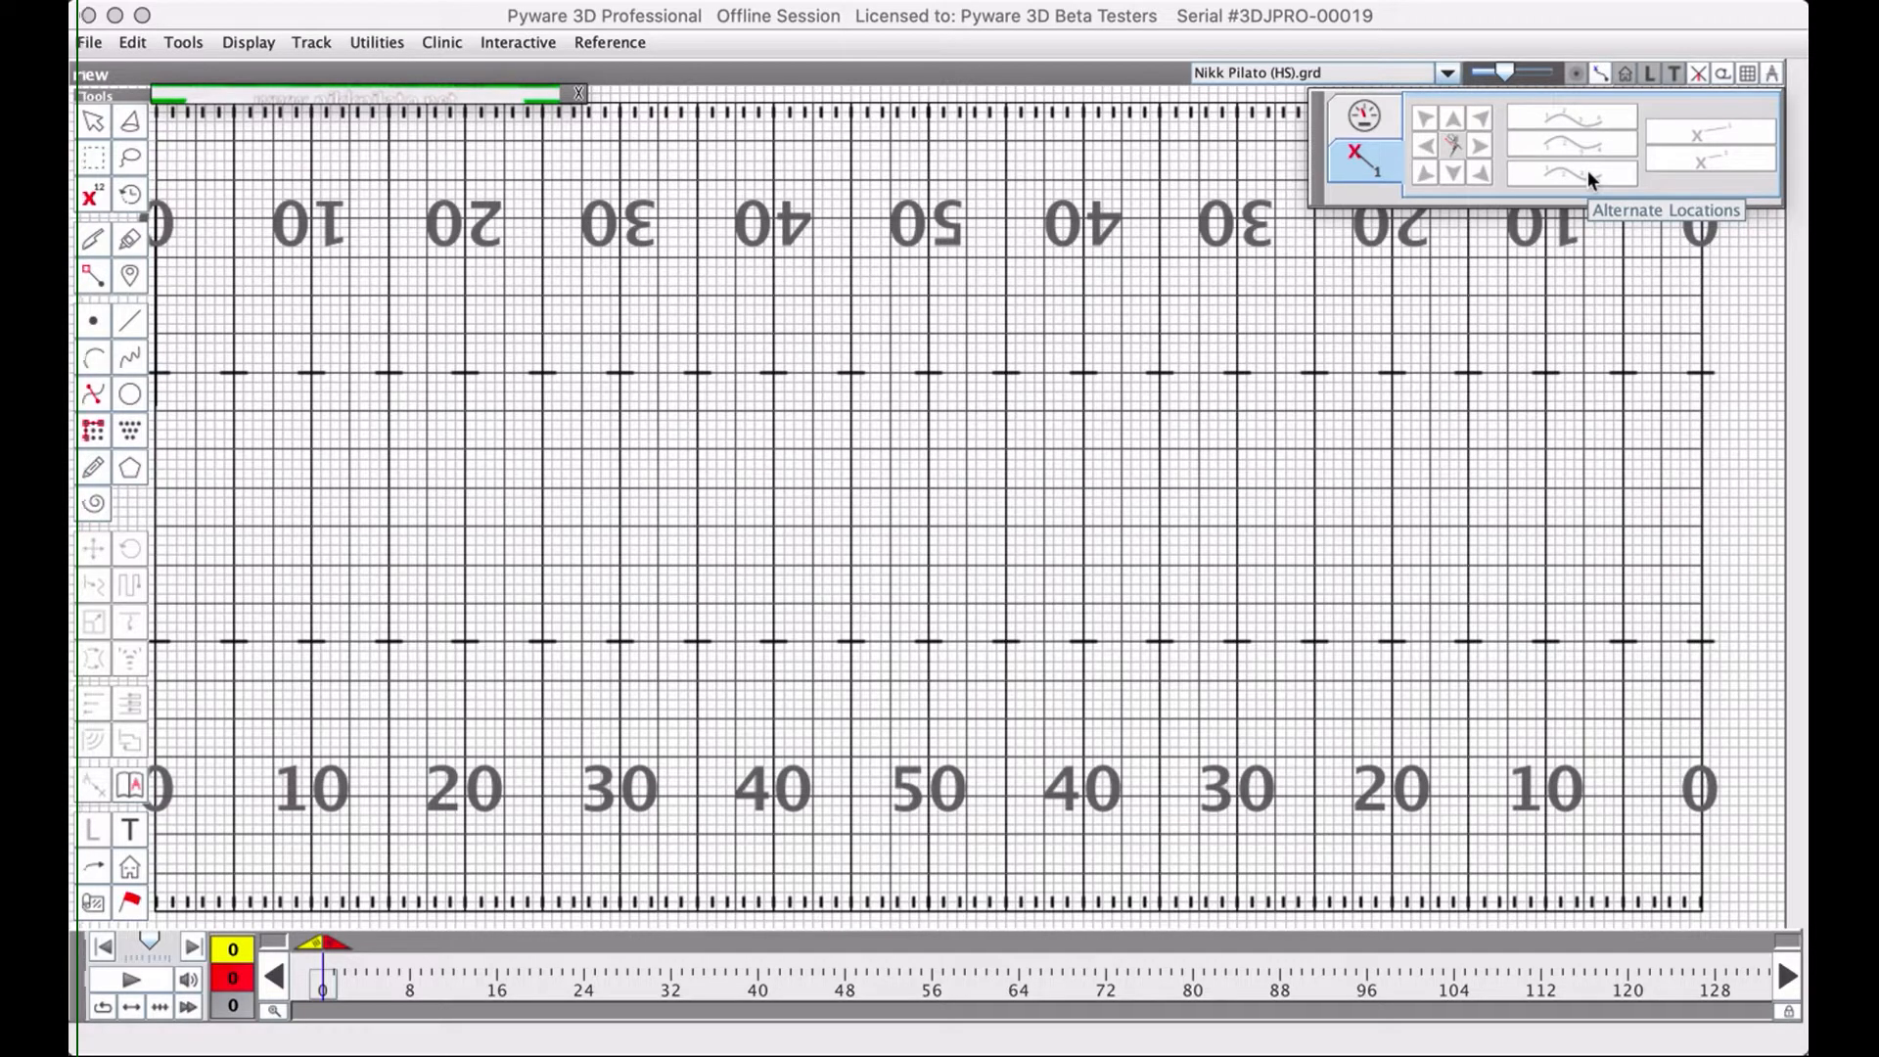
{"action": "left_click", "coordinate": [1362, 116]}
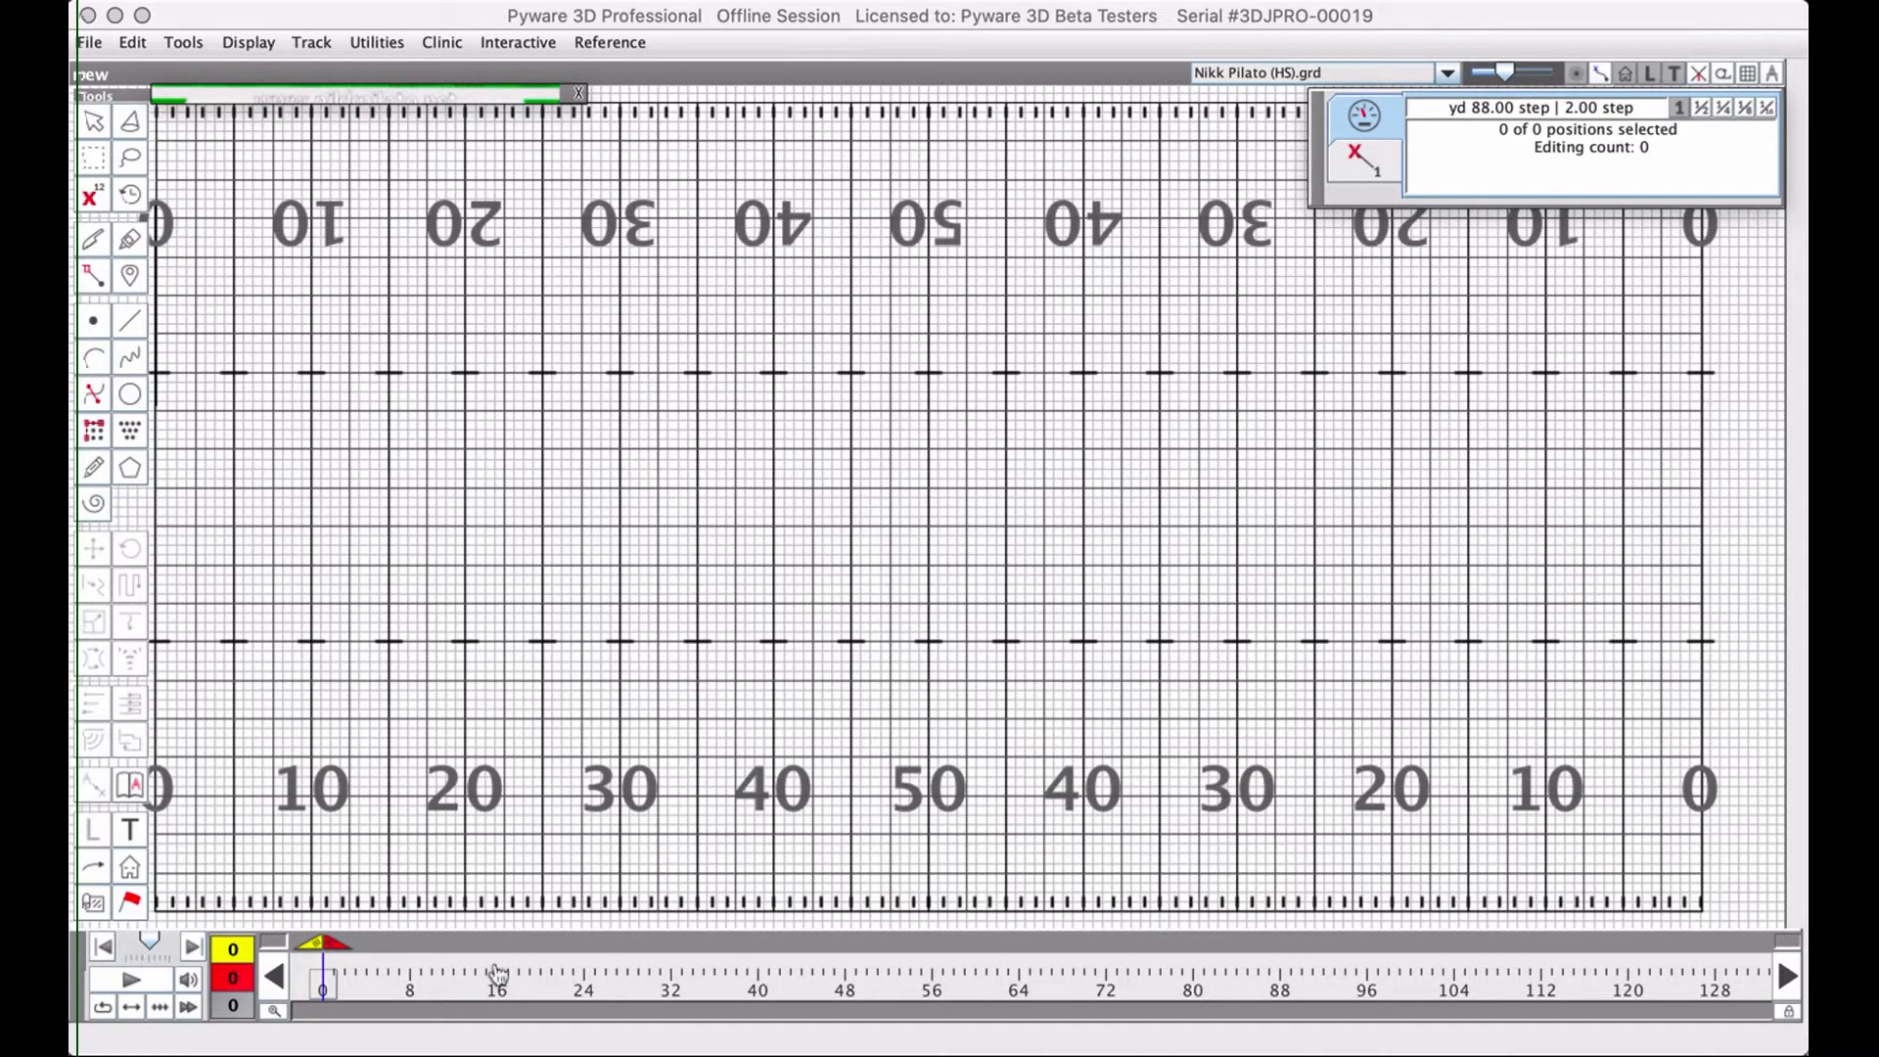
{"action": "mouse_move", "coordinate": [1067, 980]}
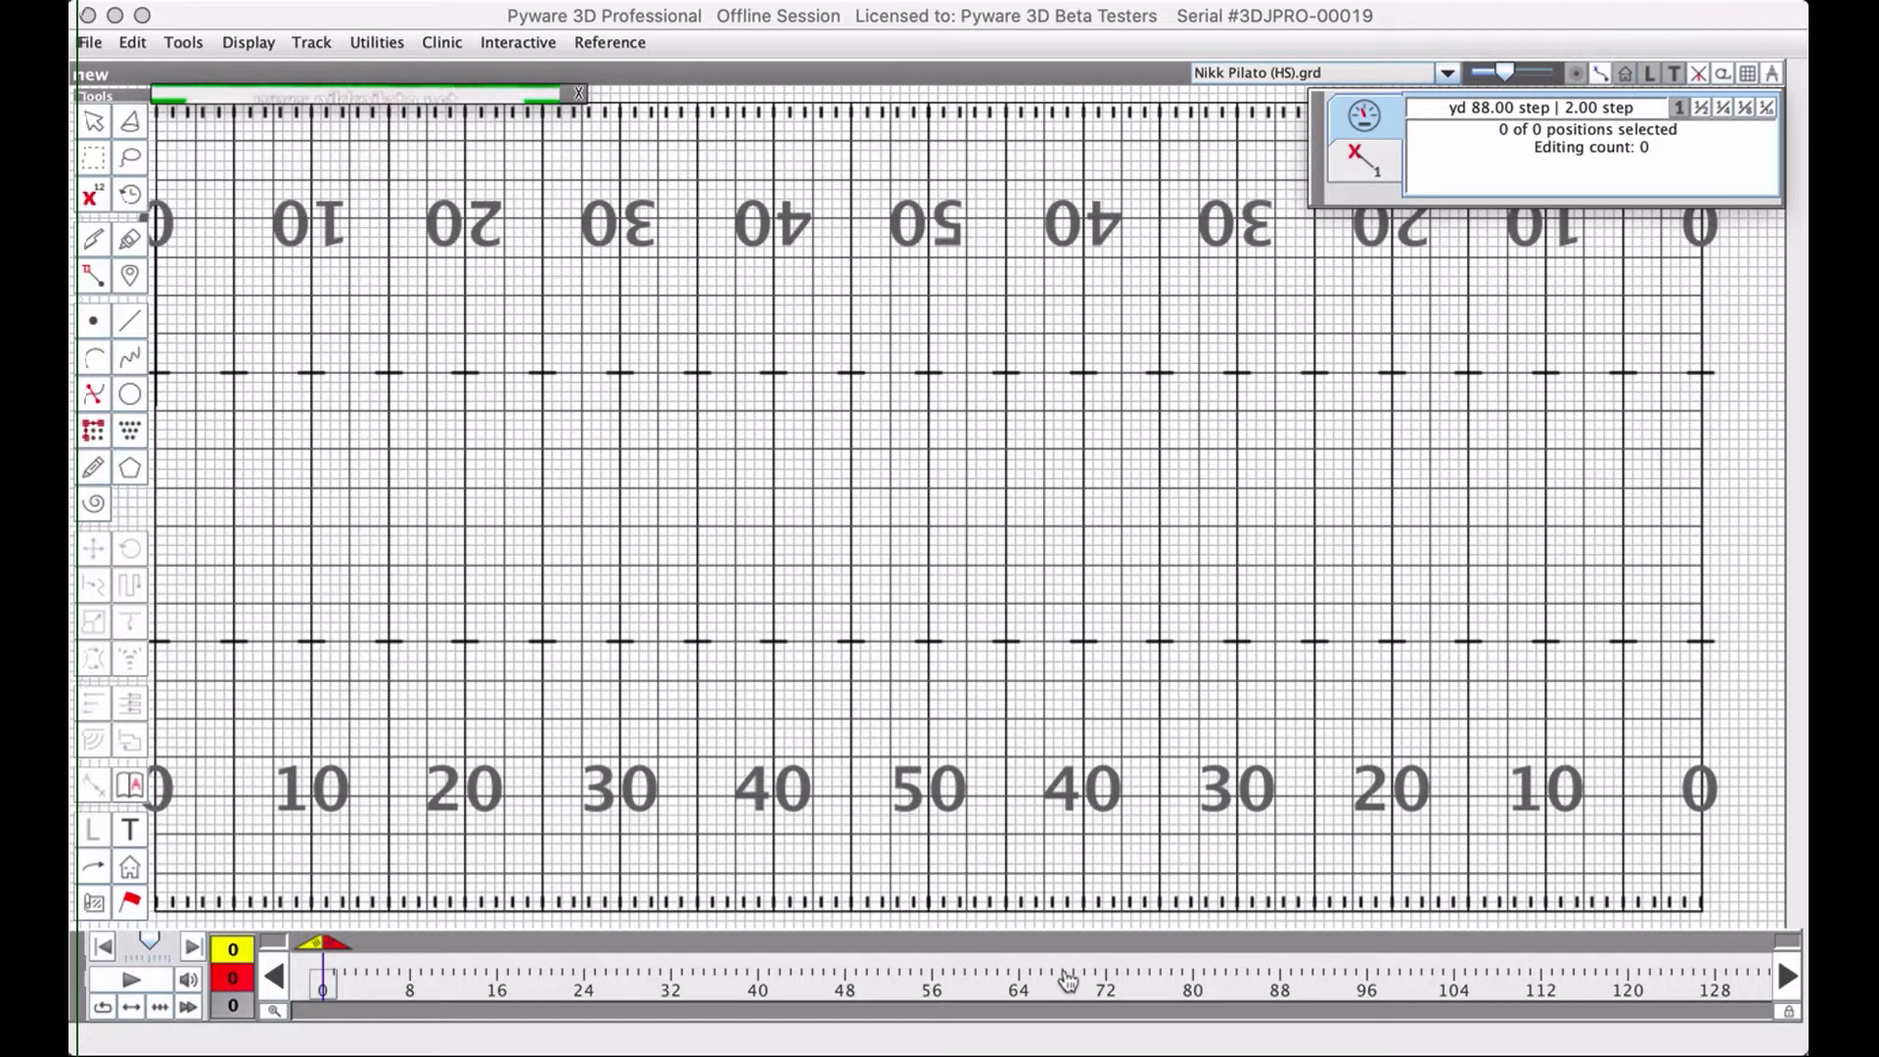
{"action": "mouse_move", "coordinate": [521, 960]}
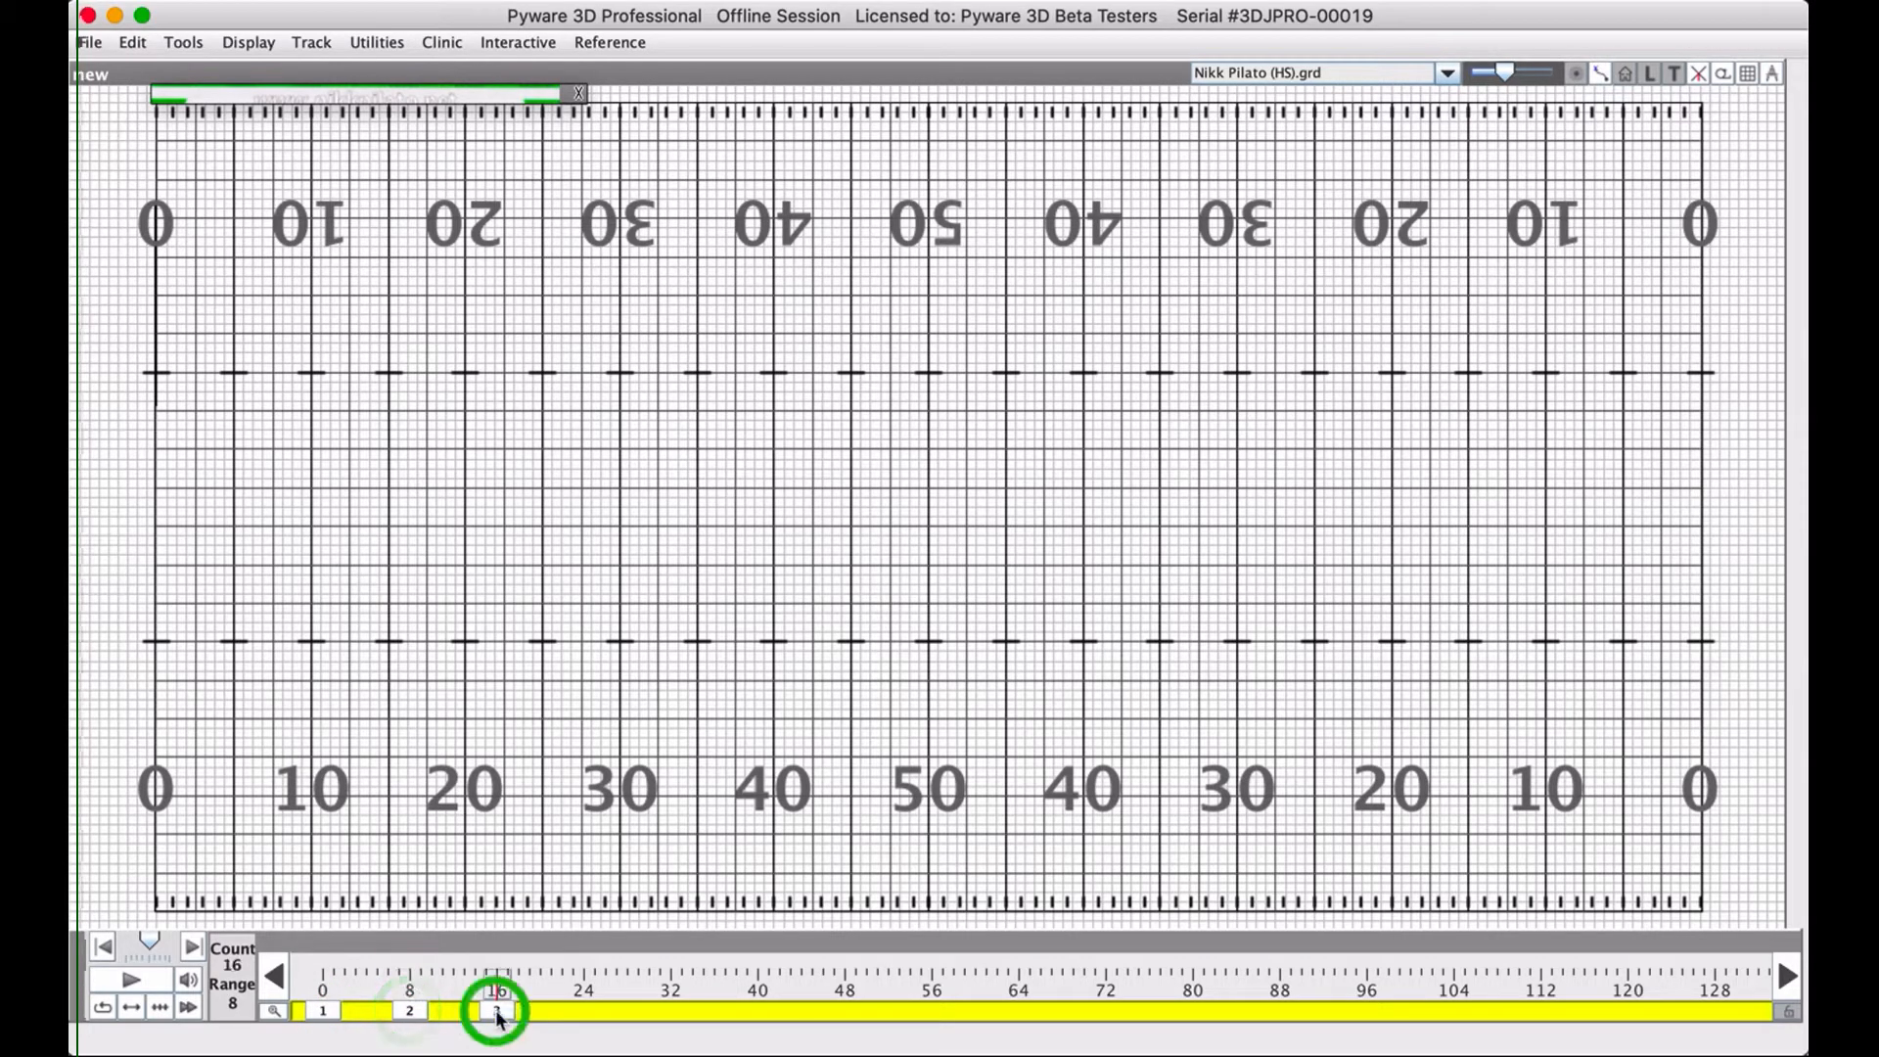
Add a page tab at count 16 on the count track, then bring up the File commands.
{"action": "left_click", "coordinate": [1787, 1014]}
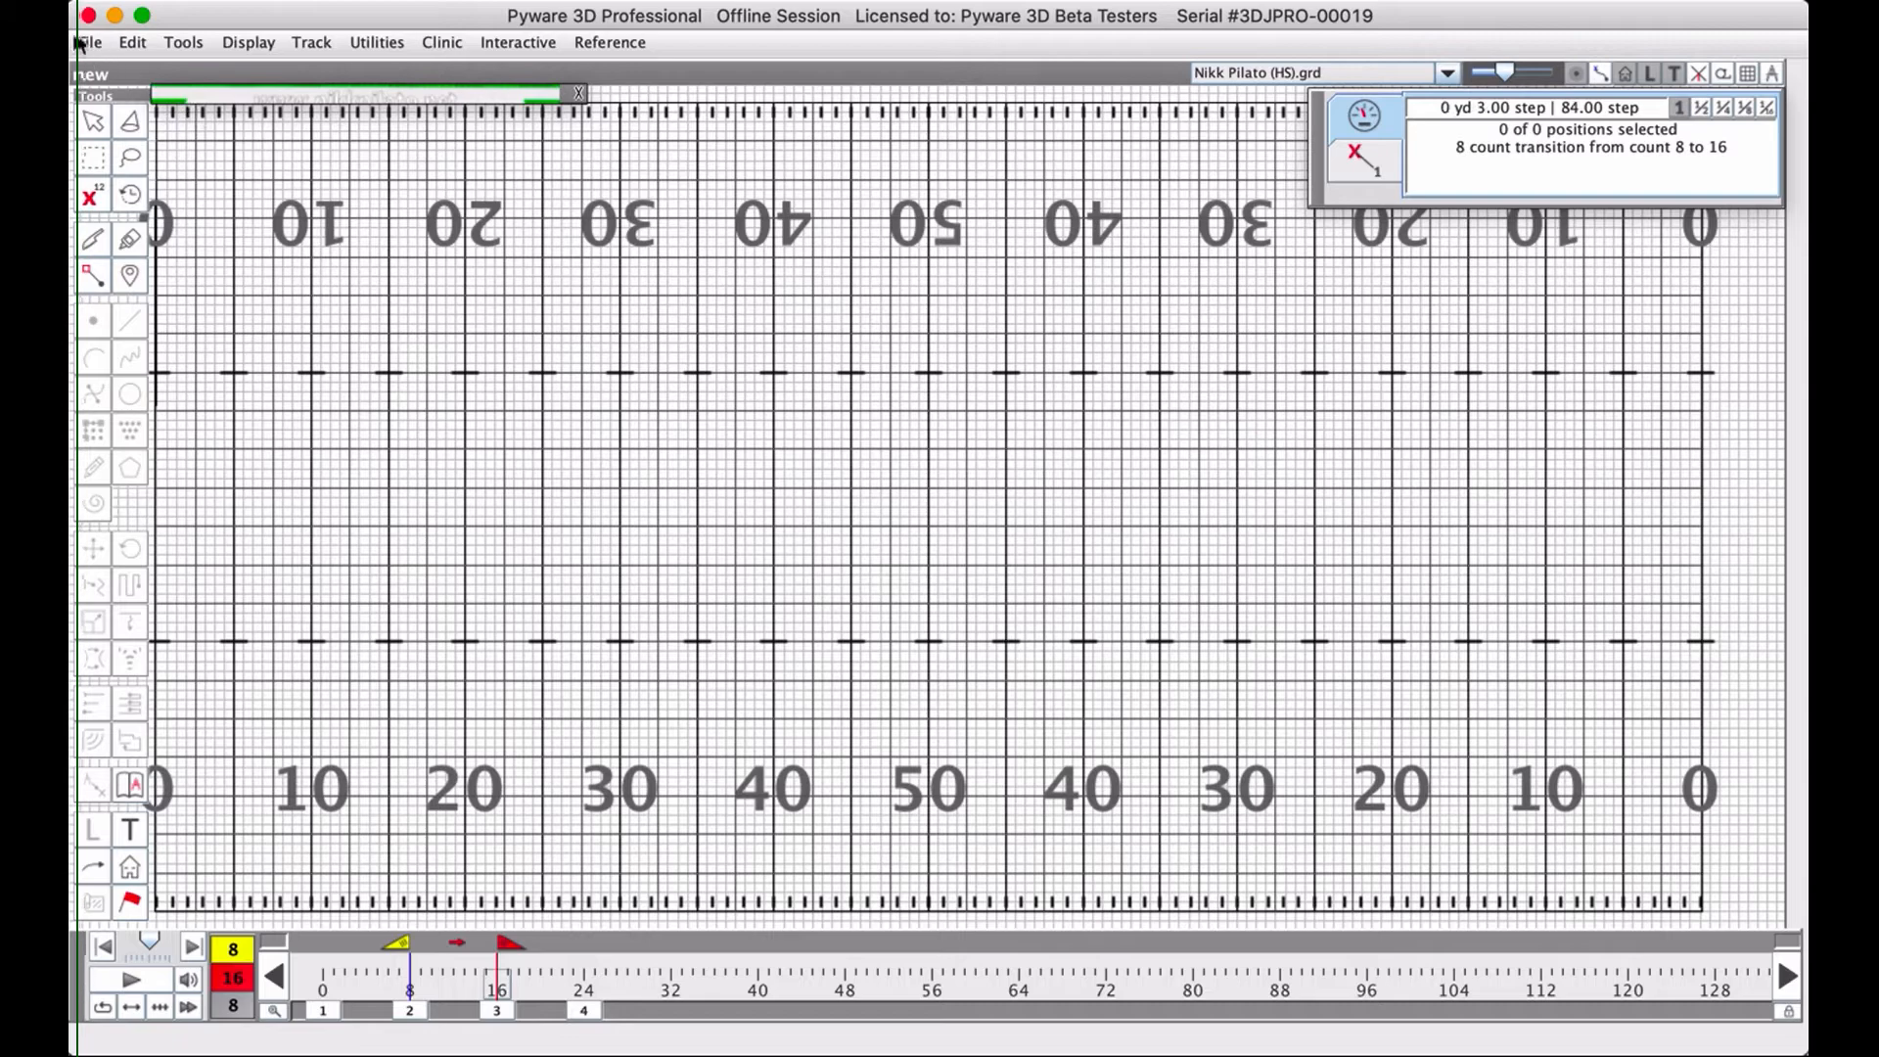
{"action": "left_click", "coordinate": [88, 41]}
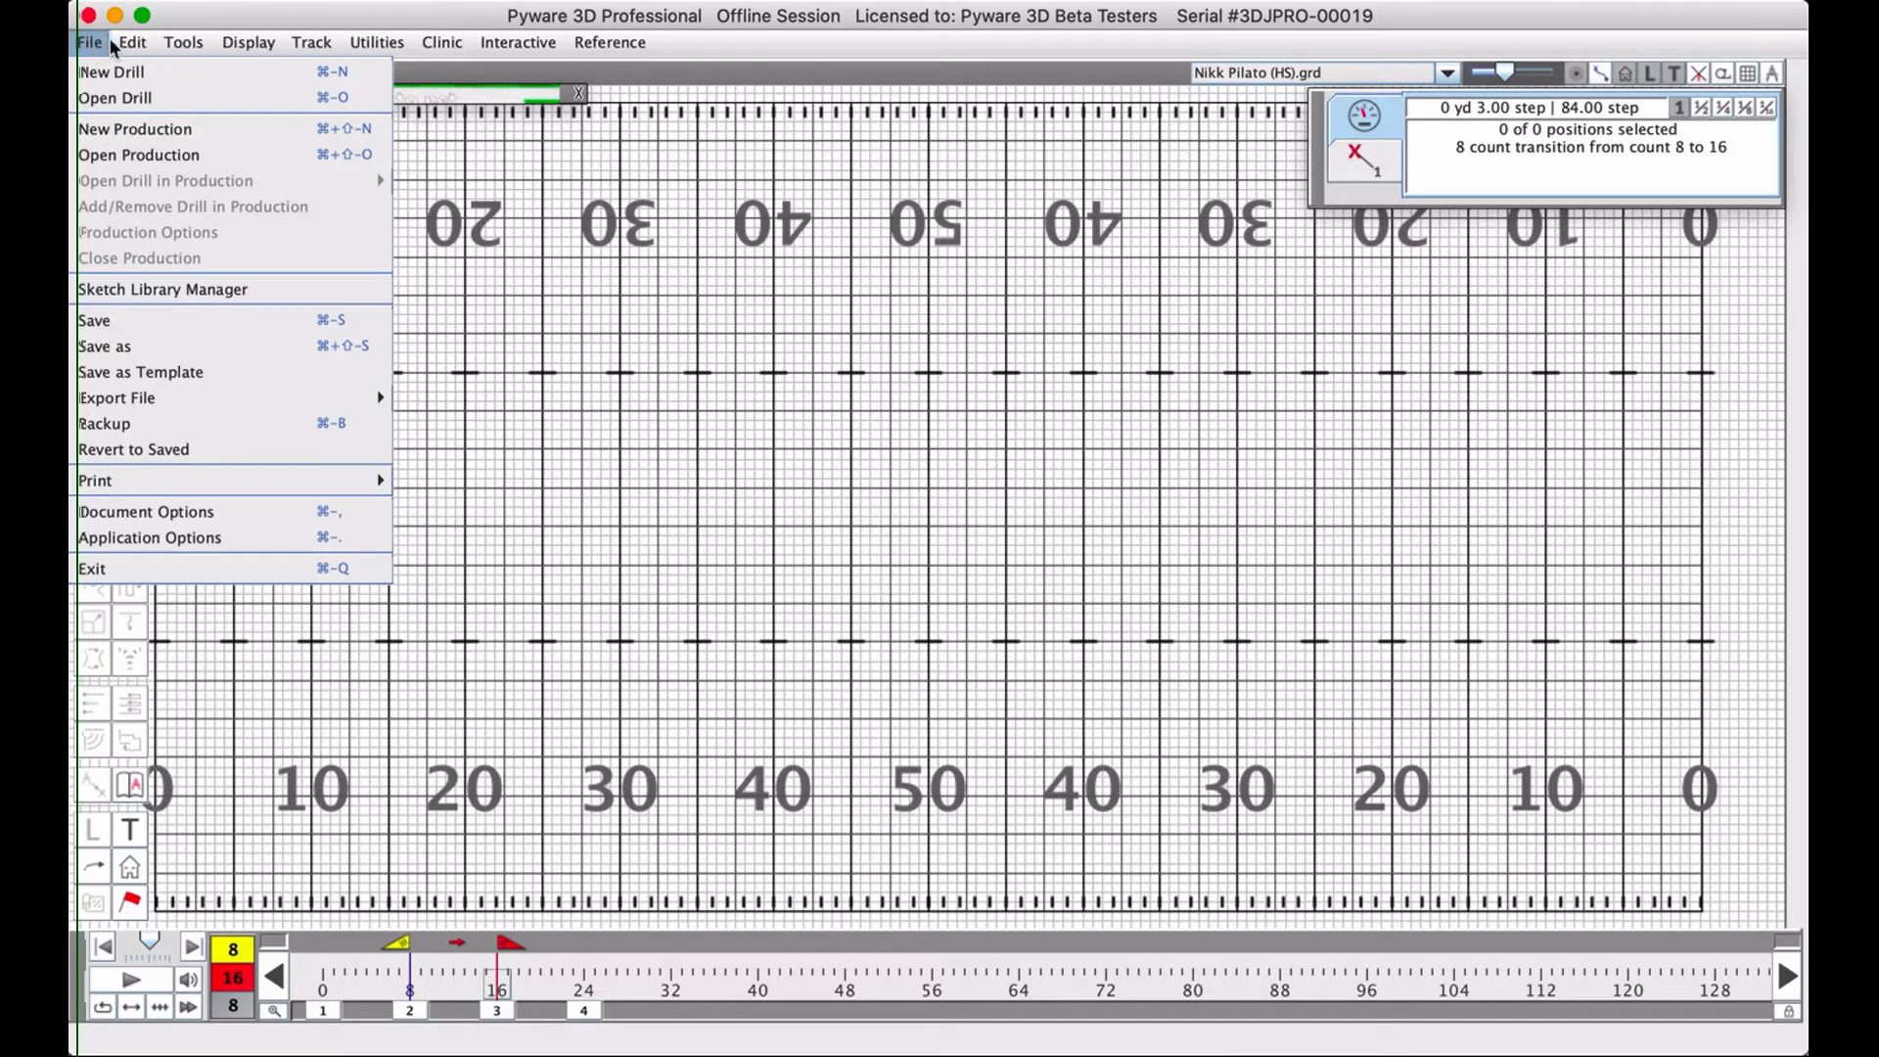
Browse the File and Edit menu commands.
{"action": "left_click", "coordinate": [131, 41]}
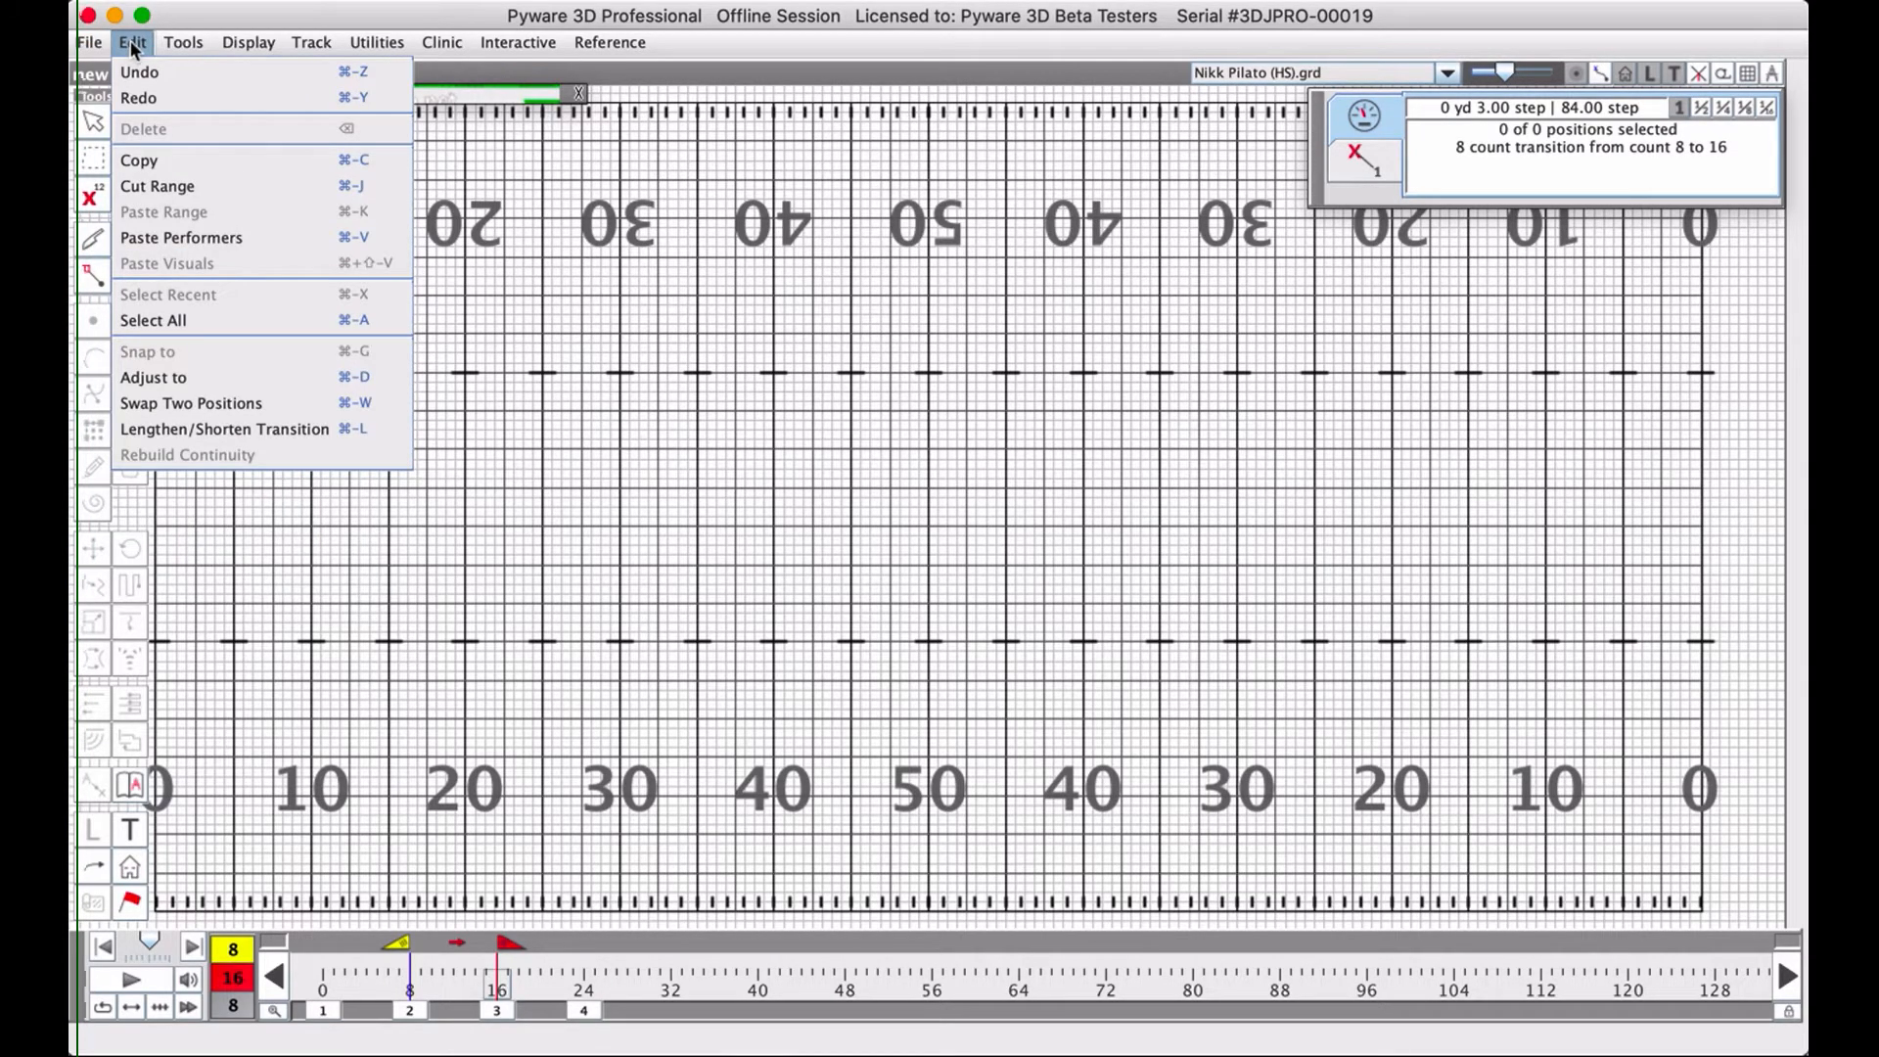
{"action": "left_click", "coordinate": [88, 41]}
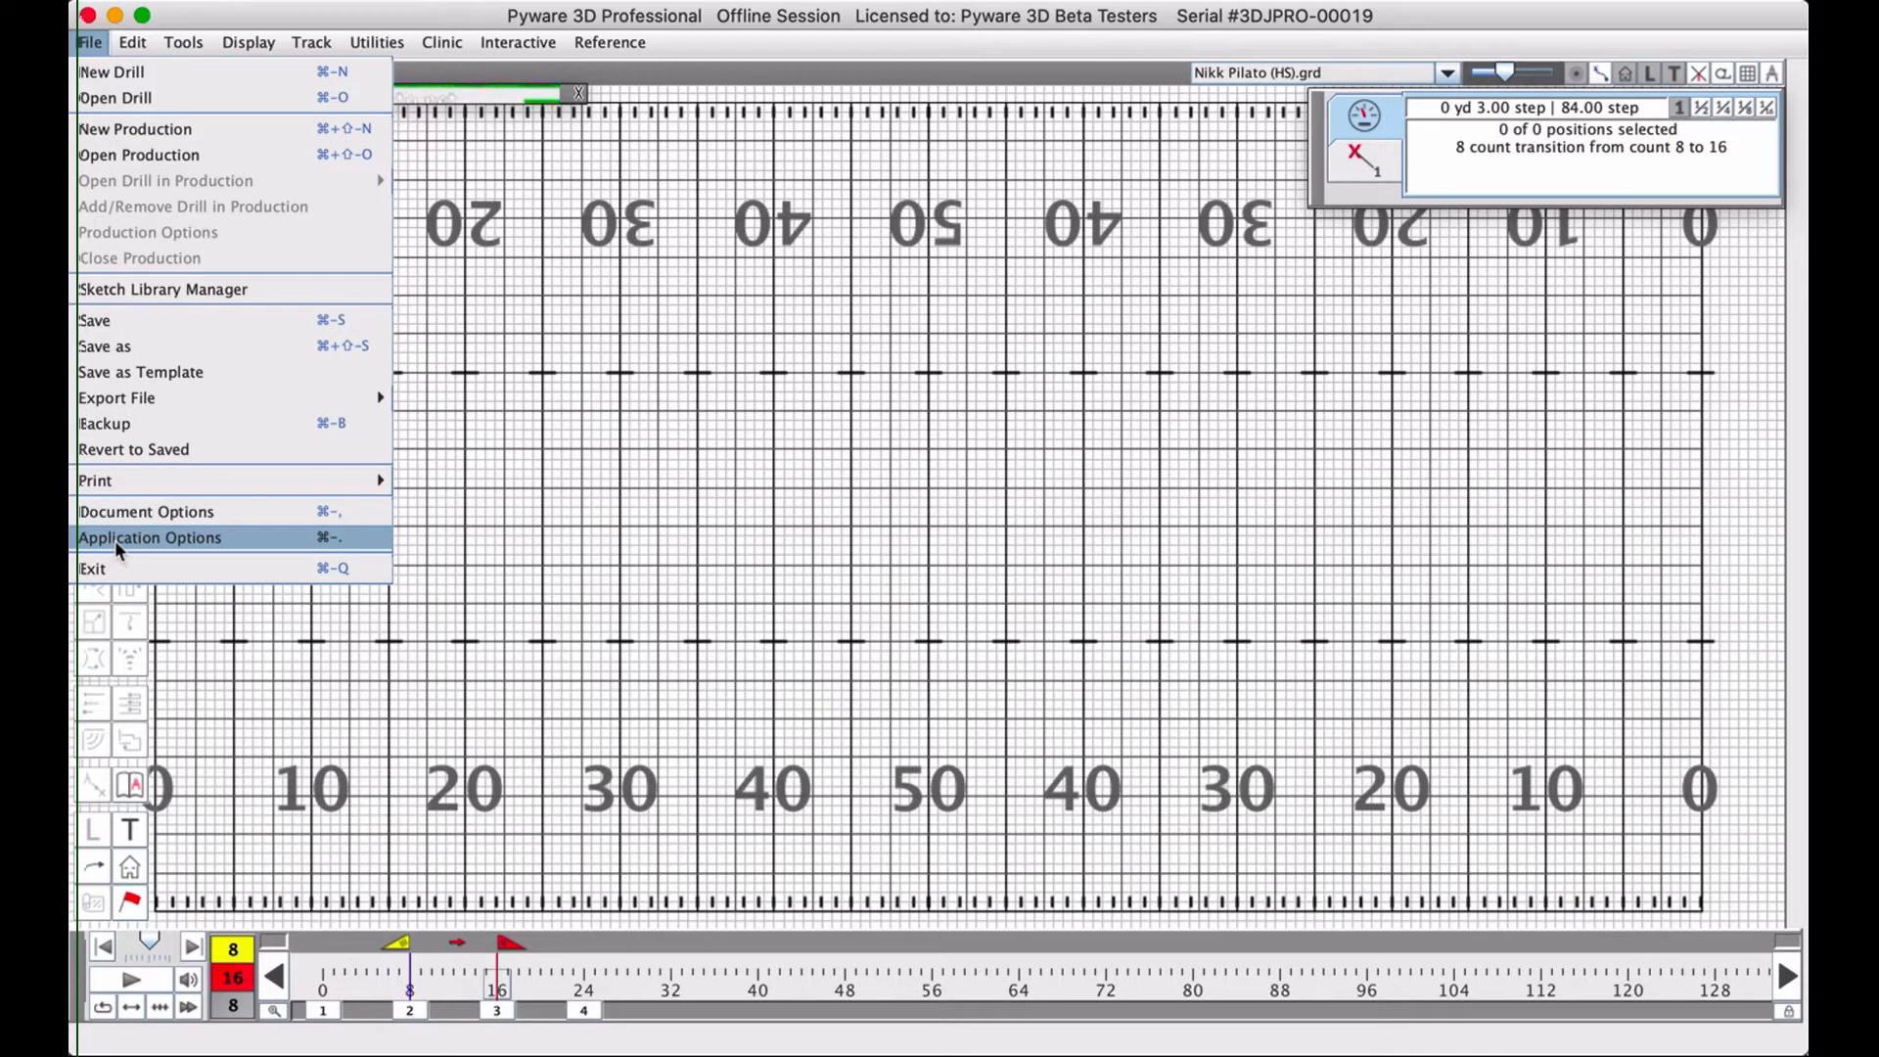
{"action": "mouse_move", "coordinate": [147, 510]}
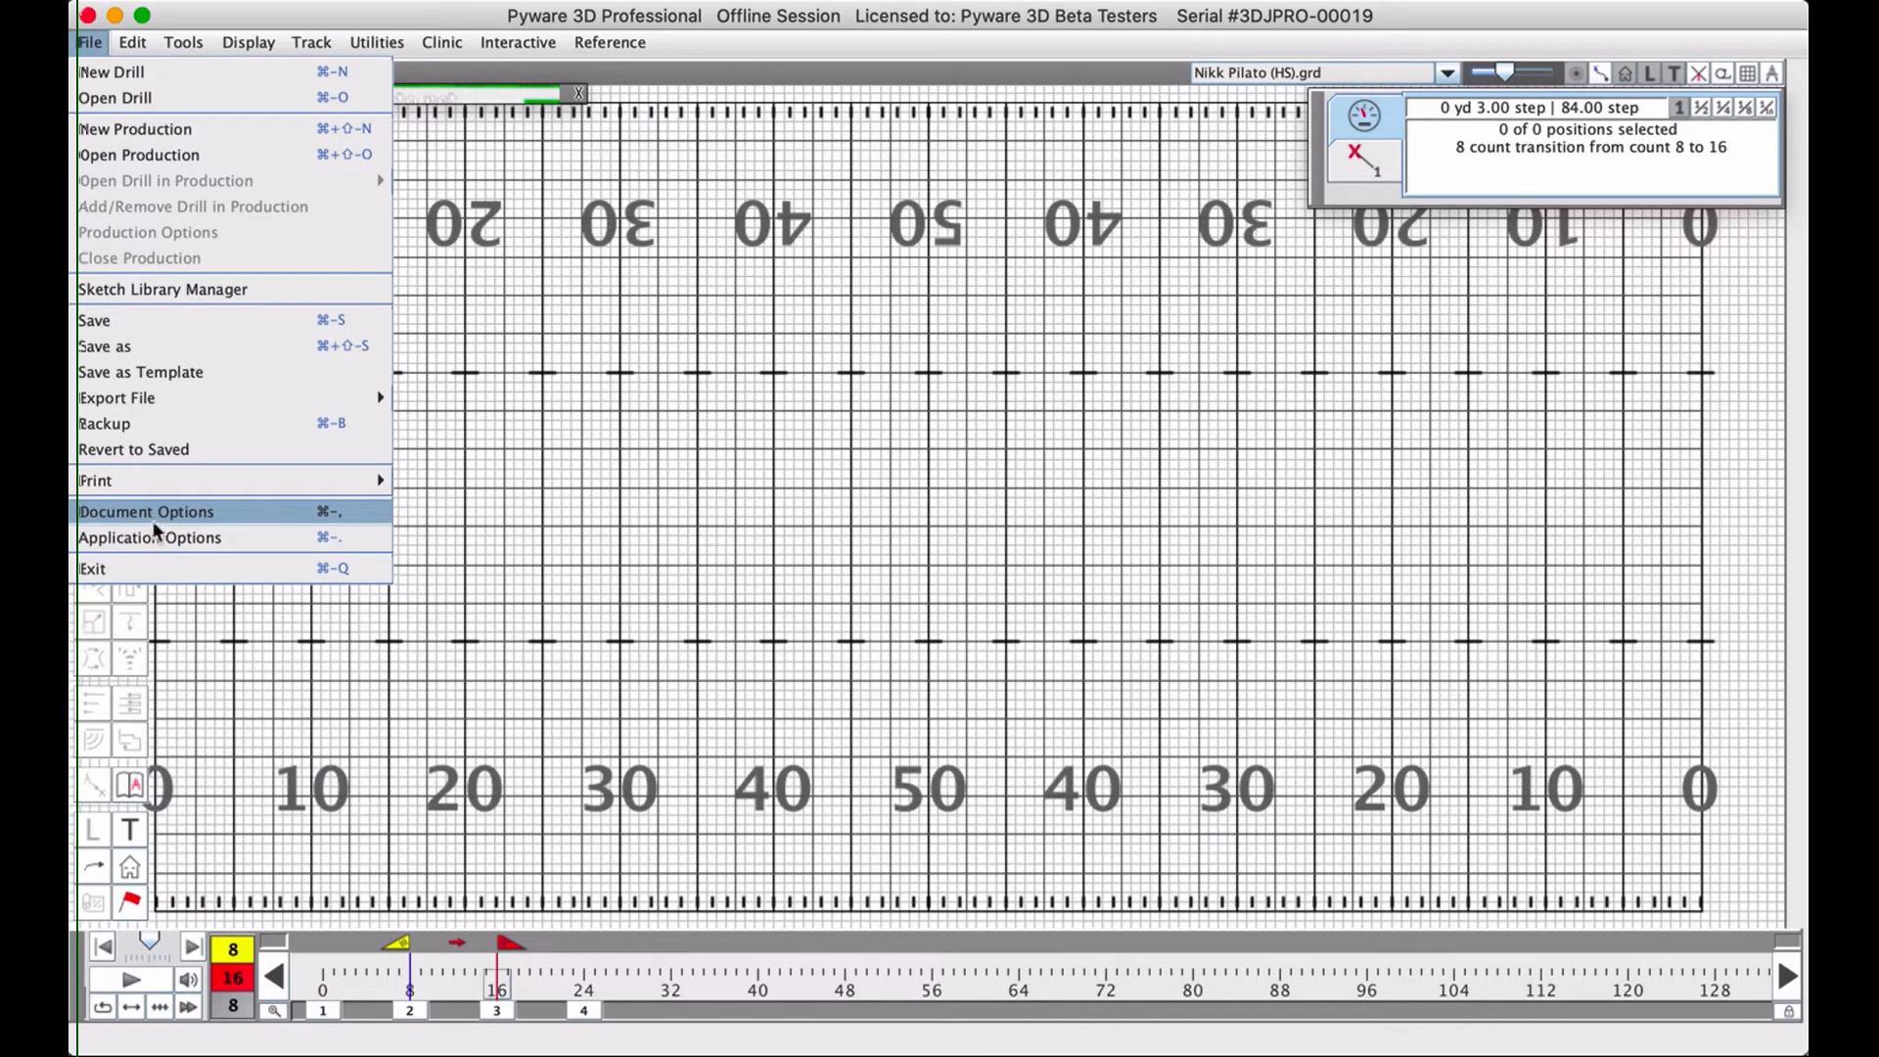
{"action": "mouse_move", "coordinate": [159, 289]}
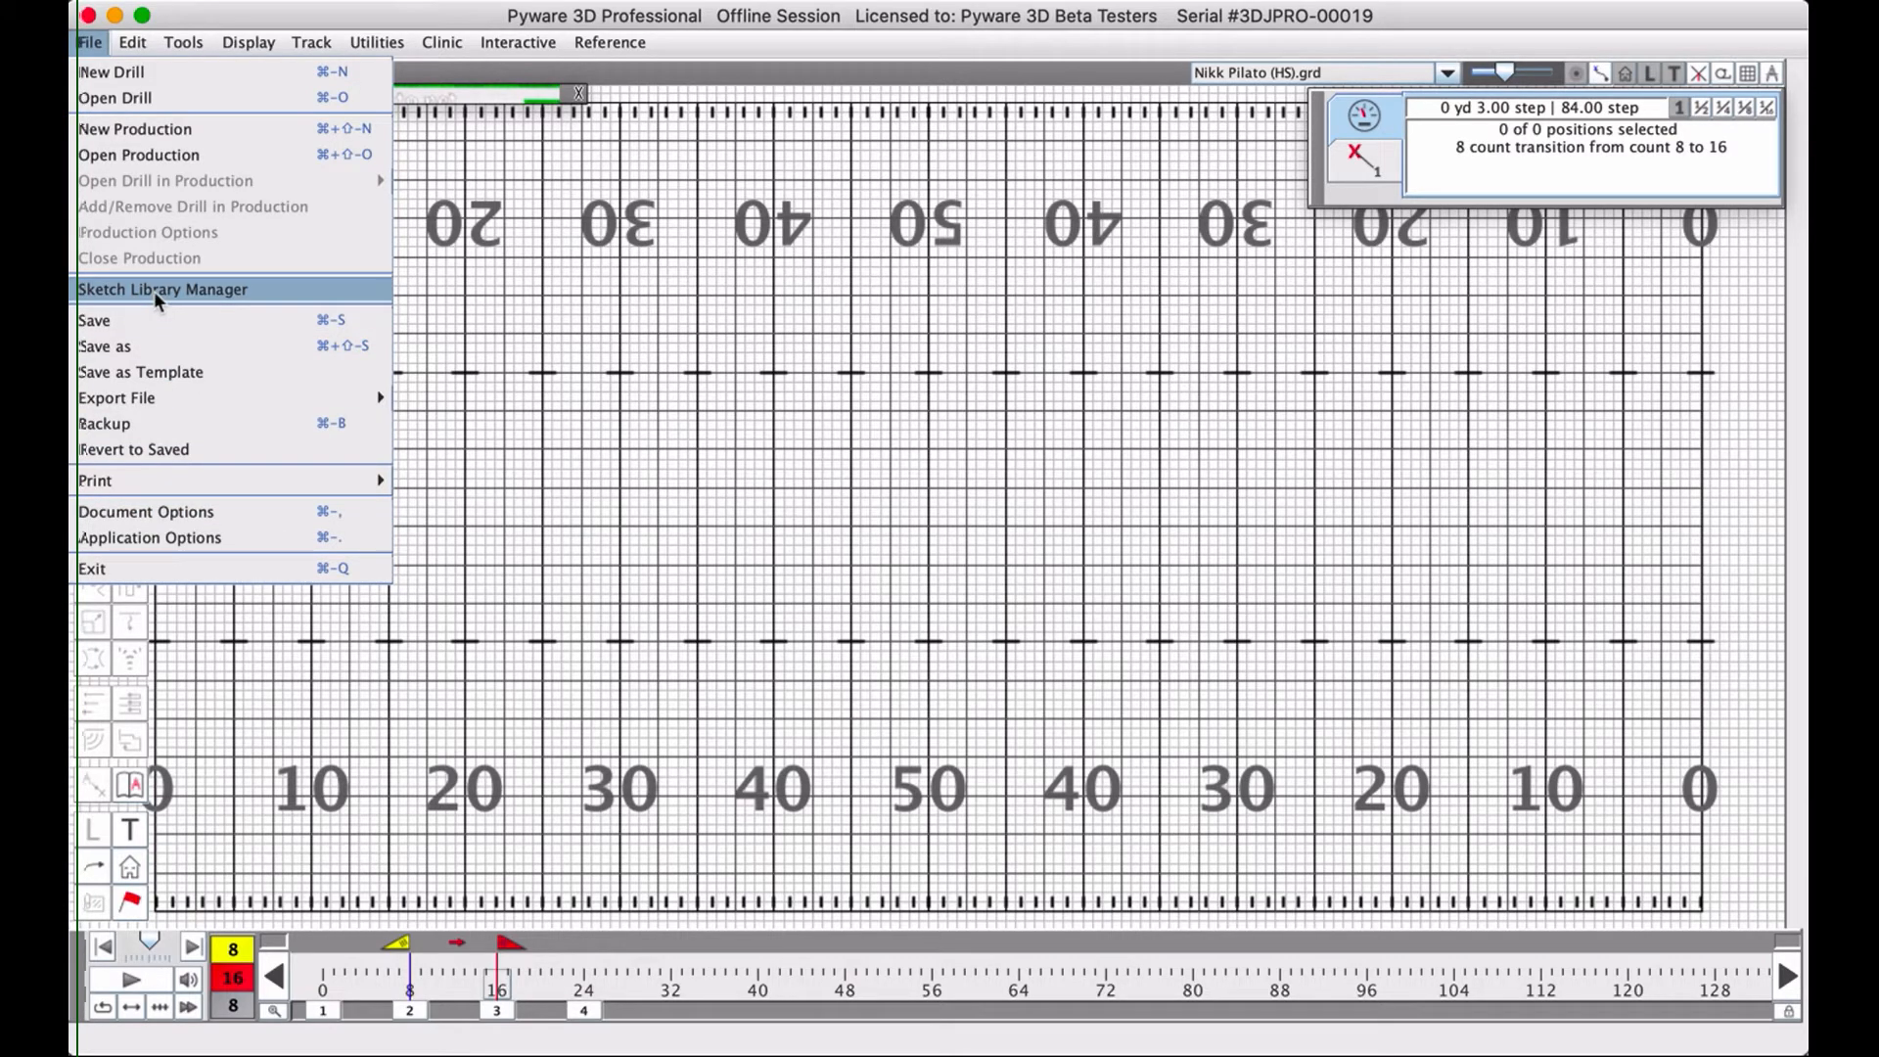
{"action": "left_click", "coordinate": [131, 41]}
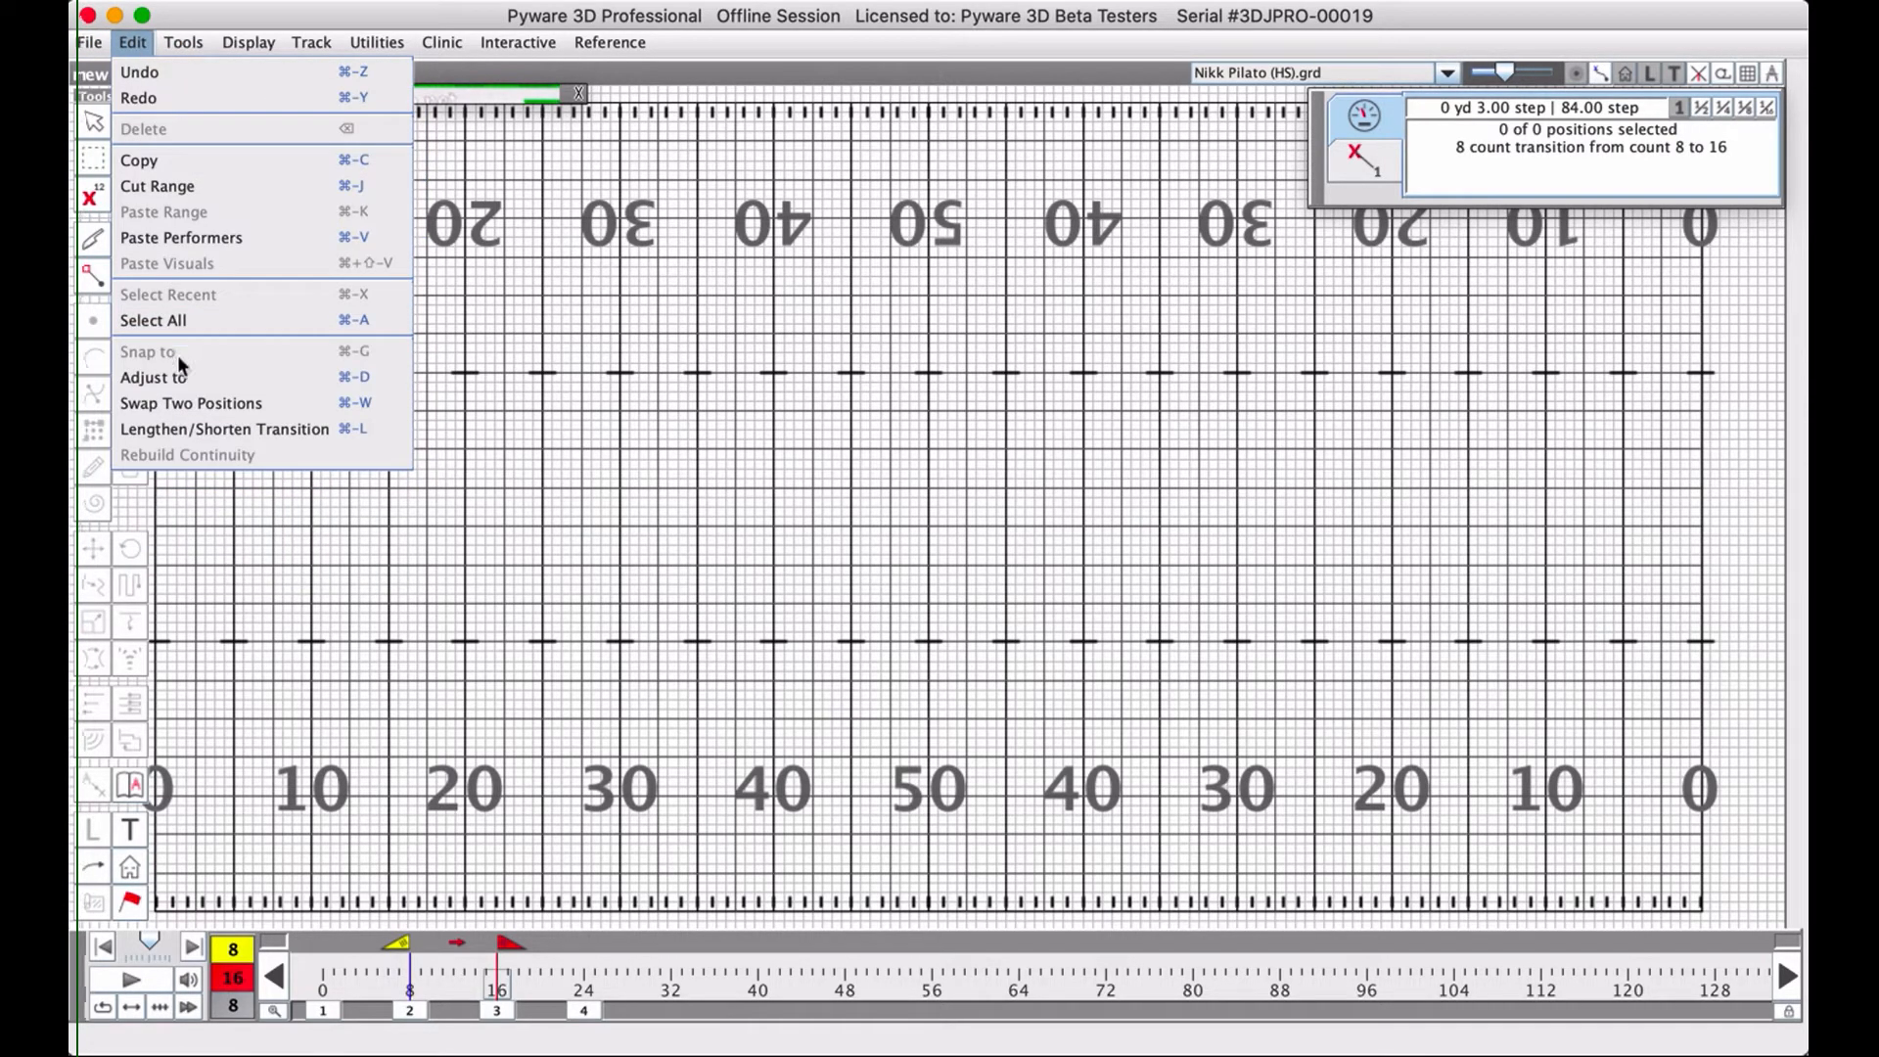
{"action": "mouse_move", "coordinate": [153, 376]}
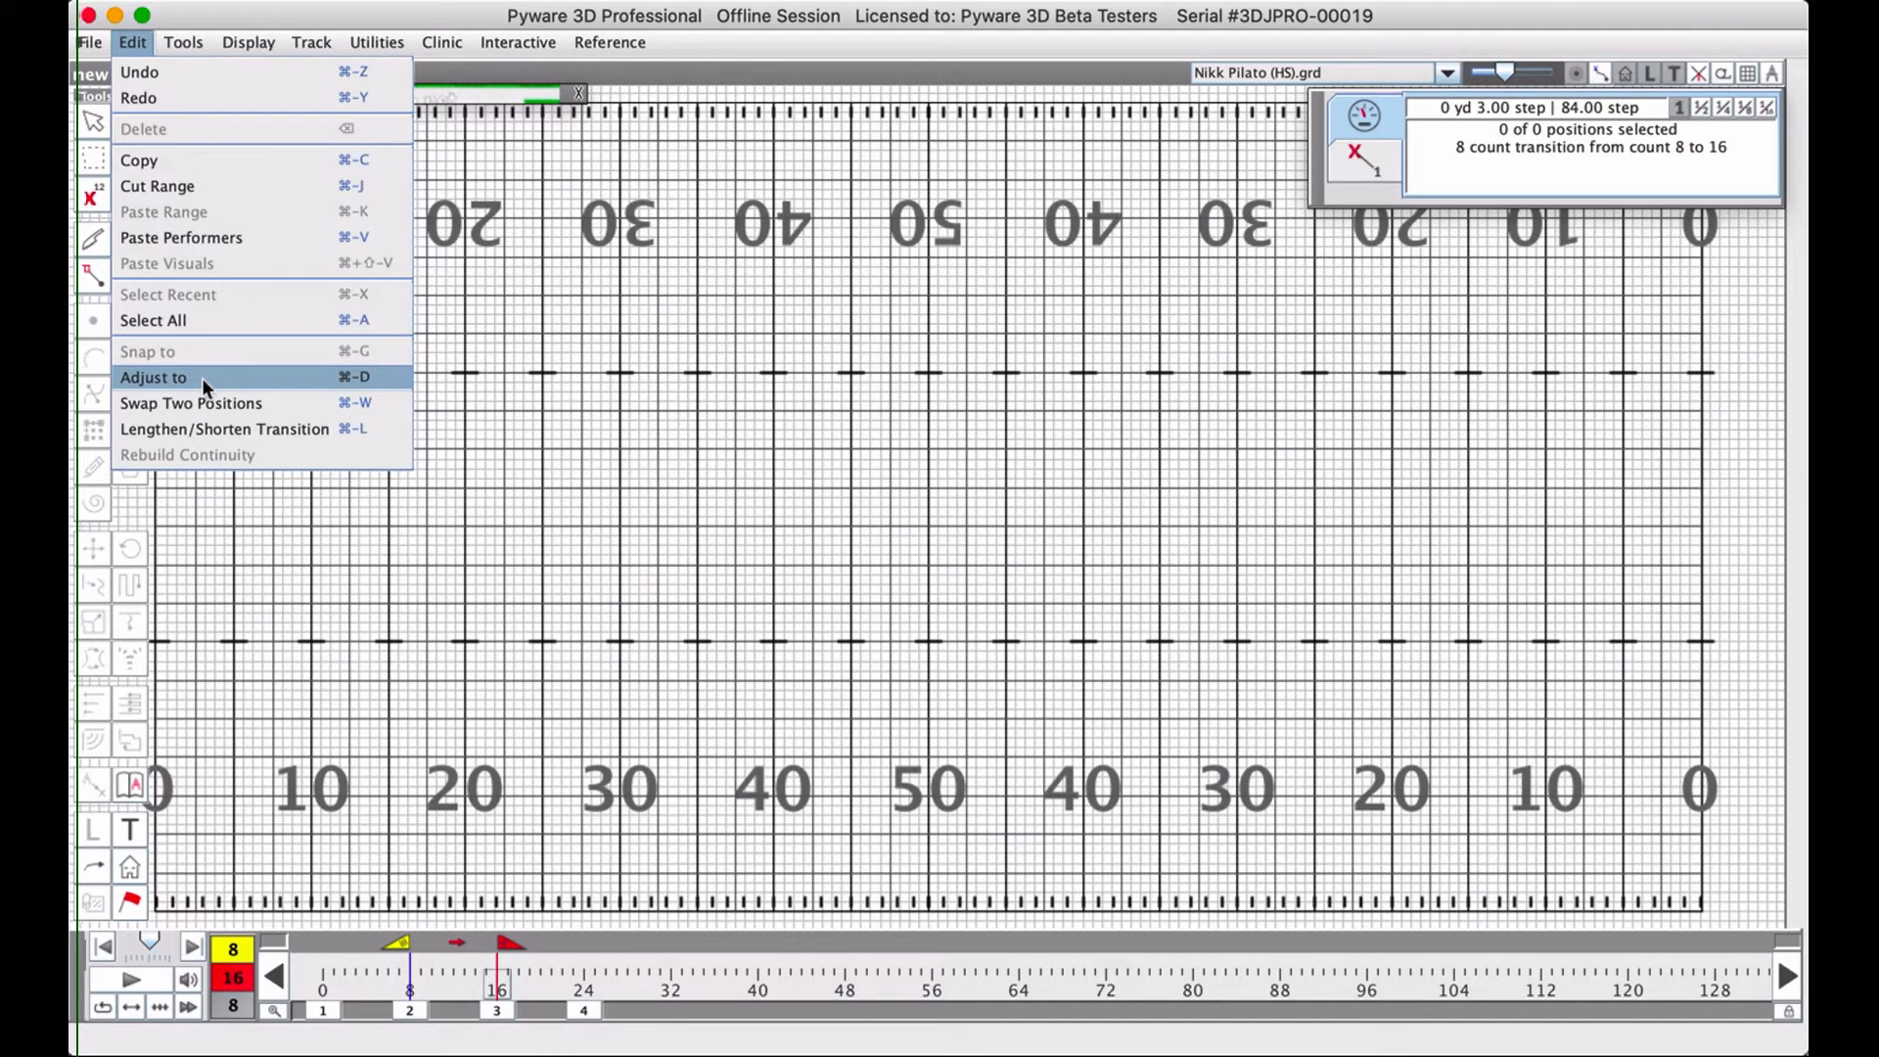
Try Edit > Adjust to, dismiss it, review Edit again, then bring up the Tools list.
{"action": "left_click", "coordinate": [152, 376]}
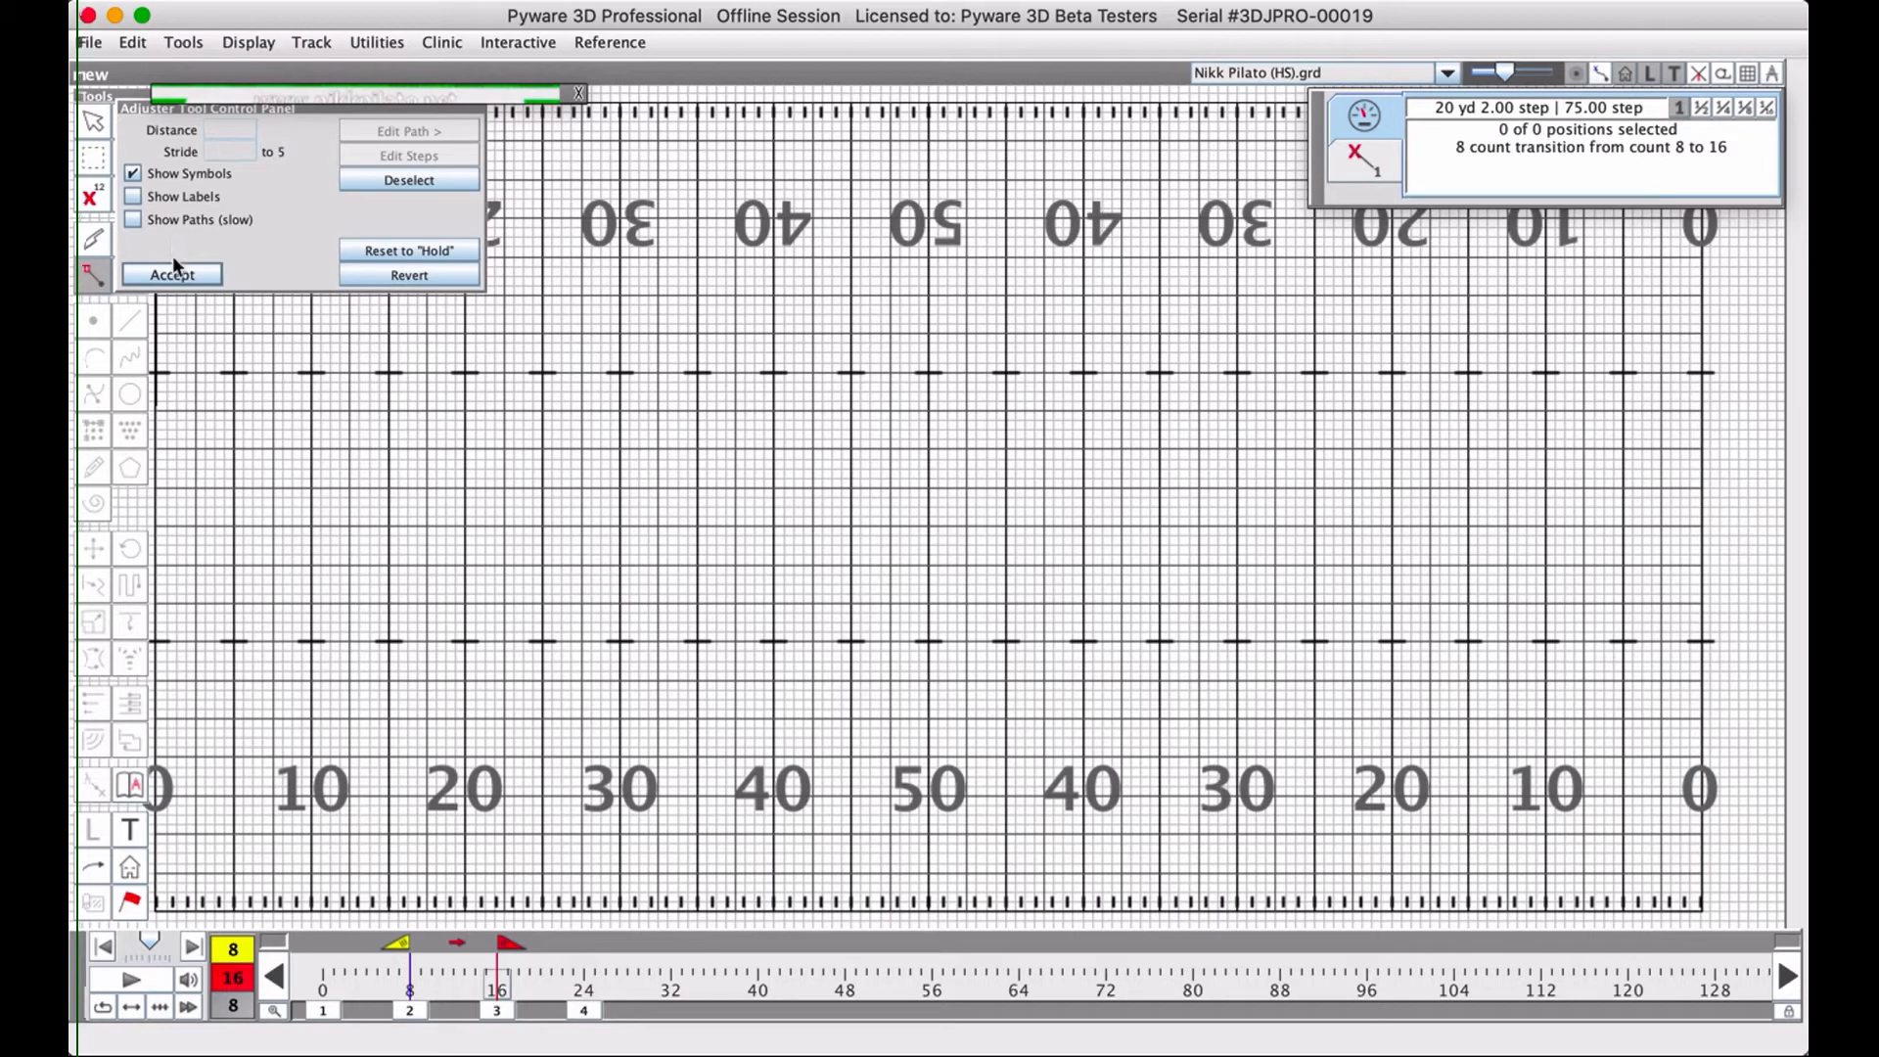
{"action": "left_click", "coordinate": [131, 41]}
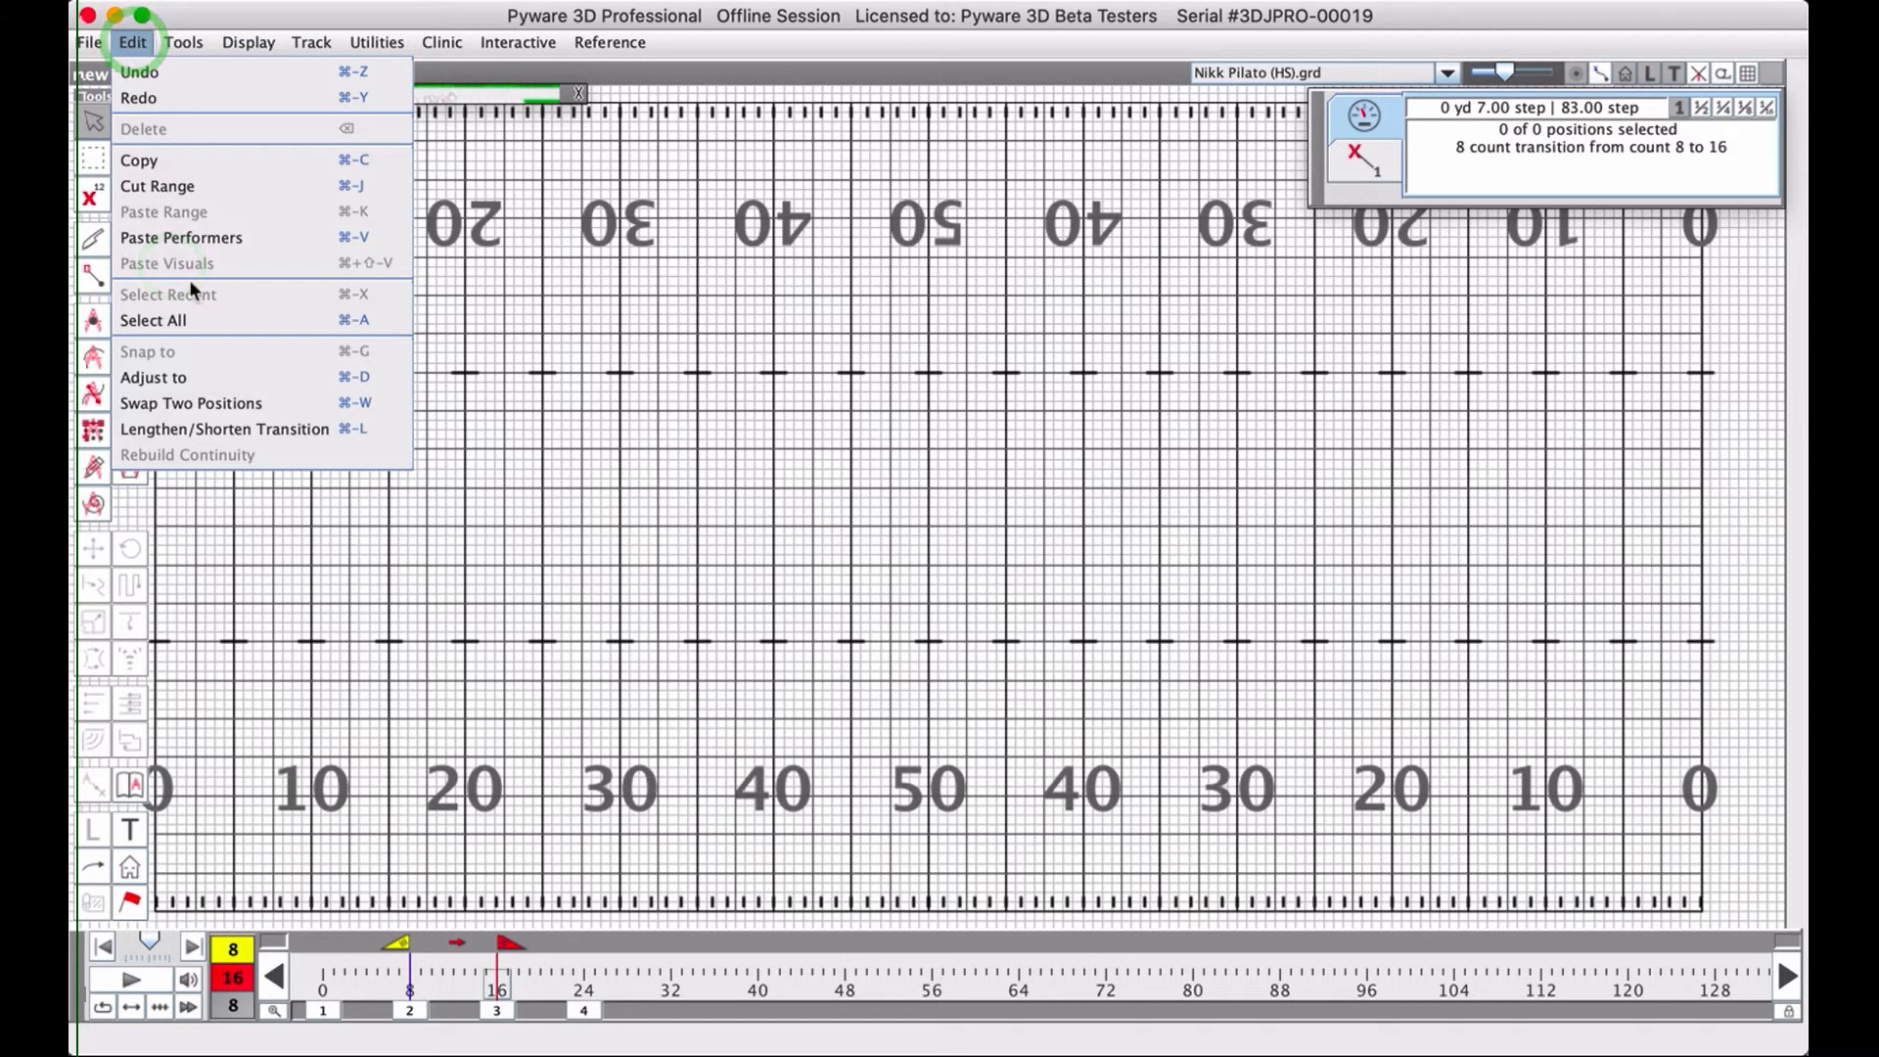
{"action": "mouse_move", "coordinate": [189, 403]}
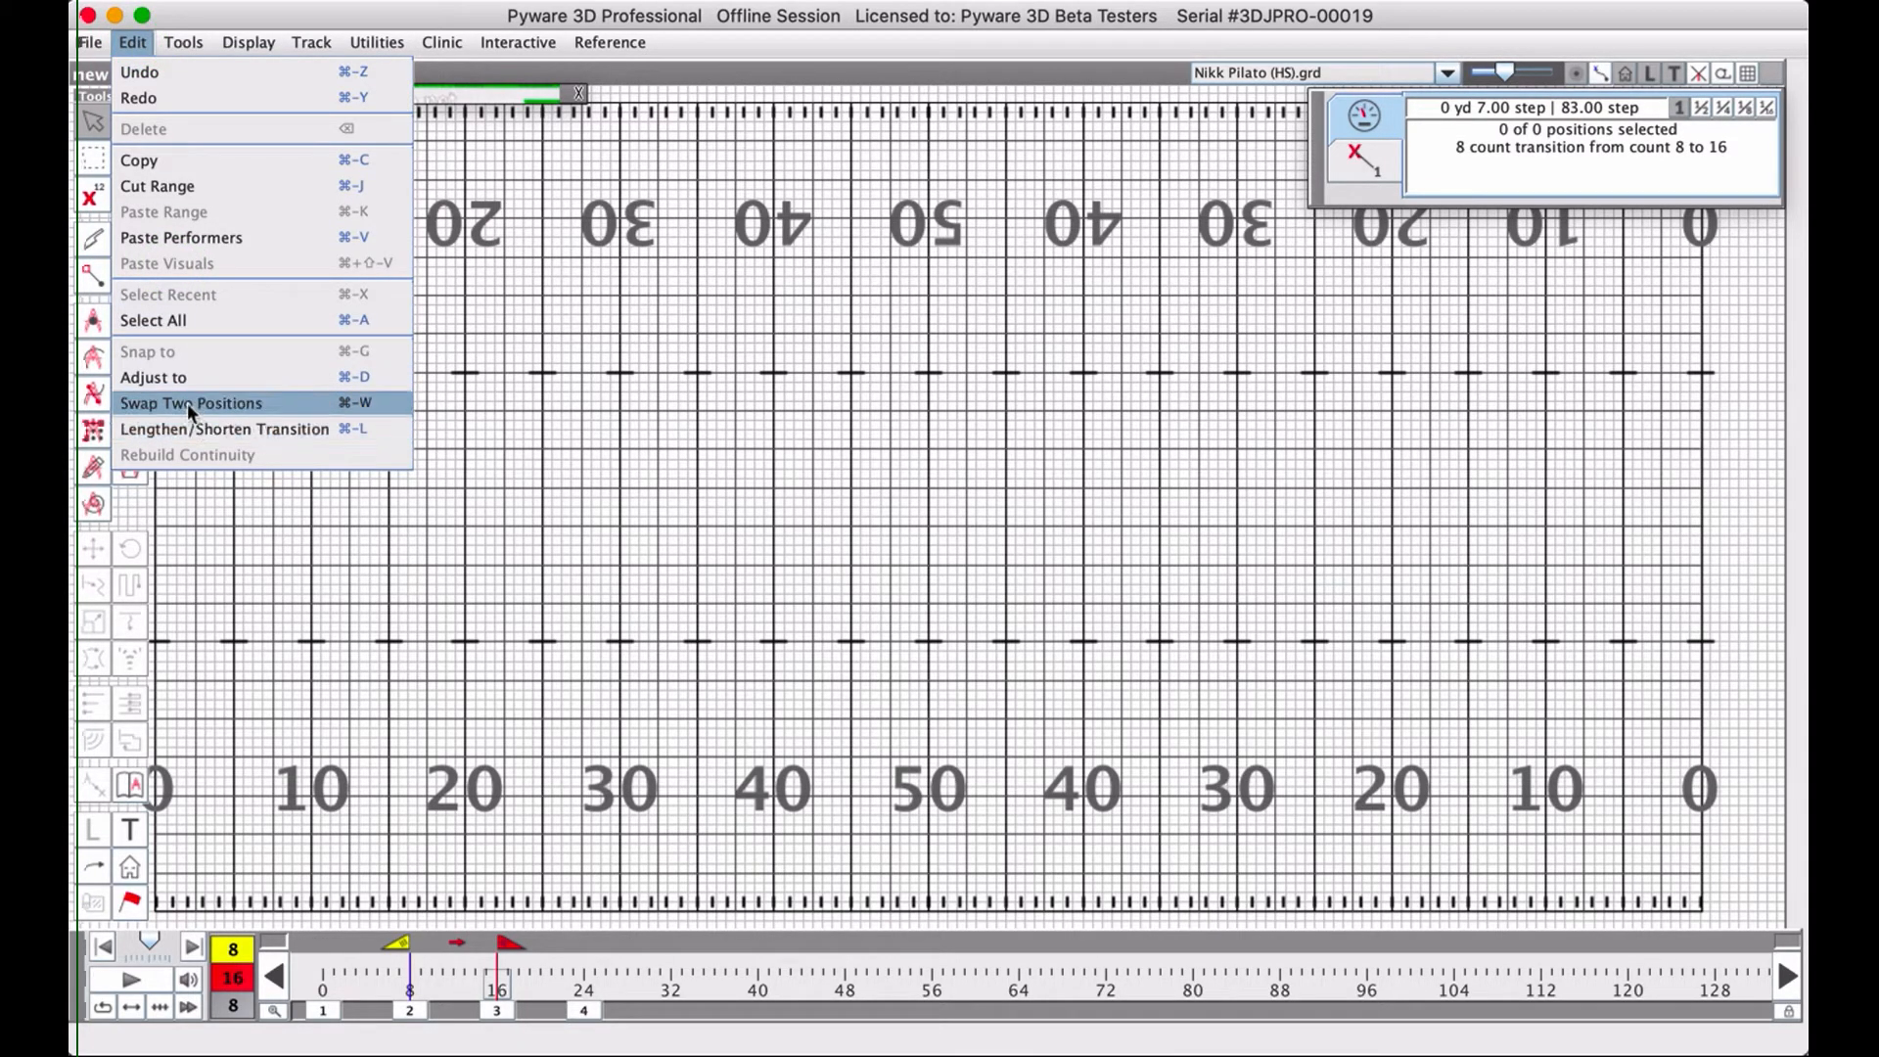
{"action": "mouse_move", "coordinate": [274, 409]}
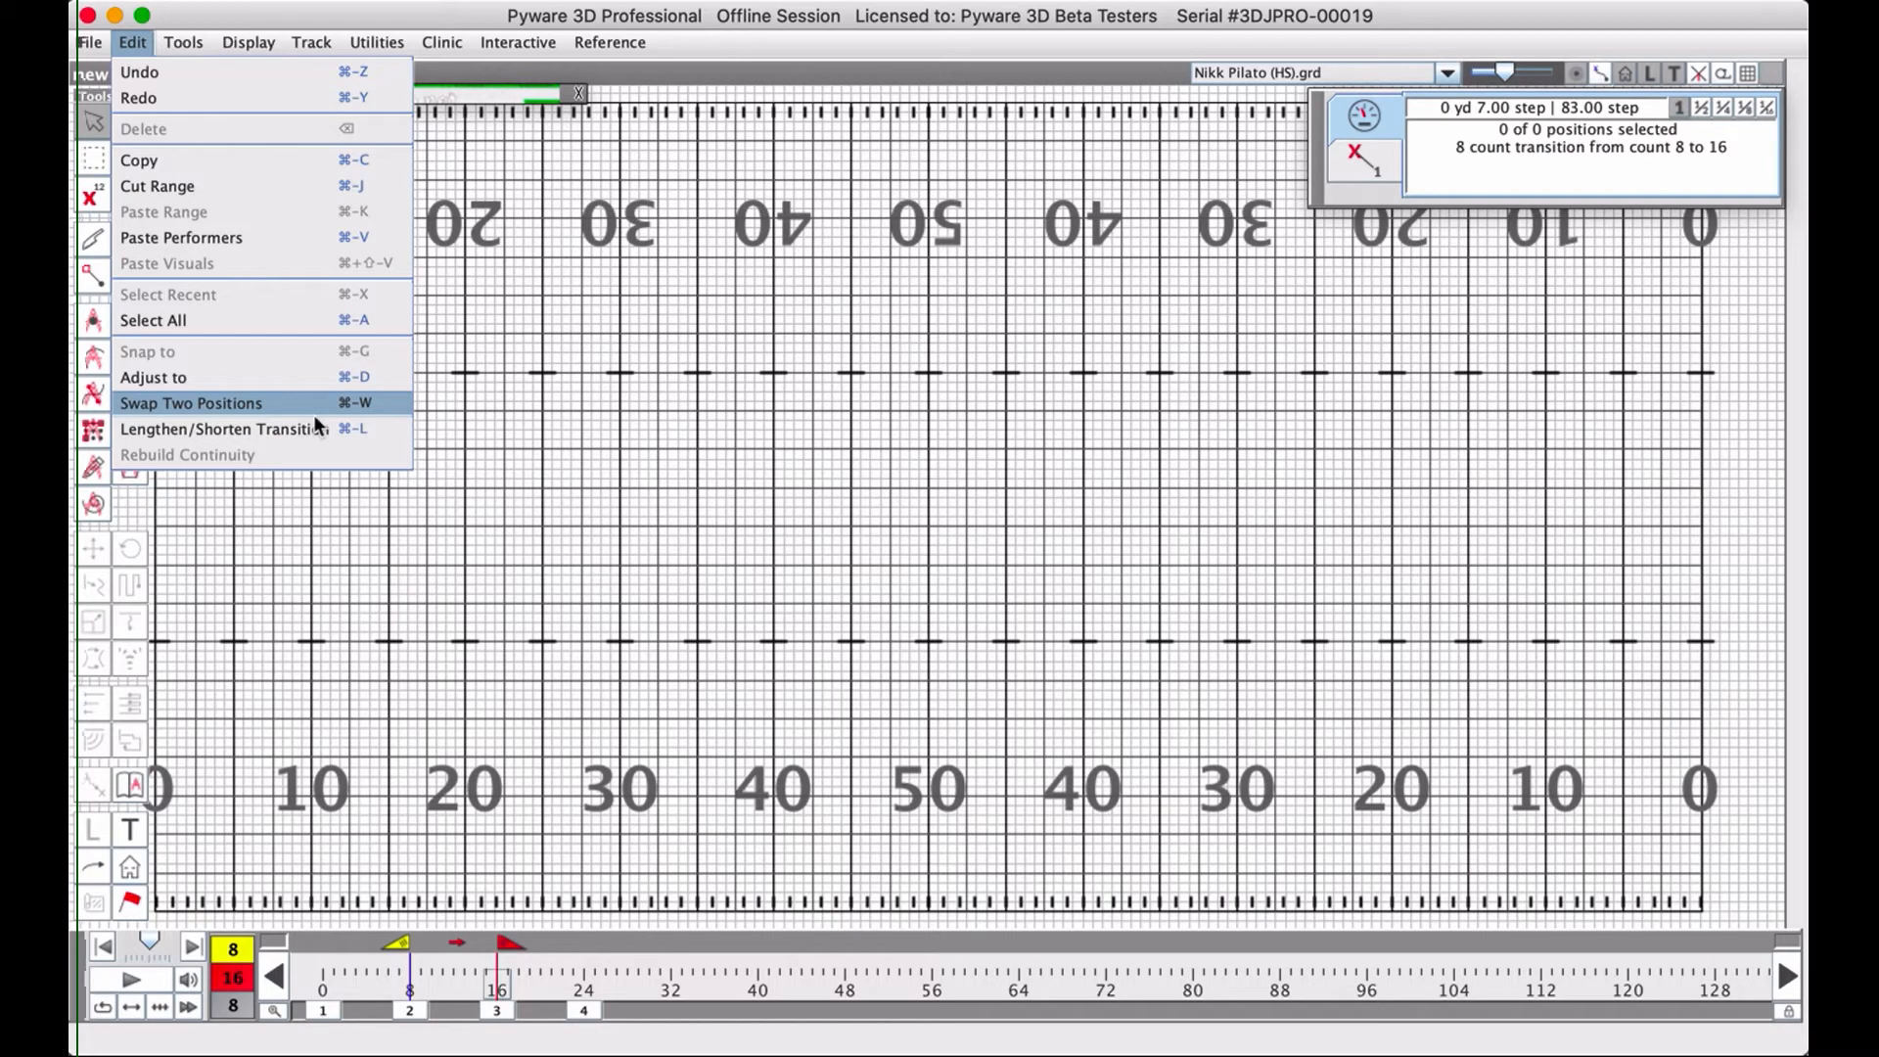
{"action": "left_click", "coordinate": [182, 42]}
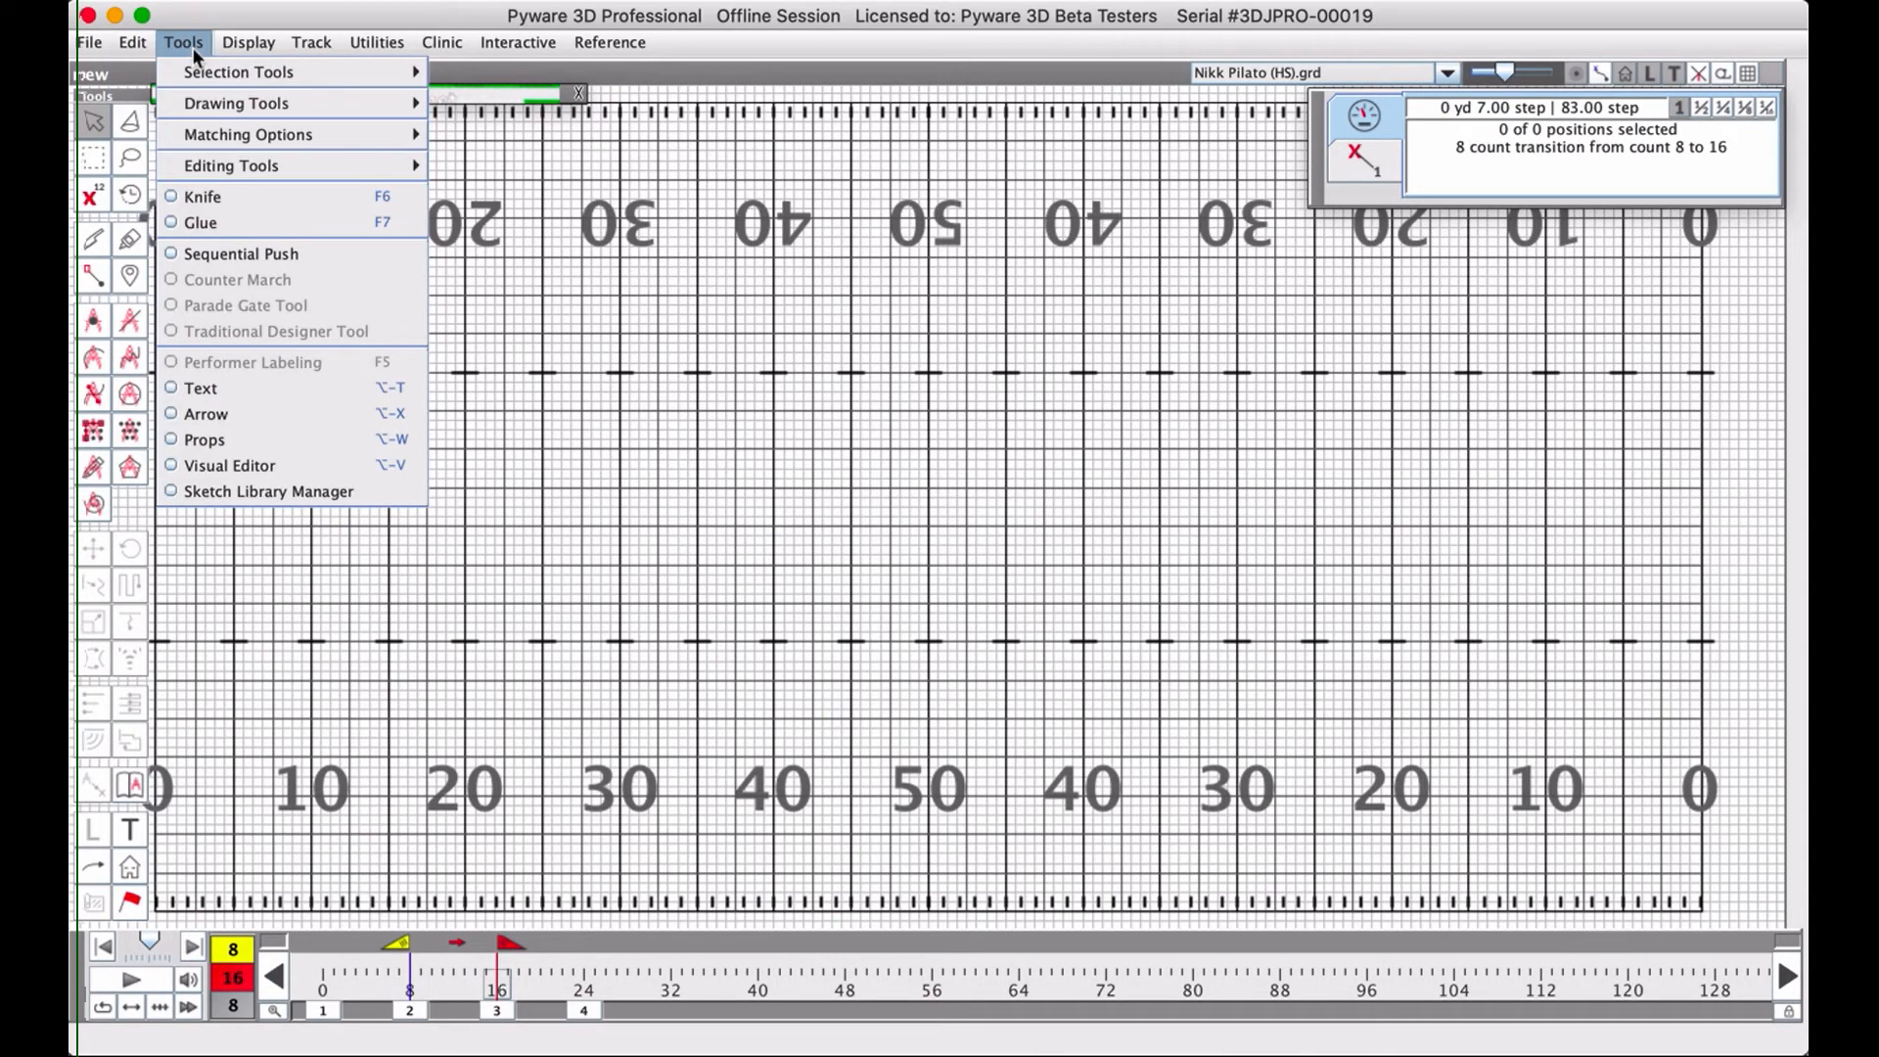
Look over the Display, Track, Clinic and Utilities menus, then close them to show the field.
{"action": "left_click", "coordinate": [249, 41]}
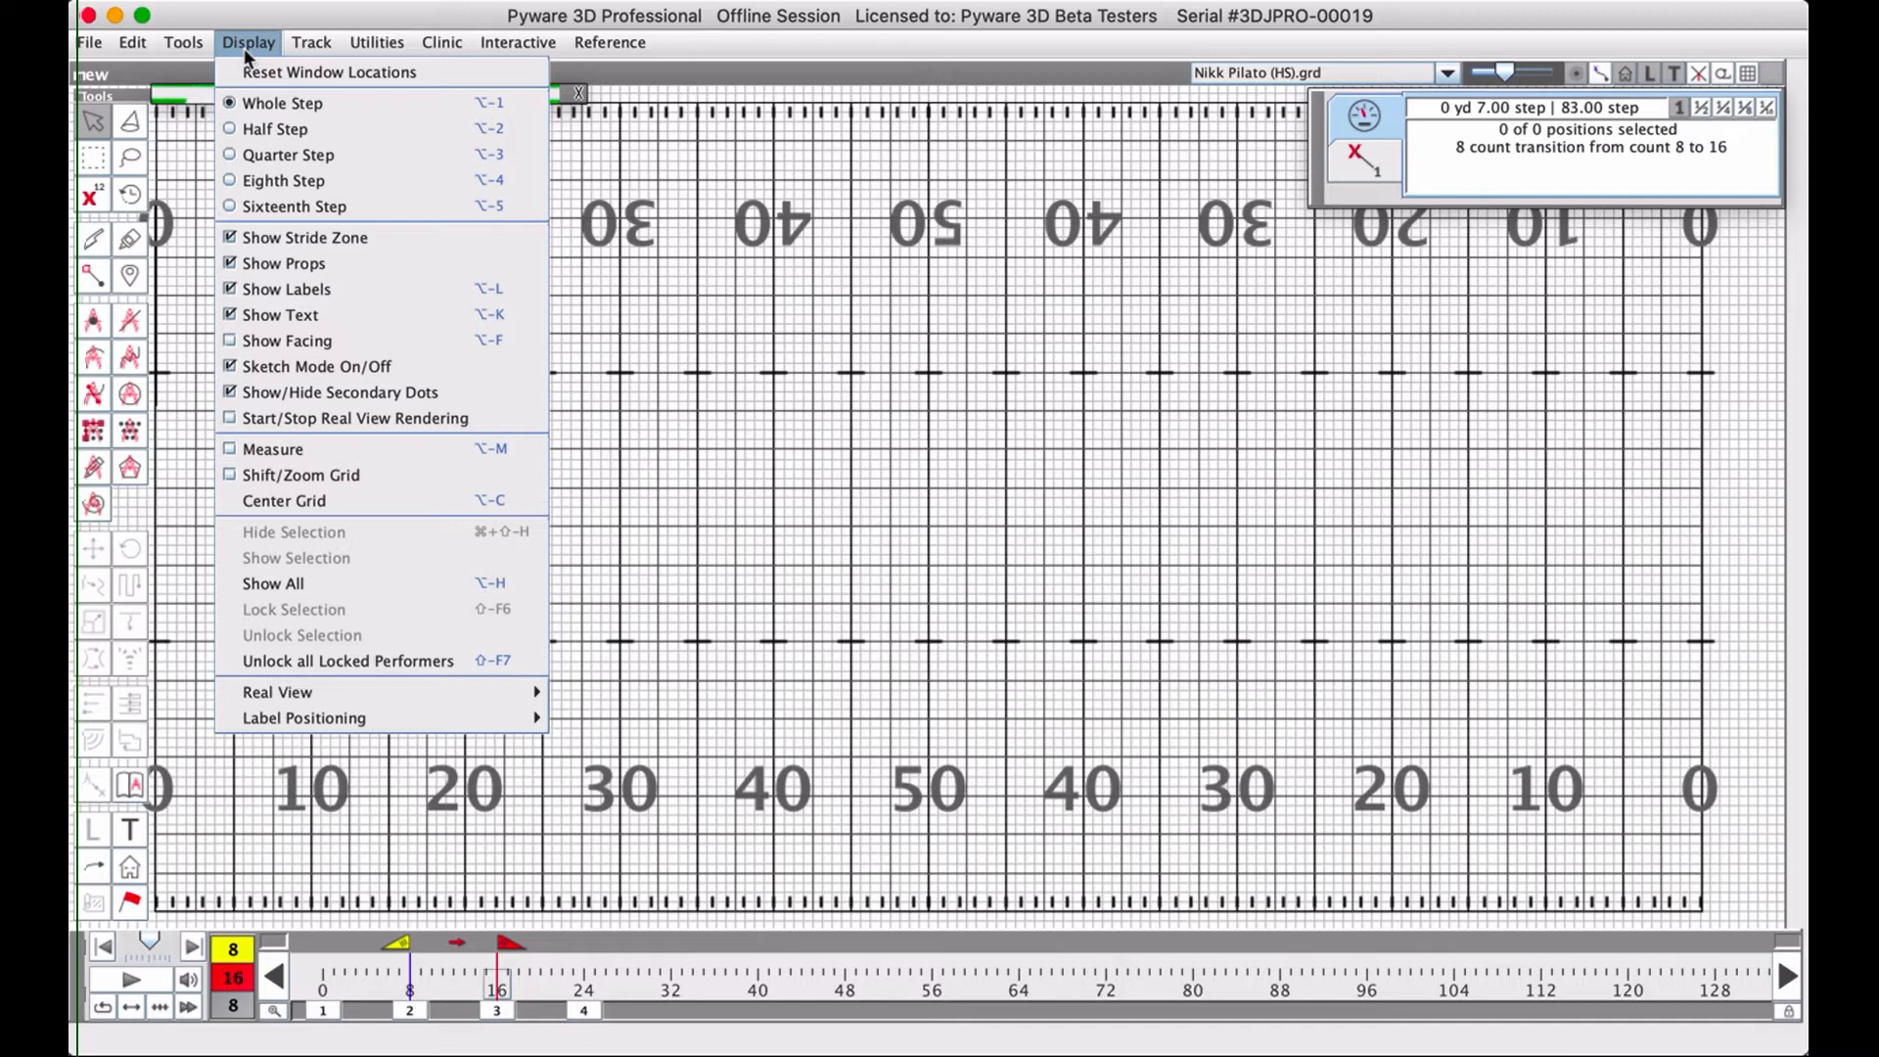
{"action": "left_click", "coordinate": [311, 41]}
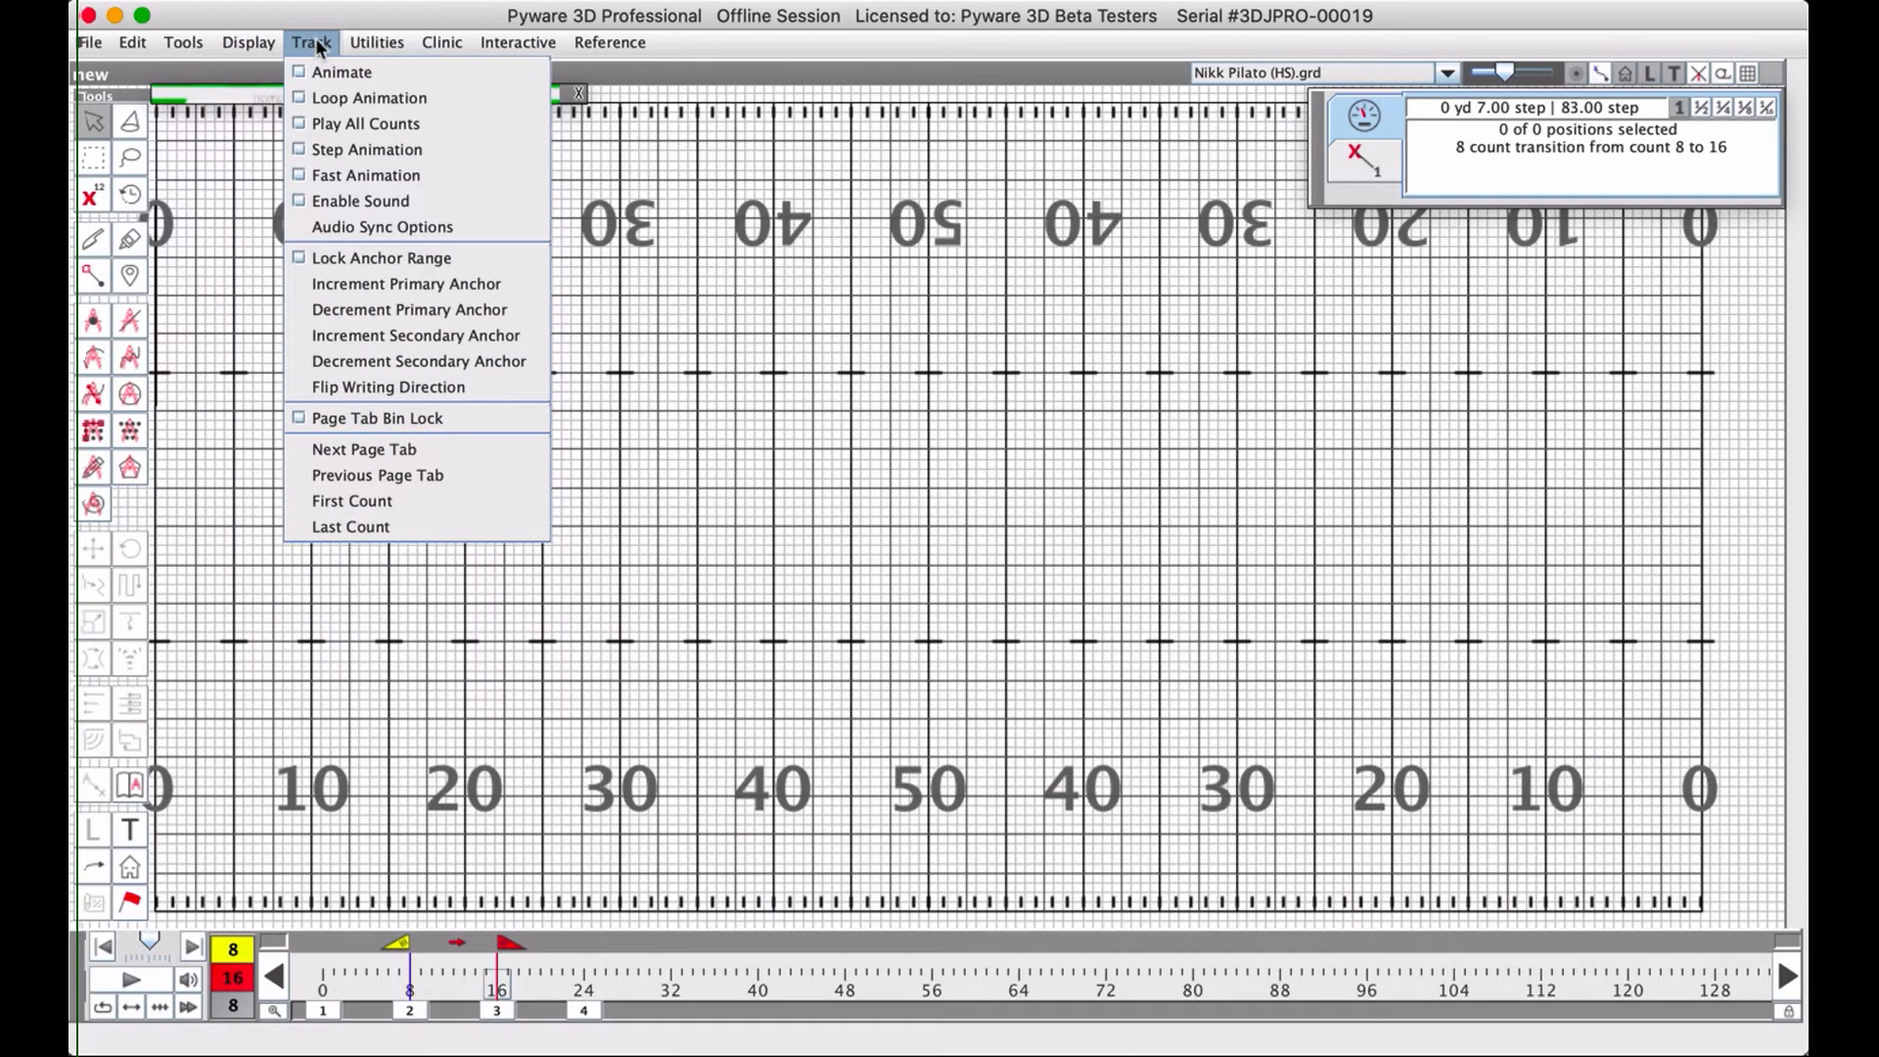
{"action": "left_click", "coordinate": [443, 41]}
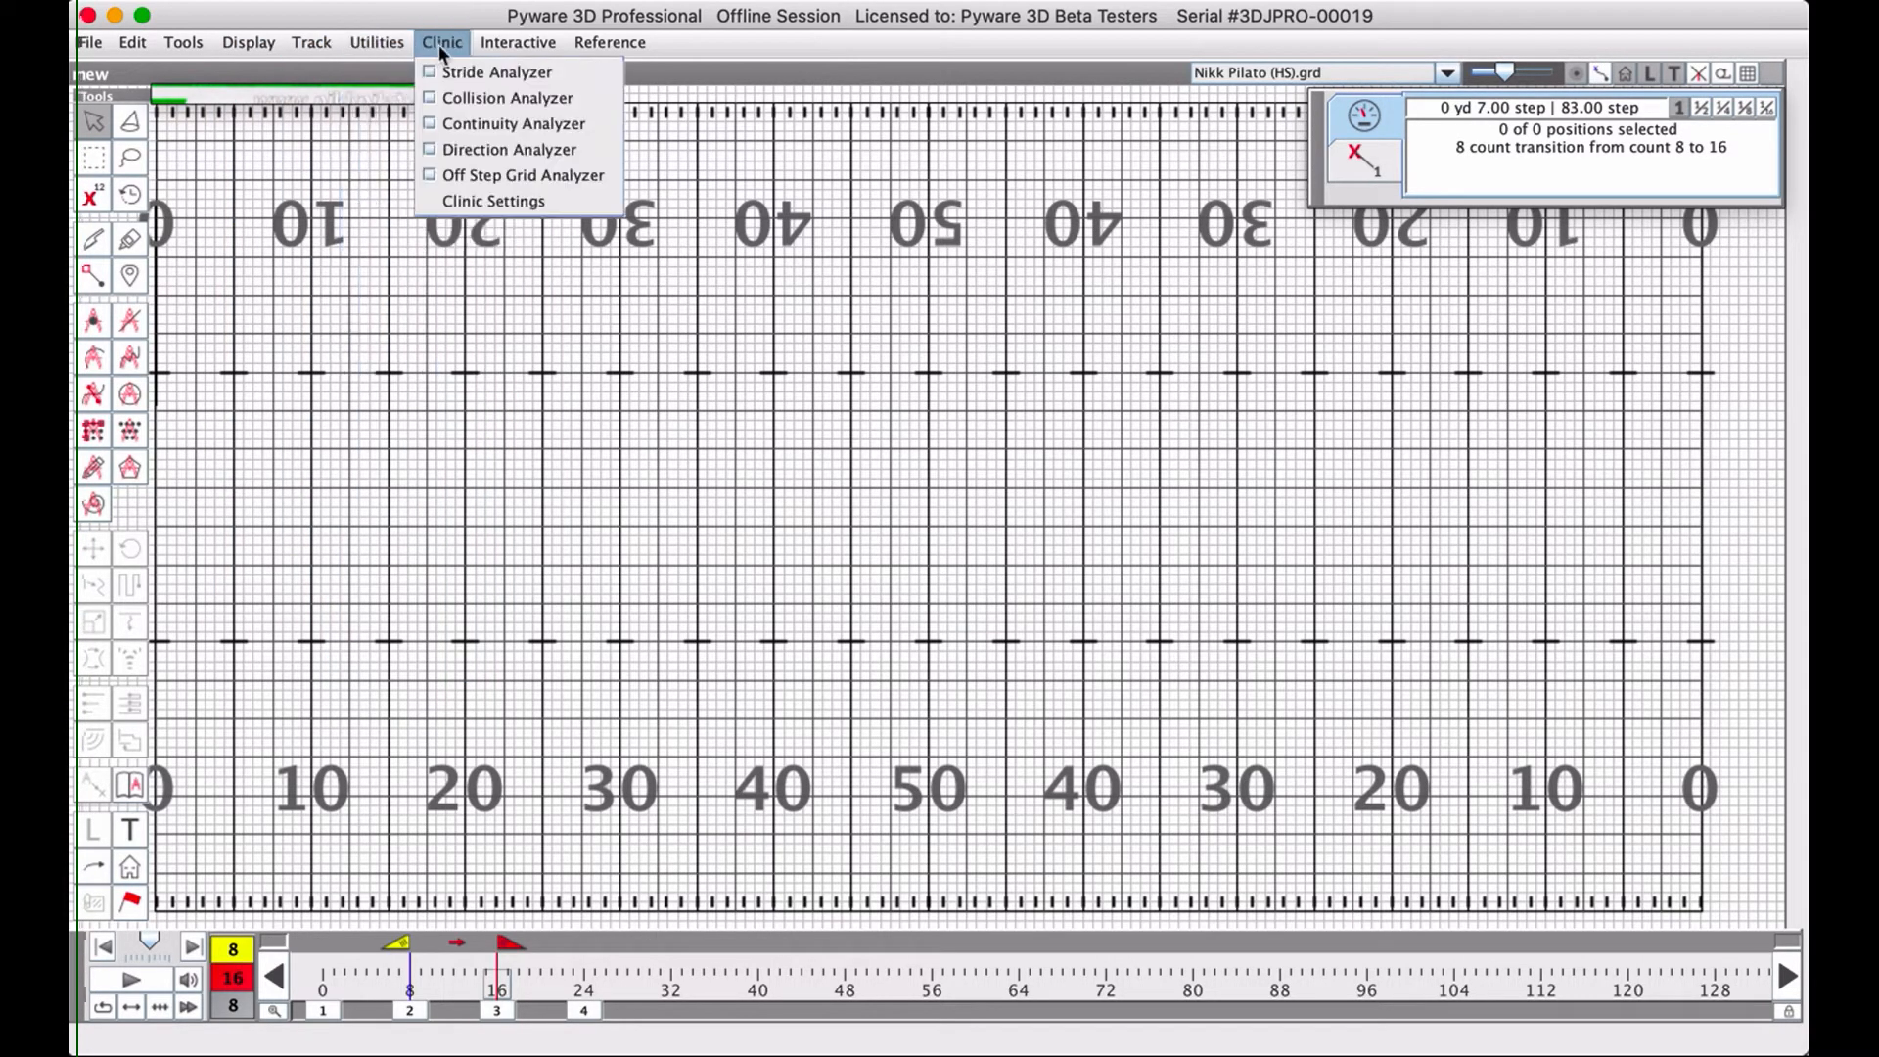
{"action": "left_click", "coordinate": [375, 41]}
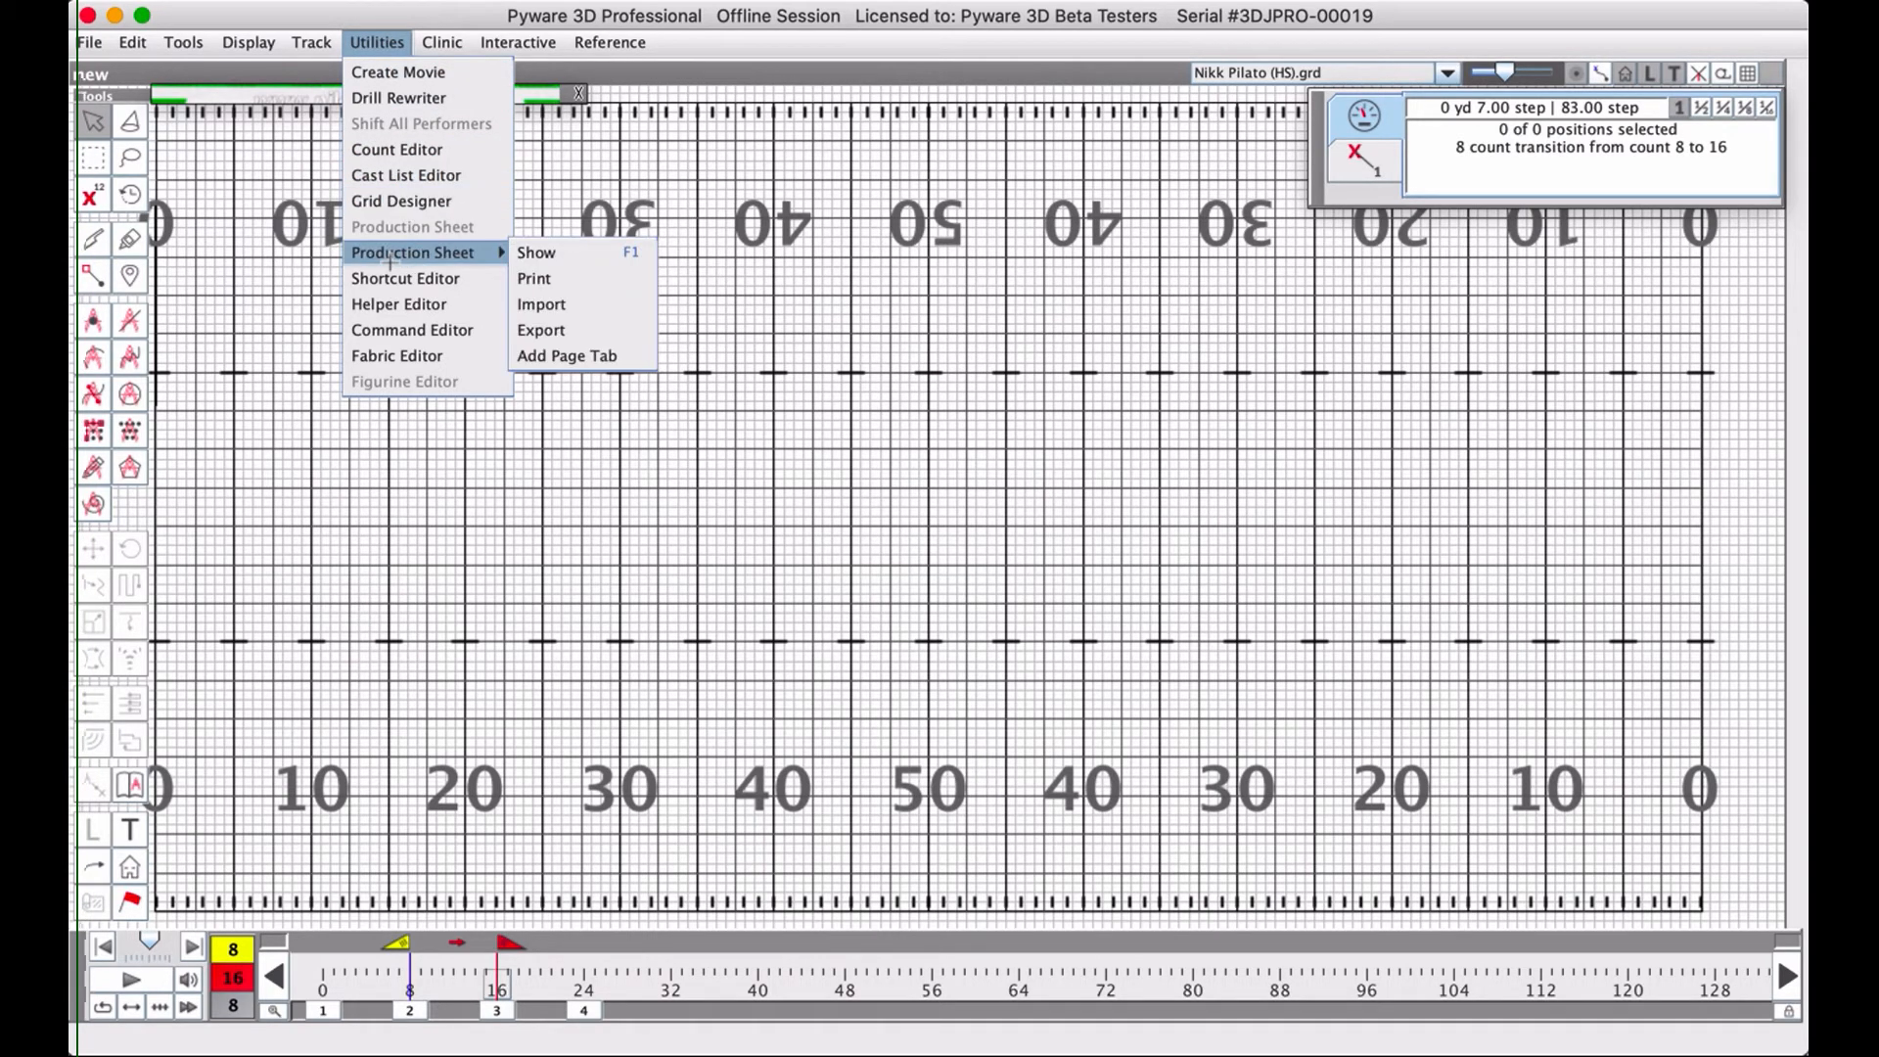
{"action": "mouse_move", "coordinate": [396, 73]}
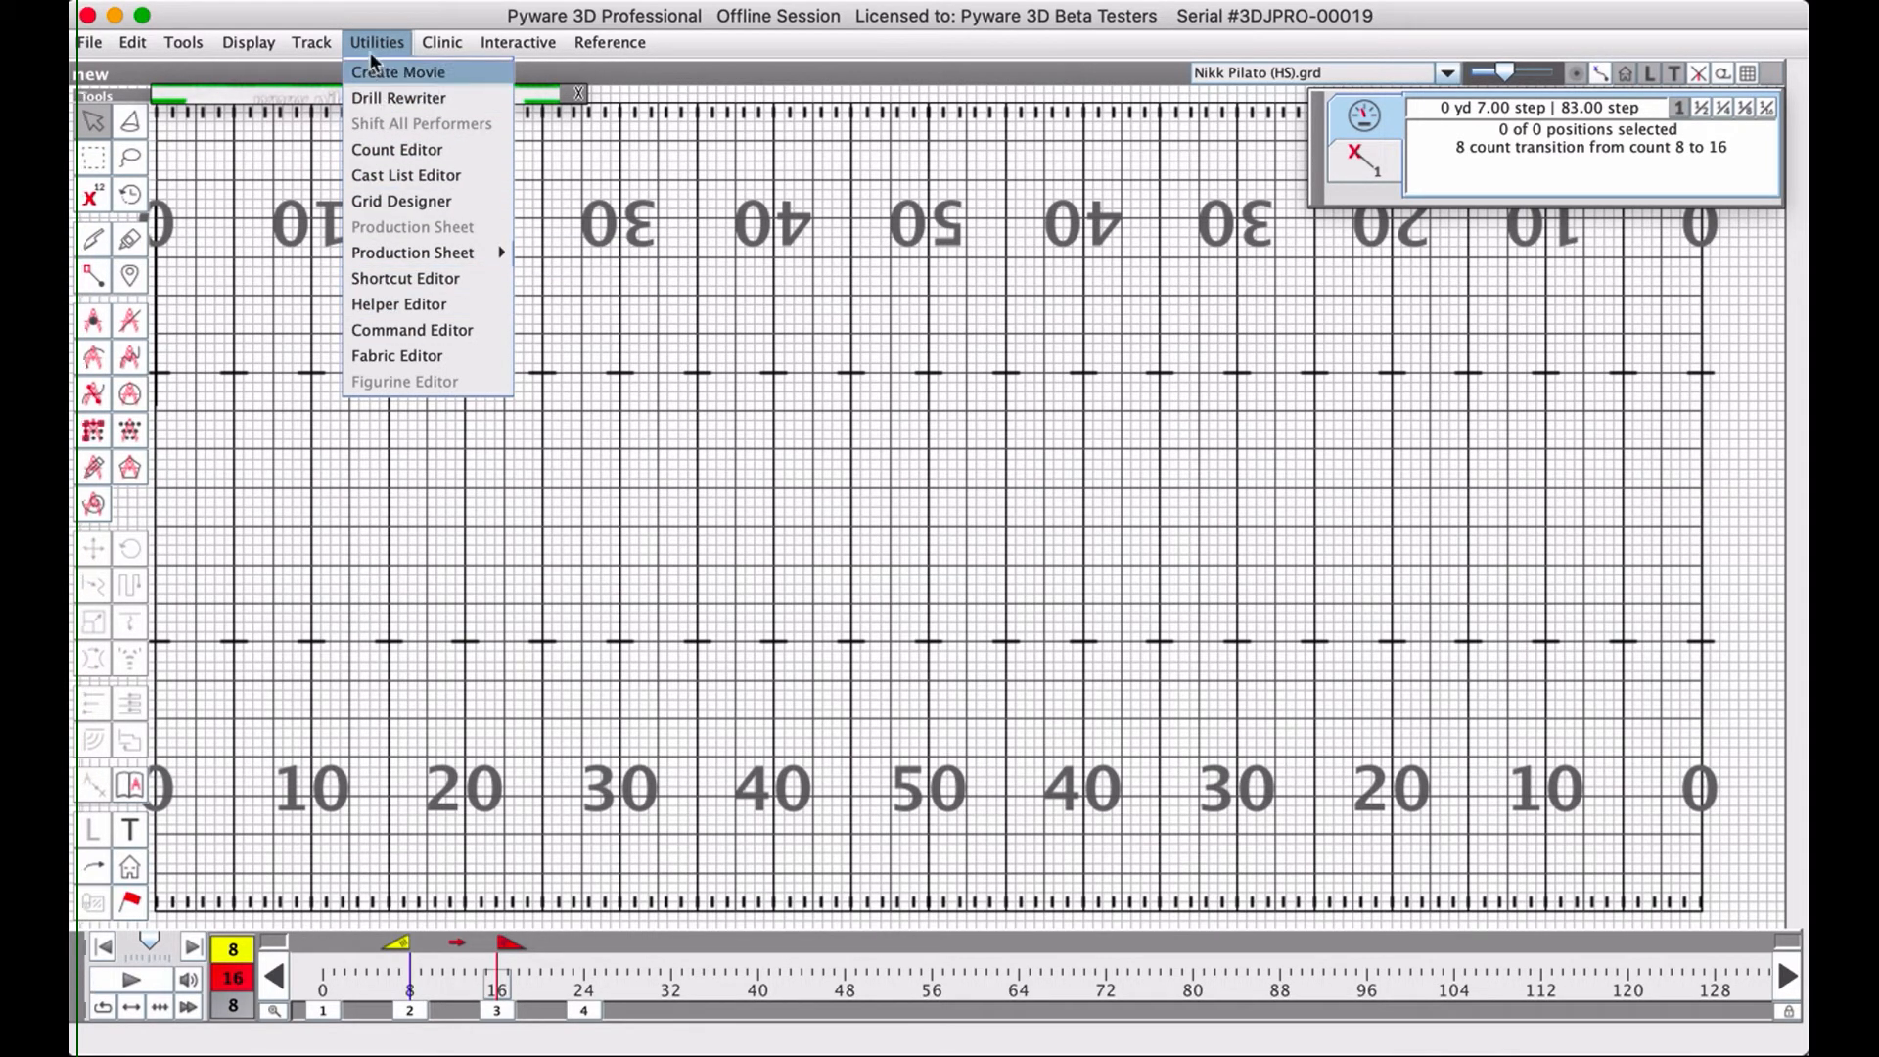
{"action": "left_click", "coordinate": [441, 41]}
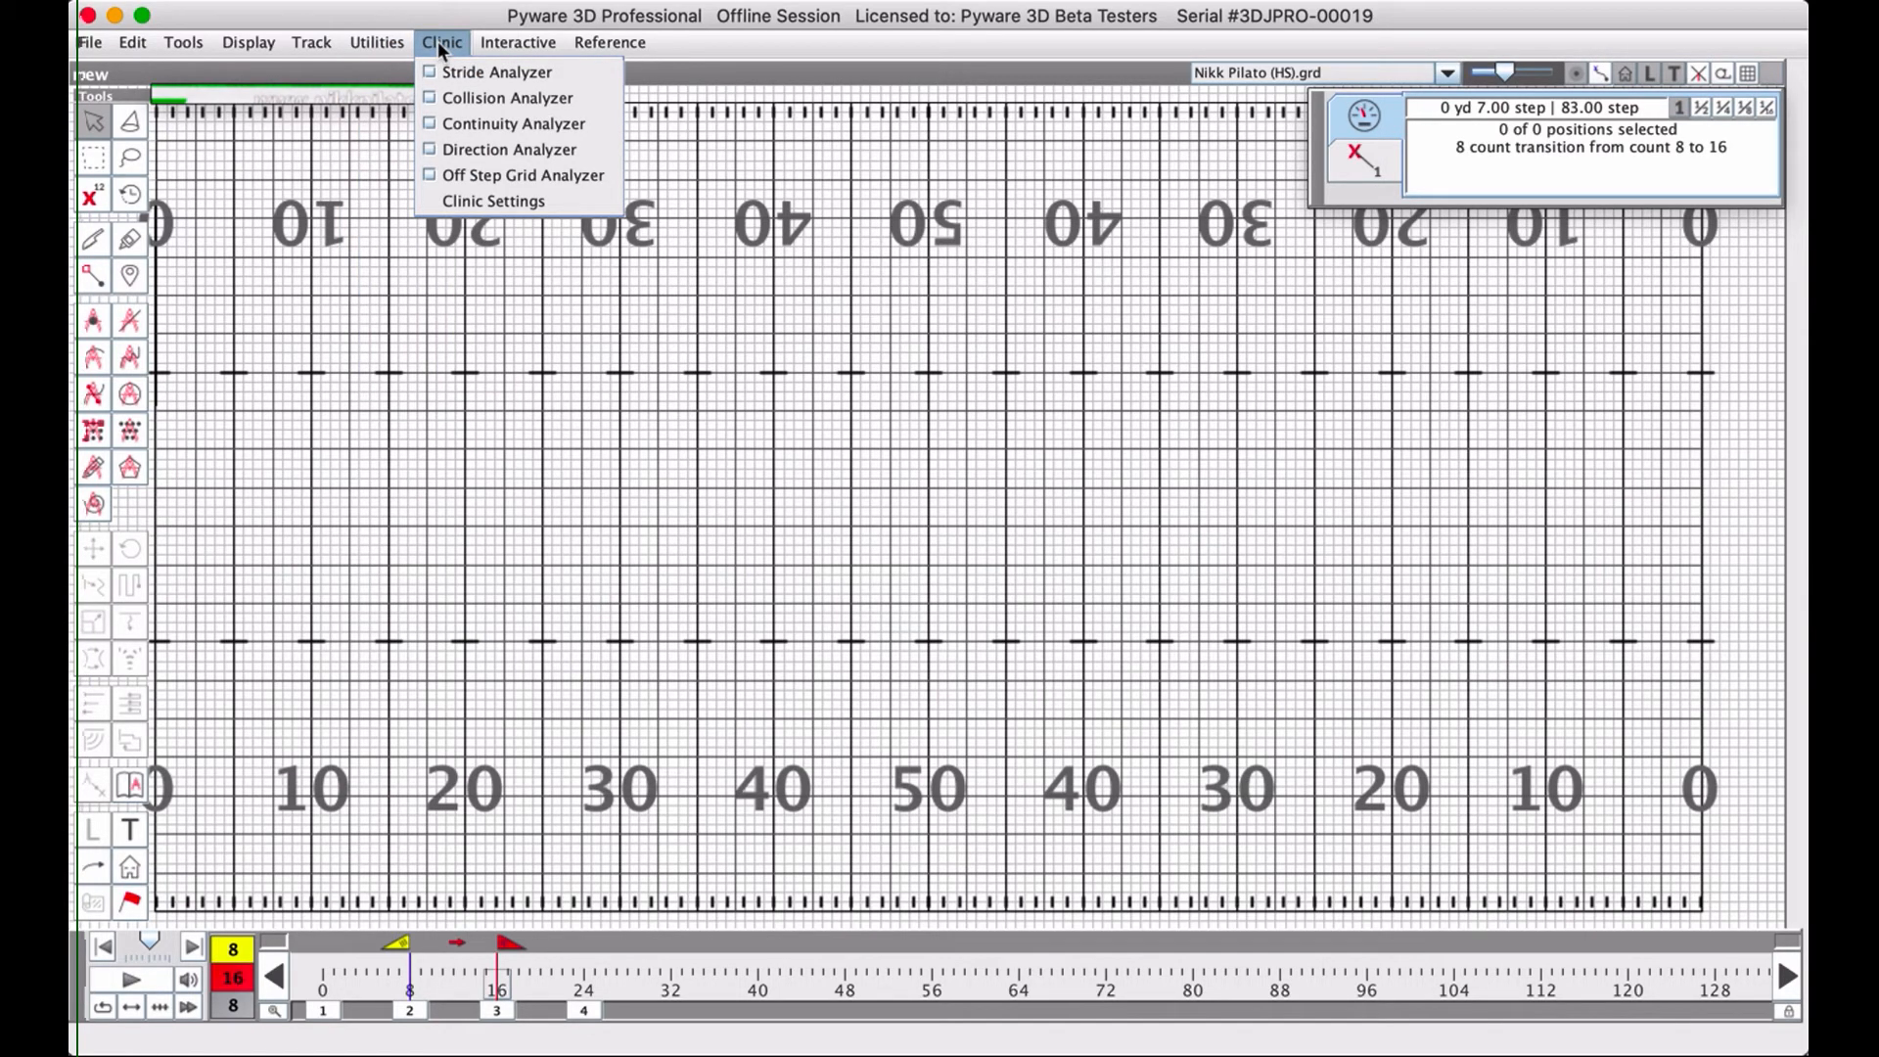
{"action": "left_click", "coordinate": [517, 41]}
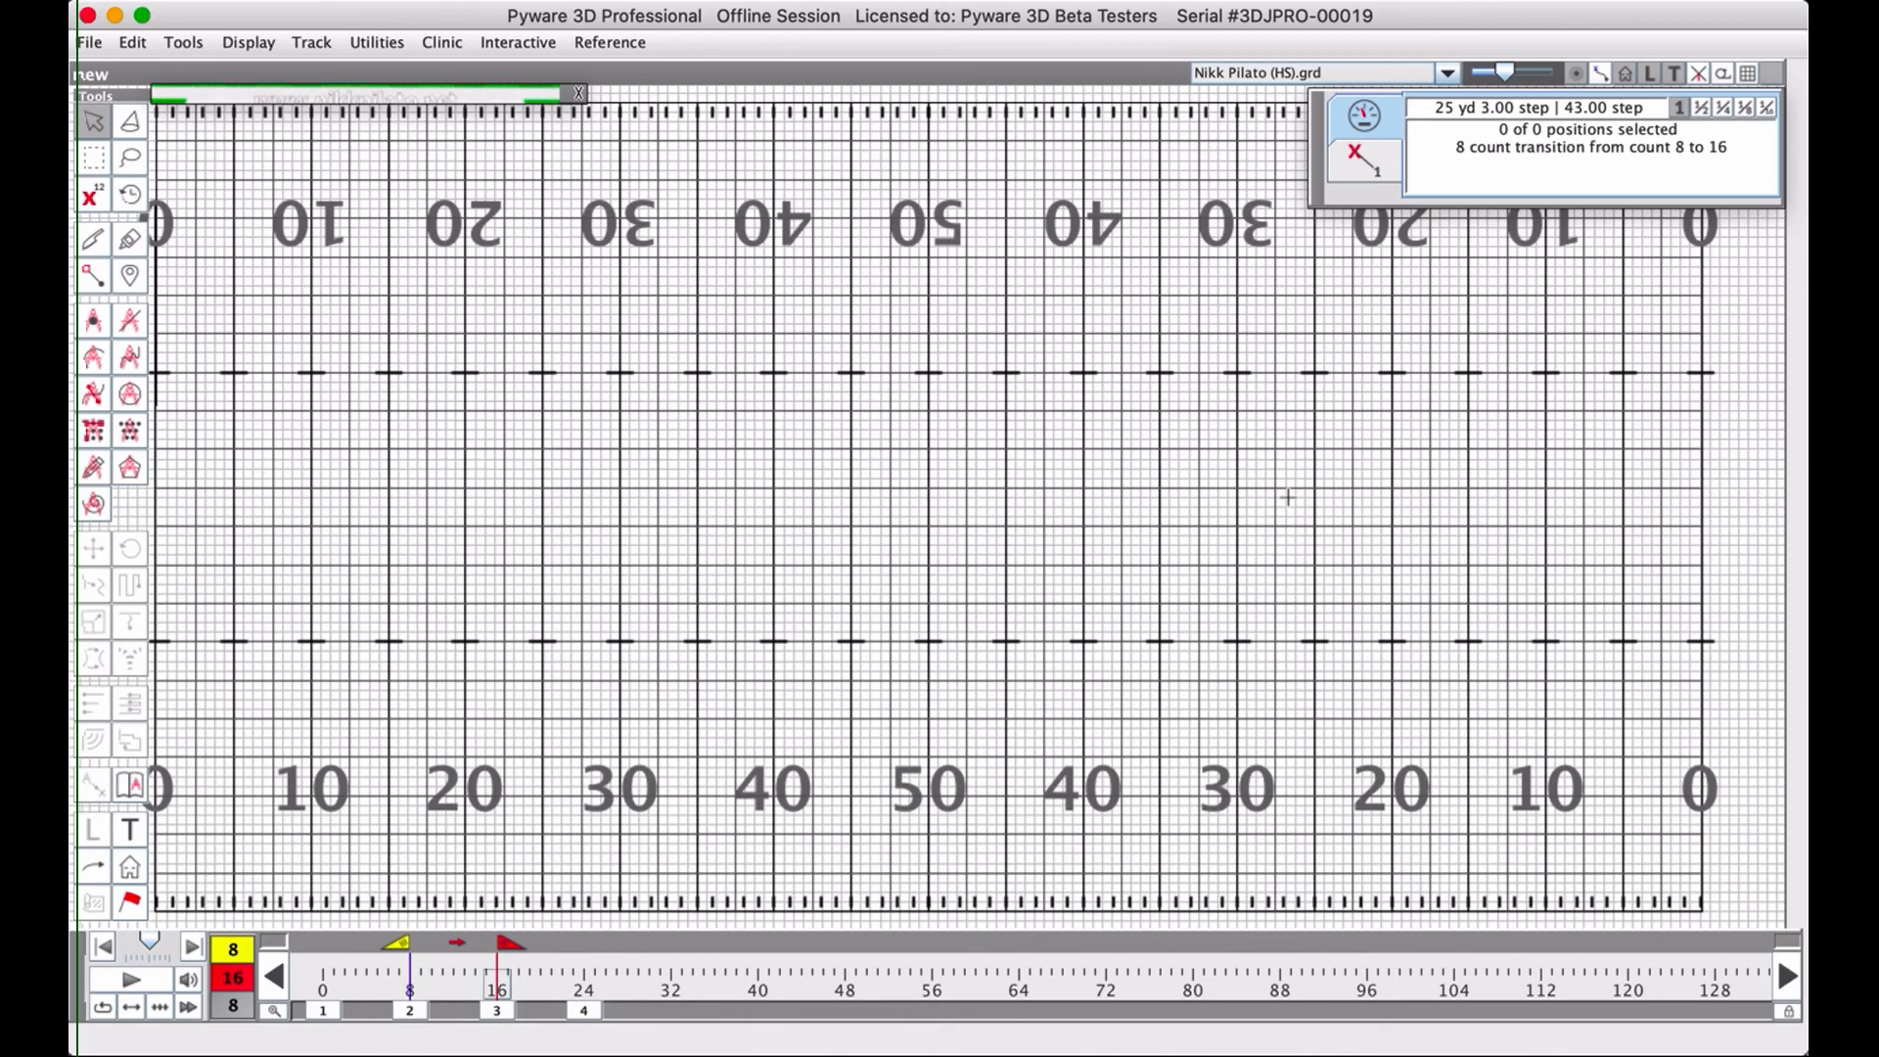
{"action": "mouse_move", "coordinate": [752, 309]}
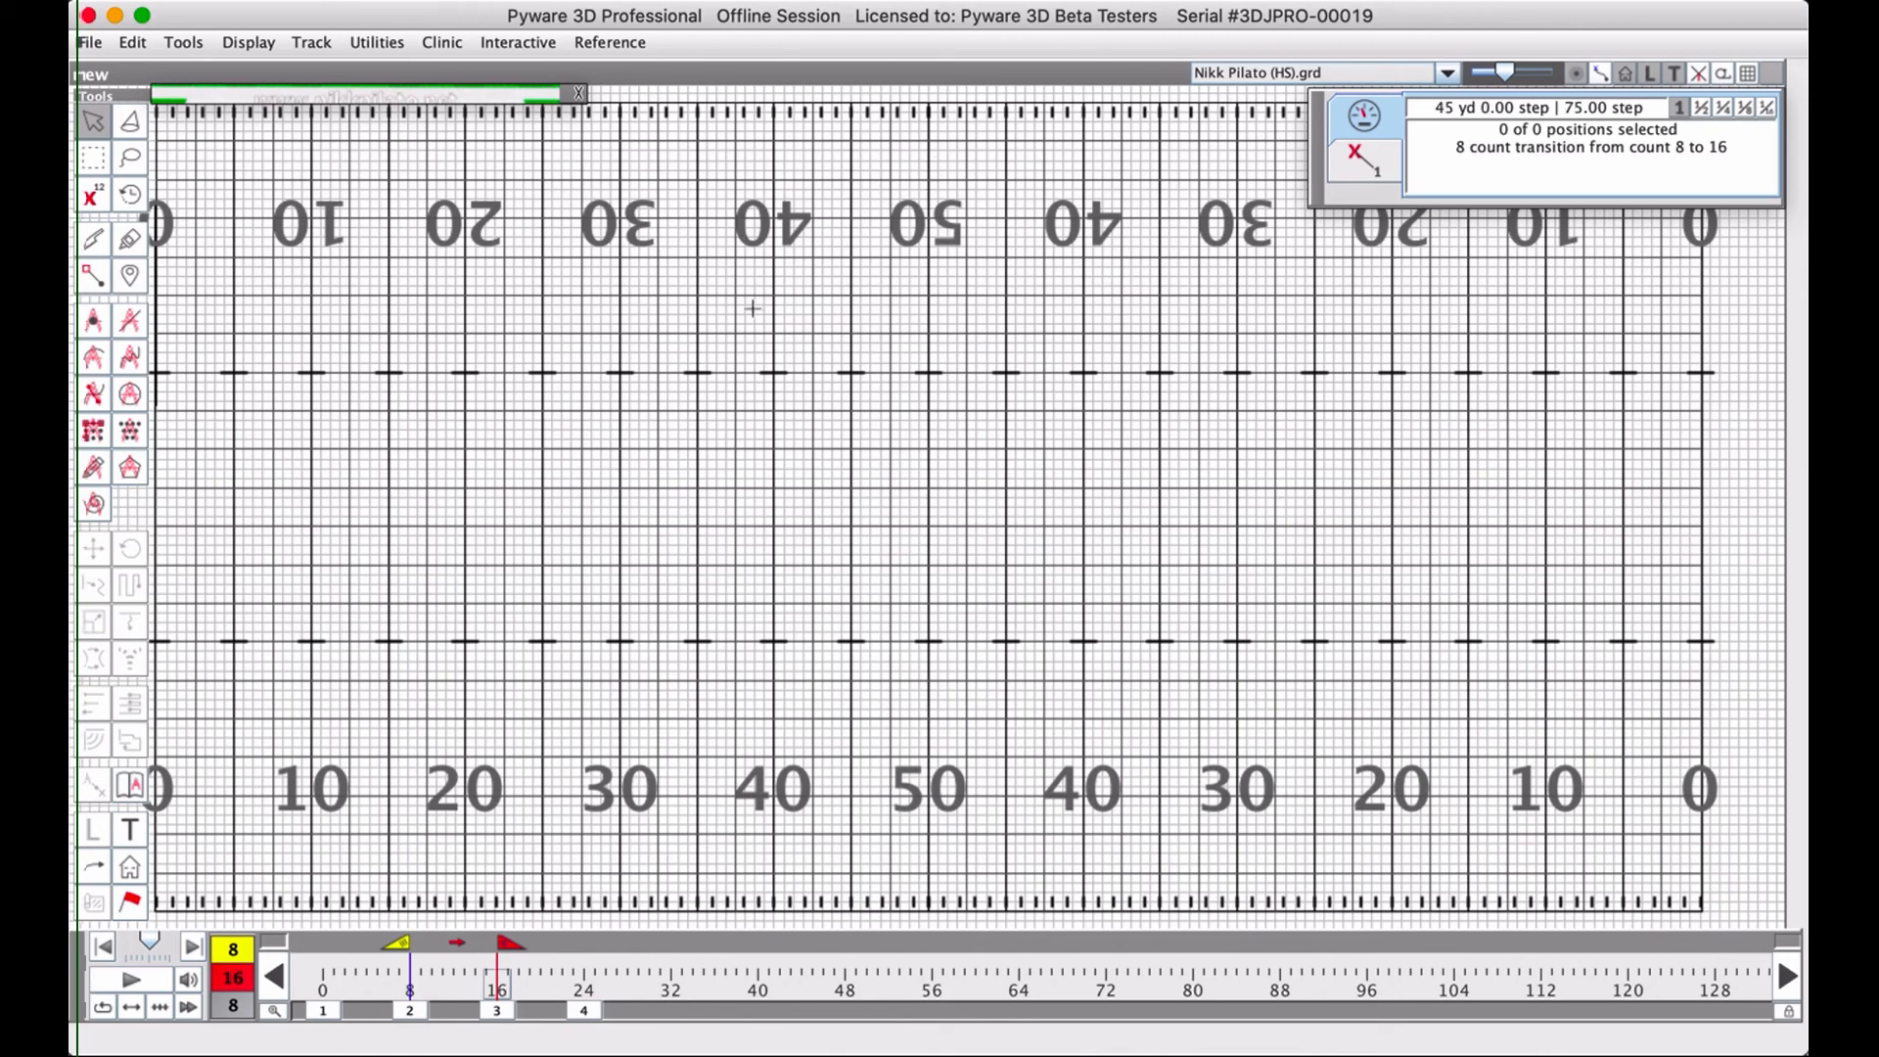
{"action": "mouse_move", "coordinate": [841, 454]}
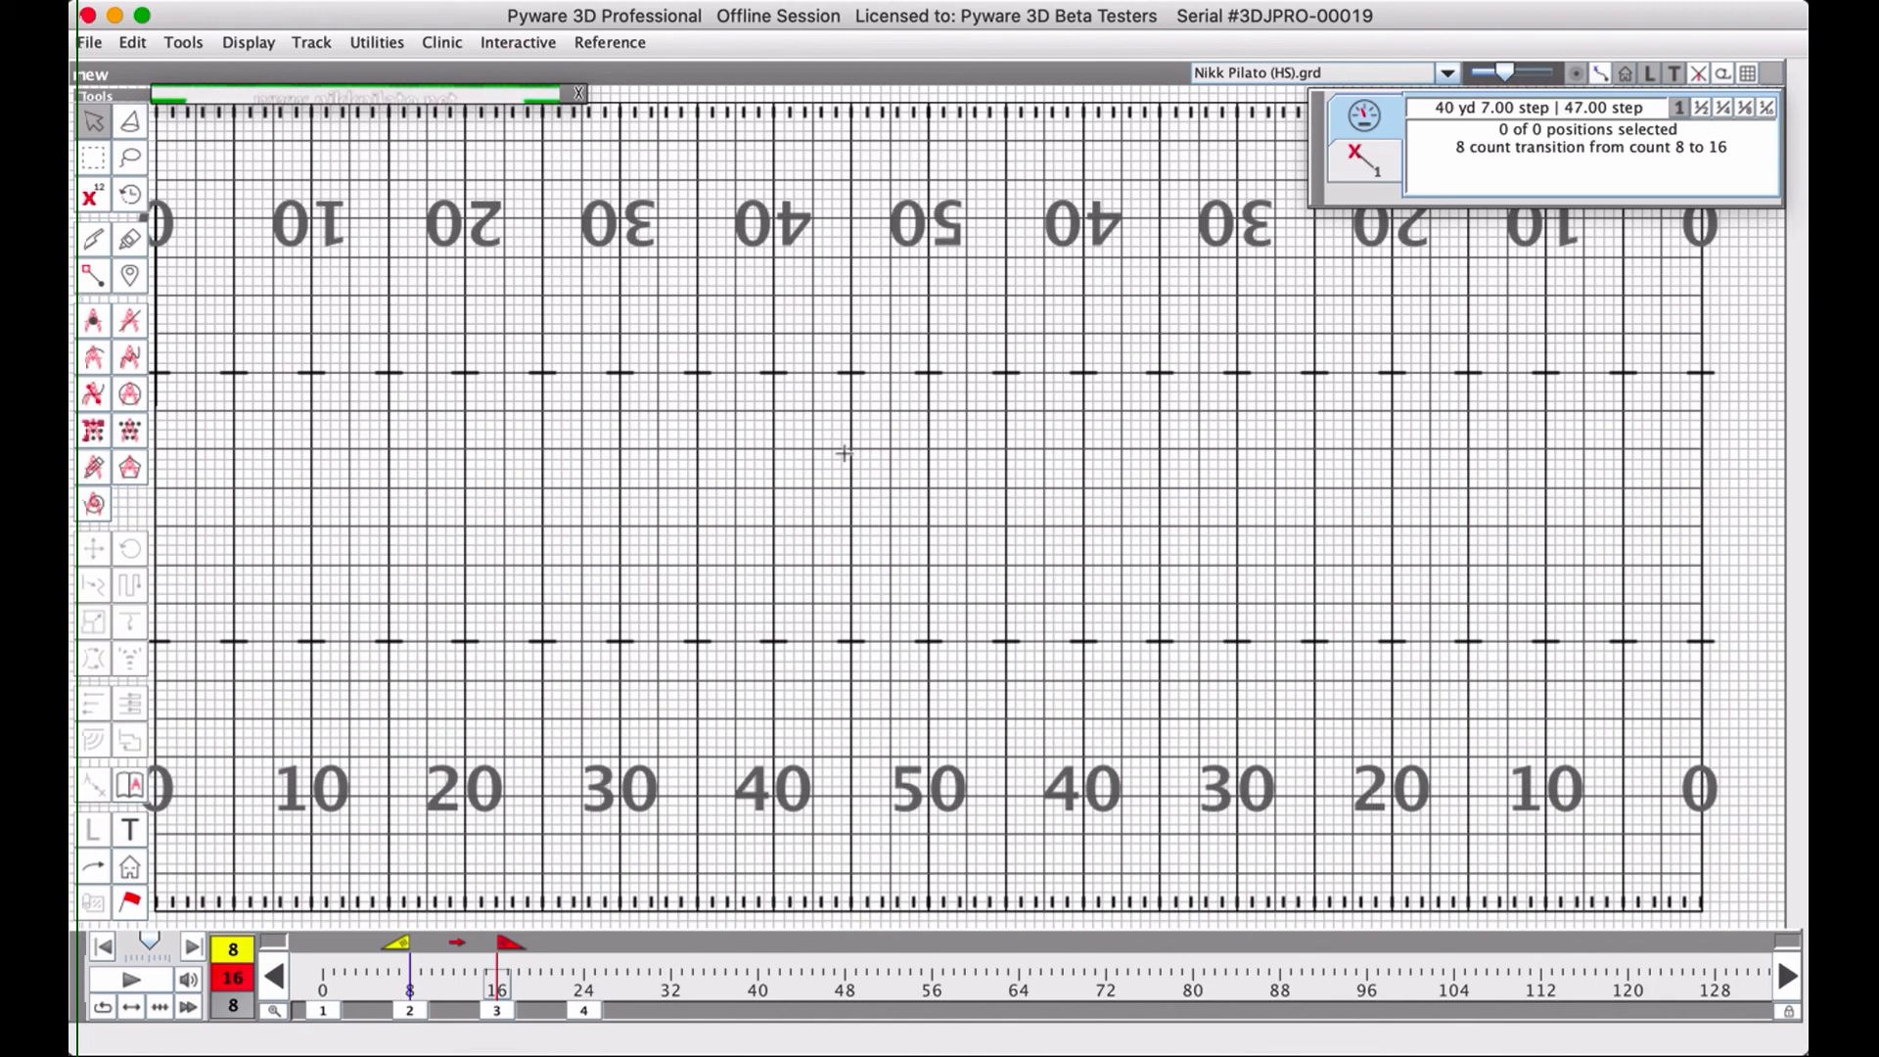